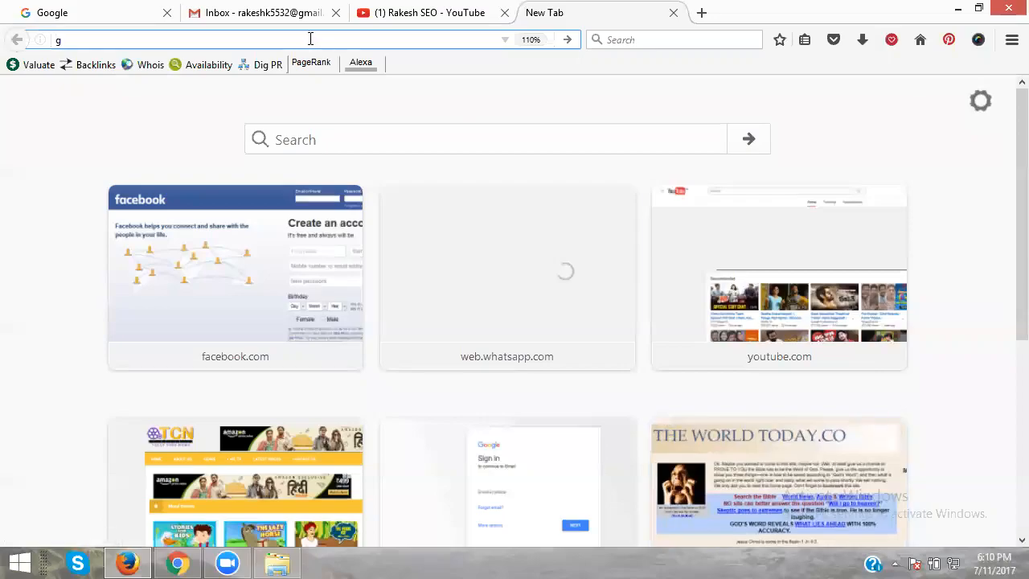
Navigate to google.com/adwords in a new tab to load Campaign Management.
text(google.com/adwro)
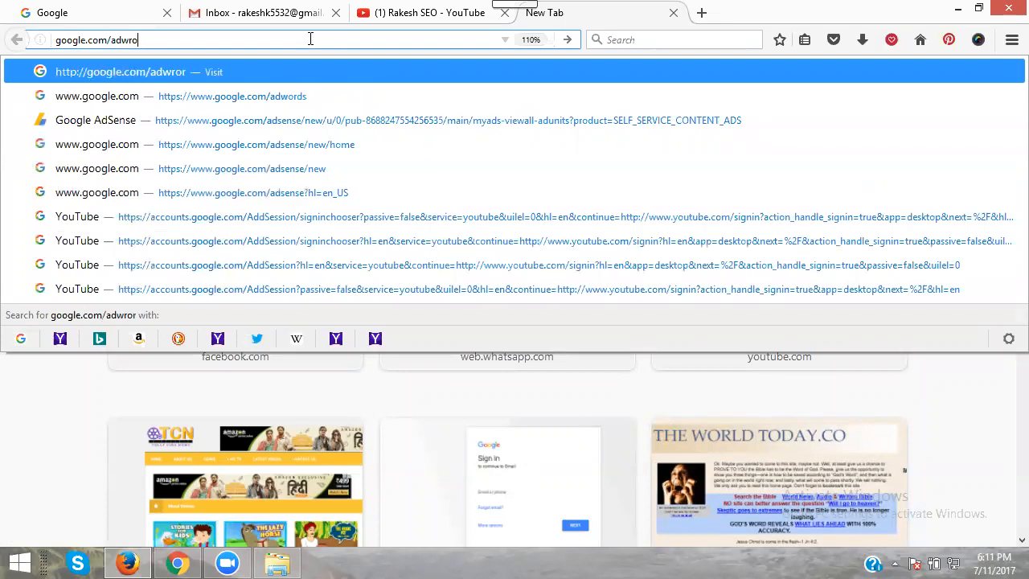
key(BackSpace)
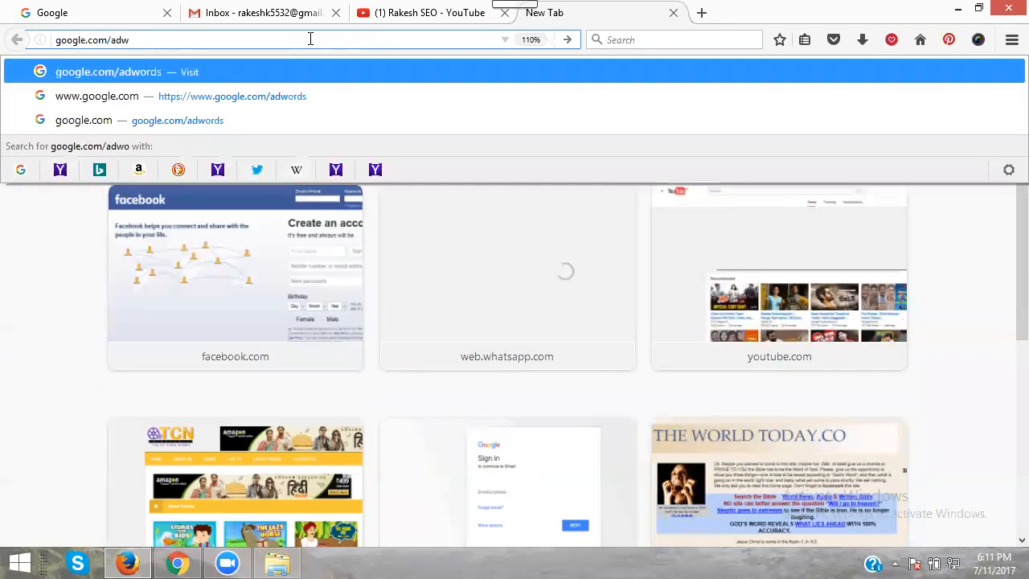
click(110, 71)
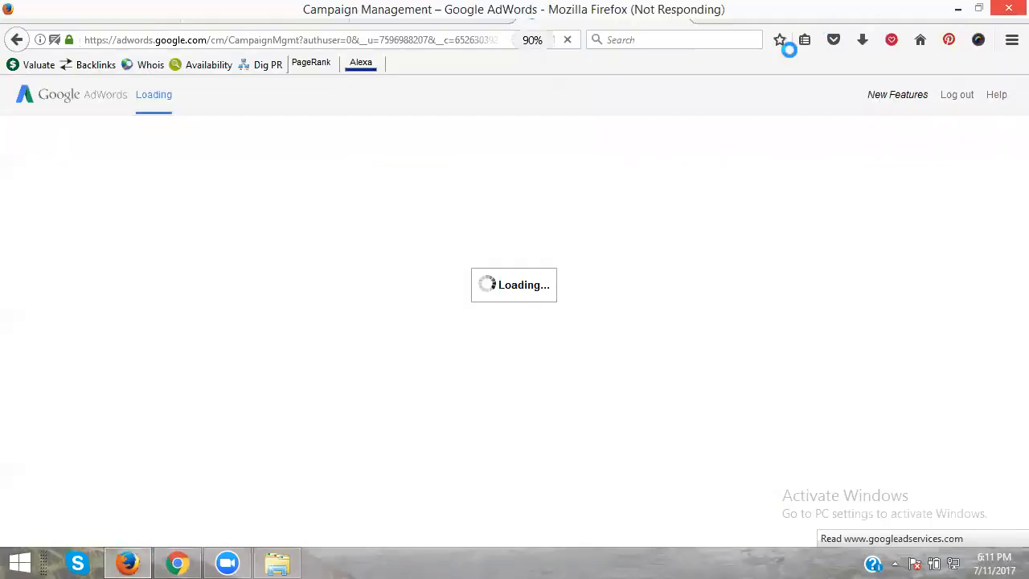
mouse_move(733, 120)
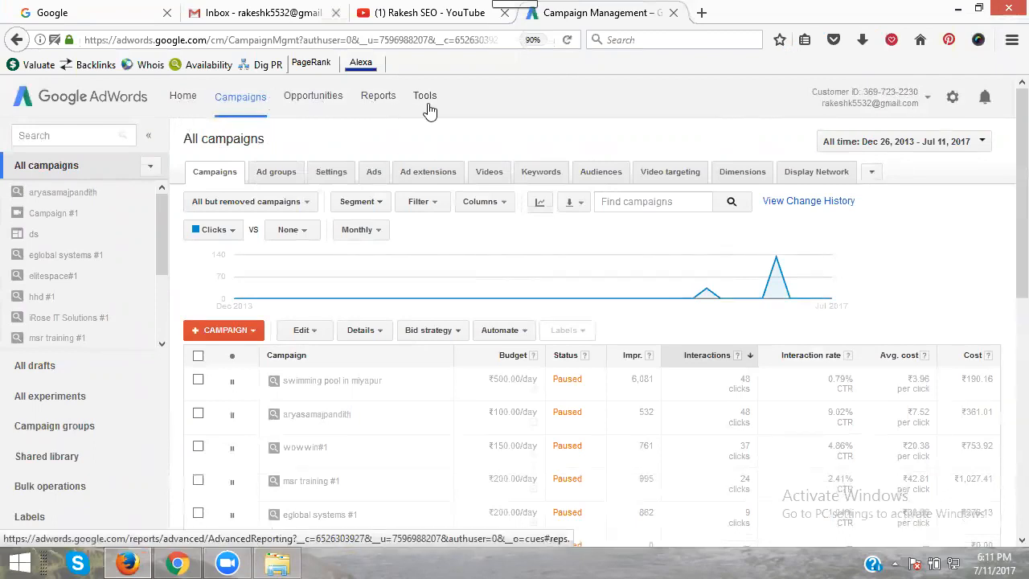
Bring up the Tools menu to reach the Keyword Planner.
click(424, 95)
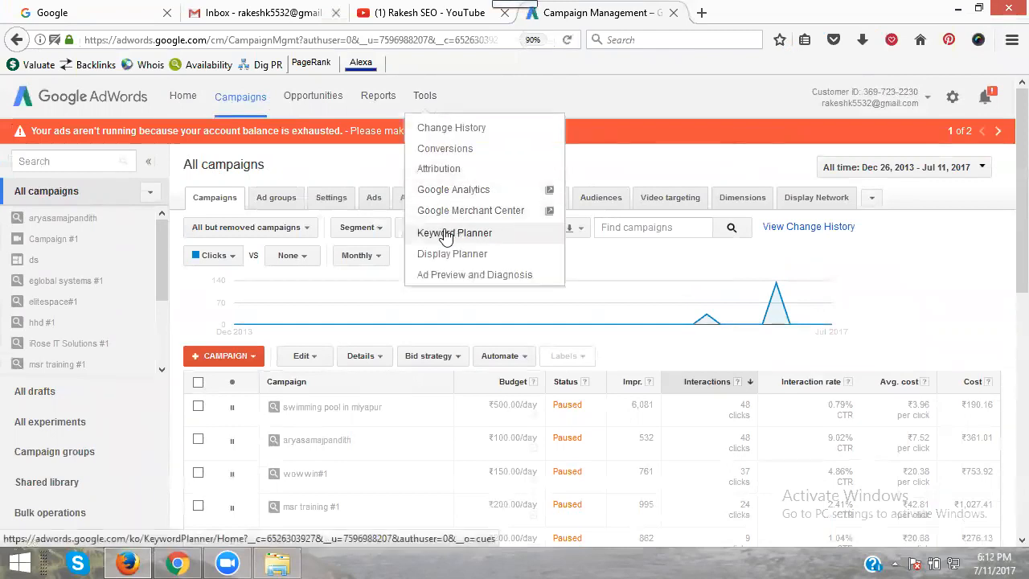
mouse_move(453, 254)
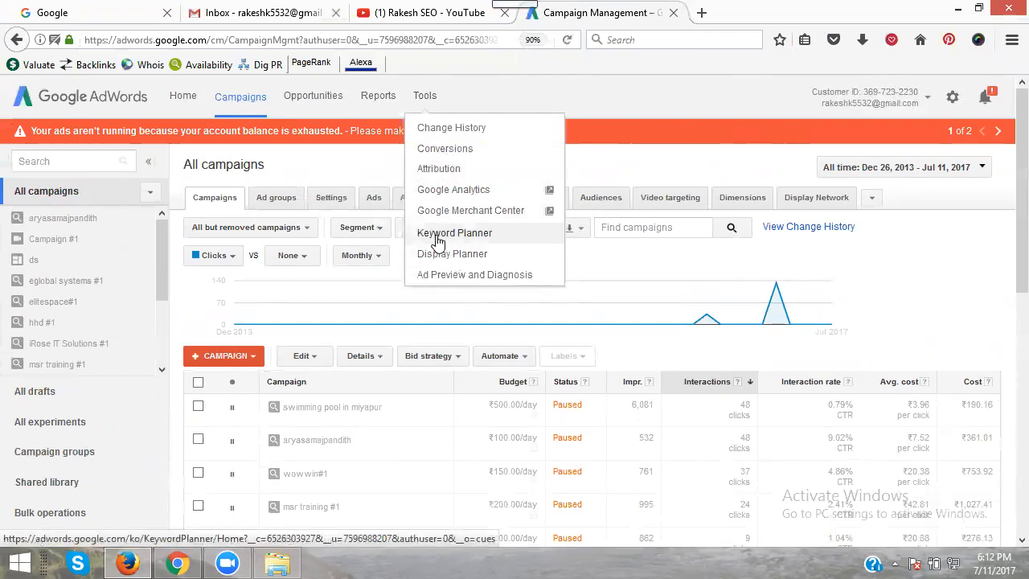
mouse_move(453, 254)
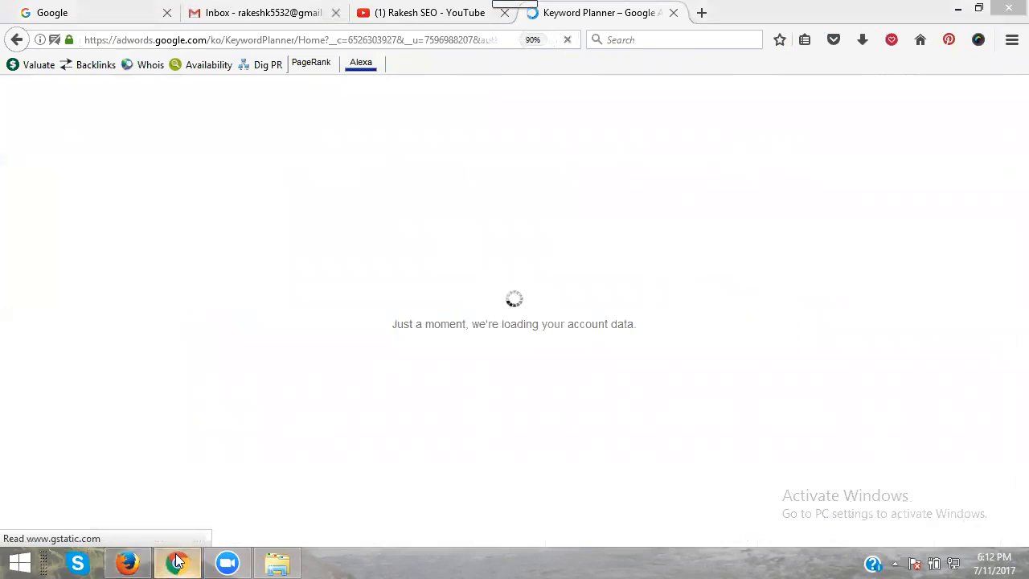
Search Google in Chrome for 'digital marketing online training in hyderabad'.
click(177, 561)
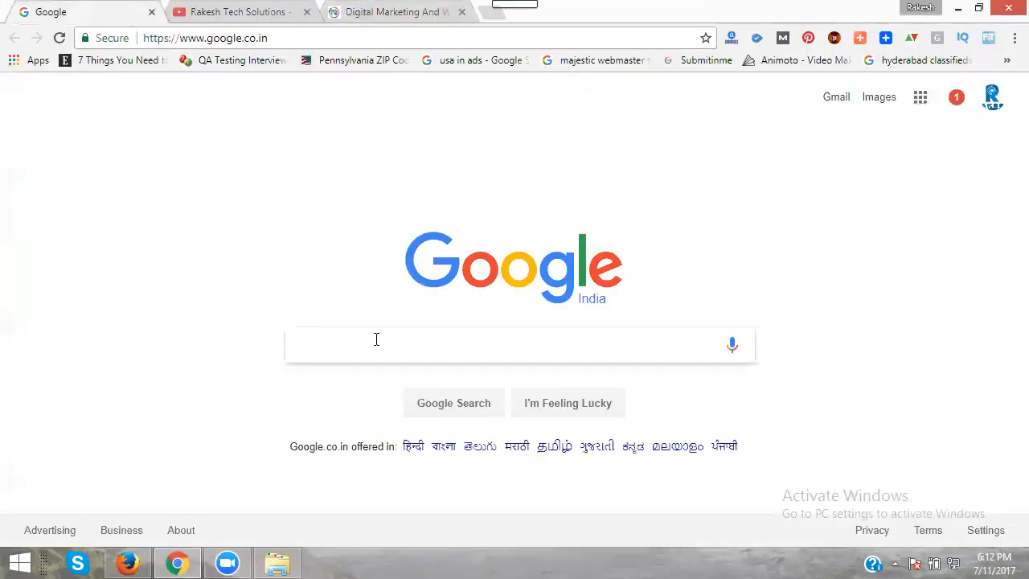
text(digital marketing online training in)
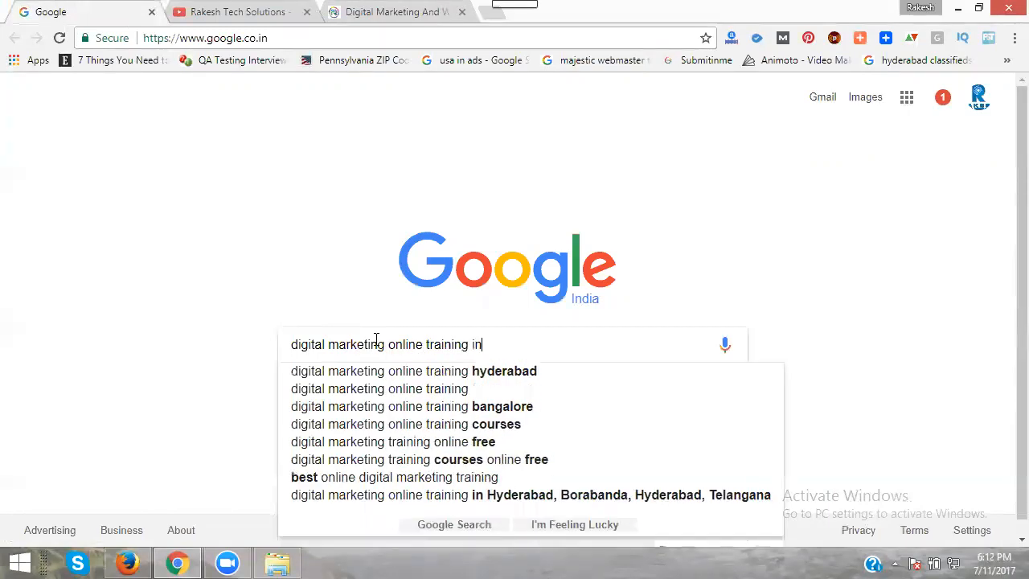
text(hyderabad)
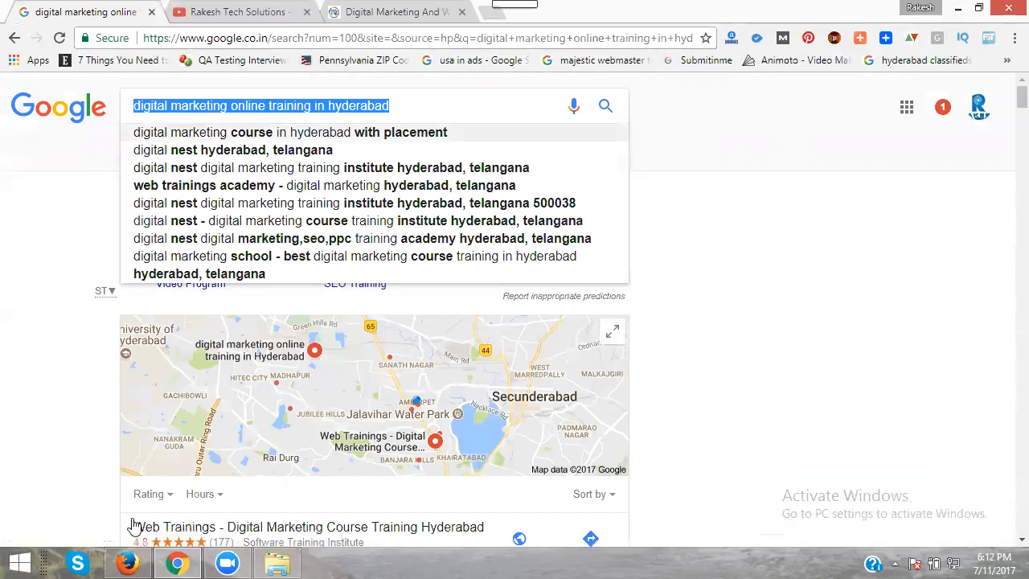
Enter the phrase 'digital marketing online training in hyderabad' and landing page rakeshtechsolutions.com.
click(595, 13)
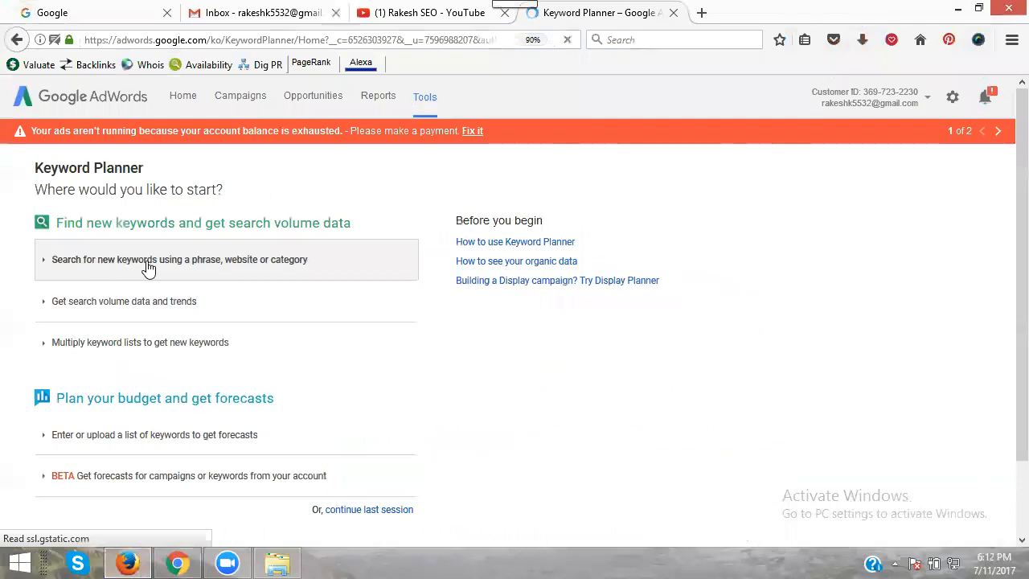
mouse_move(254, 271)
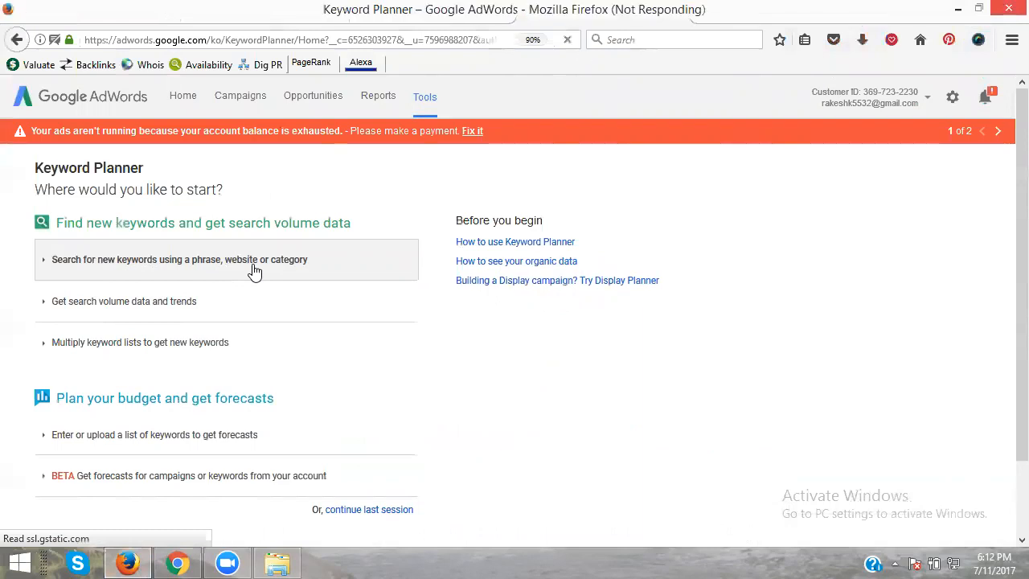
click(180, 259)
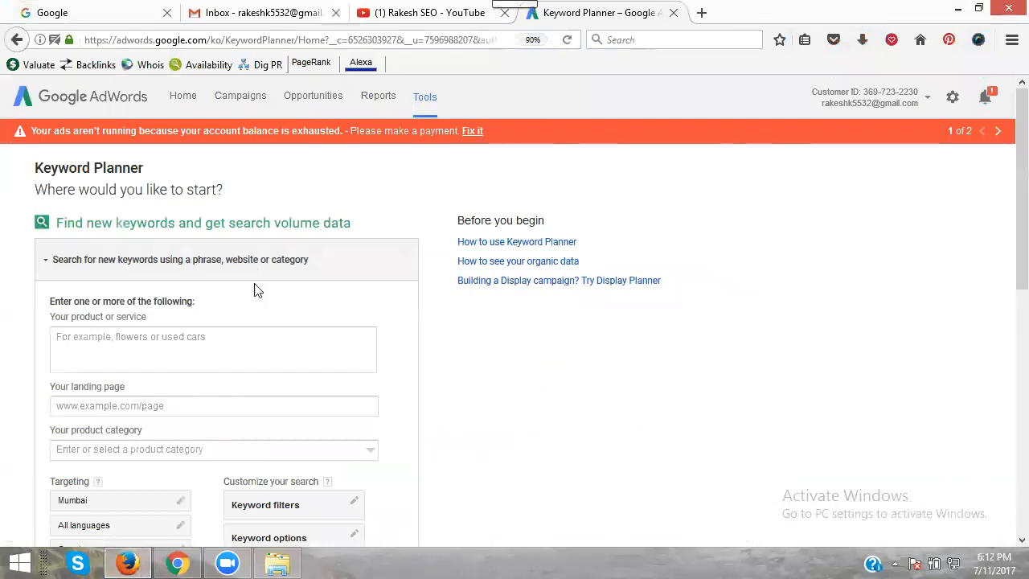
text(digital marketing online training in hyderabad)
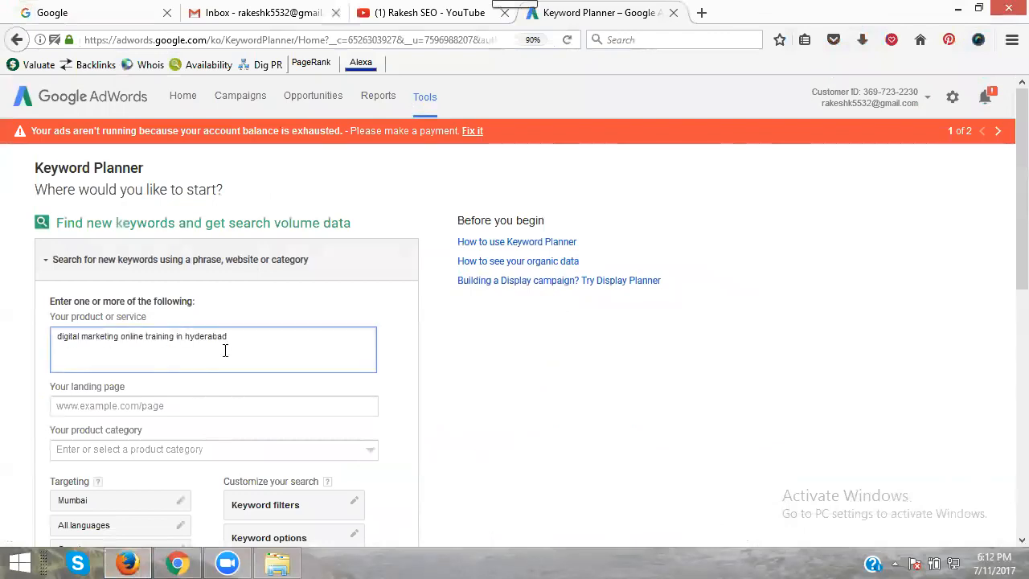
click(212, 405)
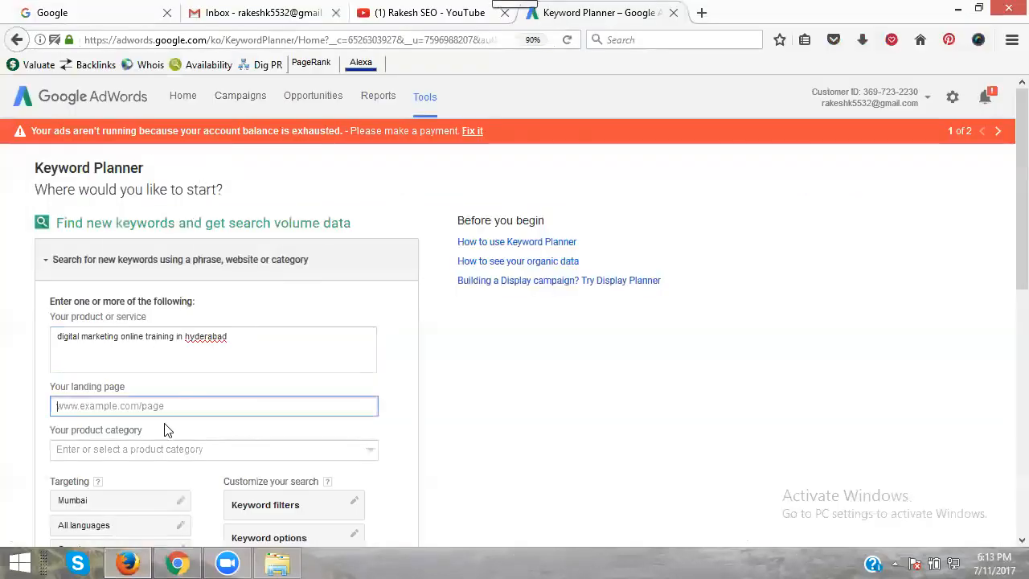
text(http://www.rakeshtechsolutions.com/)
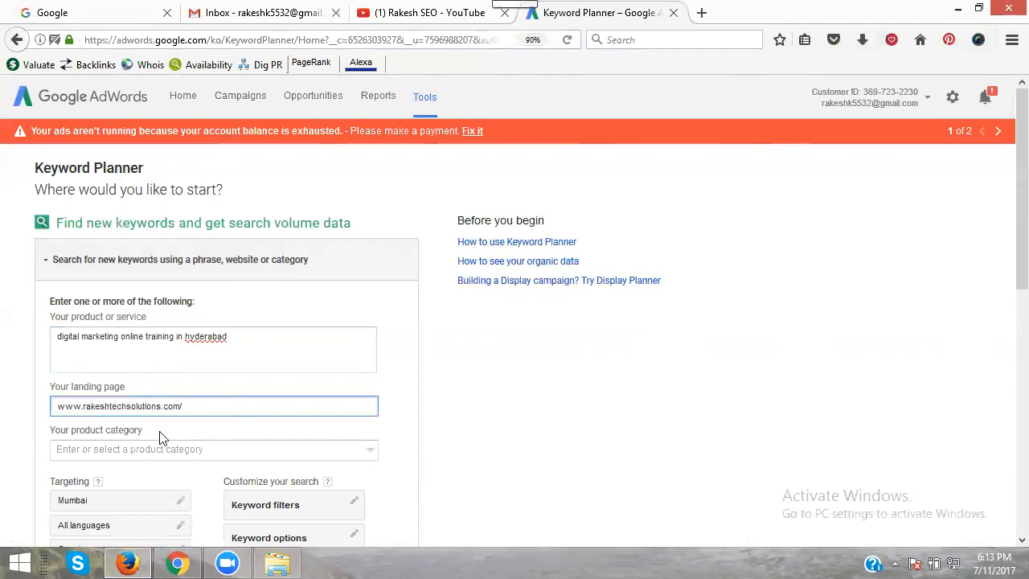
Choose Jobs & Education as the product category.
click(212, 448)
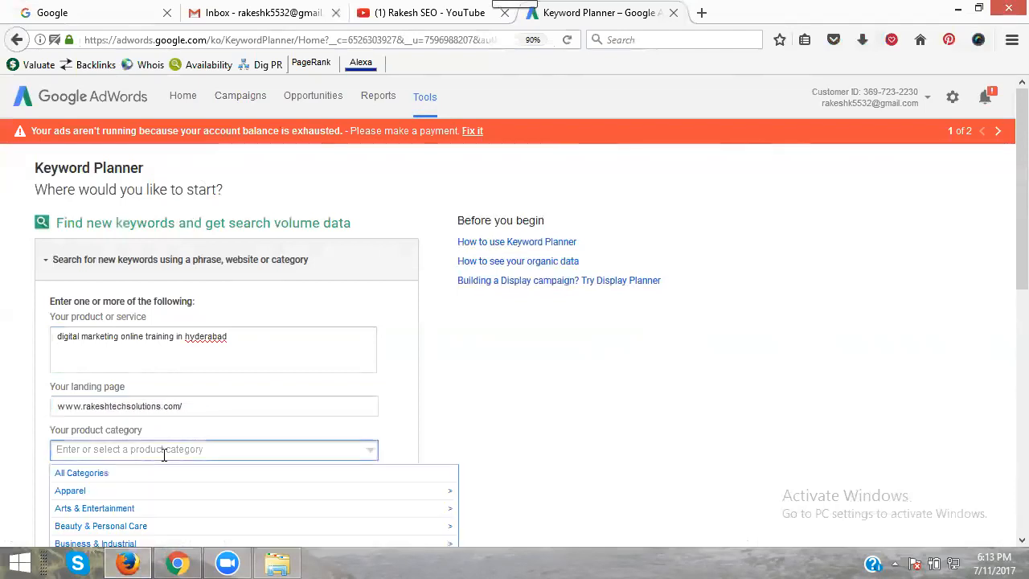
scroll(down, 3)
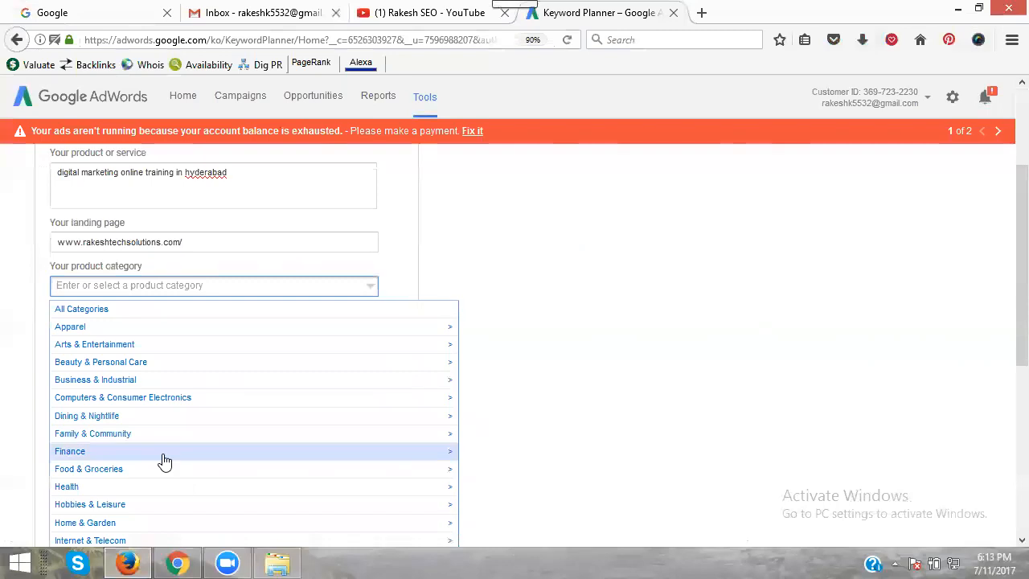
scroll(down, 3)
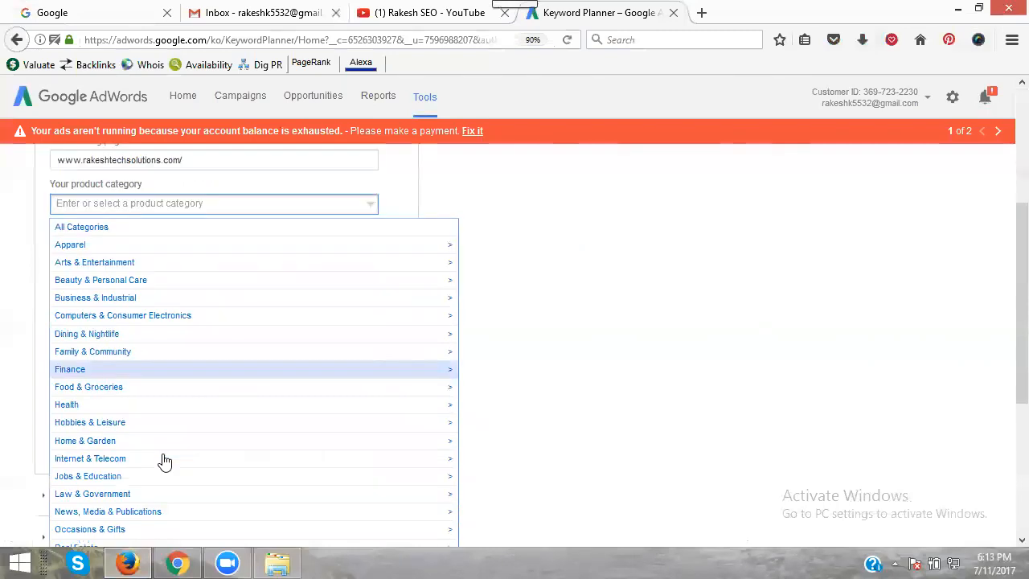
mouse_move(164, 458)
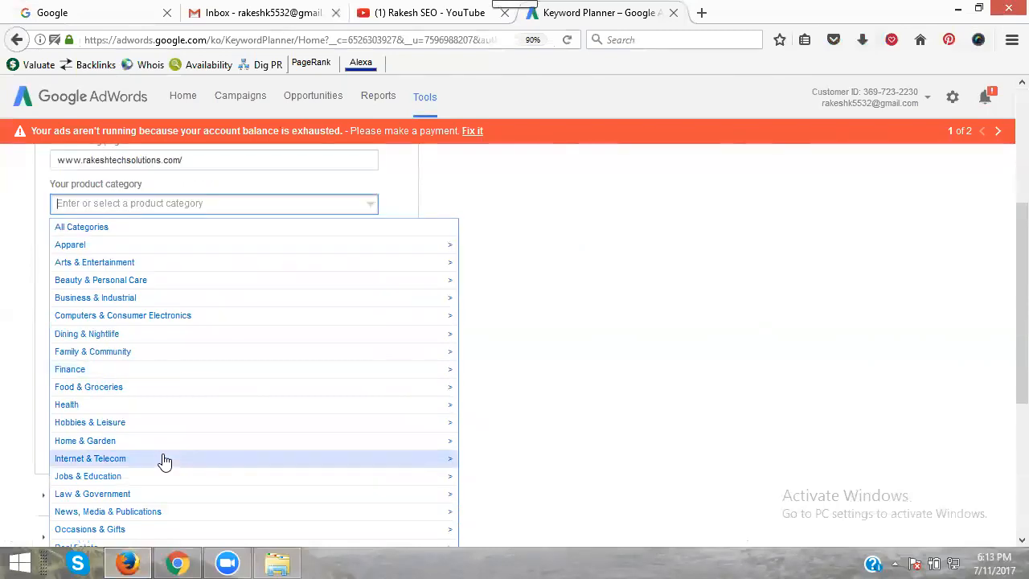
mouse_move(148, 483)
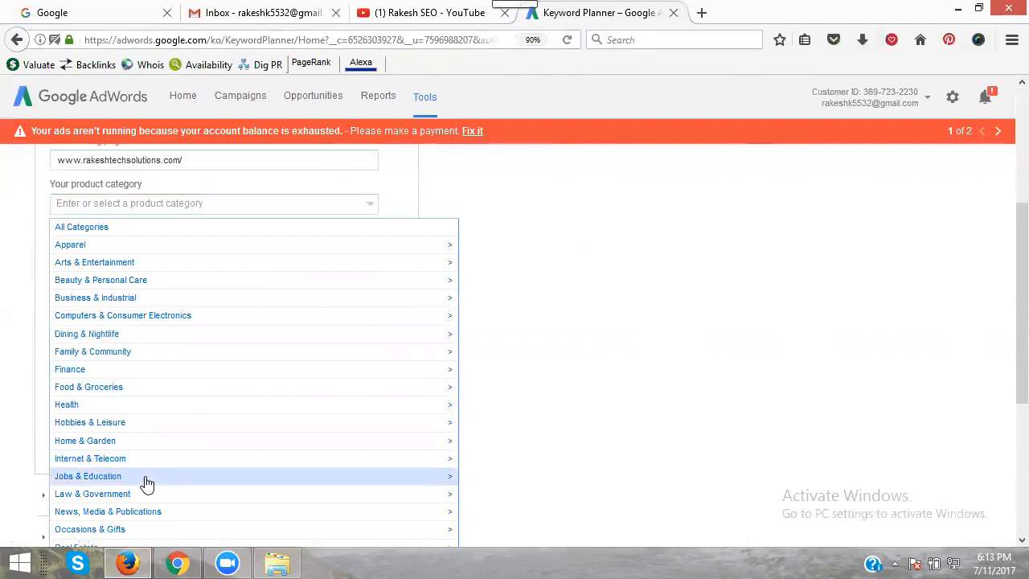
click(87, 476)
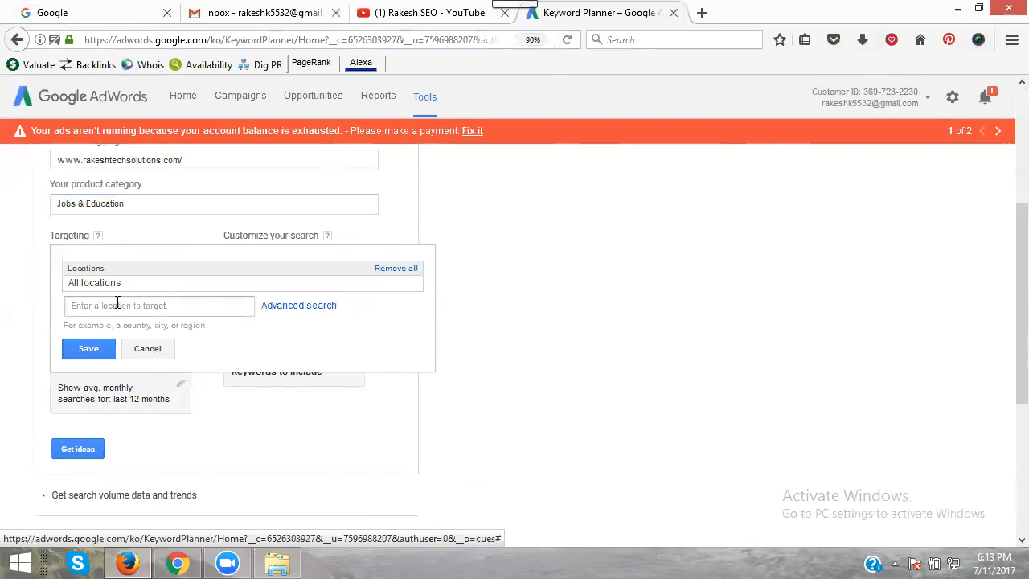
Target Hyderabad, Telangana, India, keep the Google network, and bring up negative keywords.
text(hyder)
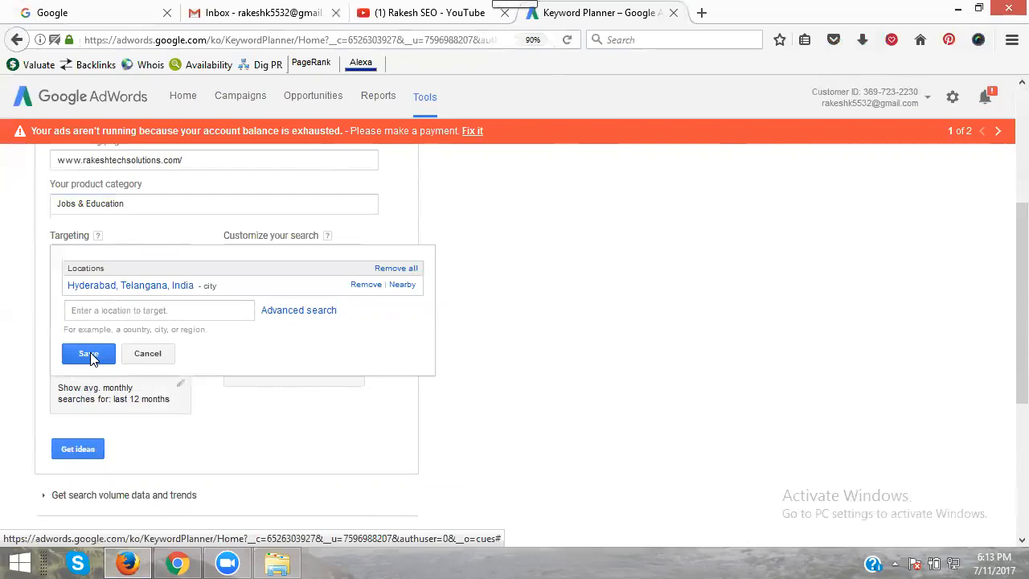
click(88, 354)
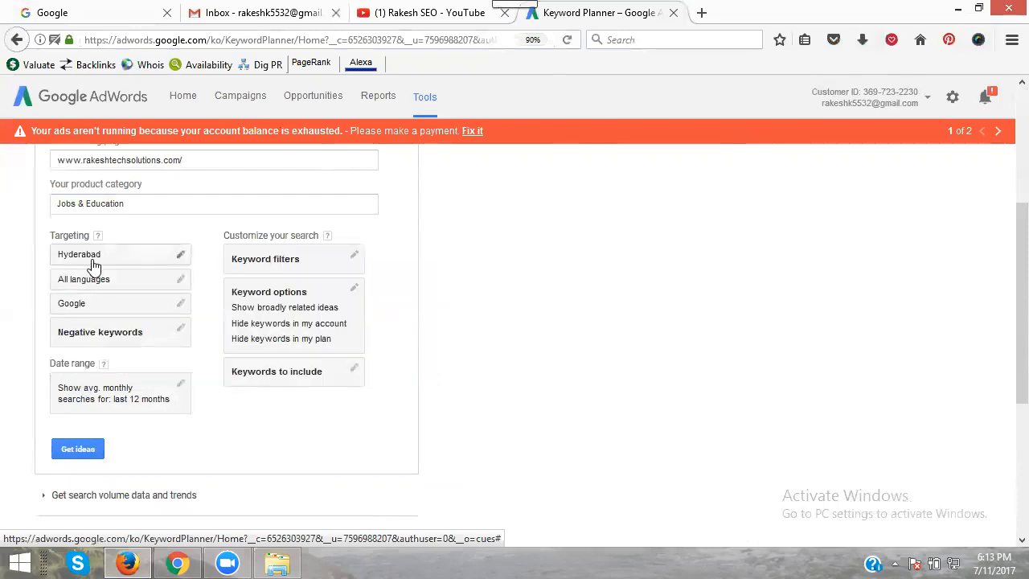
mouse_move(98, 283)
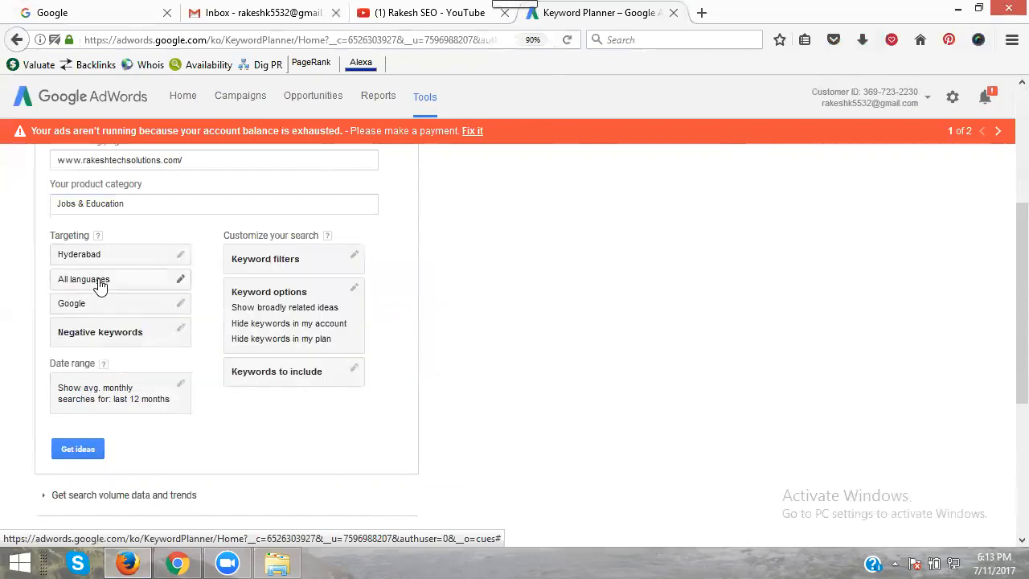
mouse_move(117, 308)
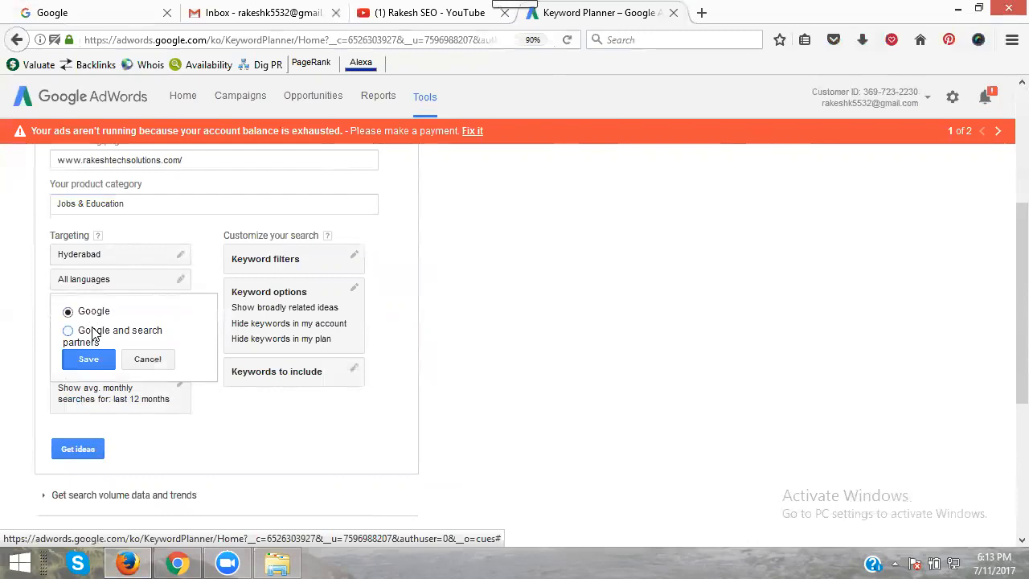
click(88, 360)
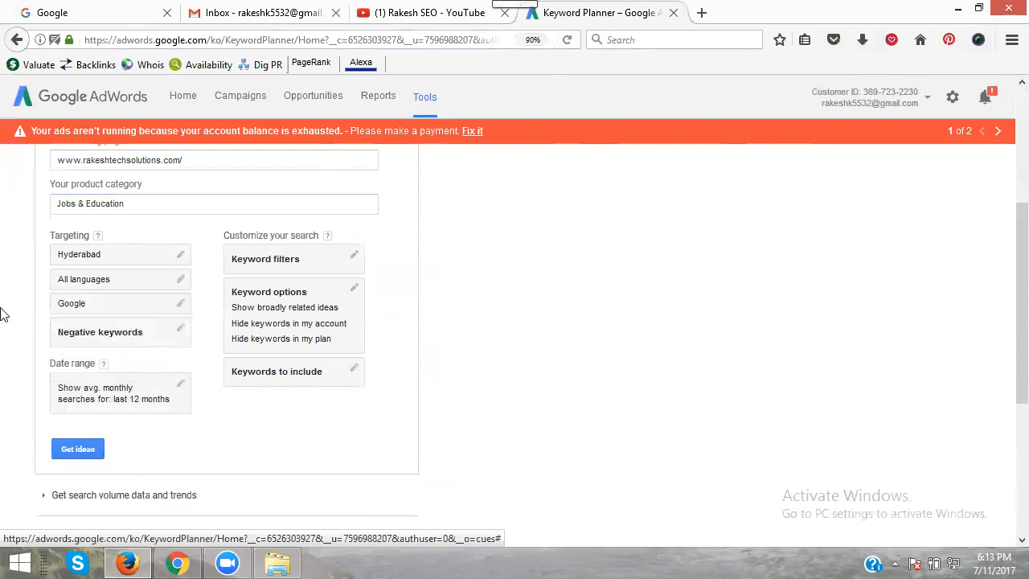
click(99, 331)
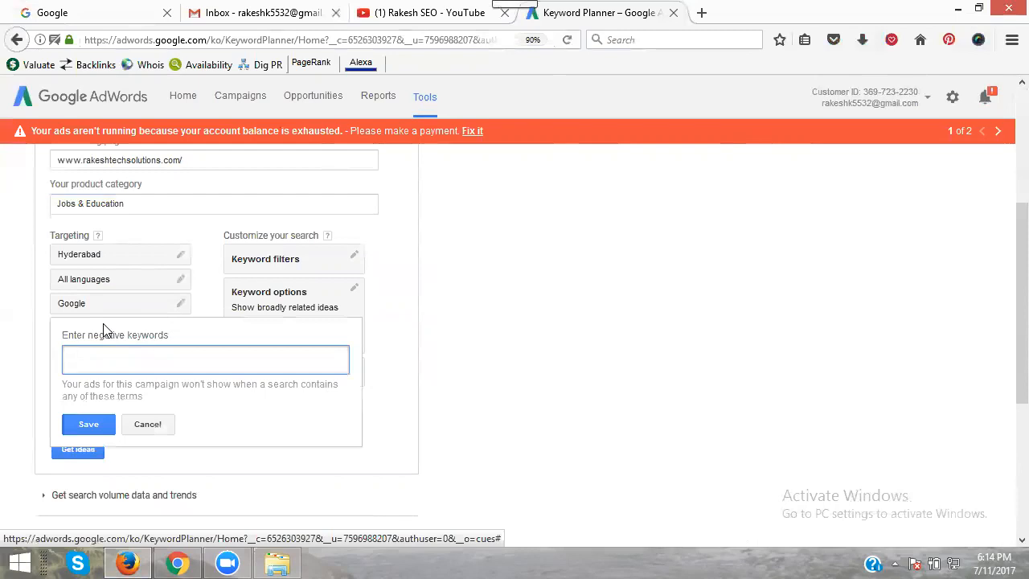
Save the negative keywords box with nothing entered.
click(206, 359)
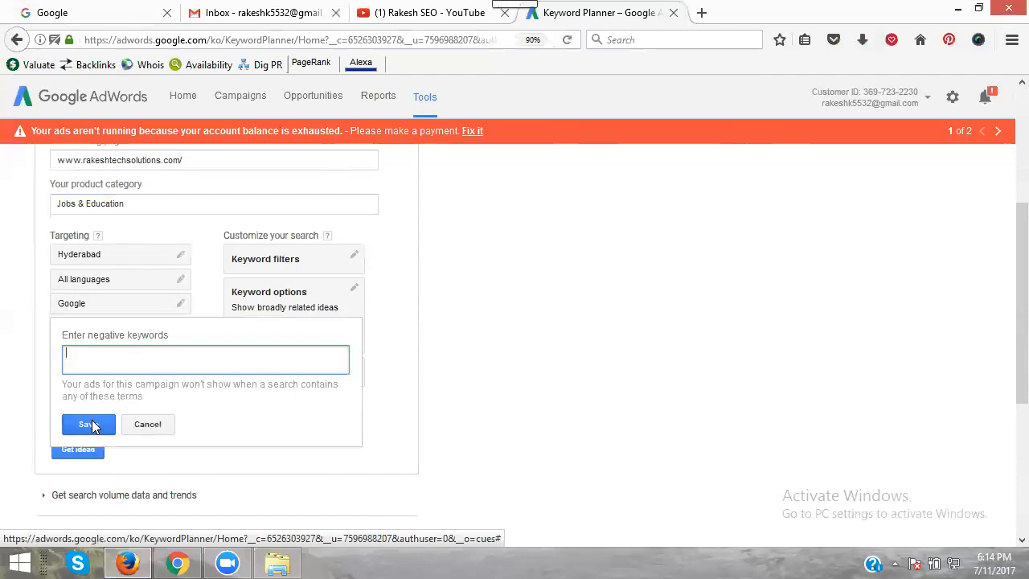
click(87, 425)
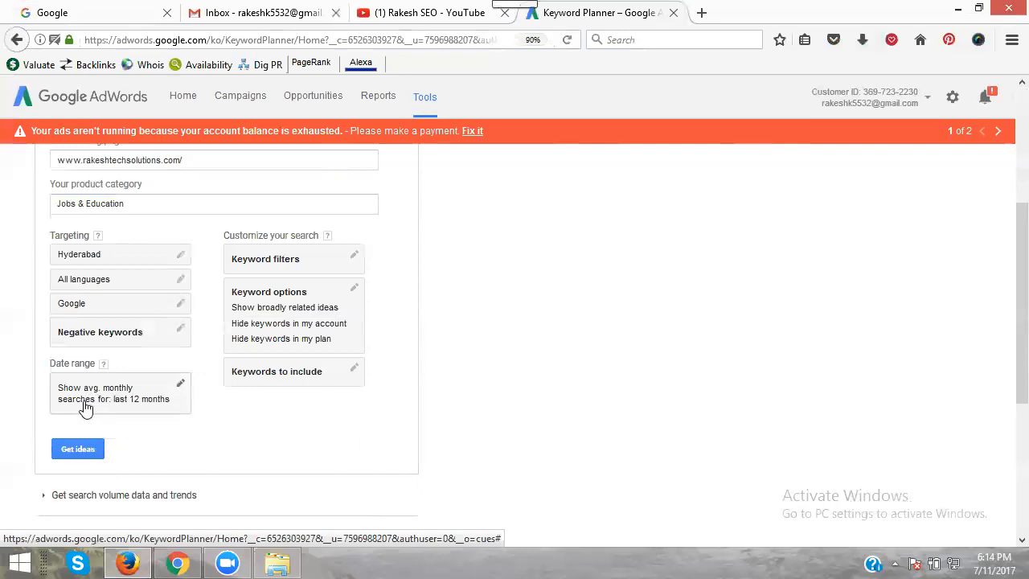
mouse_move(99, 409)
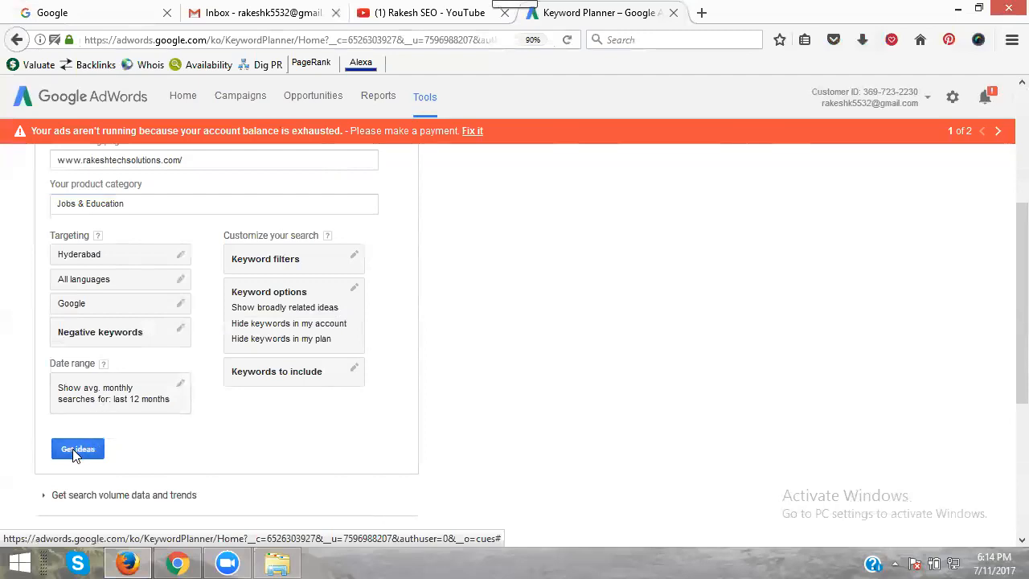
mouse_move(74, 457)
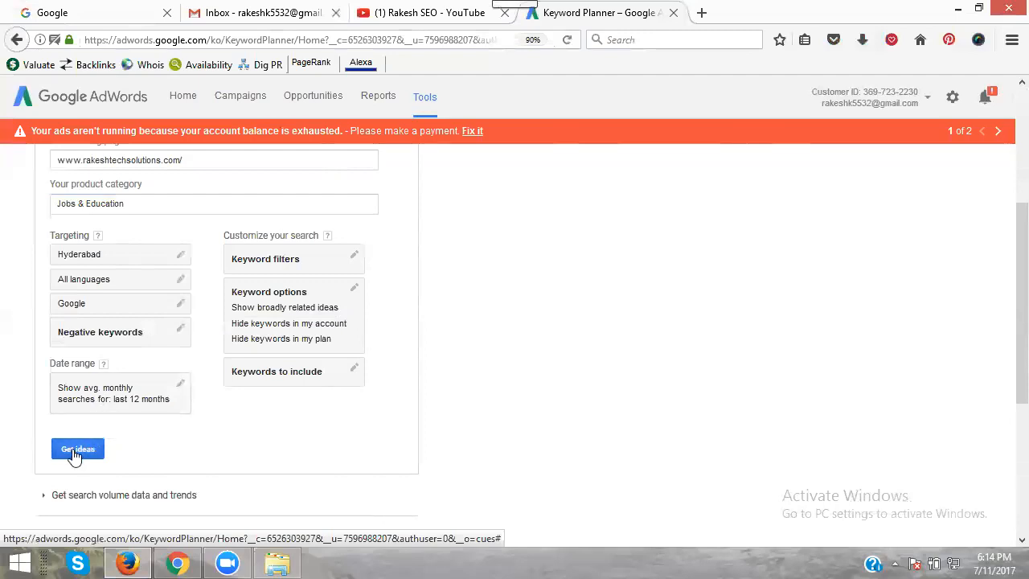
Fetch keyword ideas and review monthly searches, competition and suggested bids.
click(78, 448)
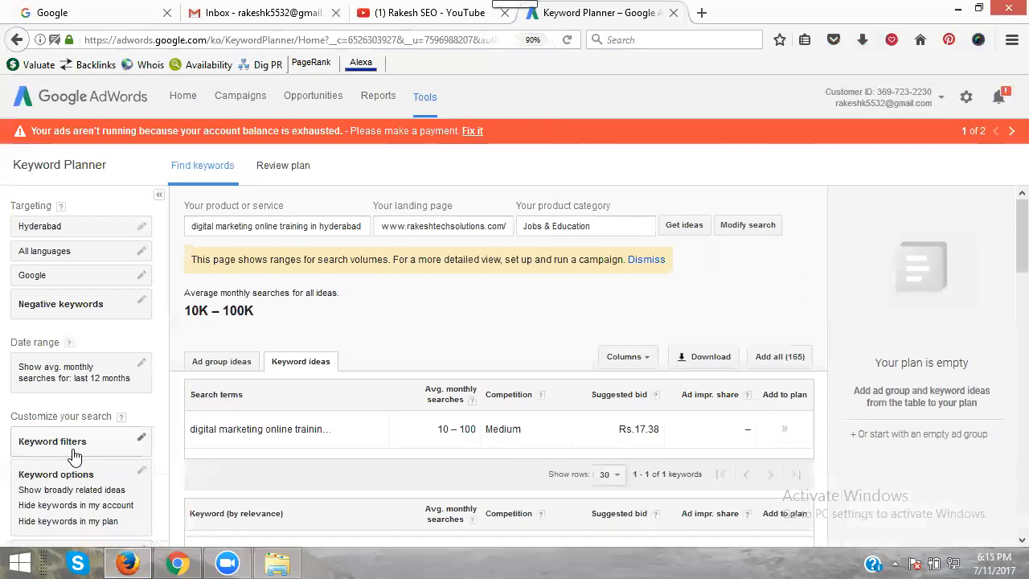
mouse_move(68, 455)
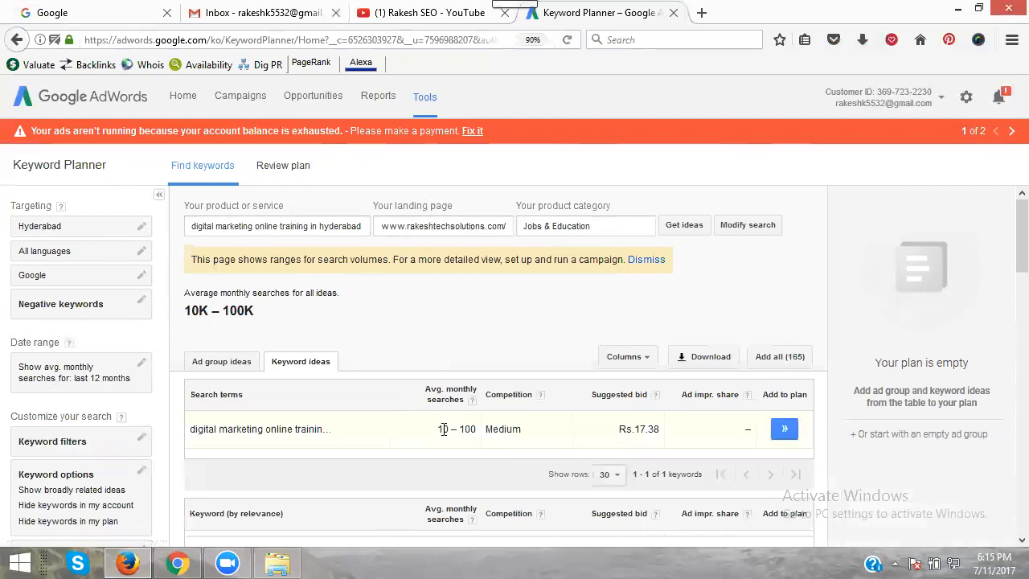
mouse_move(483, 441)
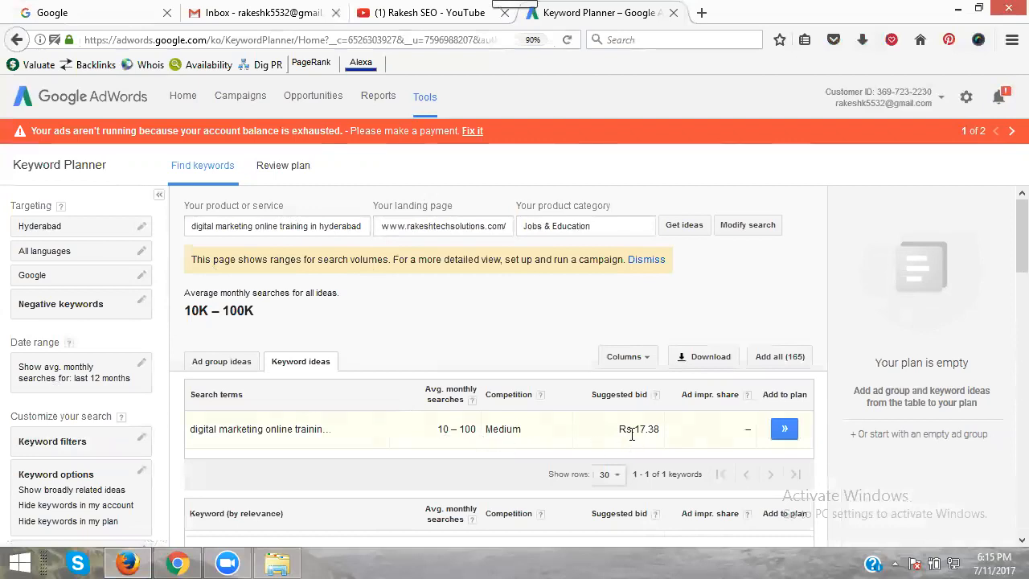
scroll(down, 3)
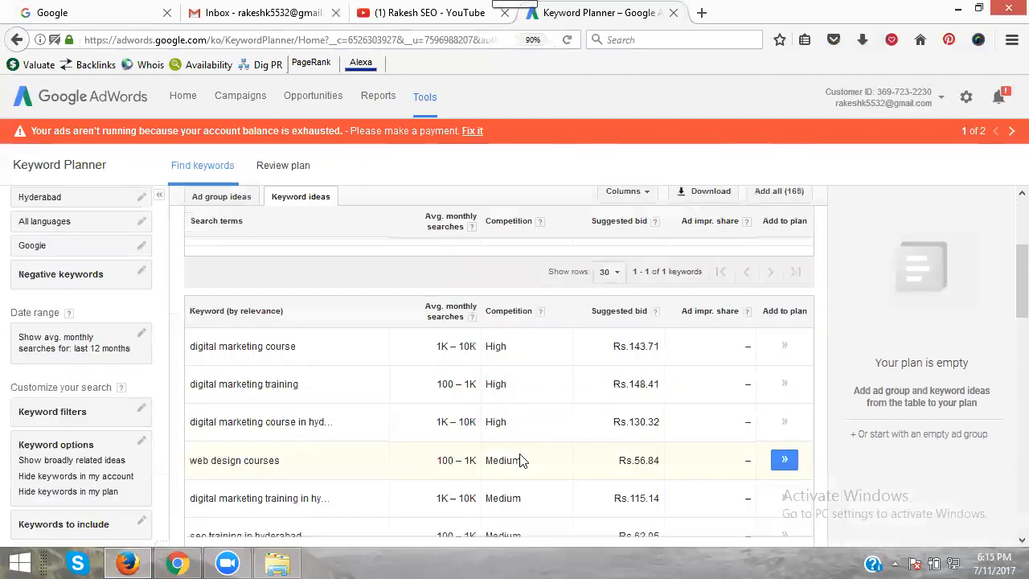
mouse_move(614, 368)
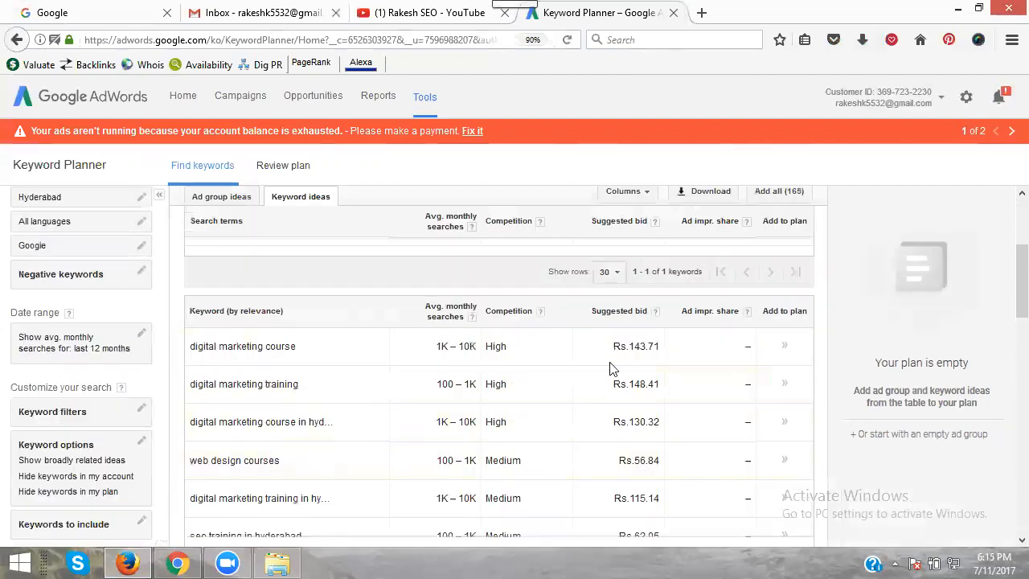
mouse_move(257, 331)
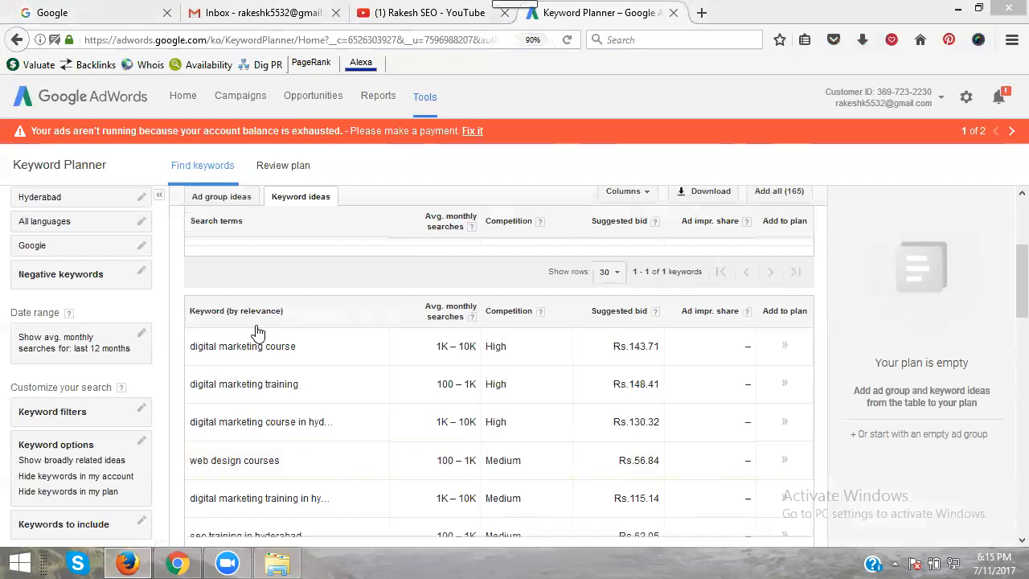
mouse_move(474, 345)
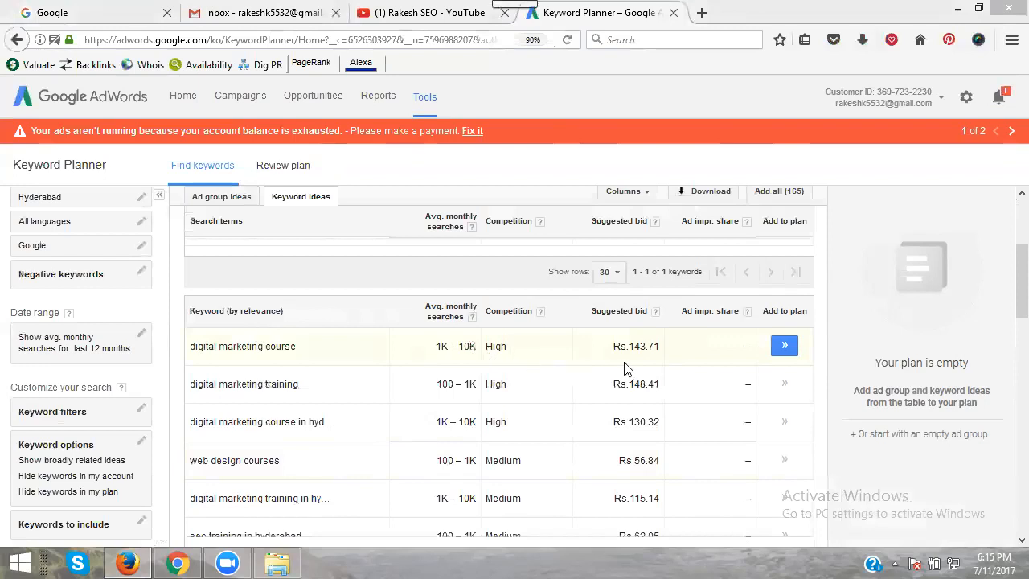
mouse_move(649, 363)
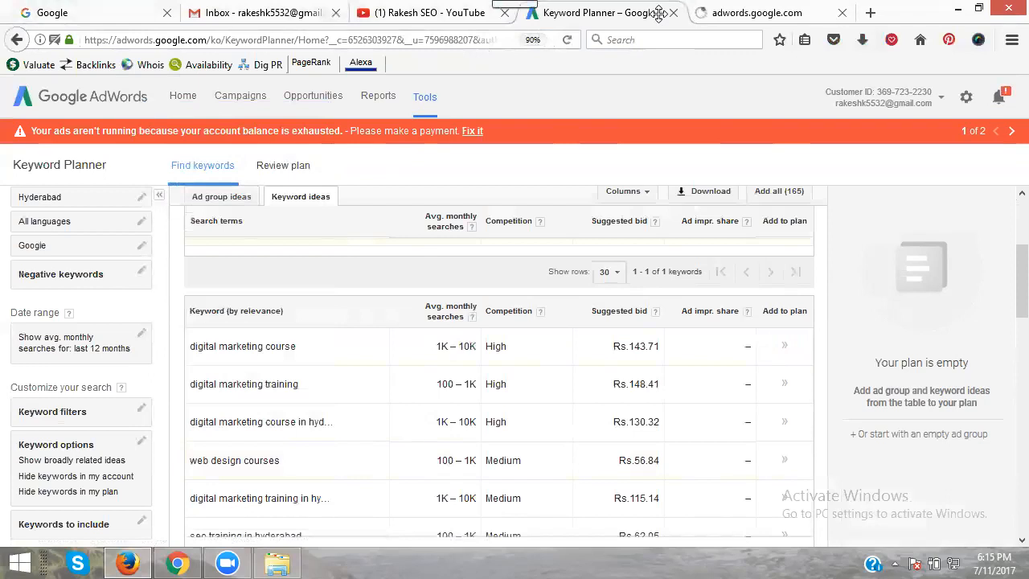
Return to the campaigns overview and create a new campaign with + CAMPAIGN.
click(763, 13)
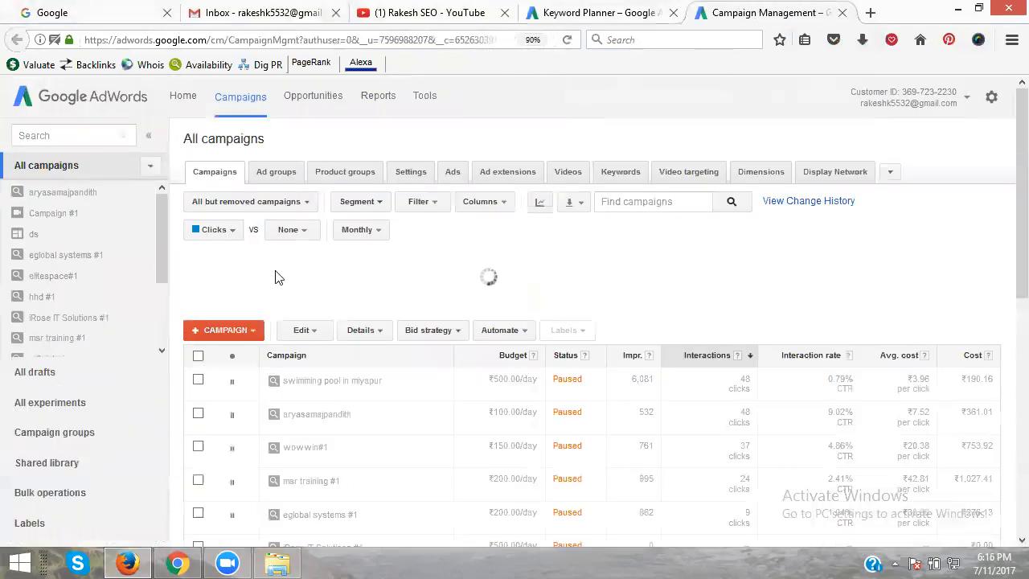
mouse_move(251, 356)
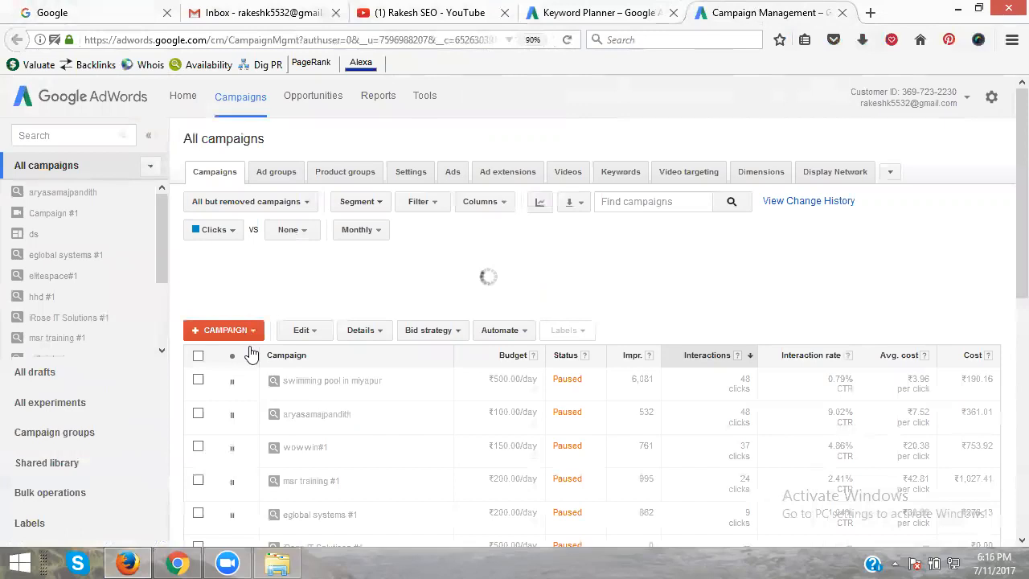
click(222, 330)
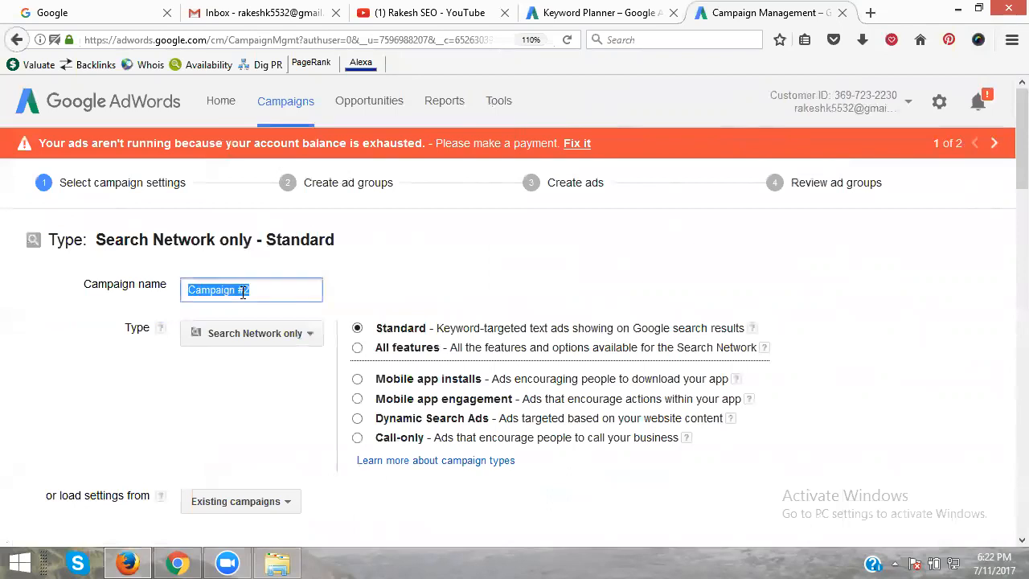
Name the campaign 'rts' and switch Search Network only to All features, confirming the change.
text(rts)
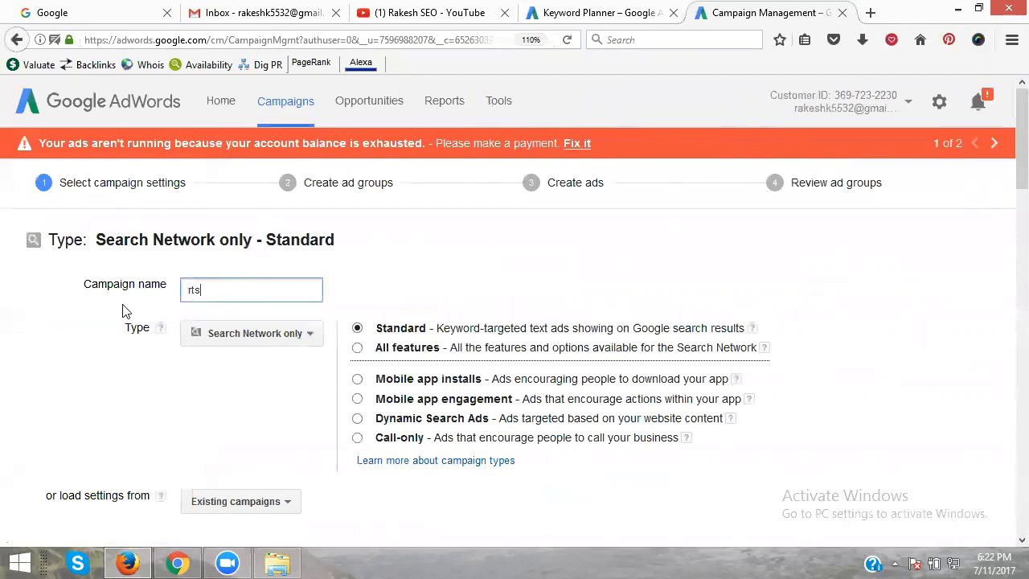
scroll(down, 3)
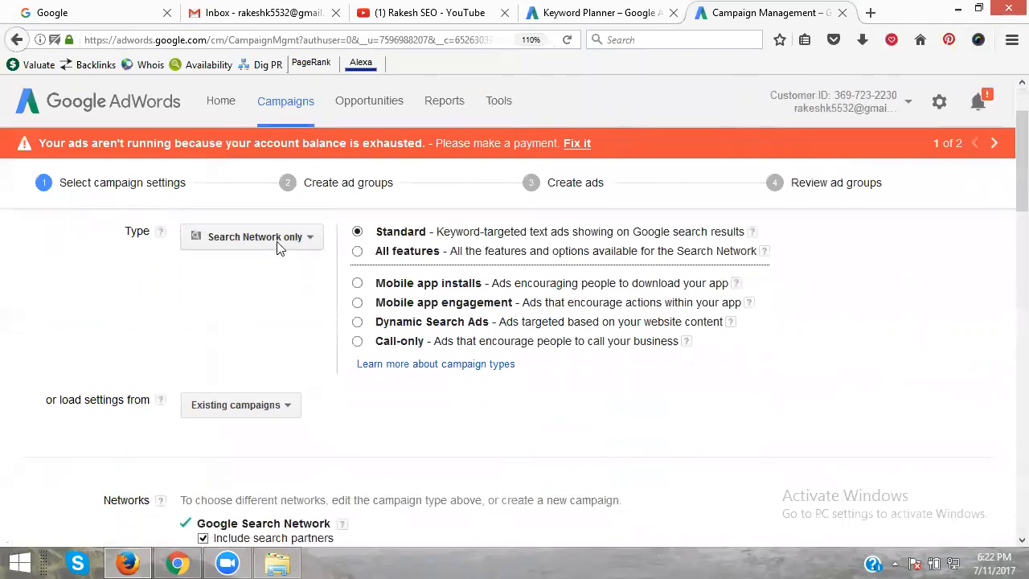
click(251, 236)
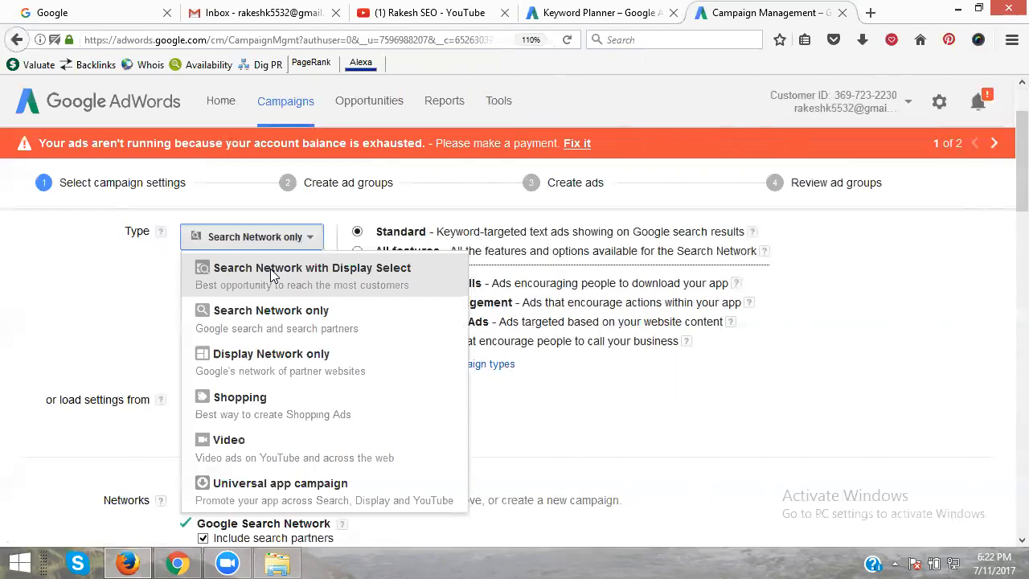
mouse_move(260, 319)
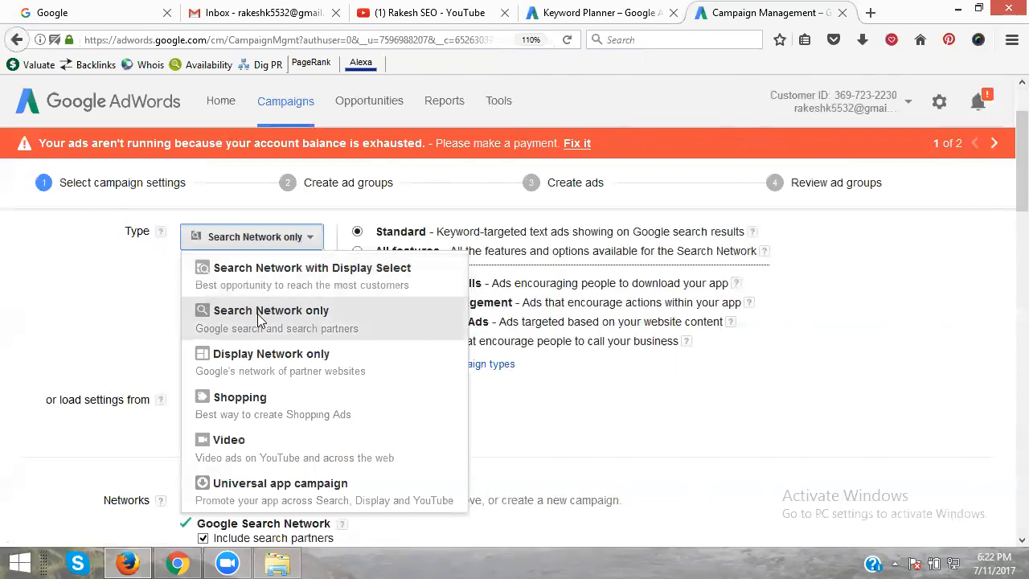
click(270, 310)
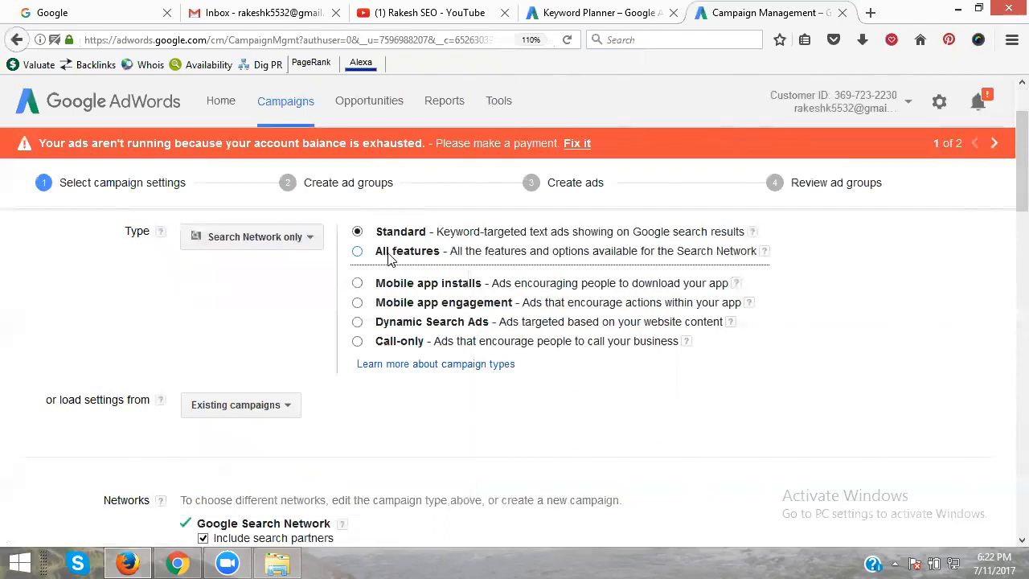
mouse_move(392, 312)
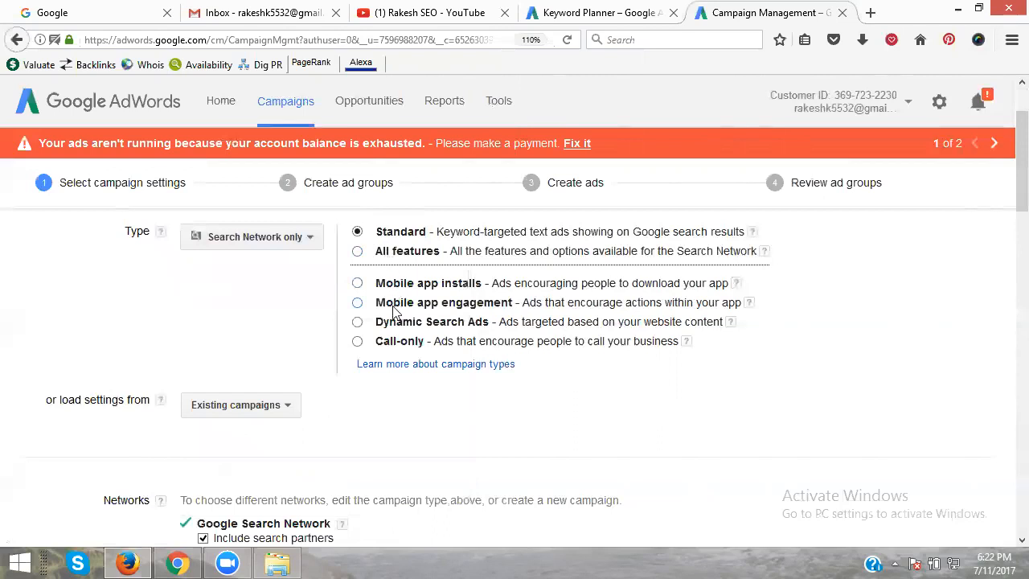
mouse_move(395, 332)
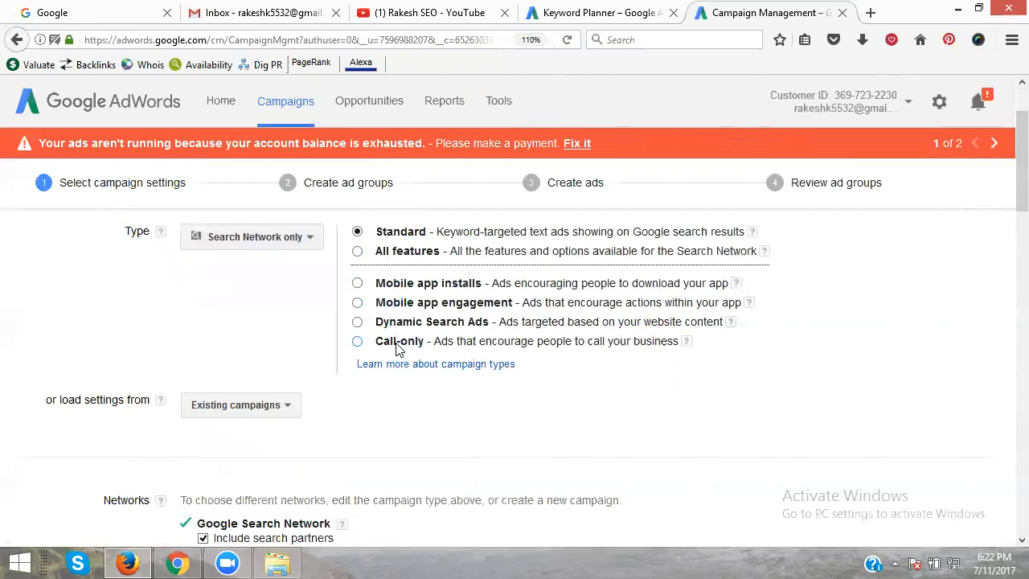
click(357, 341)
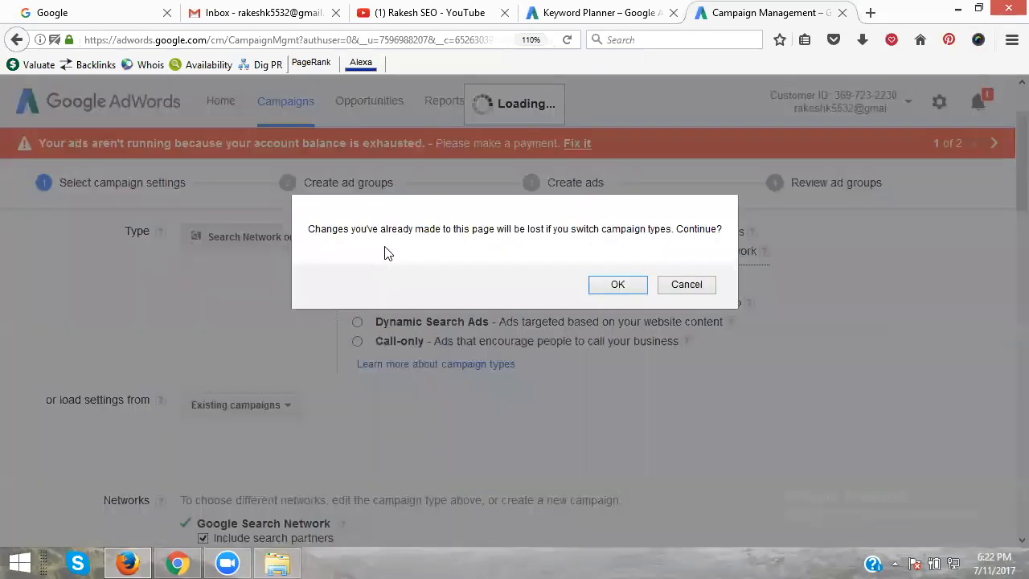
click(617, 283)
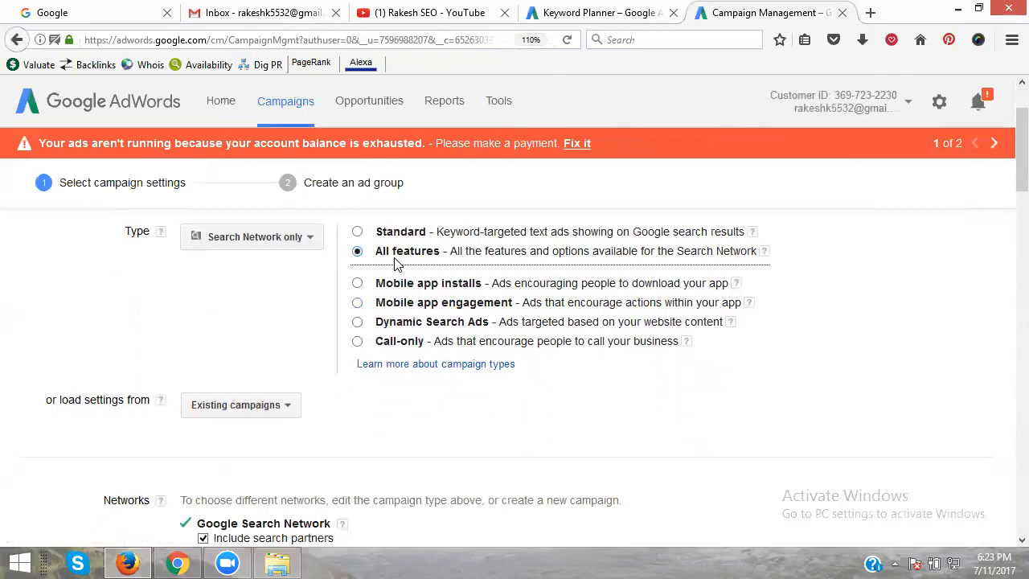
mouse_move(486, 268)
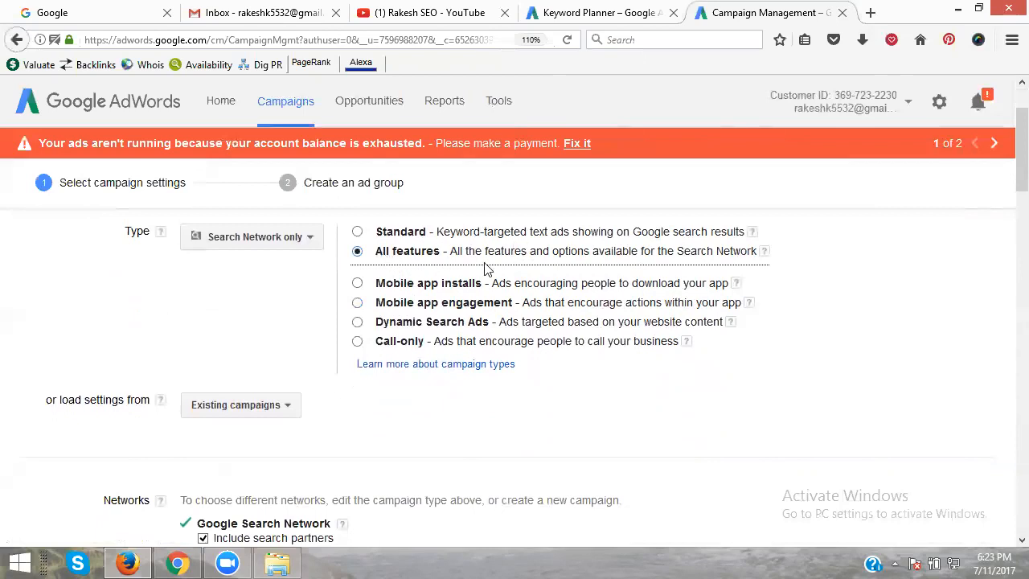
mouse_move(720, 261)
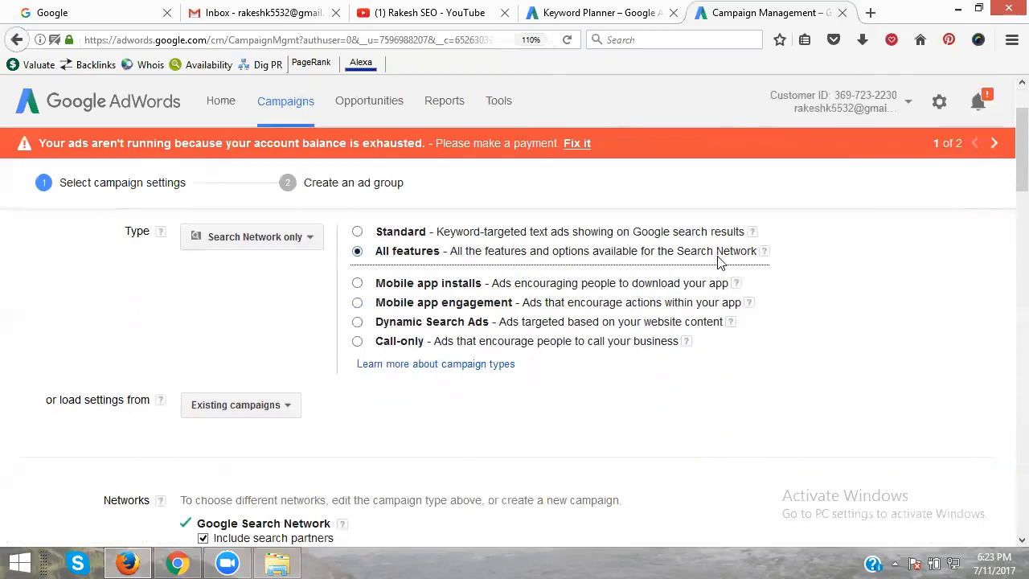
scroll(down, 3)
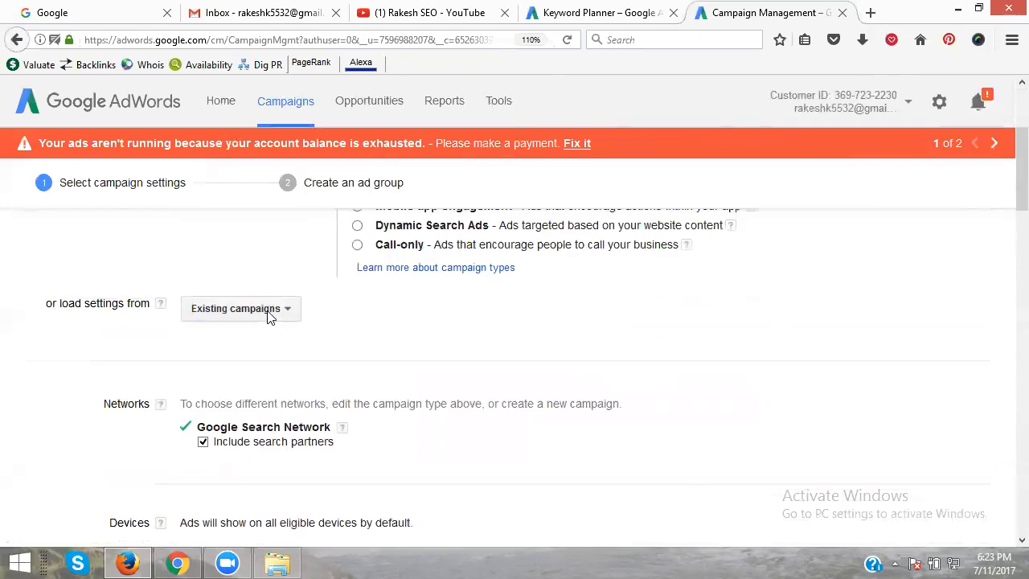
click(239, 309)
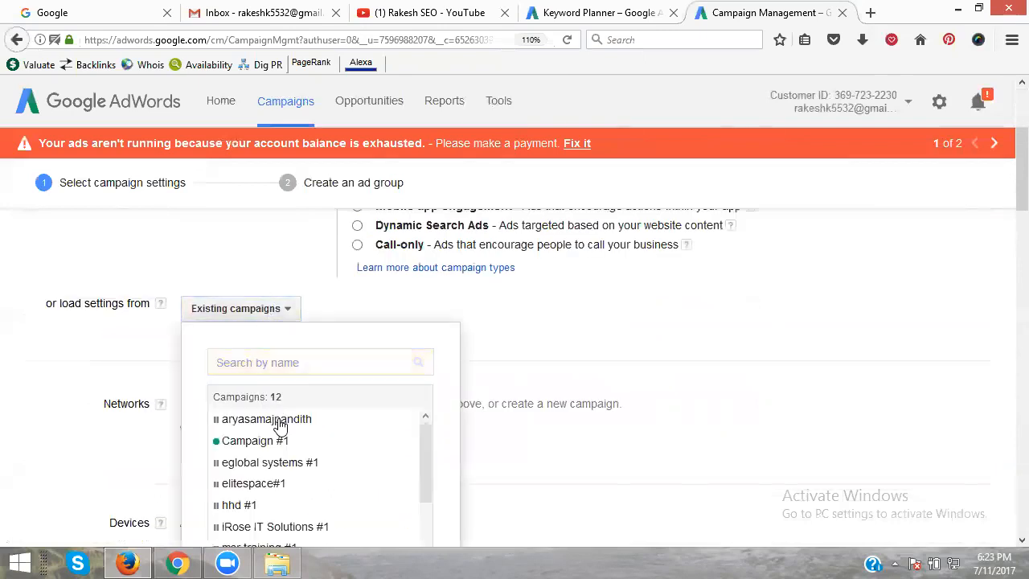
mouse_move(280, 506)
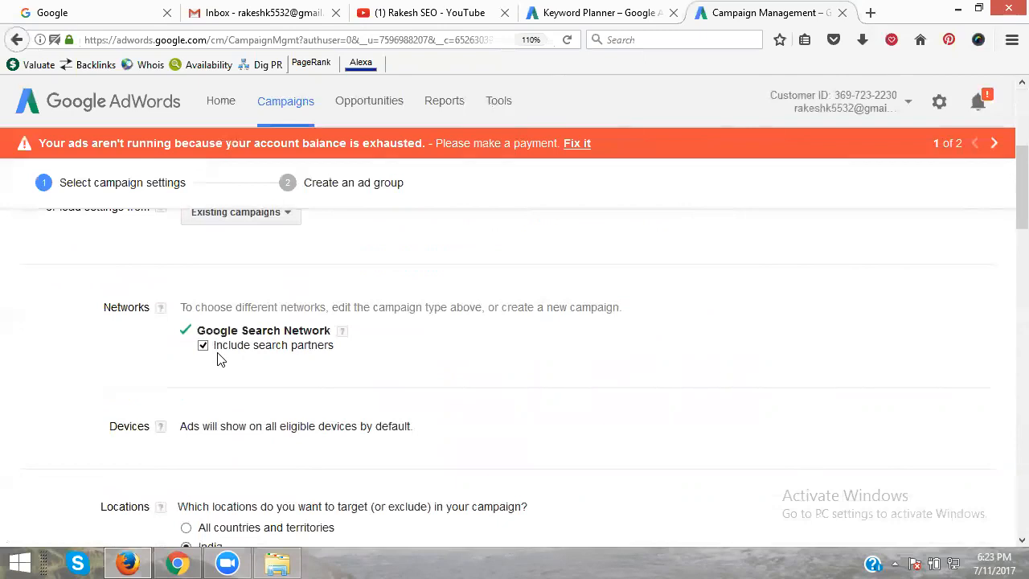
scroll(down, 3)
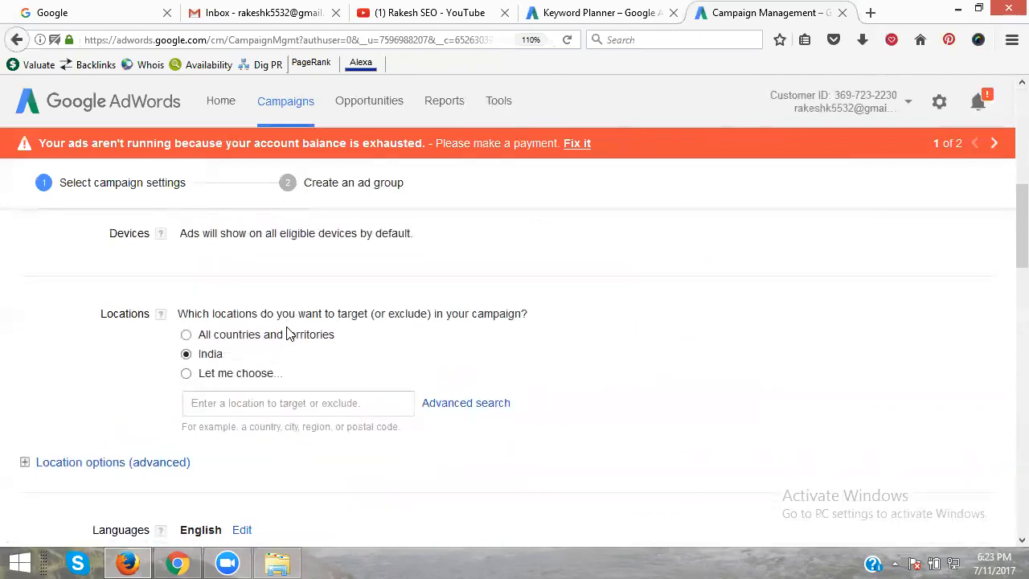
mouse_move(169, 319)
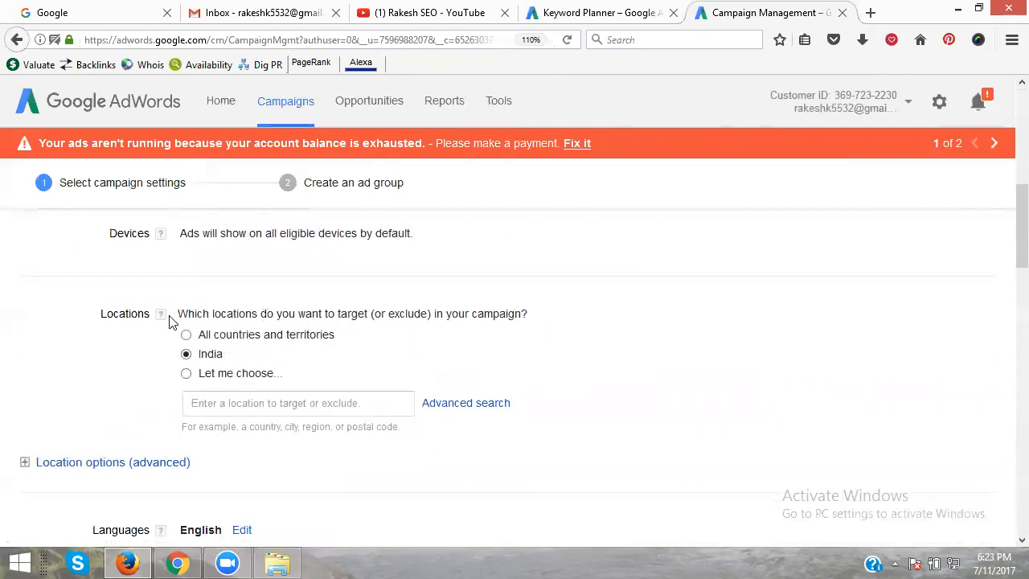
mouse_move(138, 247)
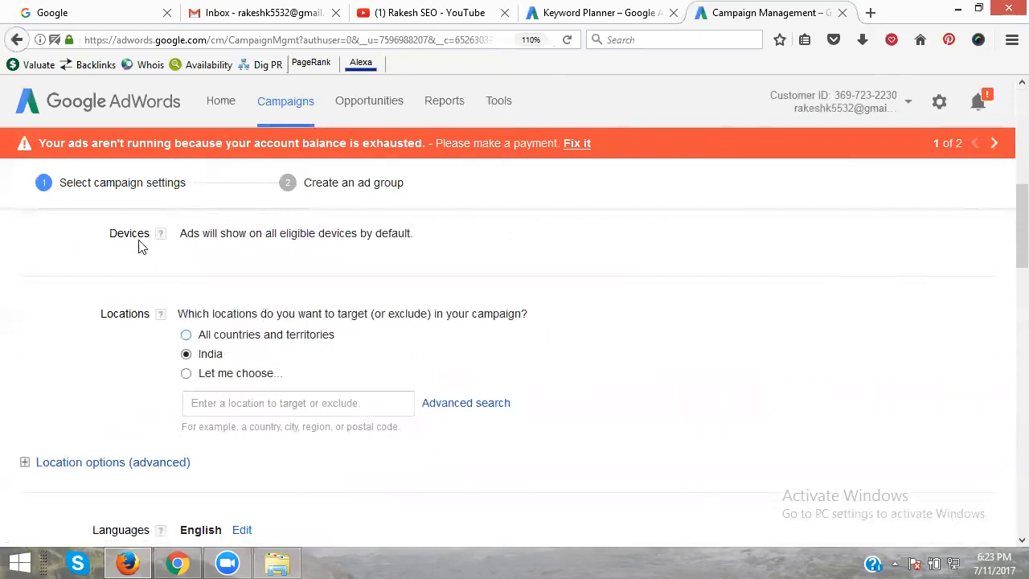
mouse_move(225, 248)
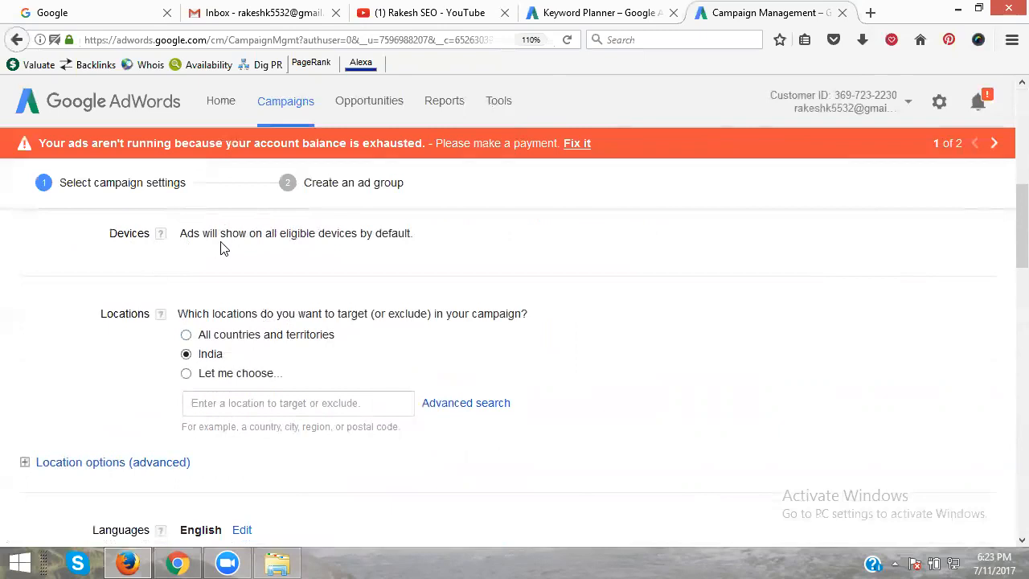
mouse_move(368, 238)
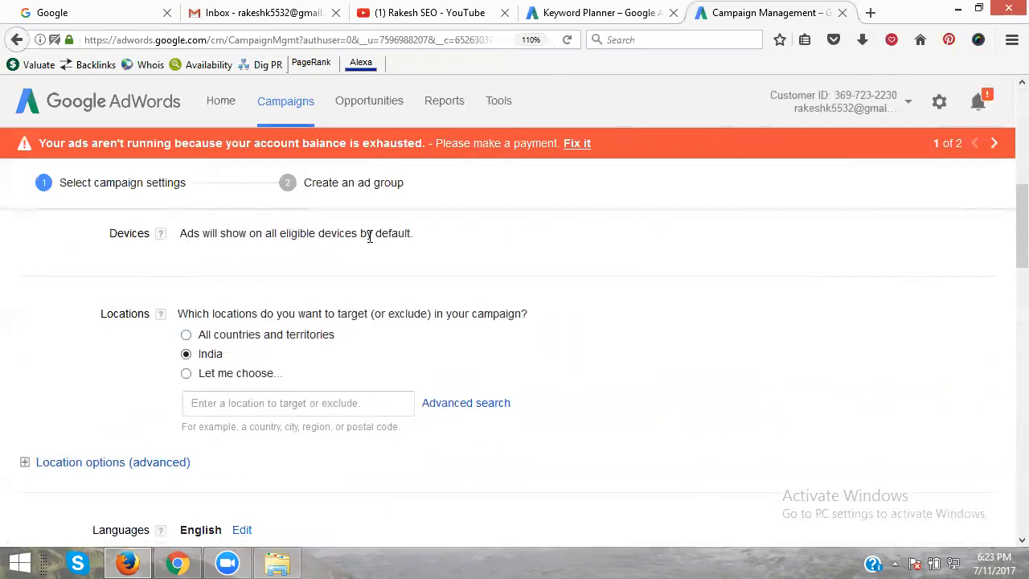
mouse_move(270, 344)
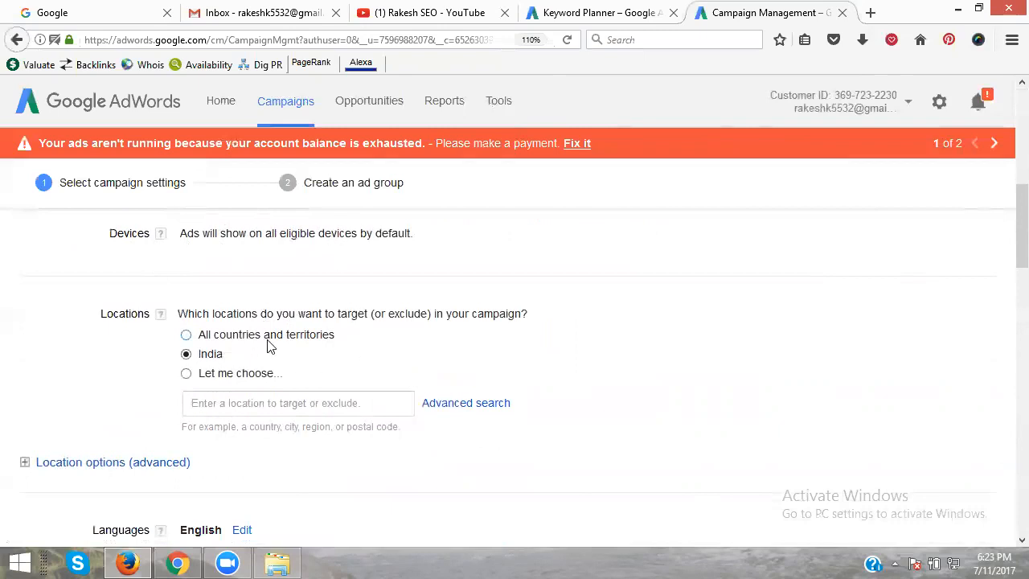
mouse_move(233, 337)
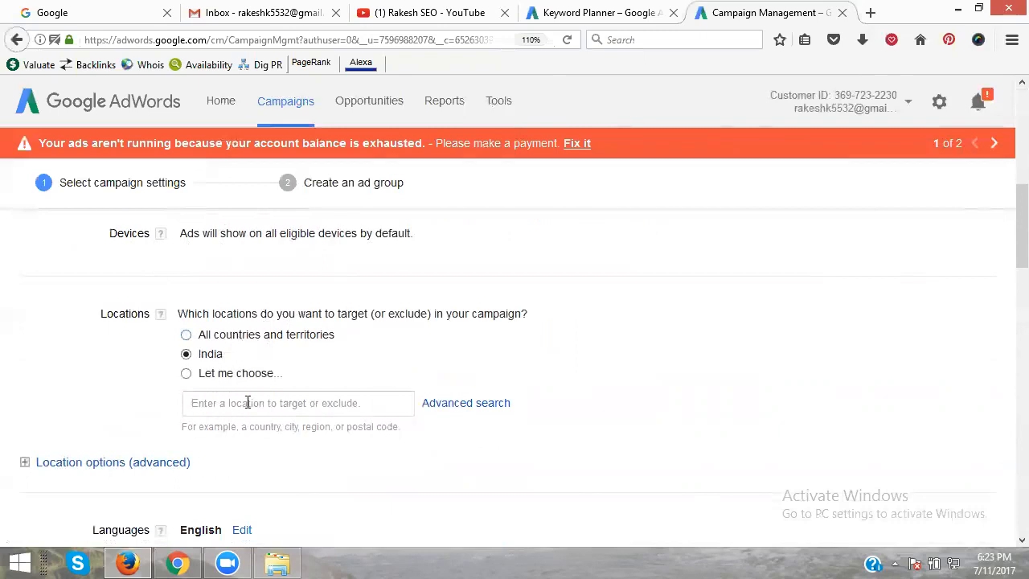
Add Hyderabad, Mumbai, Chennai and Bengaluru as target locations from the suggestions.
text(hyderabad)
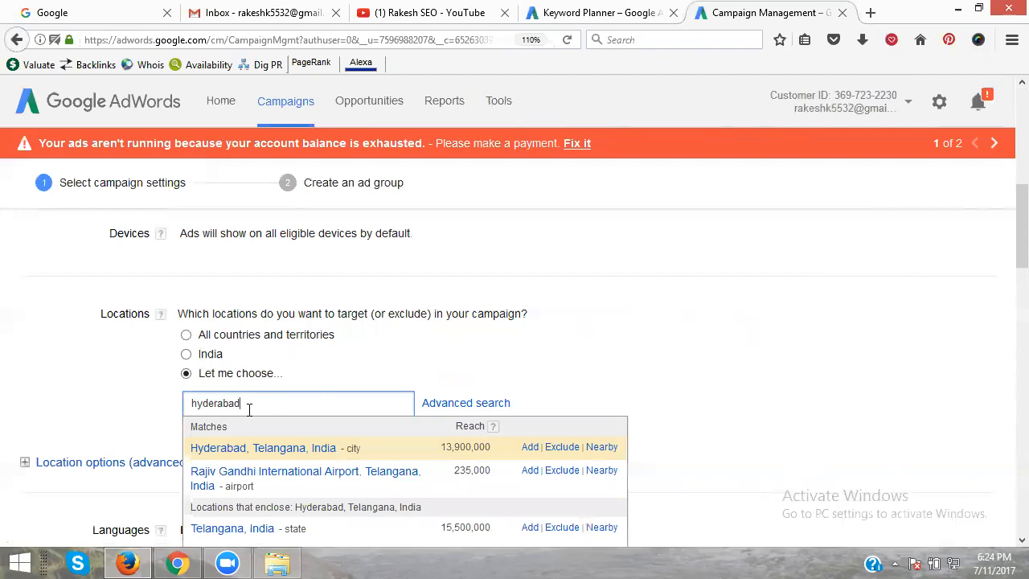
mouse_move(257, 453)
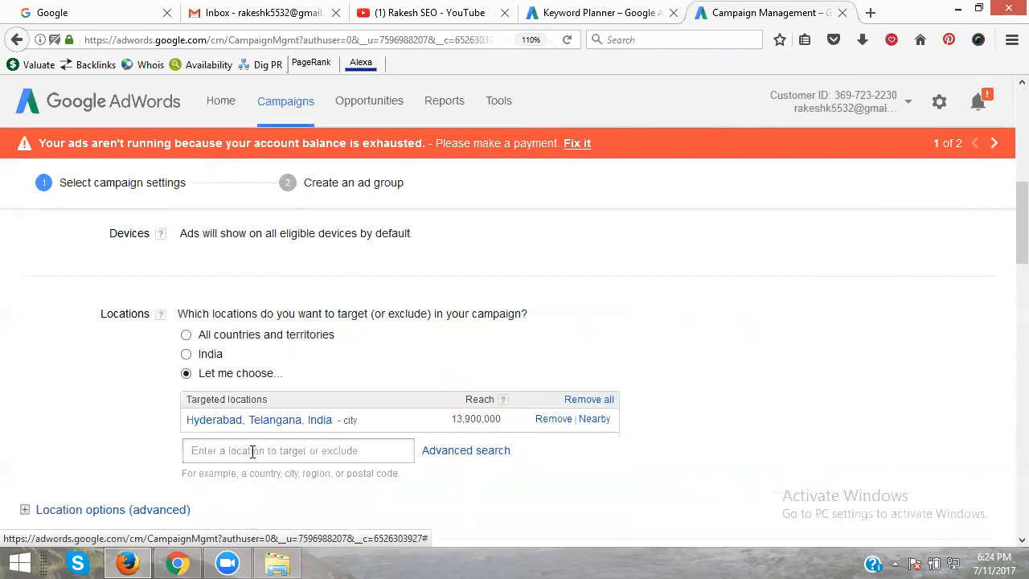
text(mu)
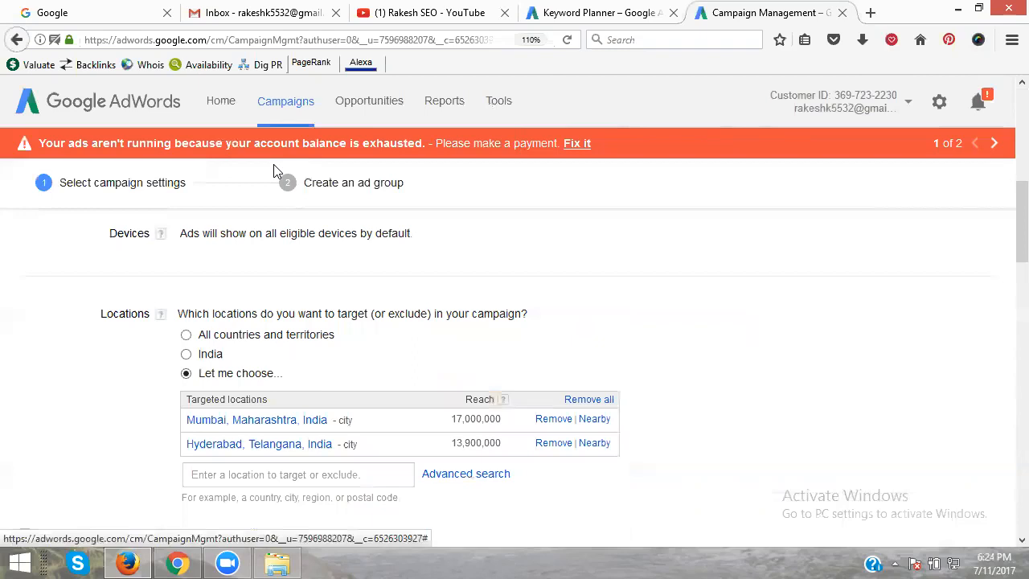
mouse_move(467, 421)
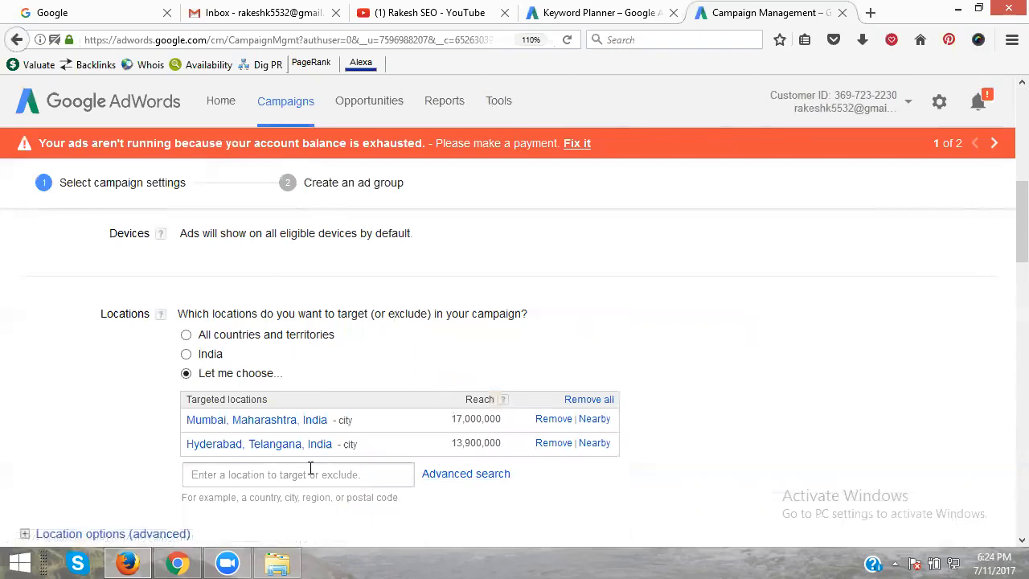
text(chen)
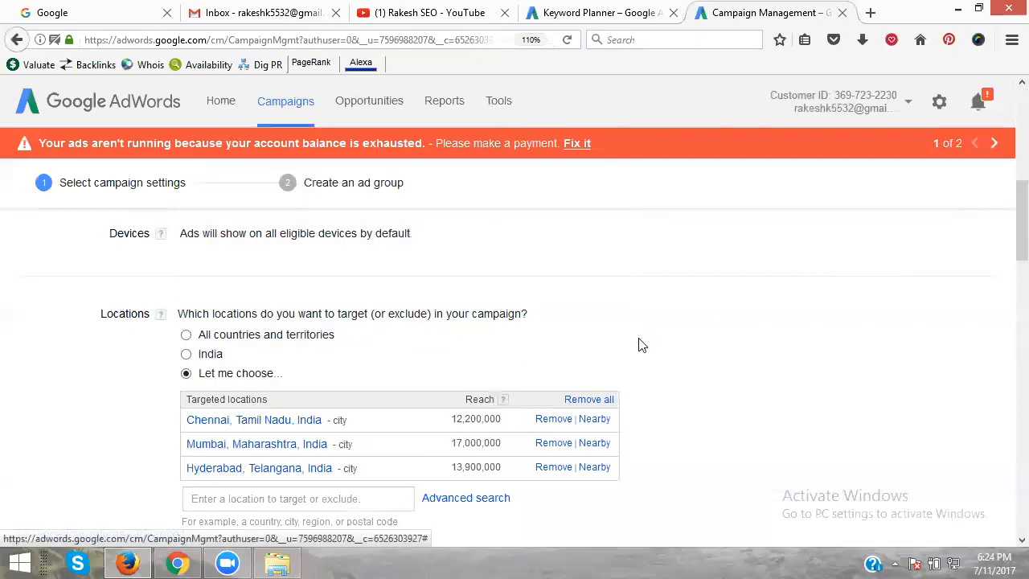
scroll(down, 3)
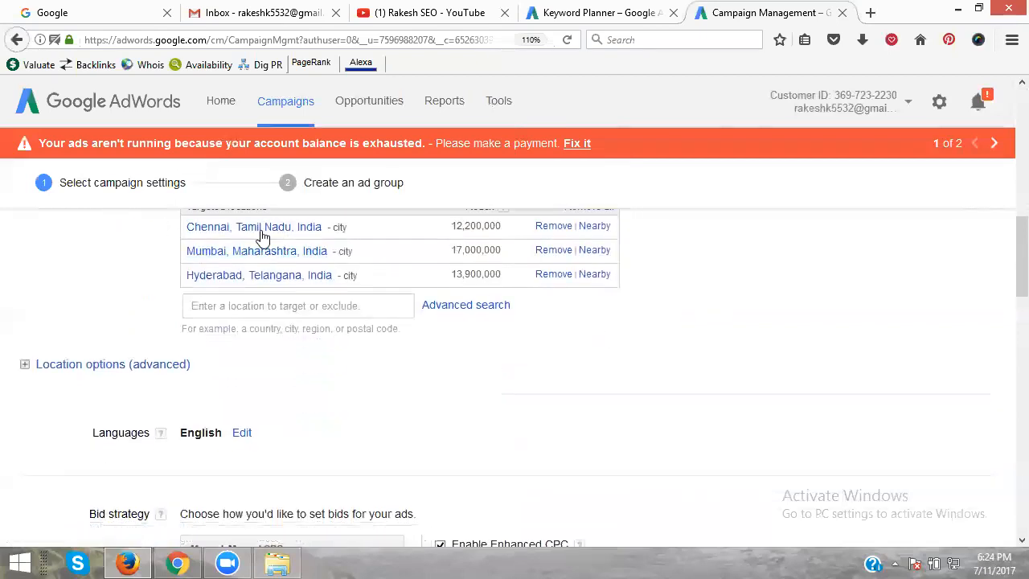
click(298, 306)
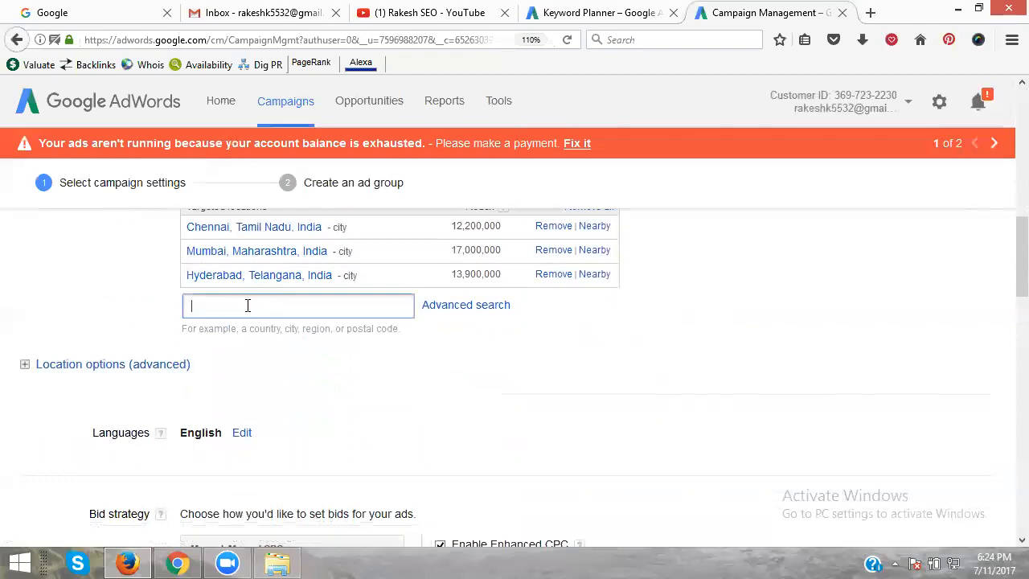
text(ban)
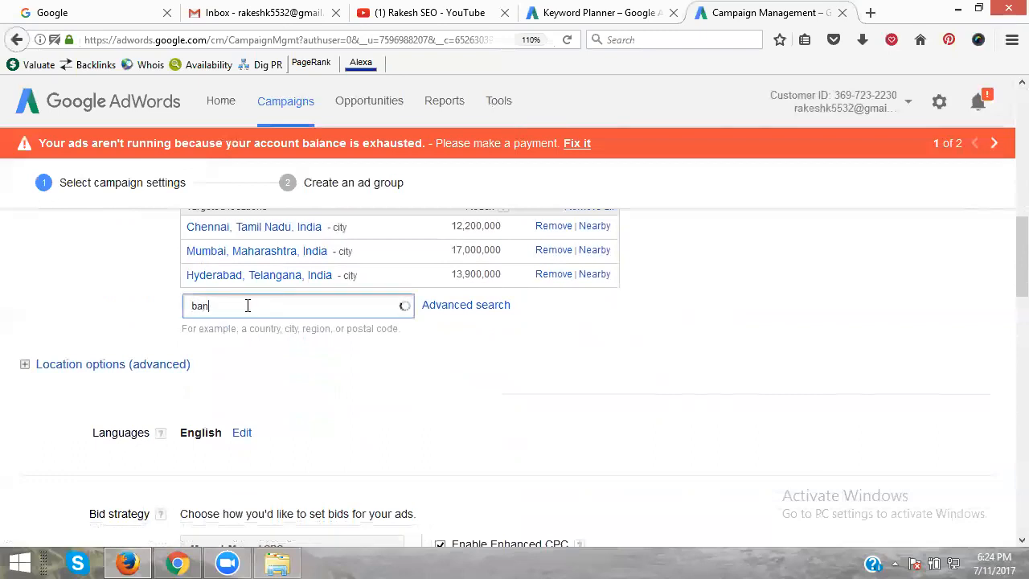
text(ban)
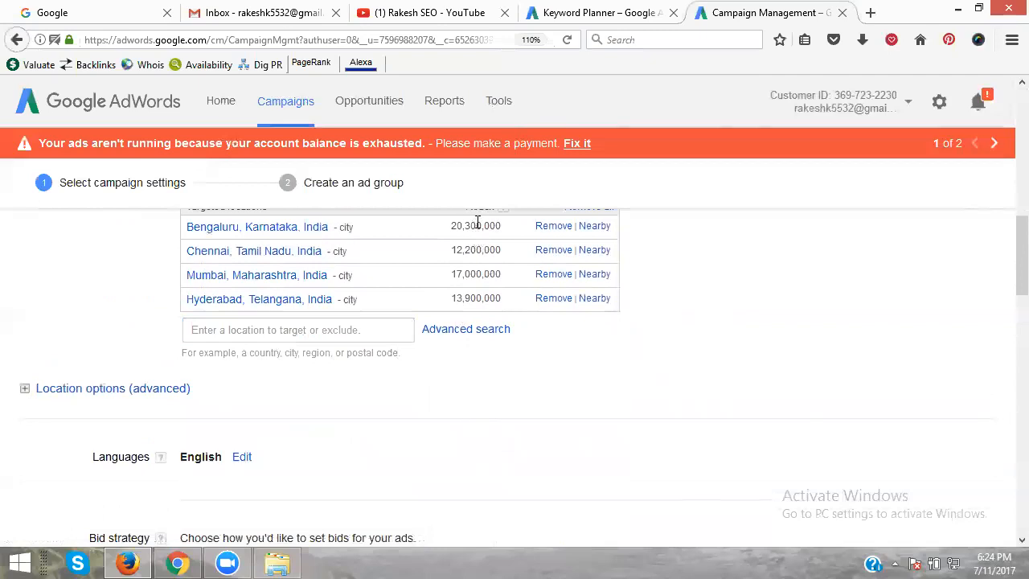
mouse_move(469, 223)
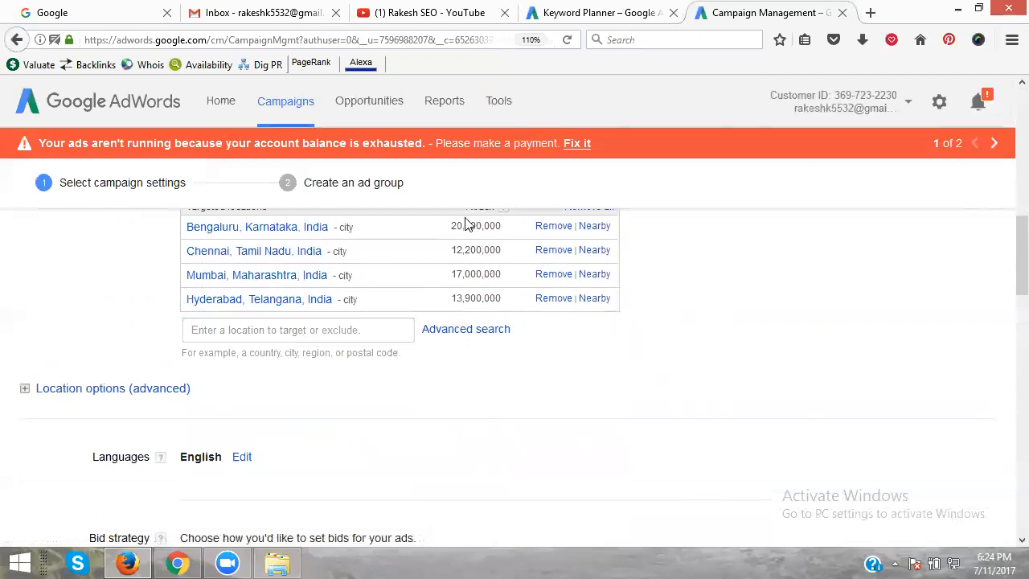
scroll(down, 3)
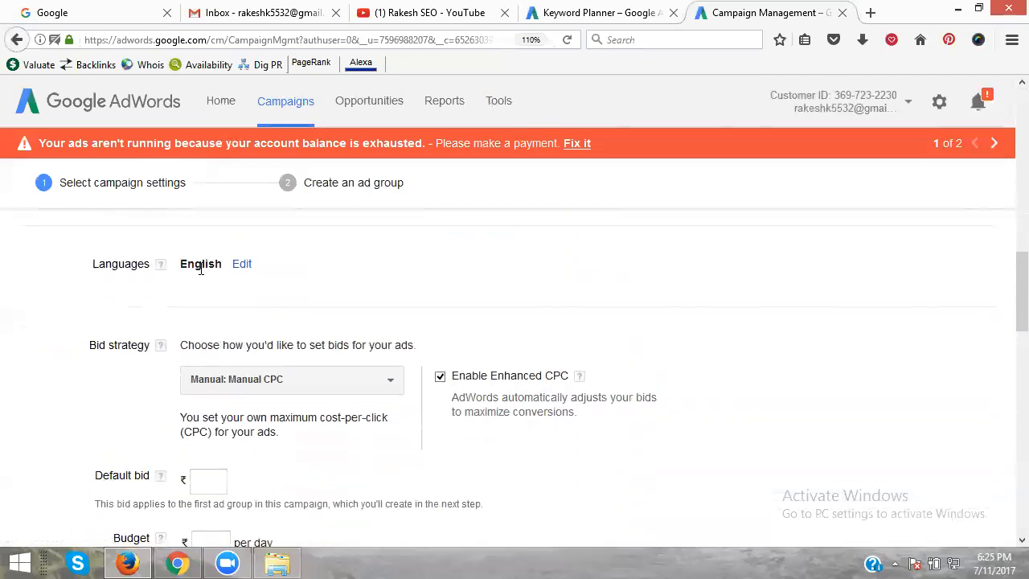
mouse_move(233, 371)
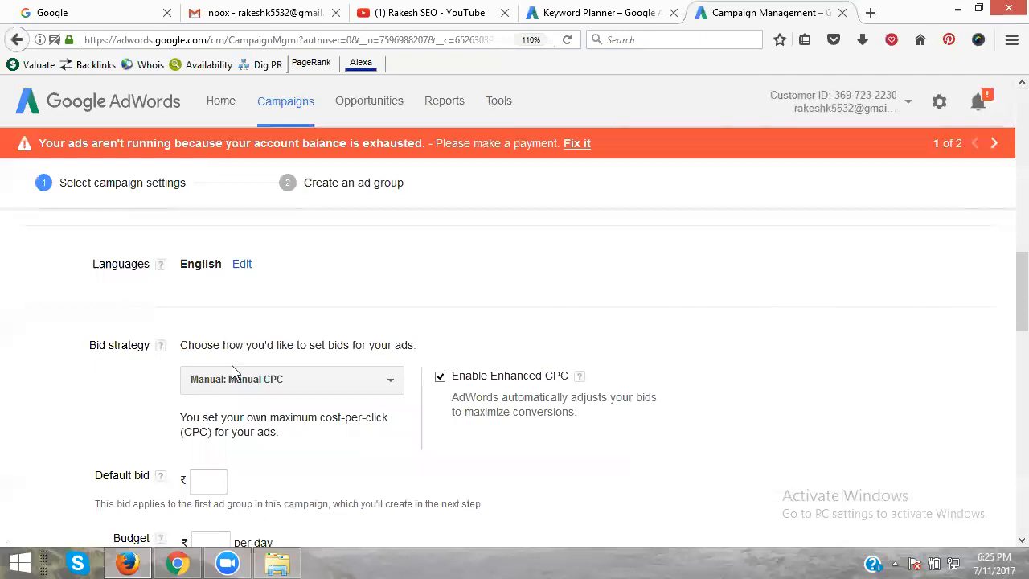
mouse_move(235, 380)
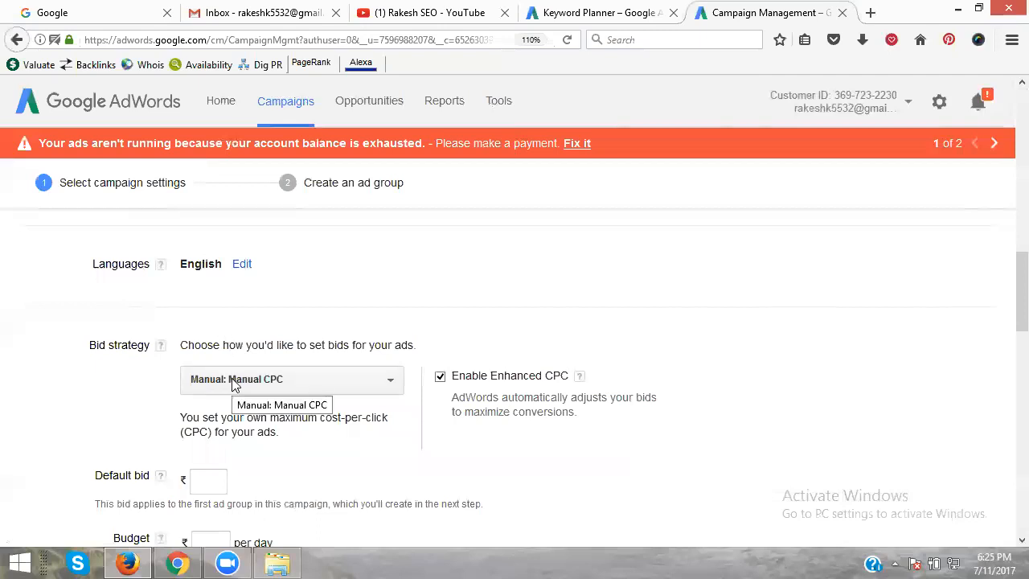
scroll(down, 3)
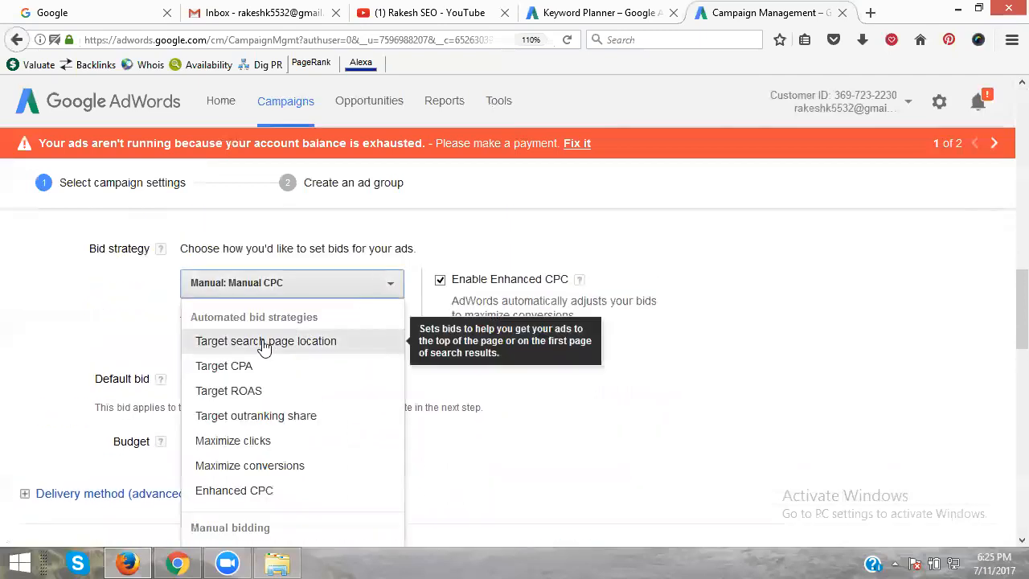
mouse_move(225, 367)
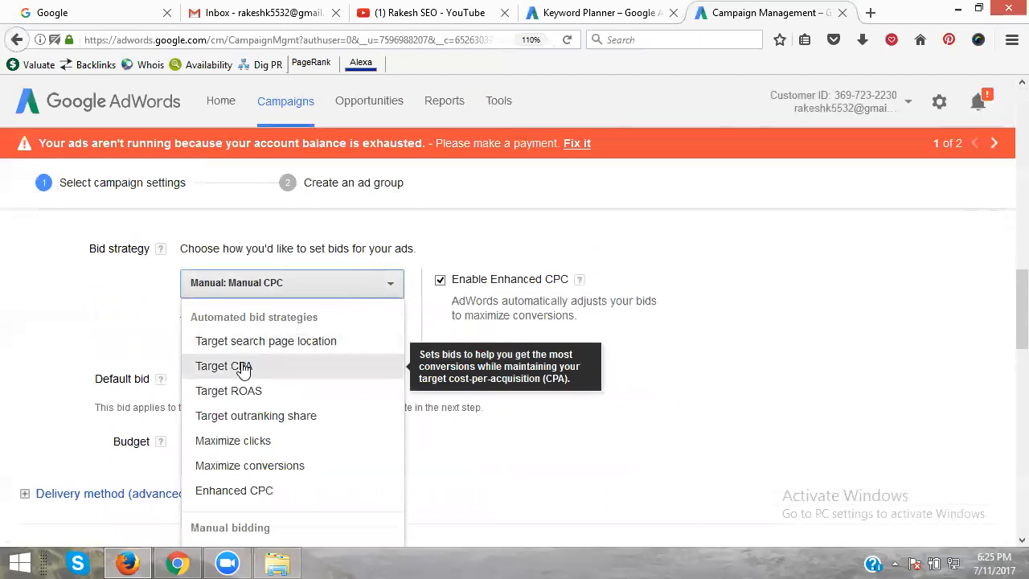
mouse_move(244, 373)
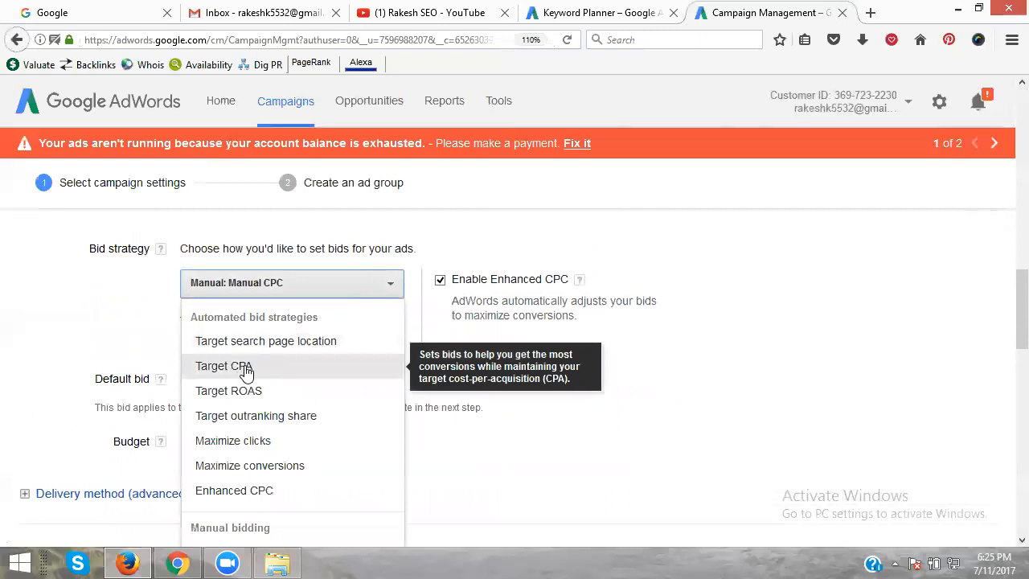
mouse_move(247, 400)
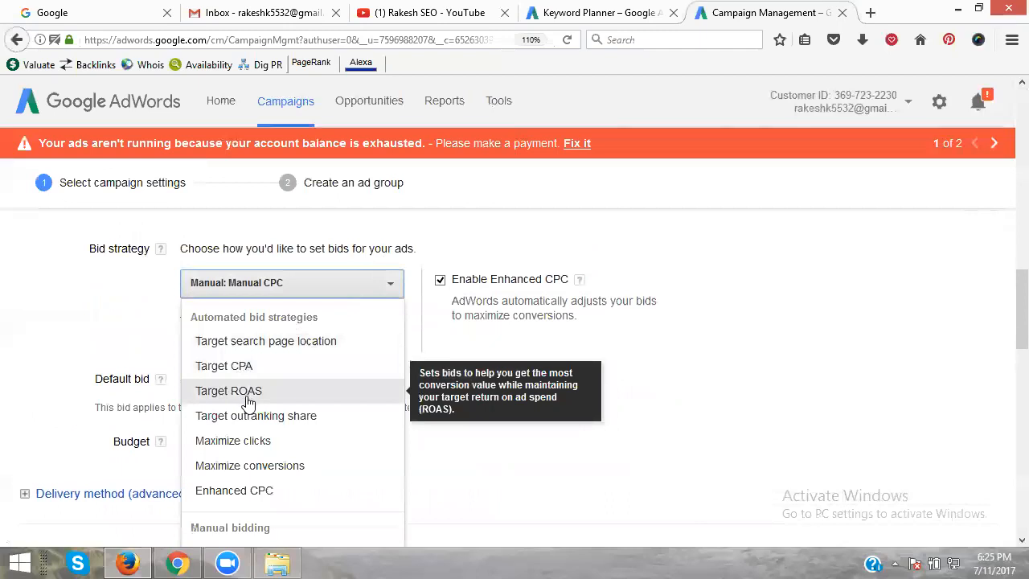
mouse_move(256, 414)
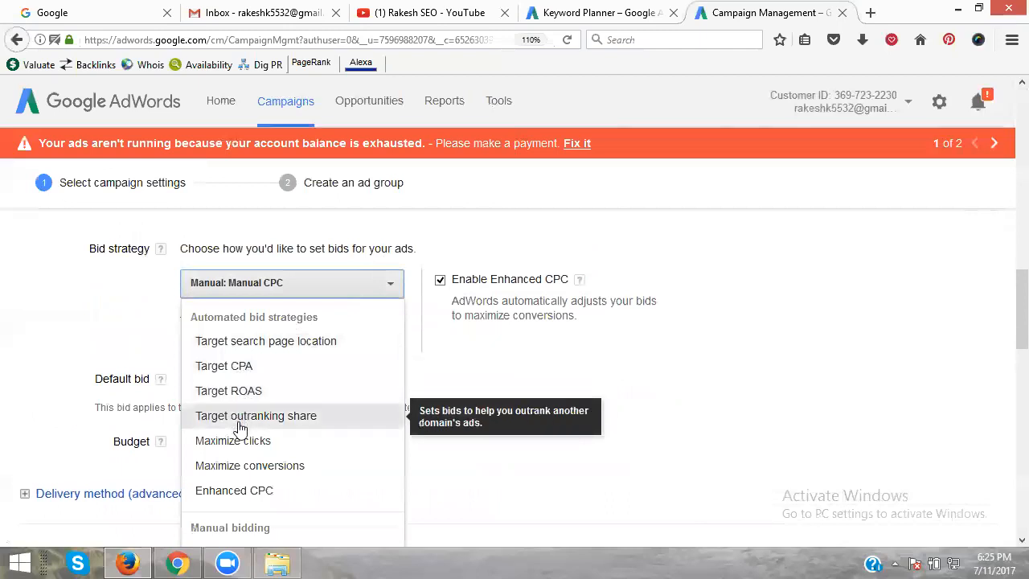
mouse_move(231, 440)
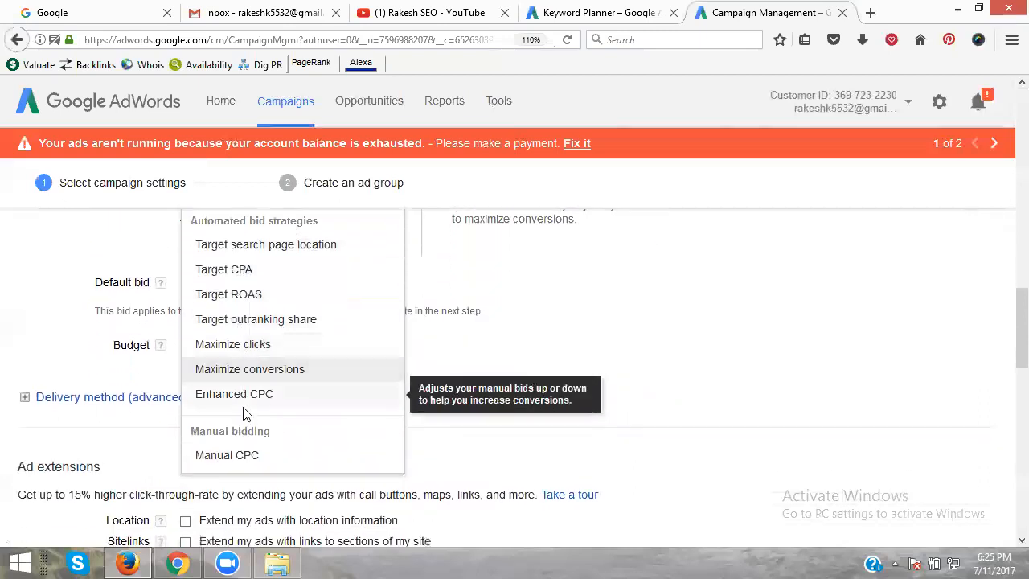
mouse_move(227, 455)
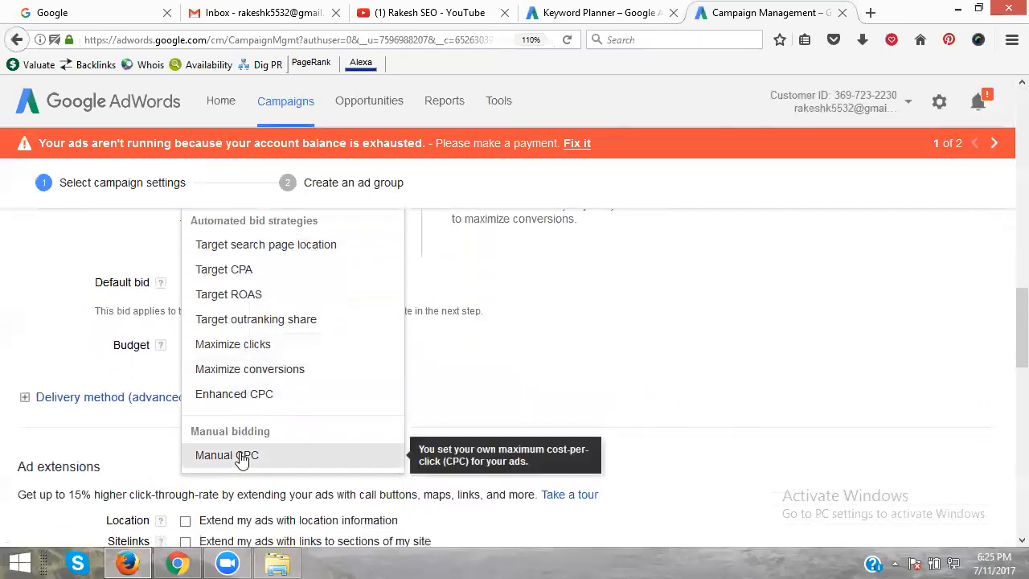
click(227, 455)
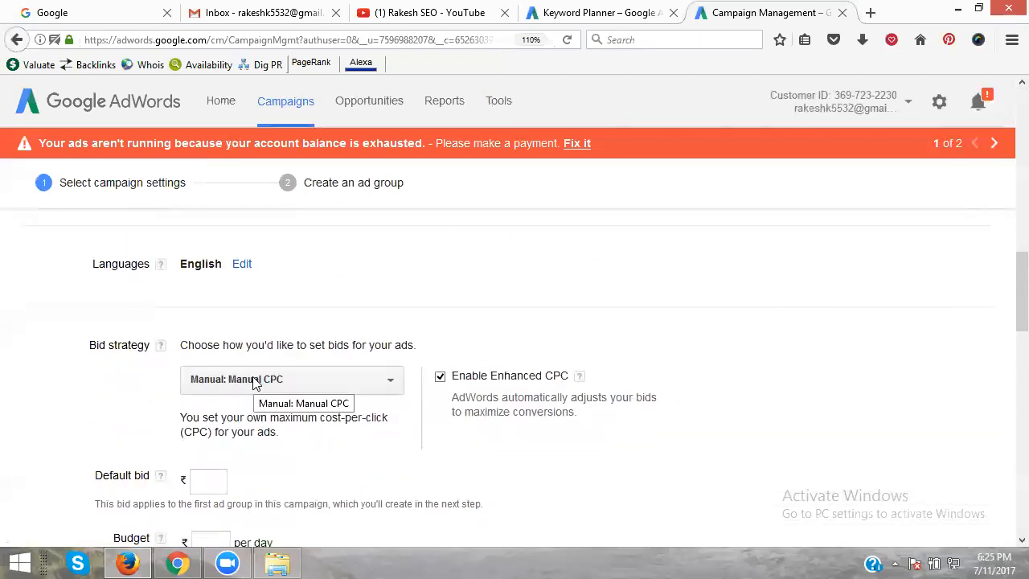
Enter a default bid of ₹500 and a daily budget of ₹150 for the campaign.
scroll(down, 3)
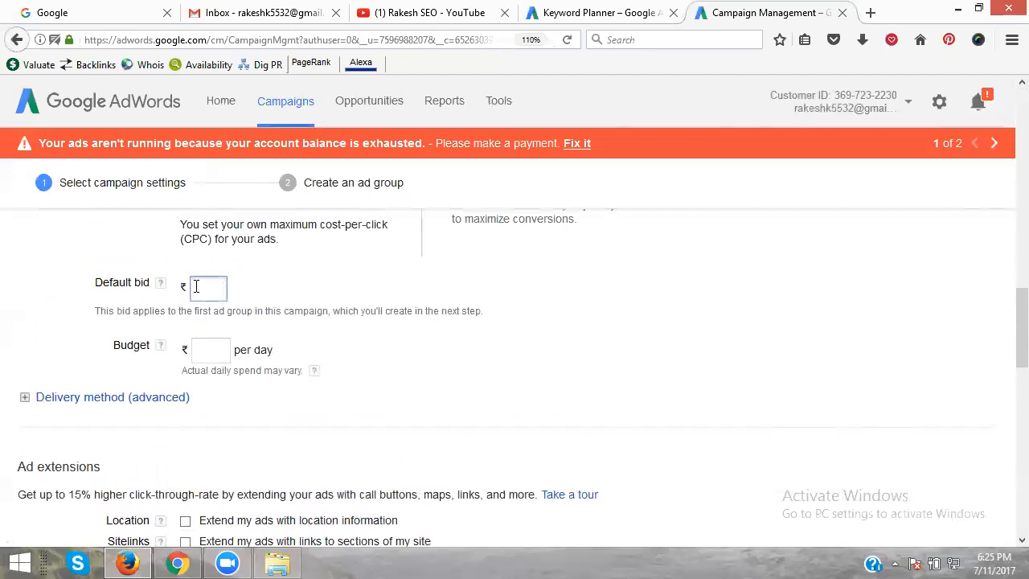
text(500)
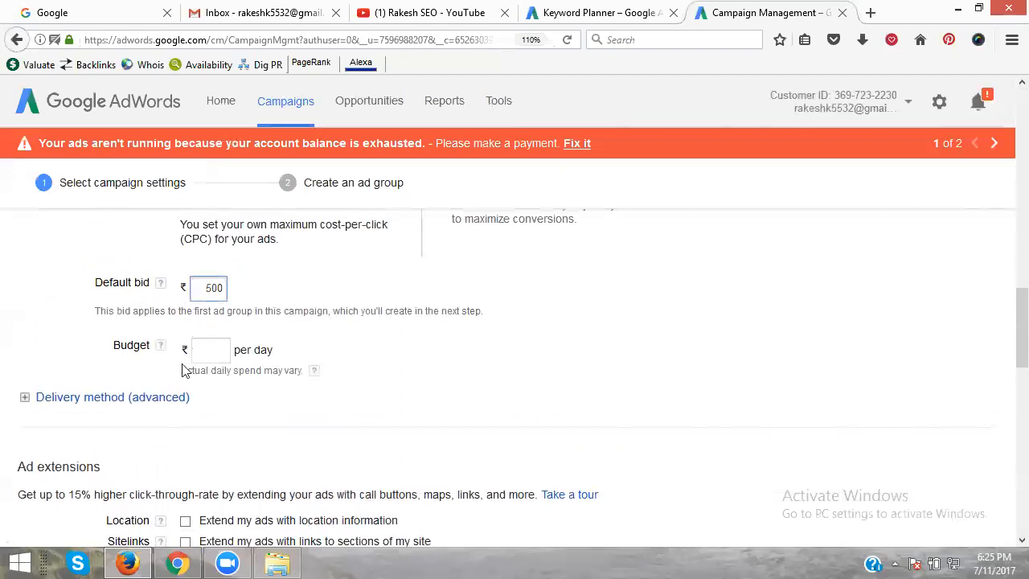
click(210, 350)
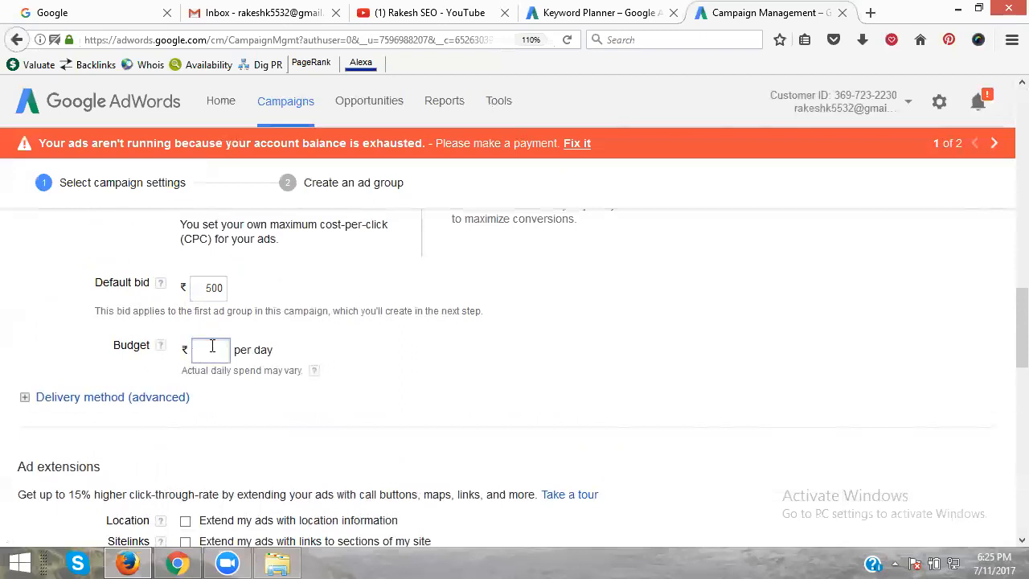
text(150)
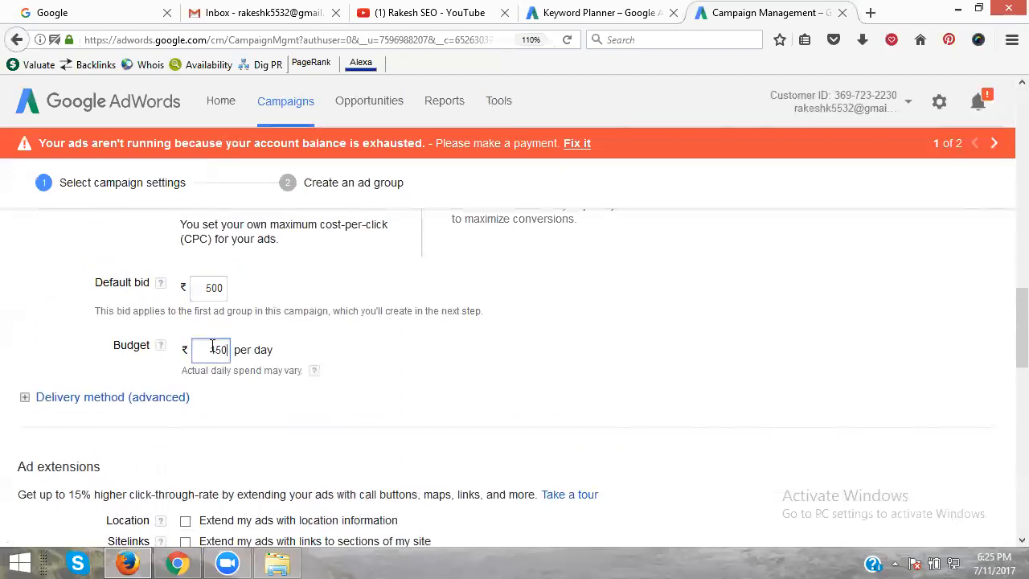
scroll(down, 3)
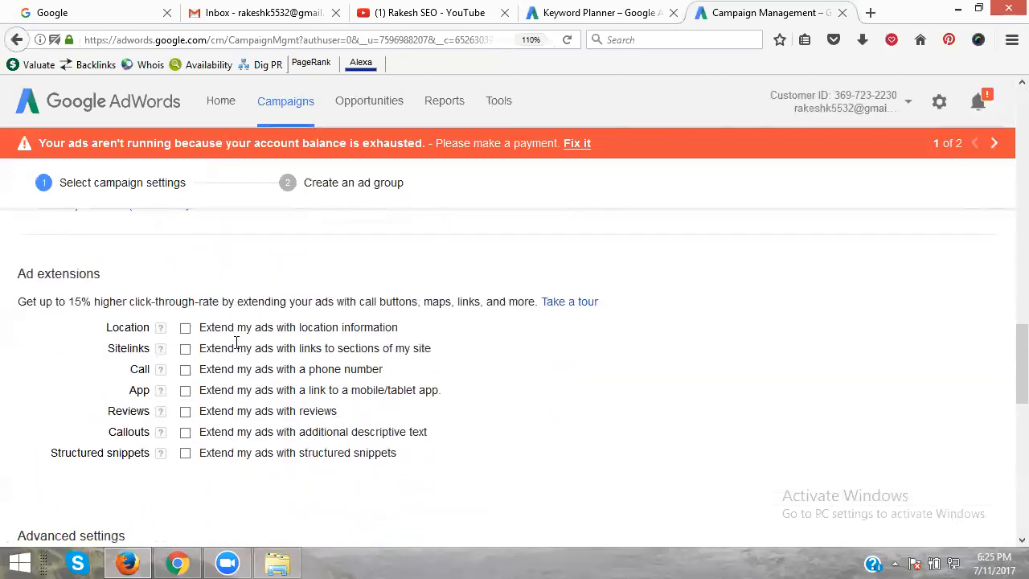
scroll(up, 3)
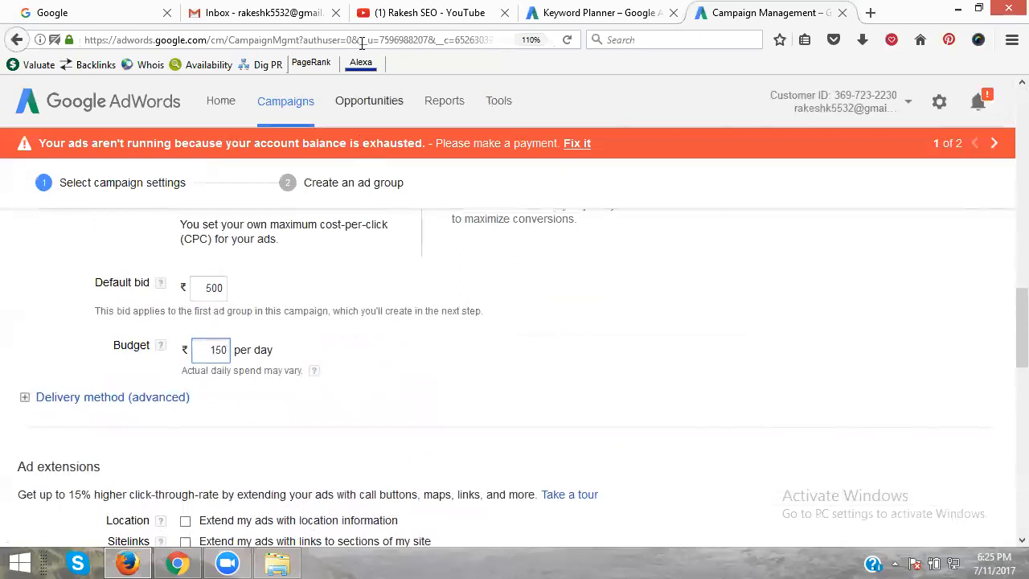
scroll(up, 3)
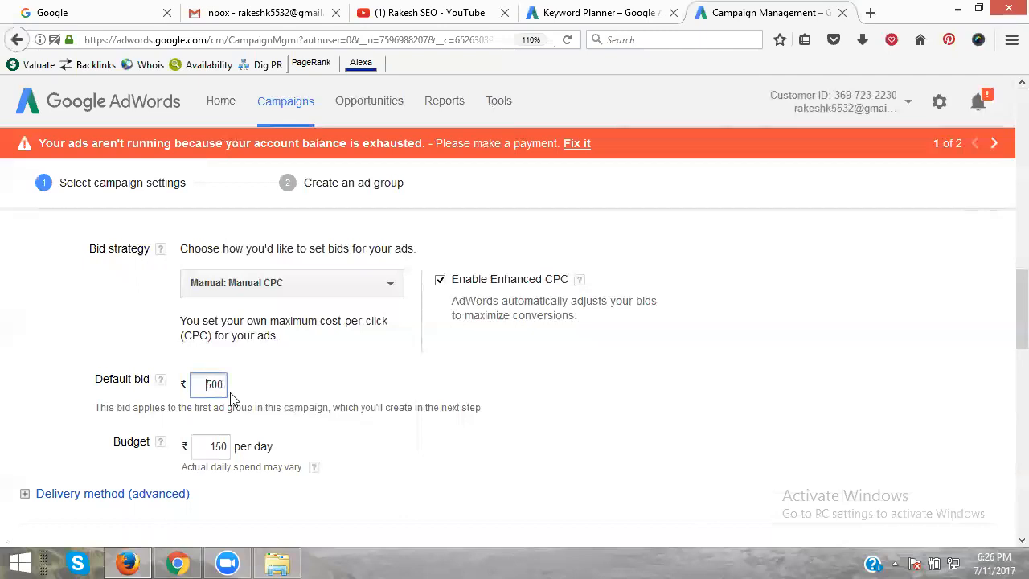
scroll(down, 3)
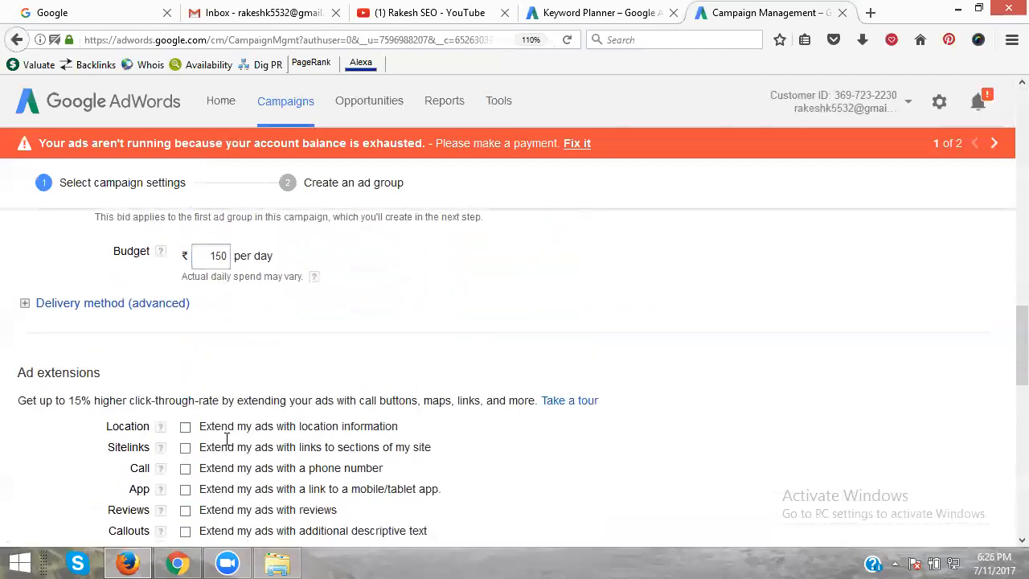
scroll(down, 3)
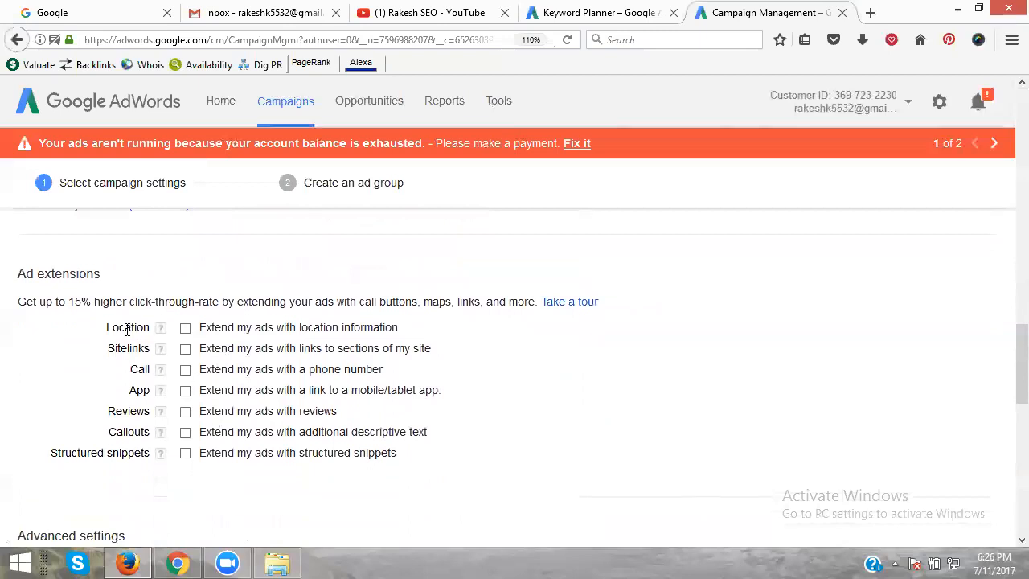
mouse_move(138, 386)
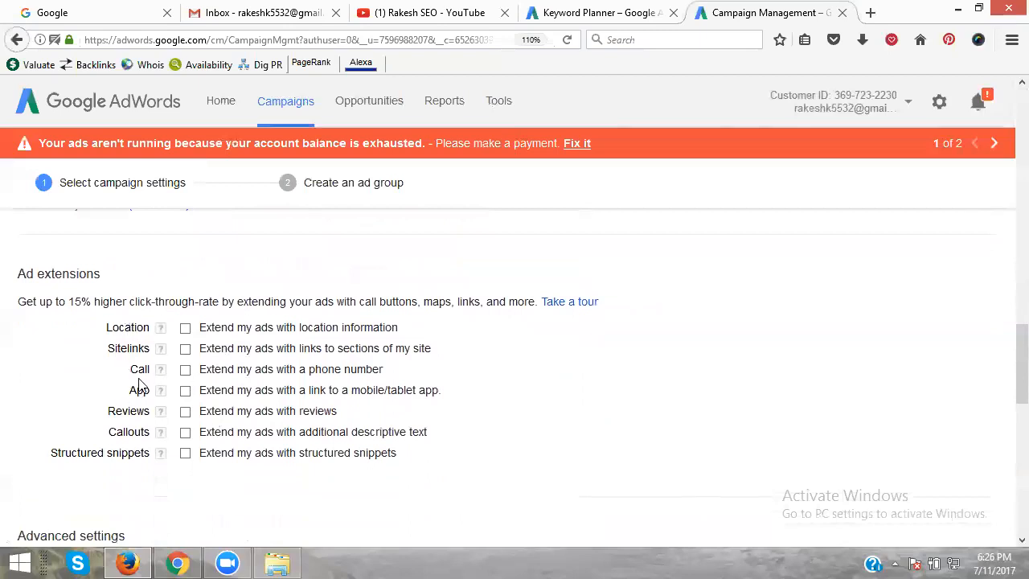
mouse_move(135, 408)
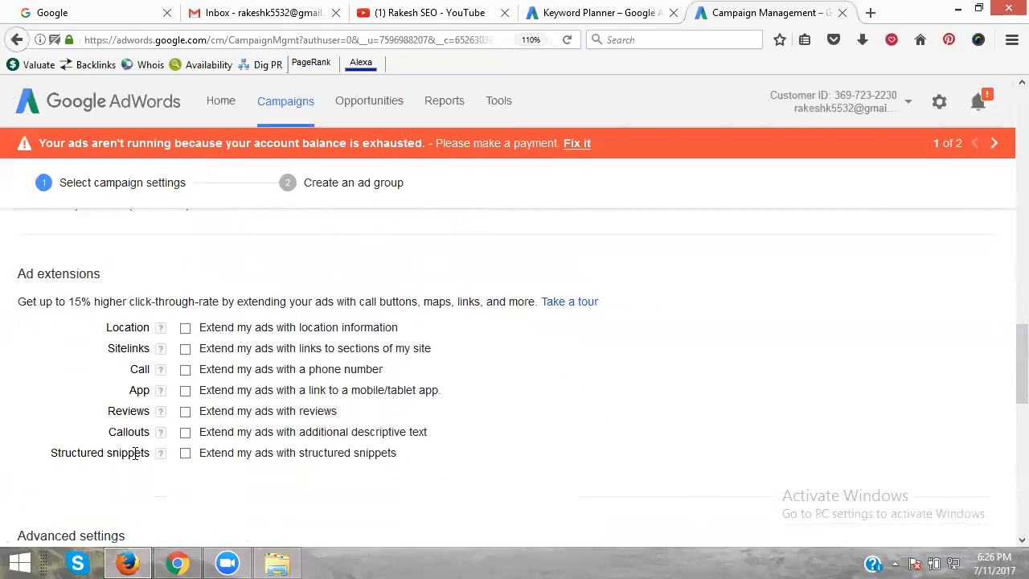
mouse_move(227, 334)
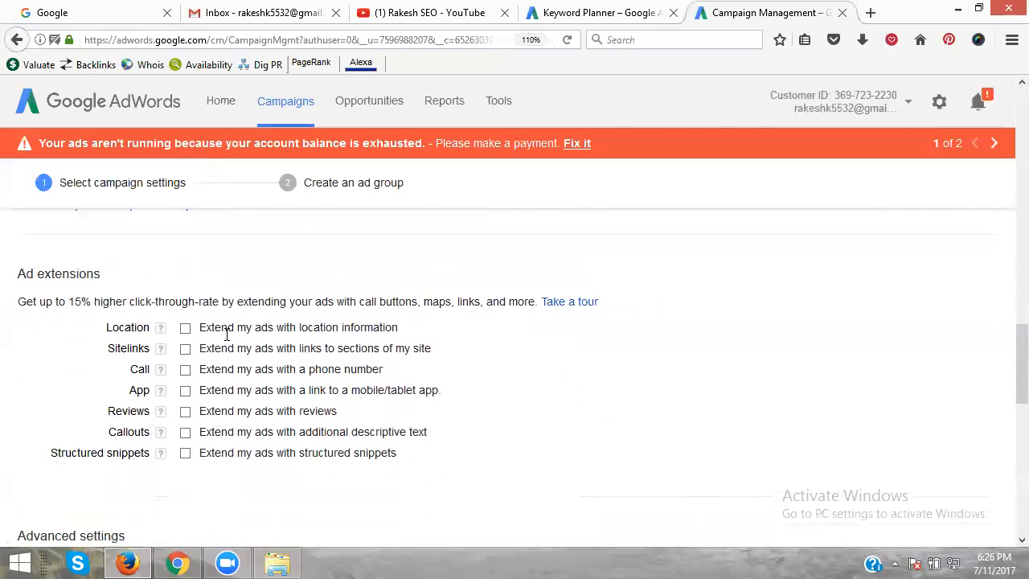
mouse_move(180, 106)
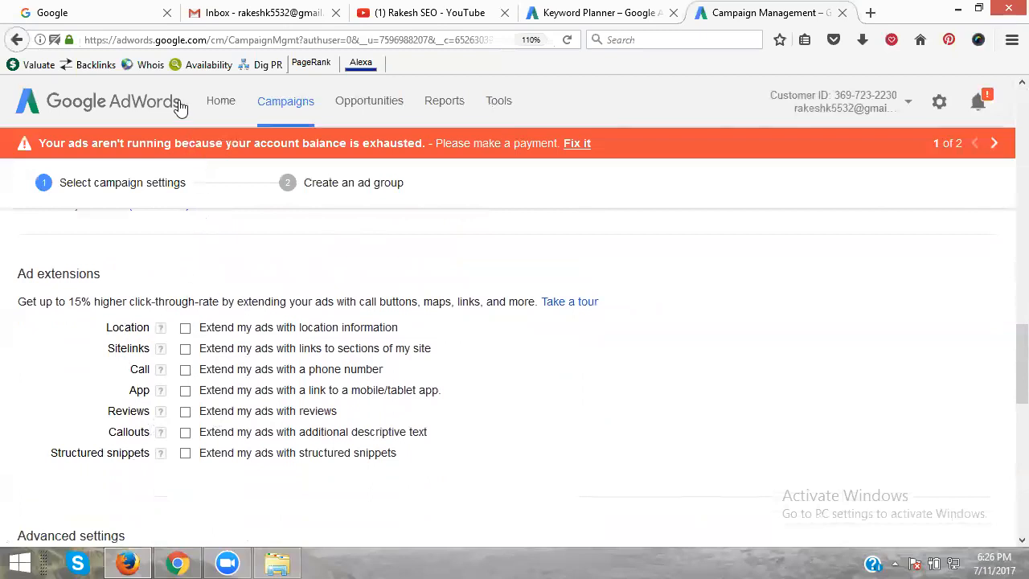
mouse_move(200, 178)
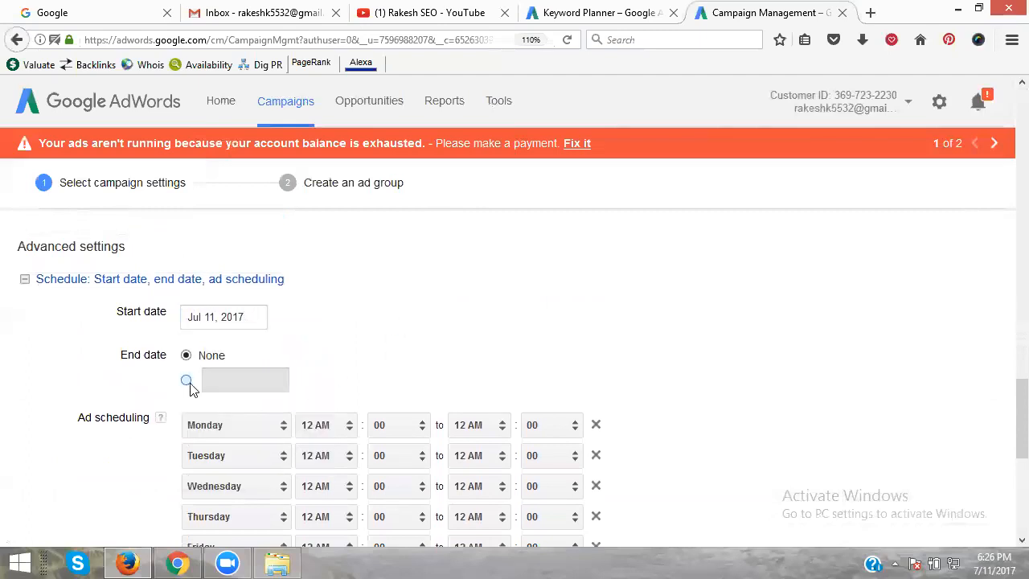
End the campaign on Jul 16, 2017 and show ad schedule times on a 24-hour clock.
click(187, 379)
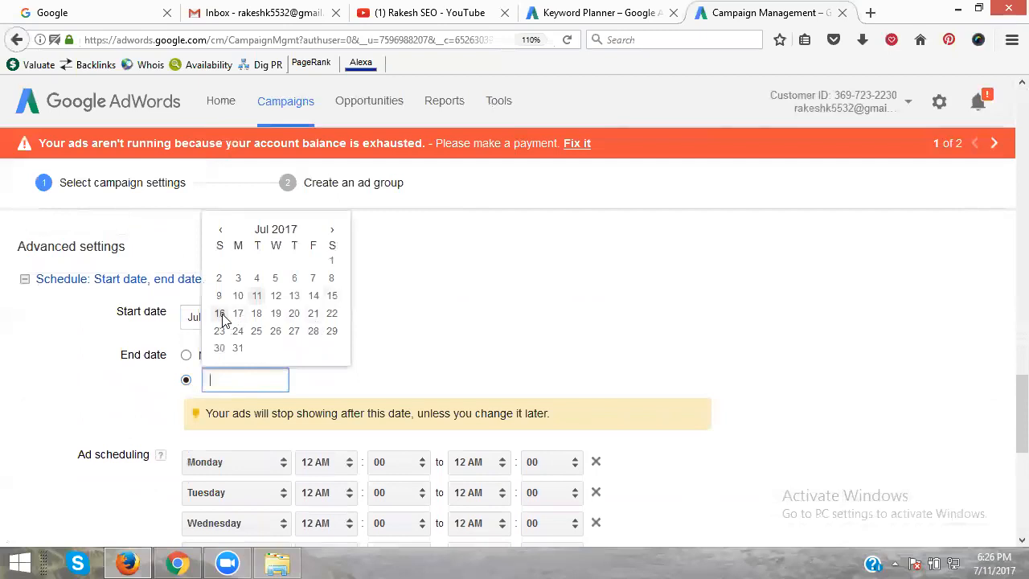
click(218, 311)
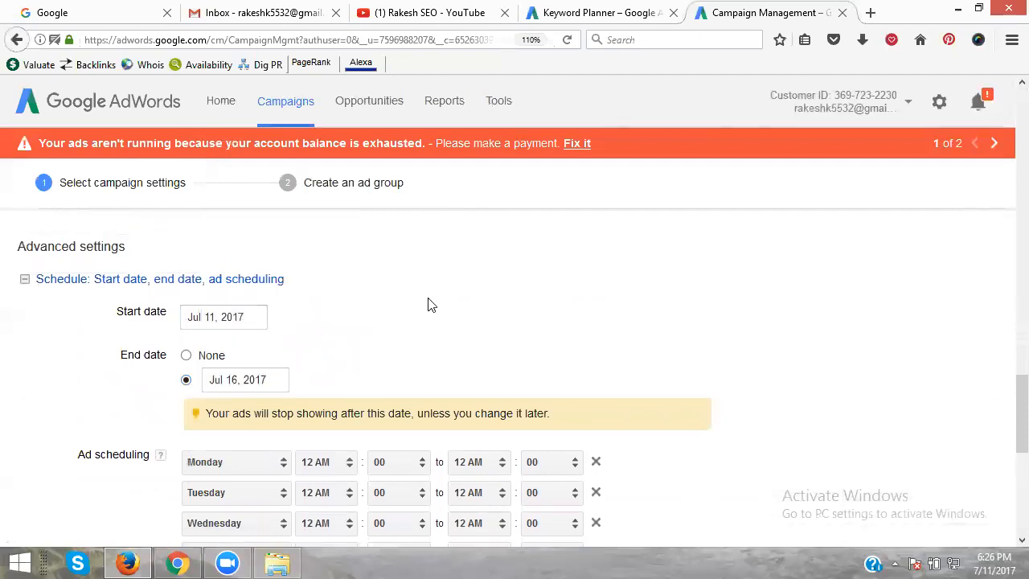
scroll(down, 3)
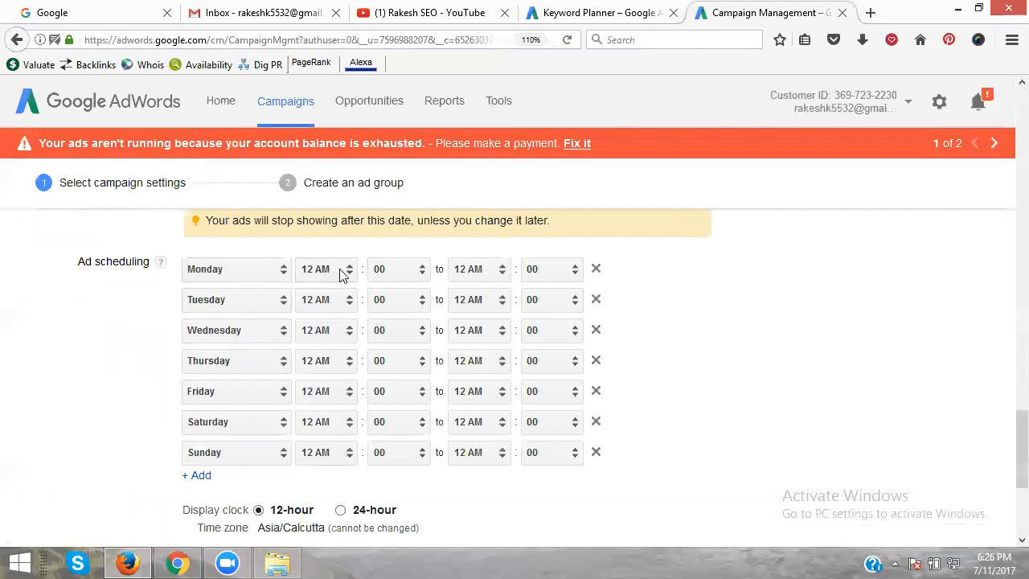
mouse_move(569, 319)
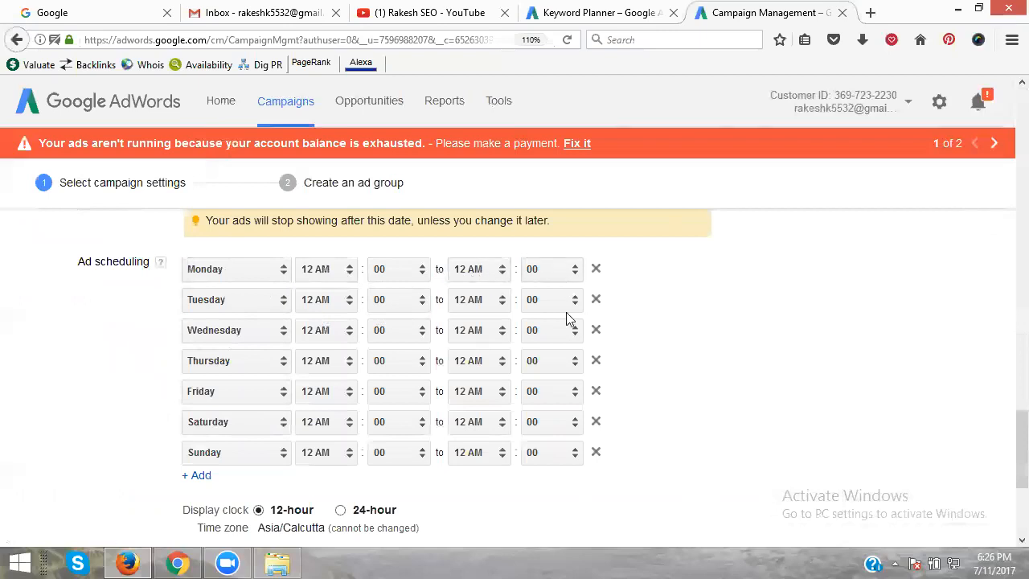
scroll(down, 3)
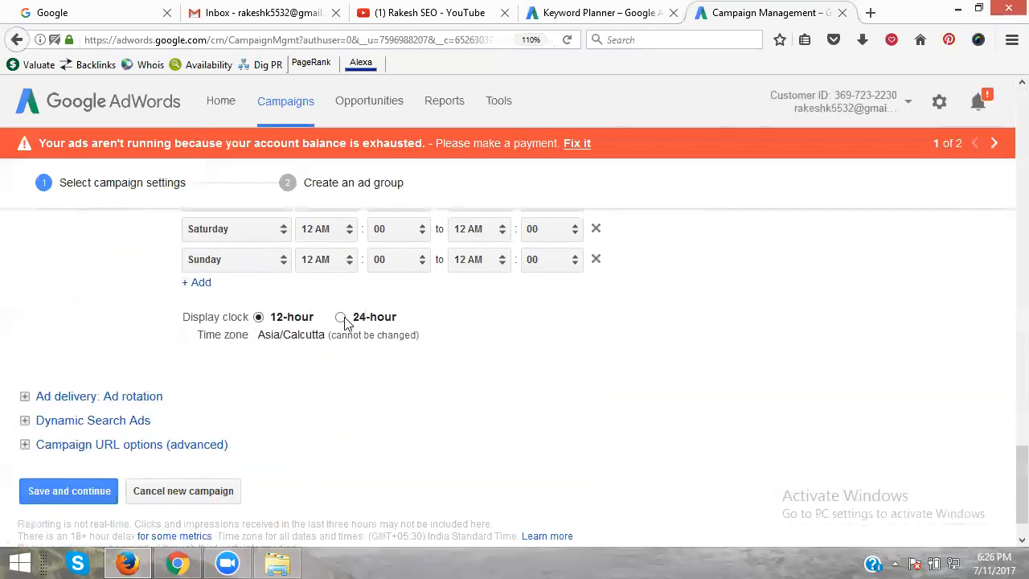
click(341, 315)
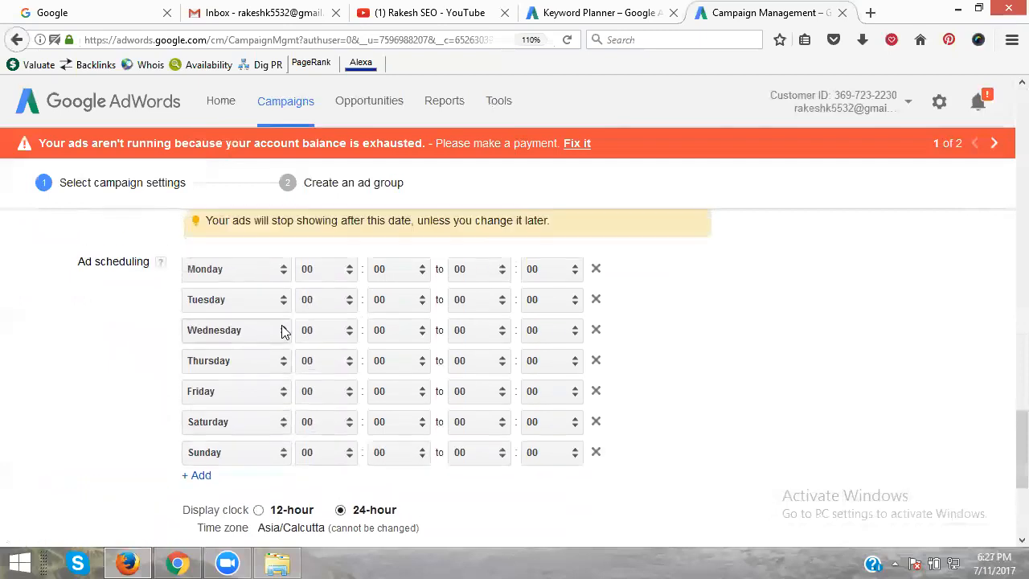
scroll(down, 3)
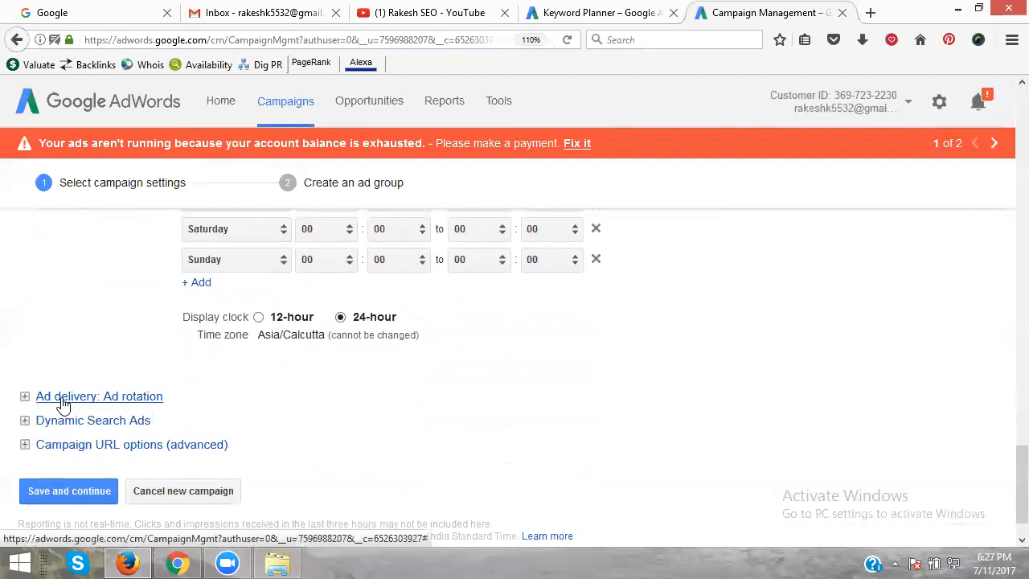
mouse_move(115, 410)
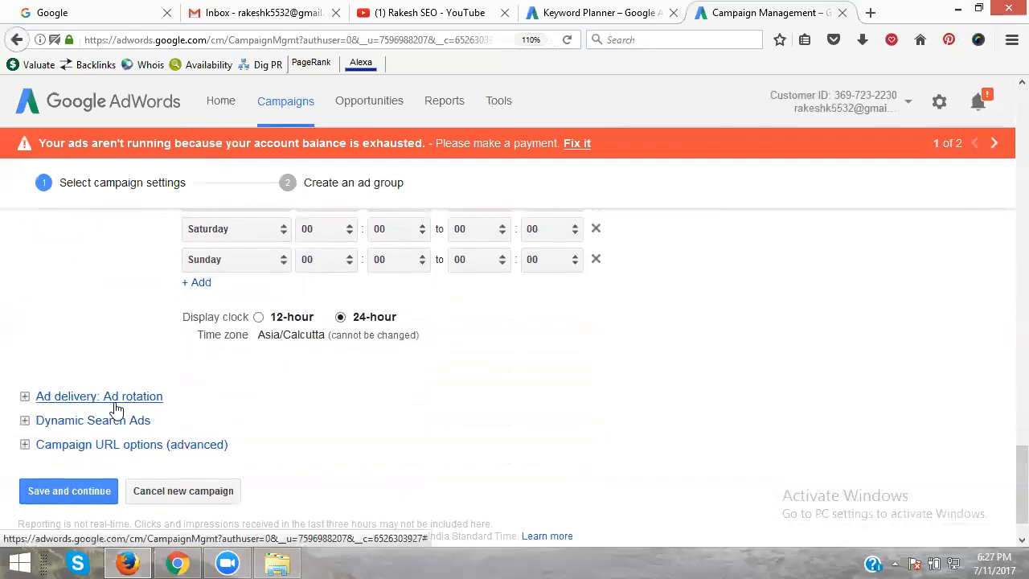
Expand ad rotation, keeping Optimize for clicks, then reveal the Dynamic Search Ads settings.
click(26, 395)
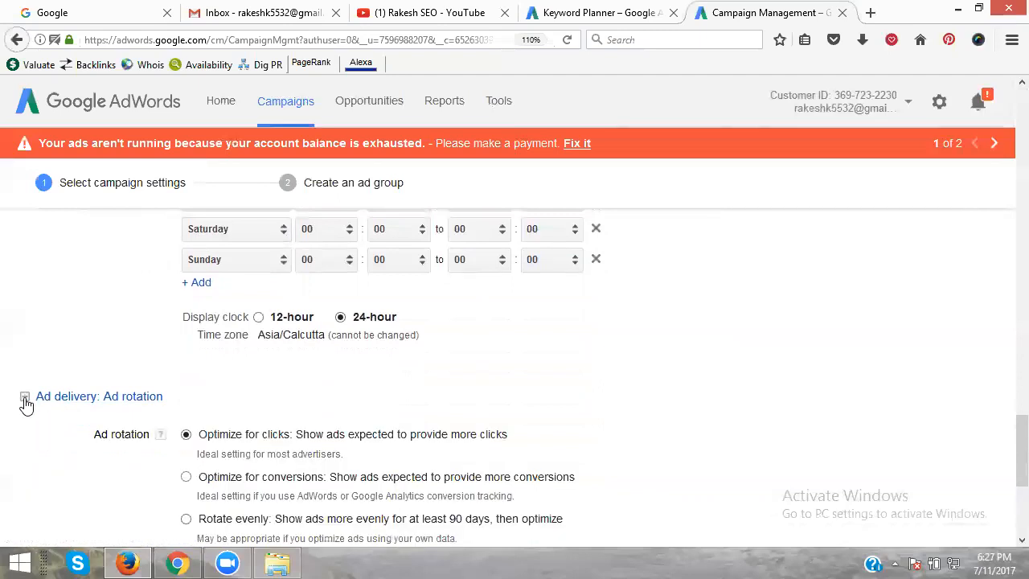
scroll(down, 3)
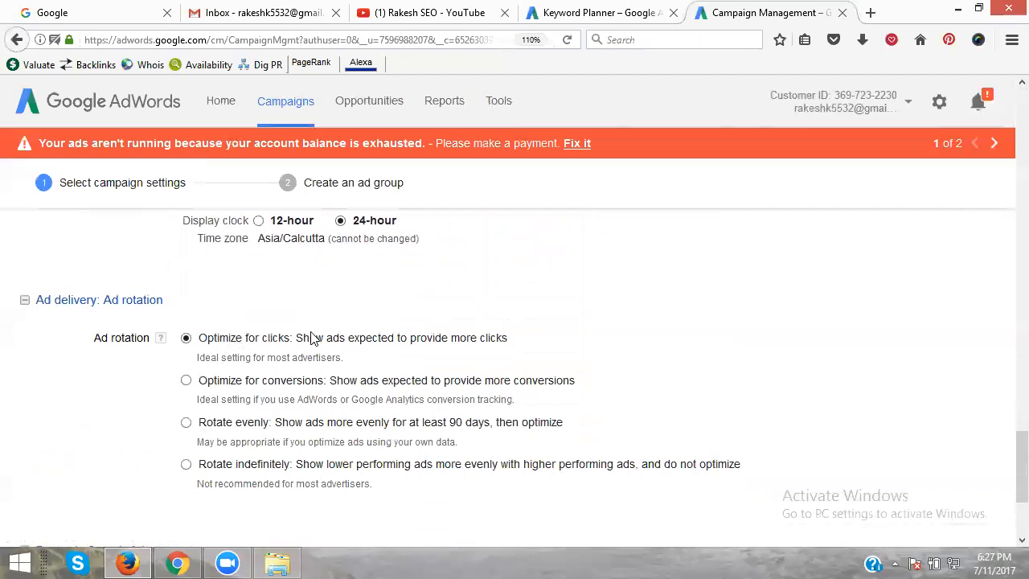
mouse_move(495, 351)
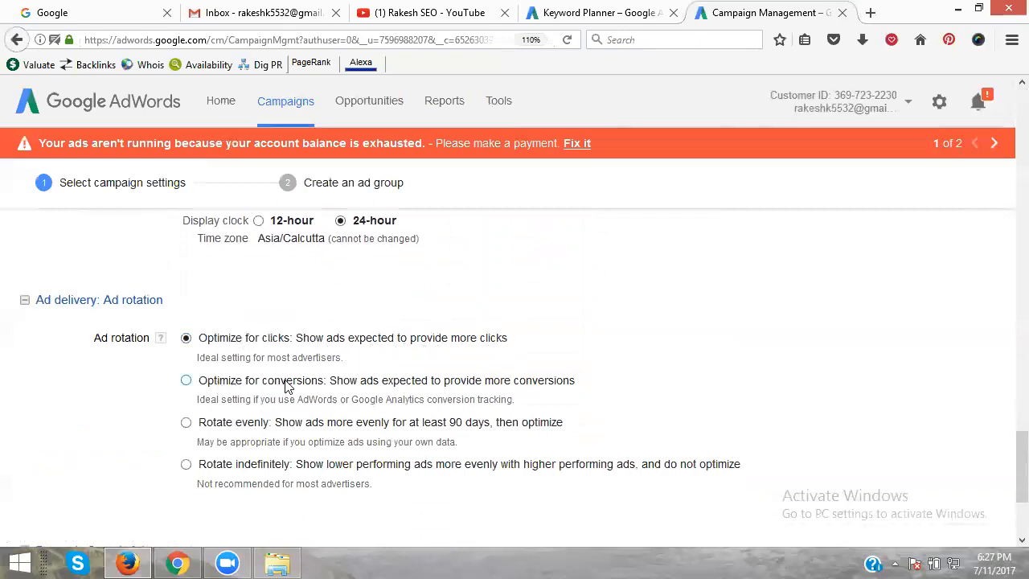
mouse_move(292, 391)
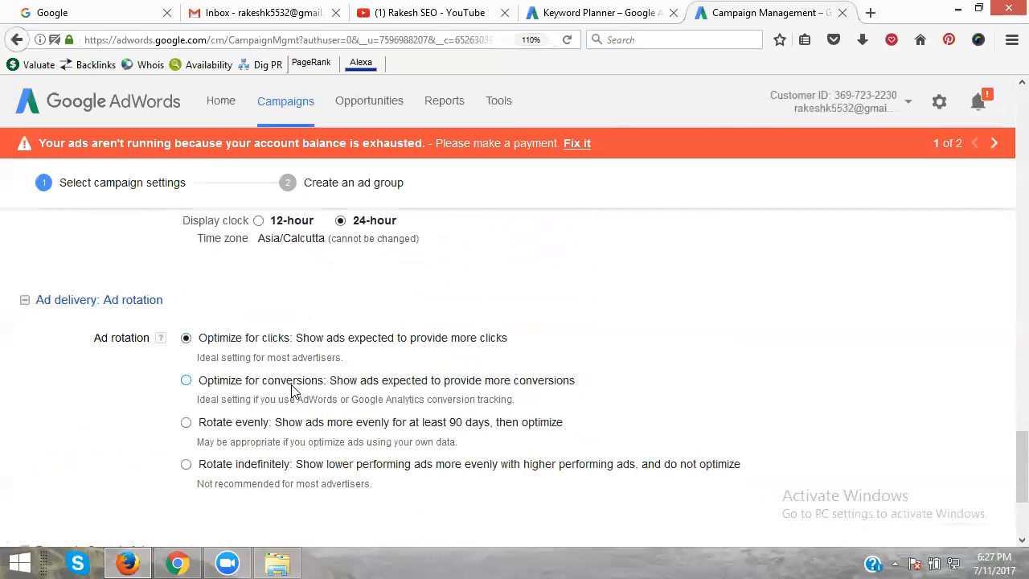
mouse_move(270, 397)
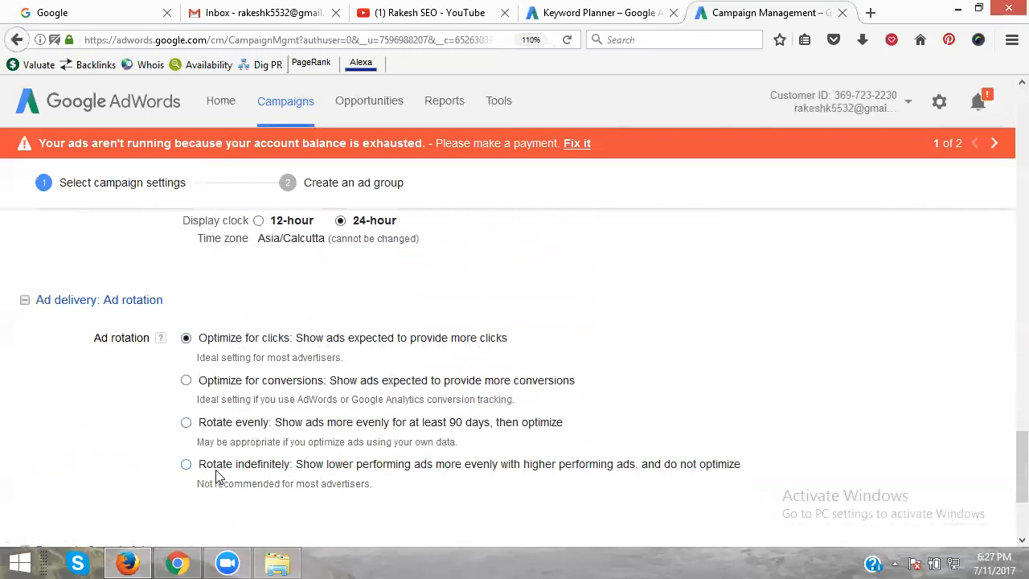
mouse_move(255, 483)
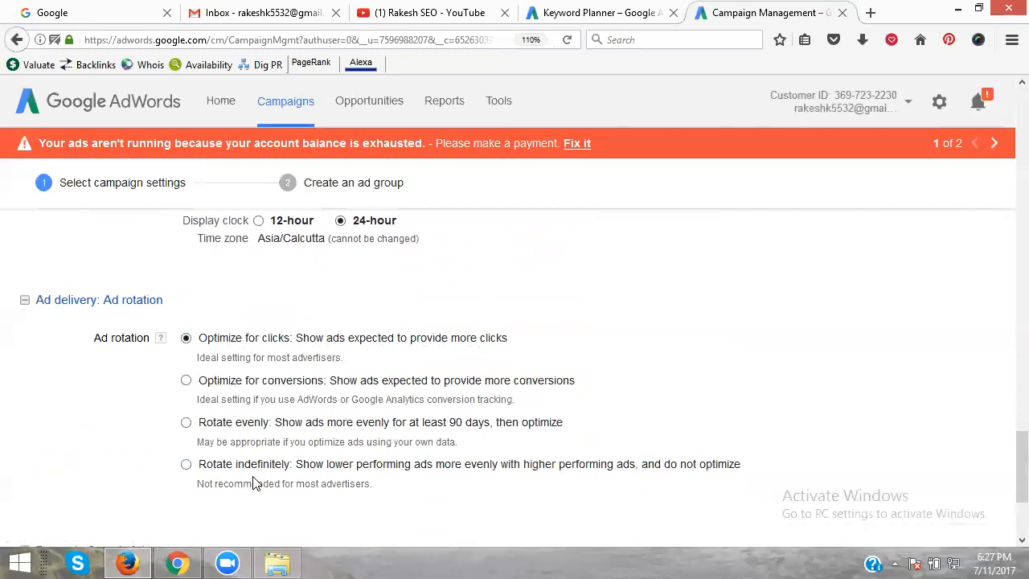
mouse_move(251, 476)
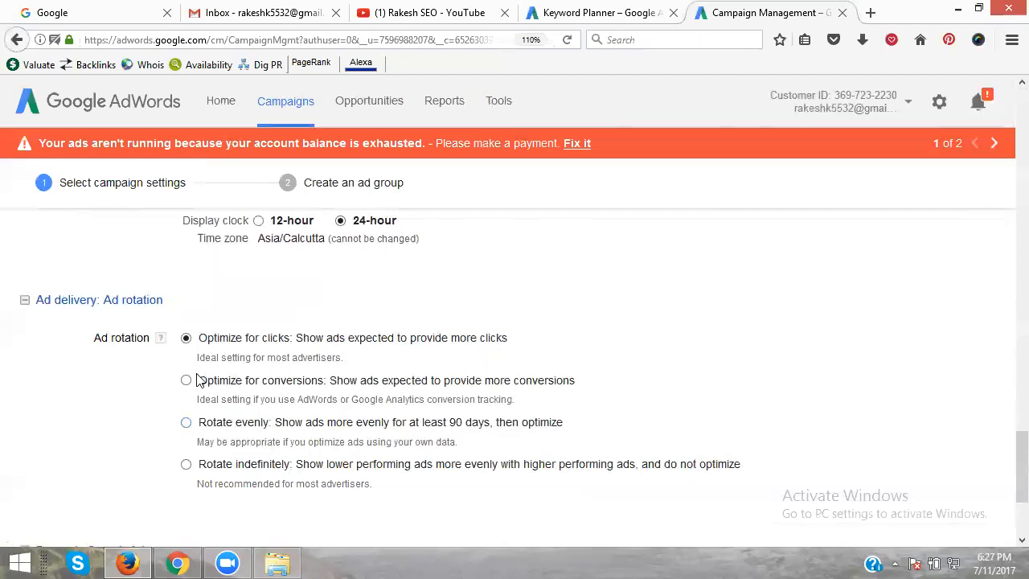
mouse_move(206, 344)
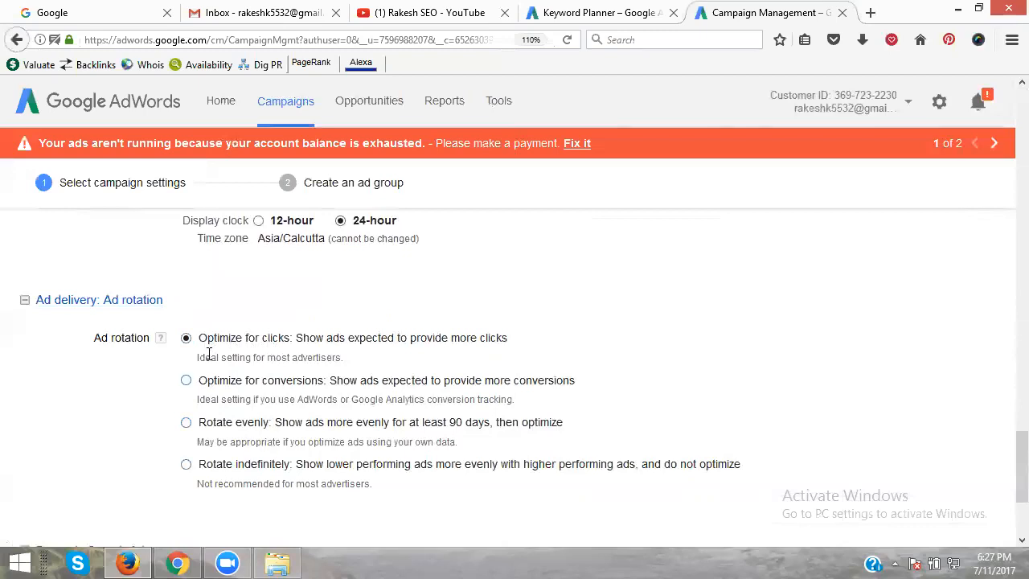
mouse_move(313, 360)
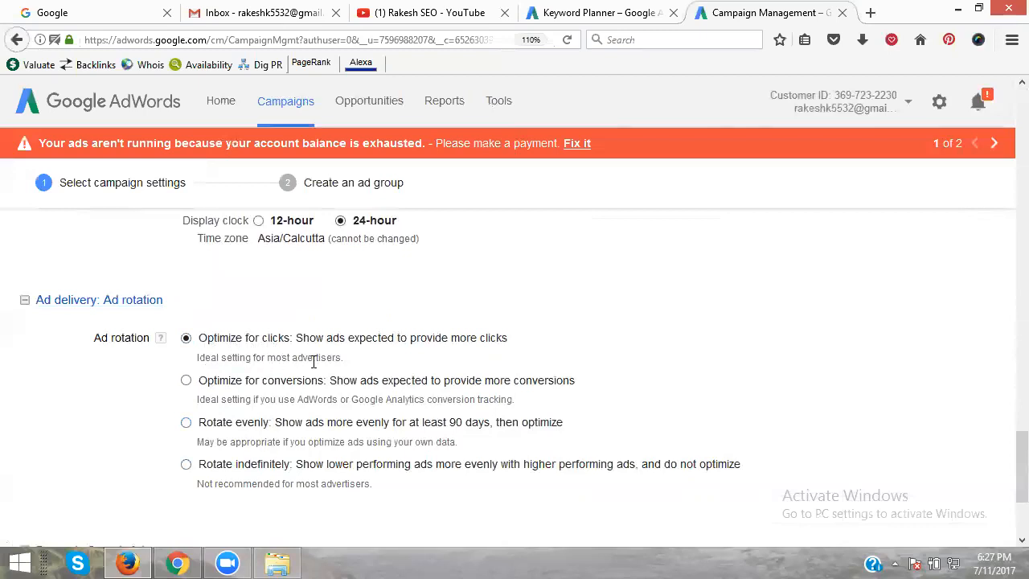
mouse_move(241, 406)
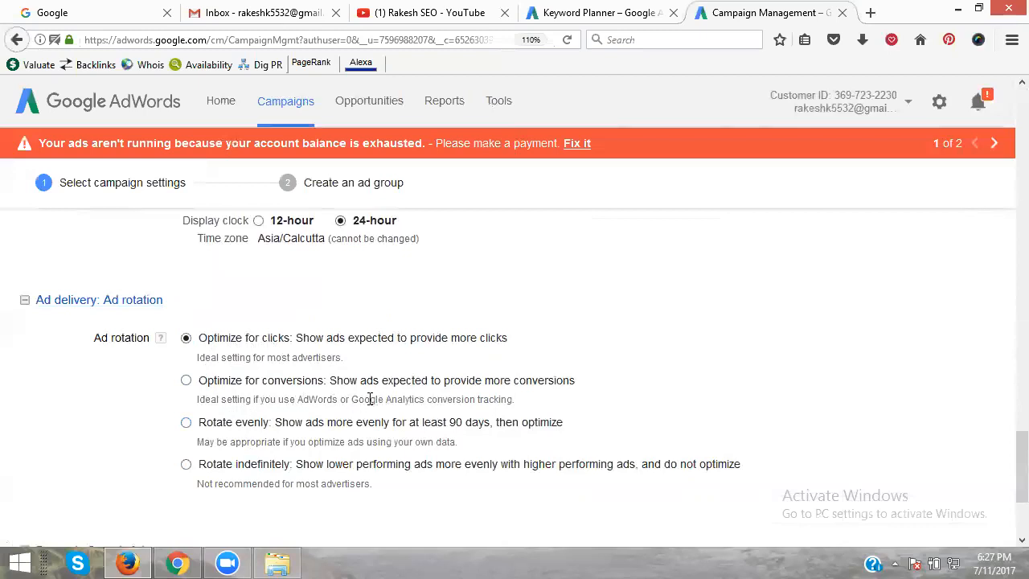
mouse_move(508, 397)
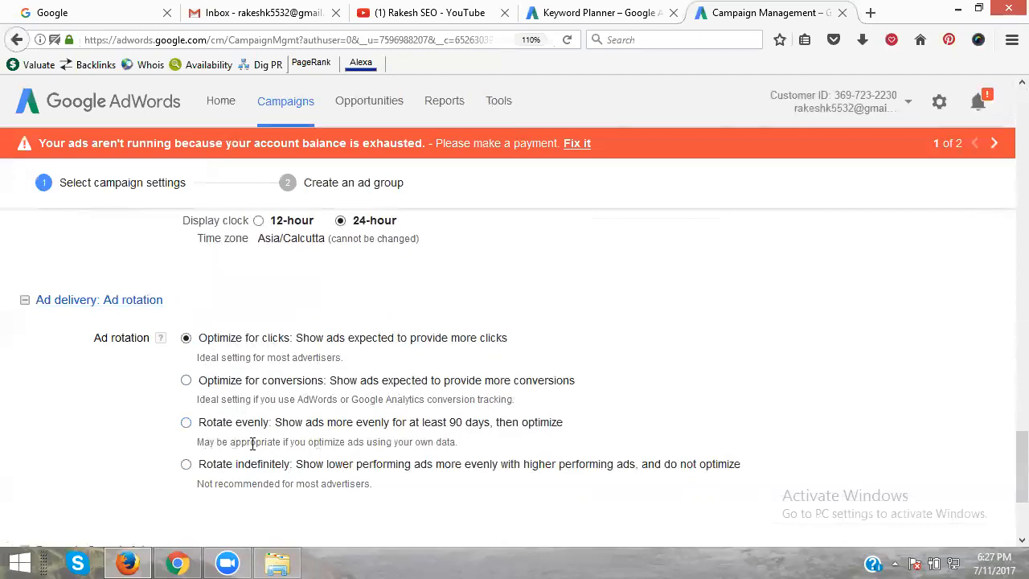
mouse_move(328, 447)
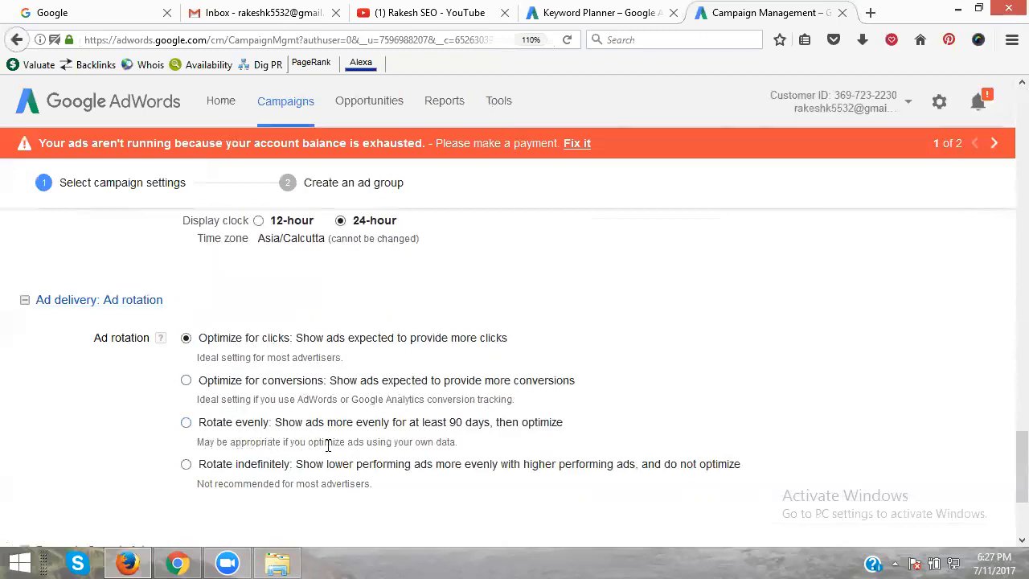
mouse_move(427, 442)
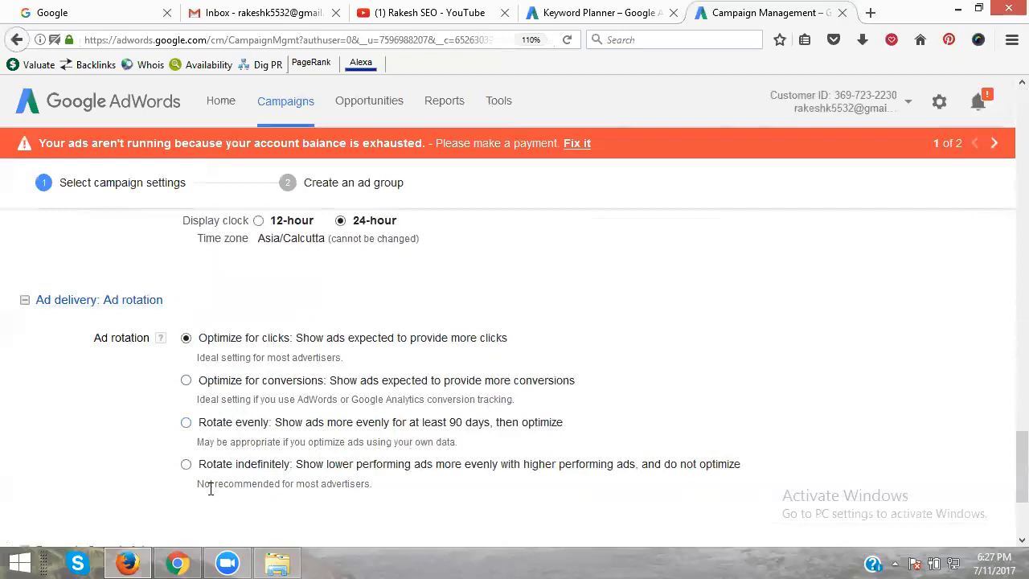
mouse_move(313, 470)
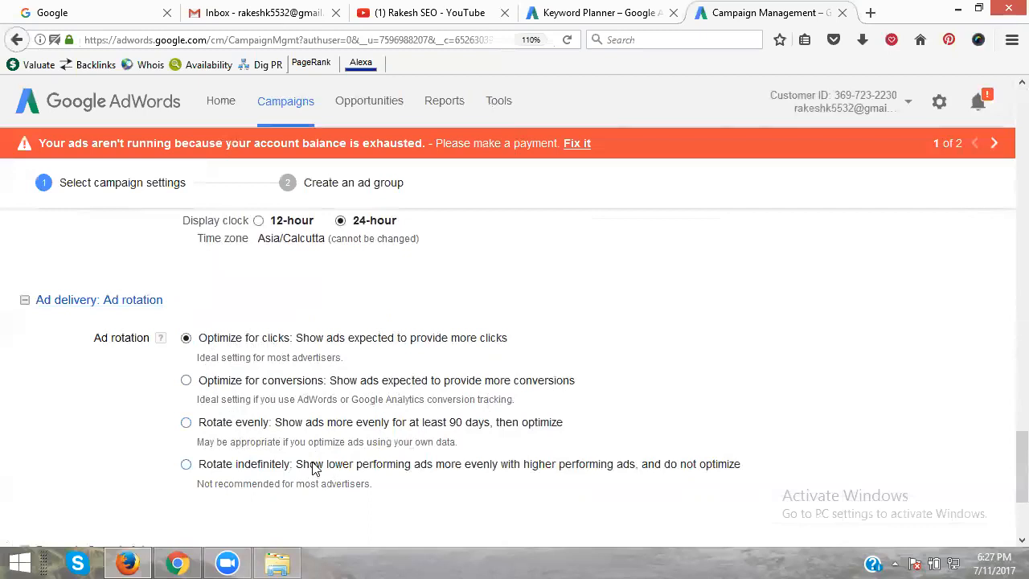
mouse_move(270, 466)
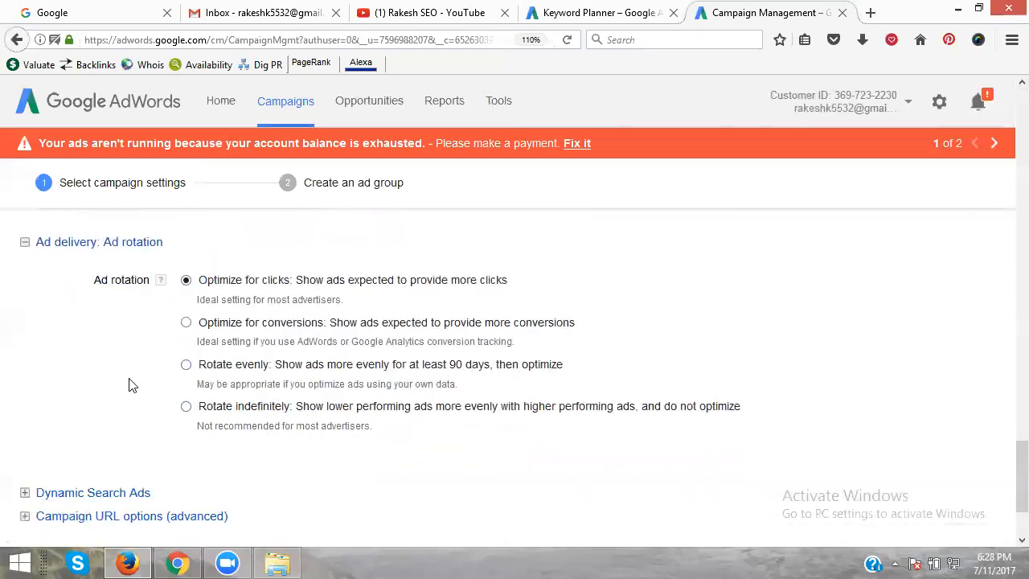
click(25, 492)
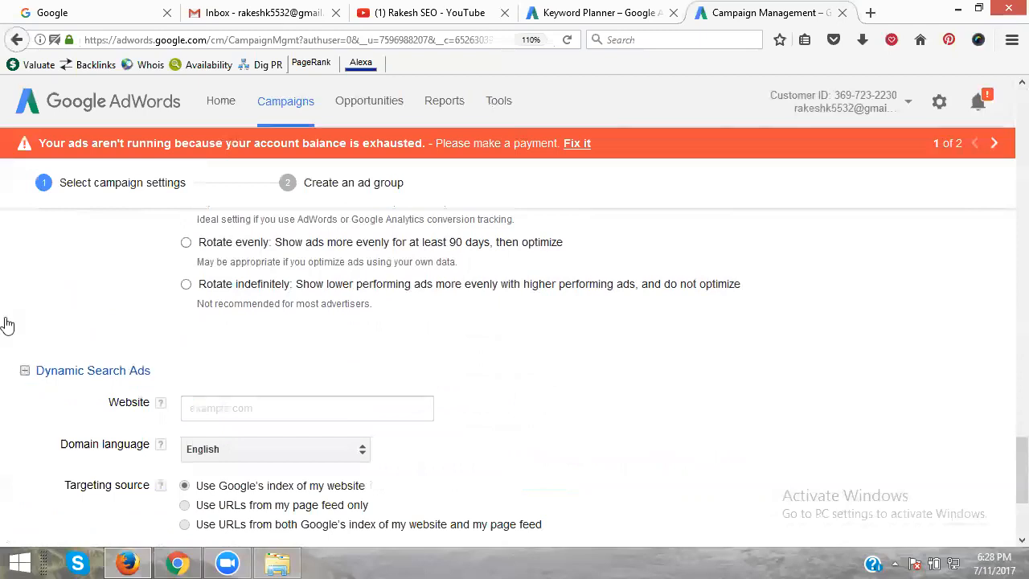
scroll(down, 3)
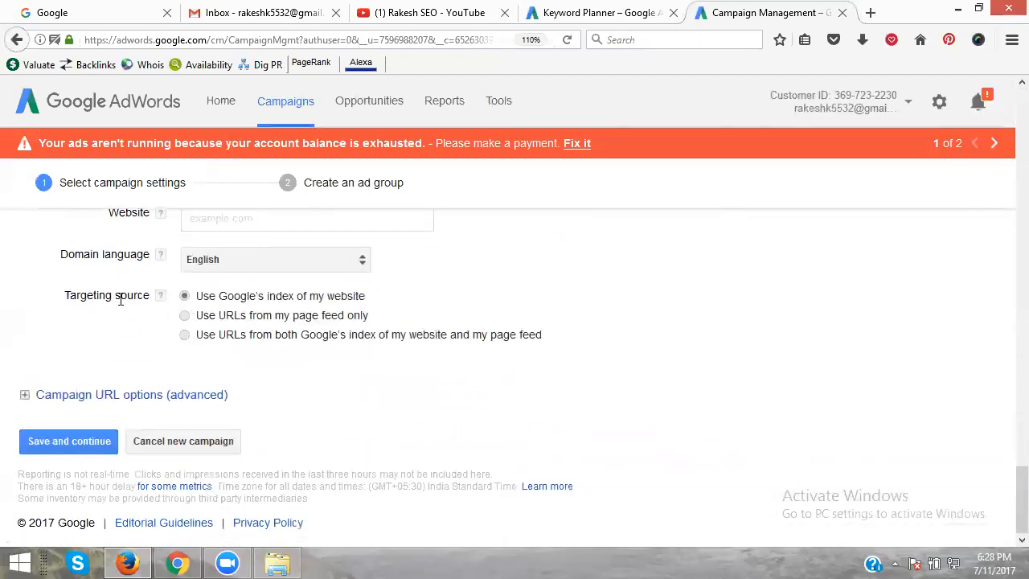
mouse_move(160, 315)
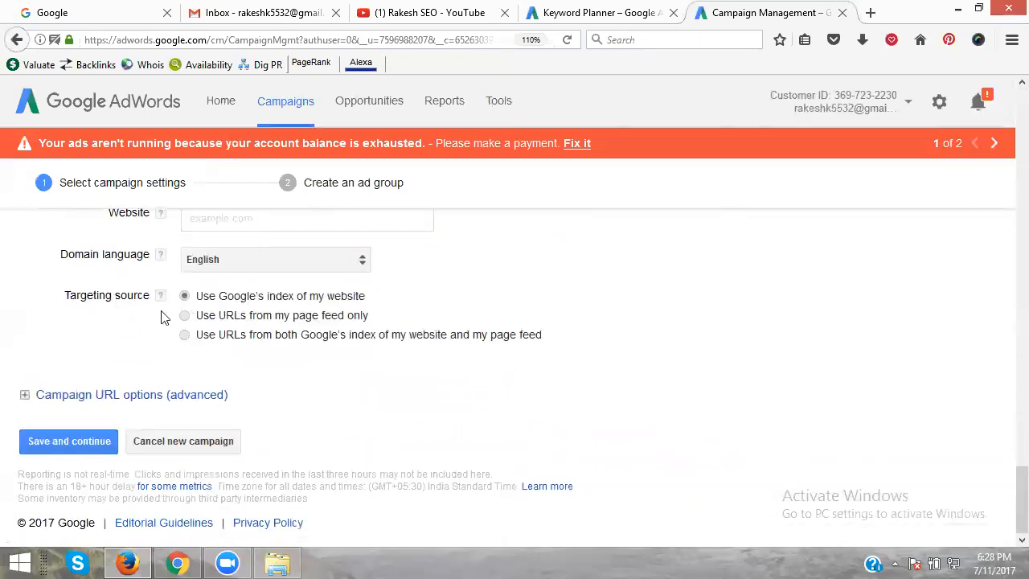
mouse_move(291, 310)
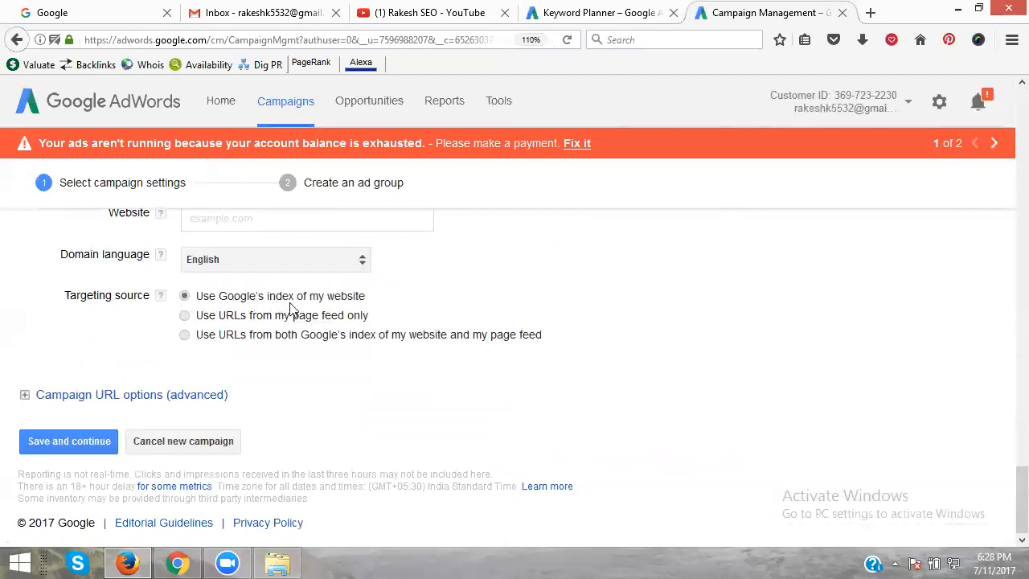
mouse_move(245, 324)
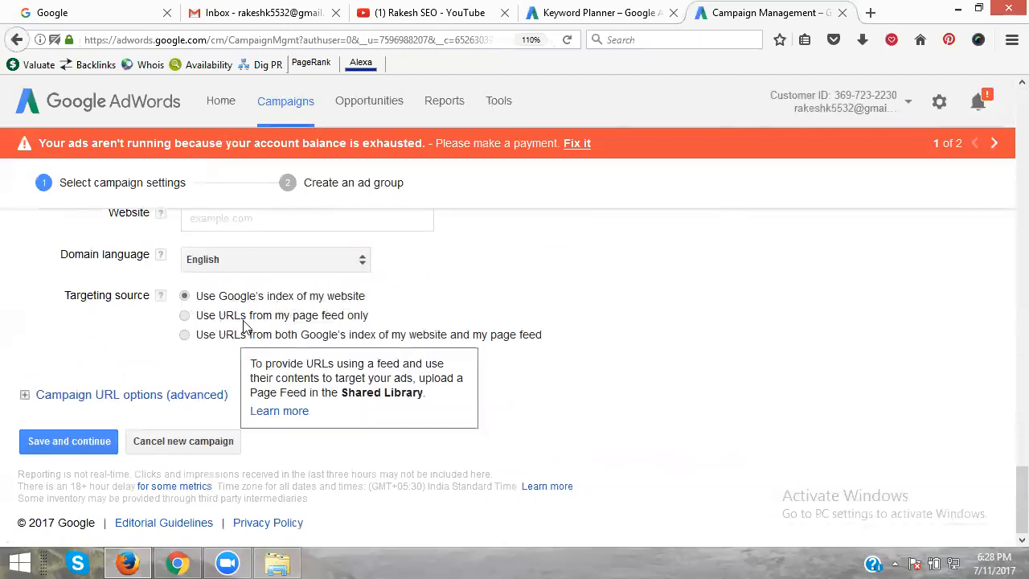
mouse_move(233, 345)
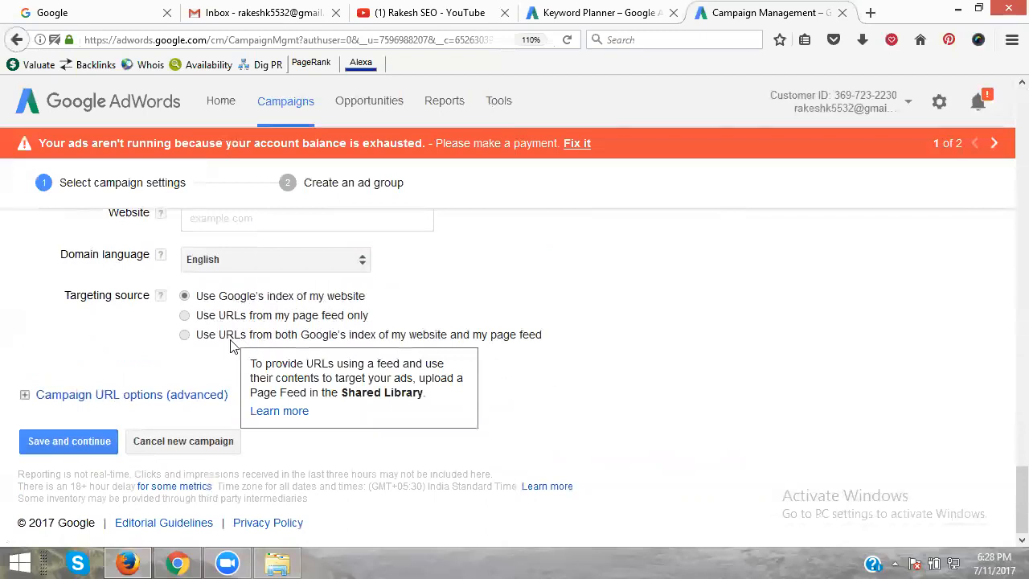
mouse_move(276, 344)
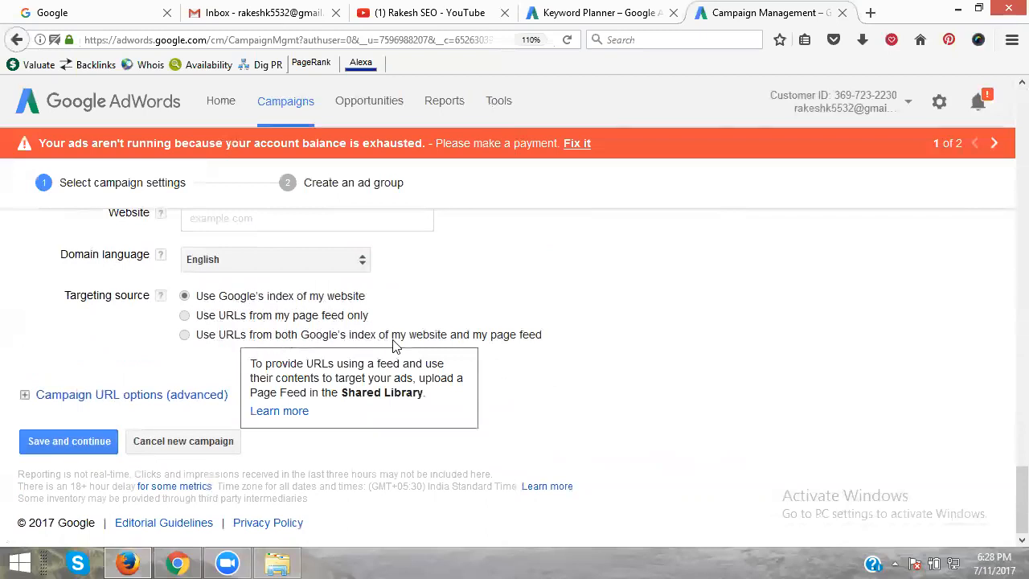
mouse_move(489, 336)
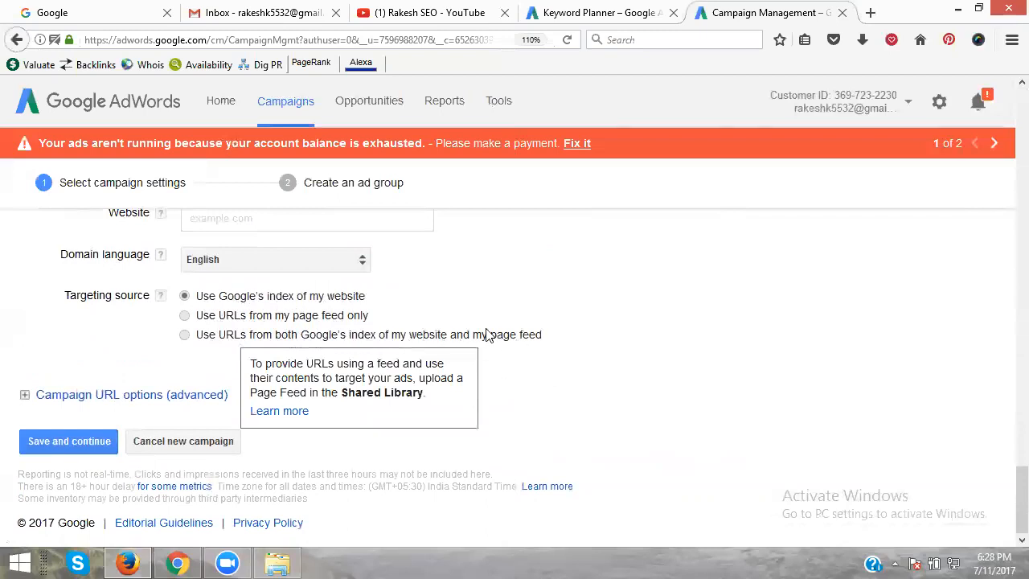
mouse_move(482, 334)
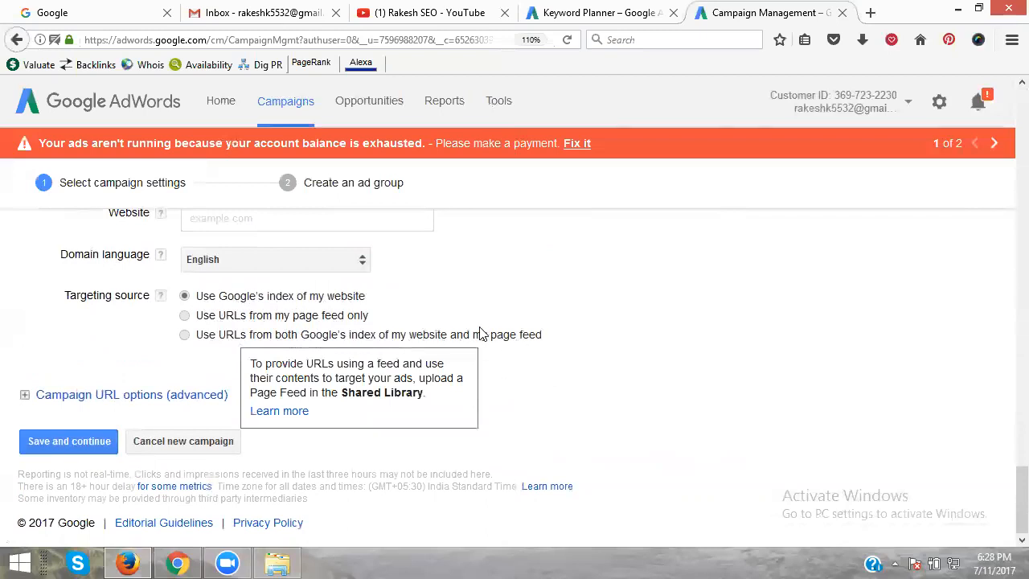
mouse_move(196, 286)
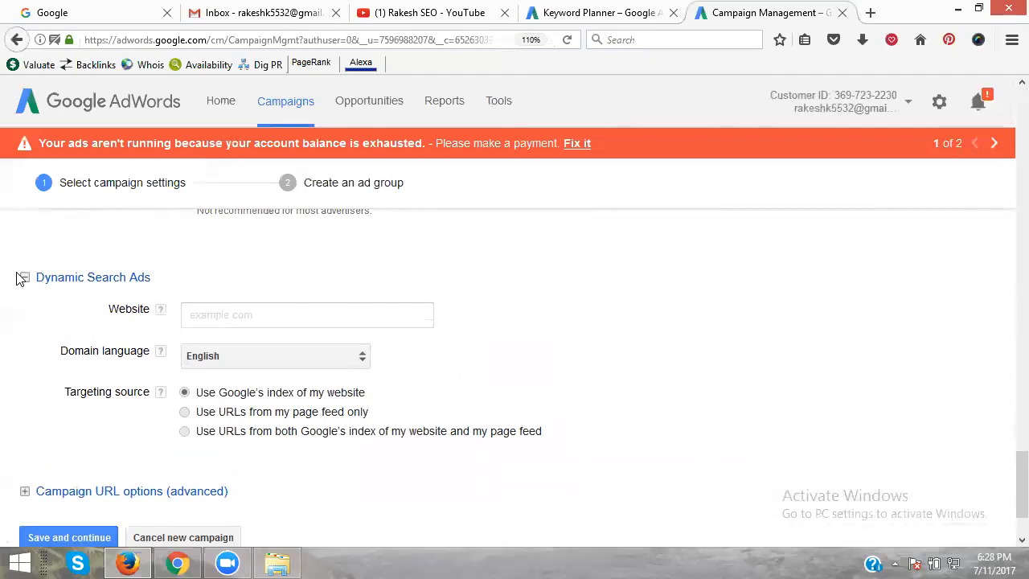
scroll(down, 3)
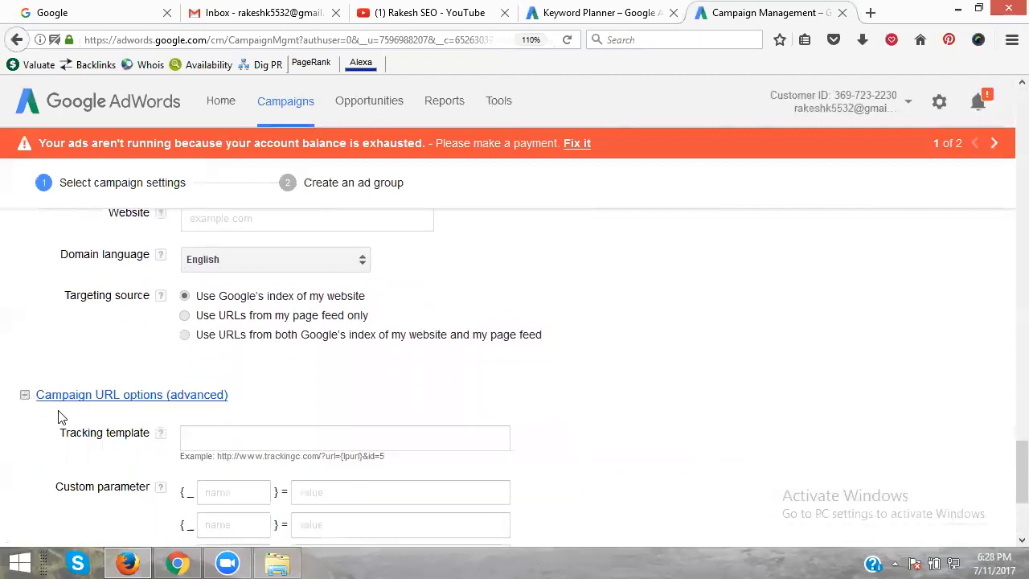
Save the campaign settings and continue to the ad group step.
scroll(down, 3)
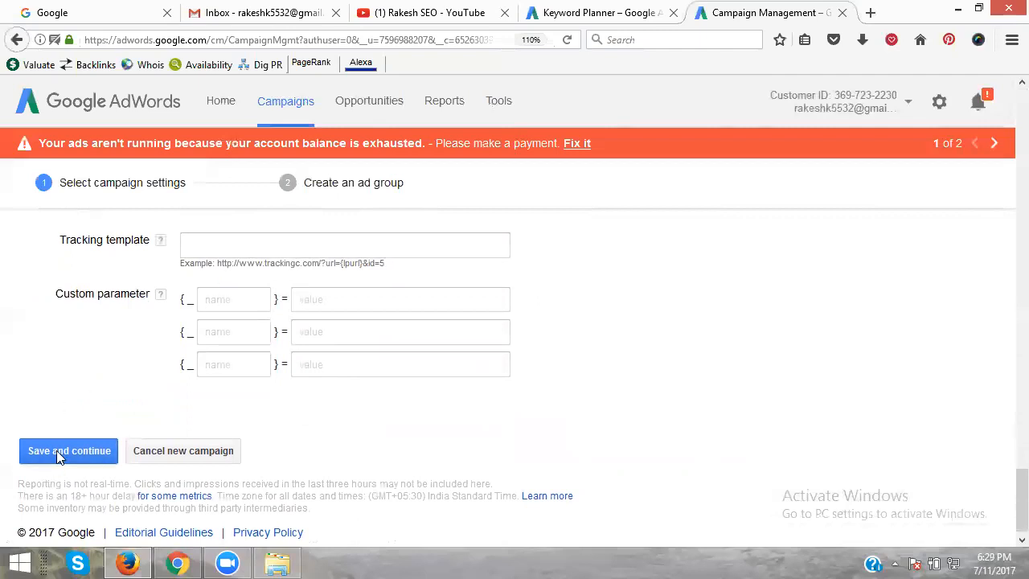
click(68, 451)
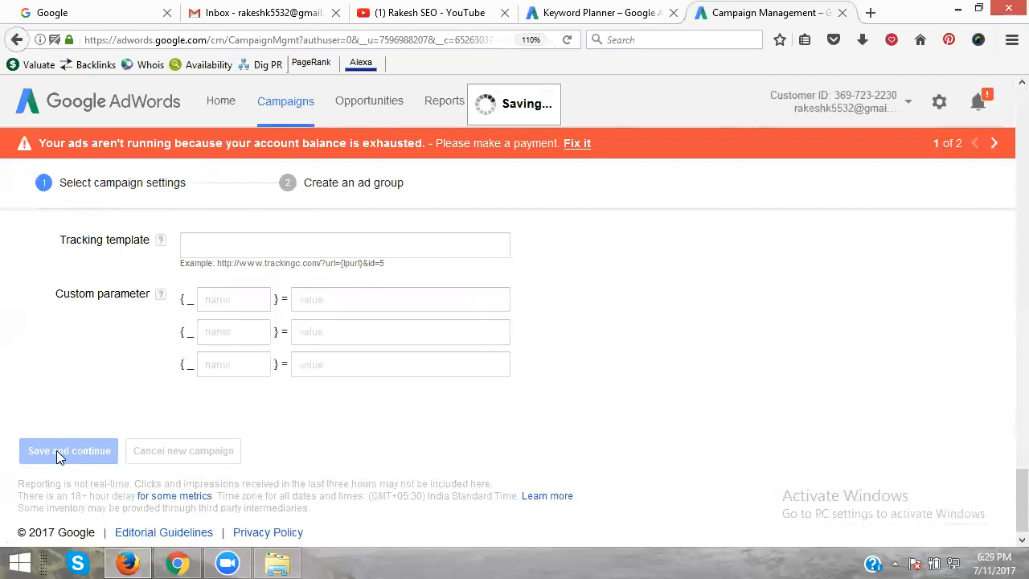
click(68, 451)
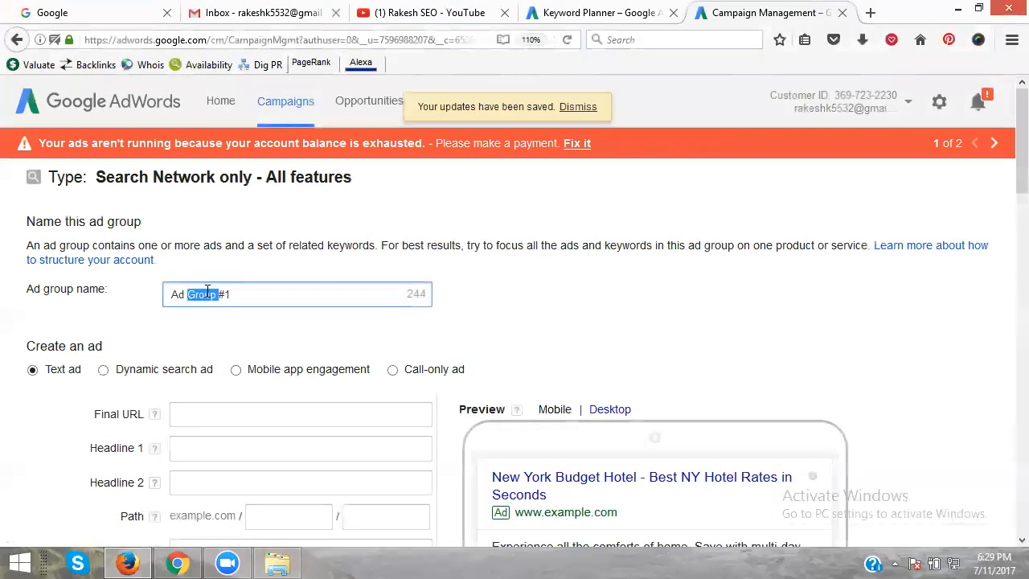
Start naming the ad group 'digital marketing training' in place of Ad Group #1.
text(digi)
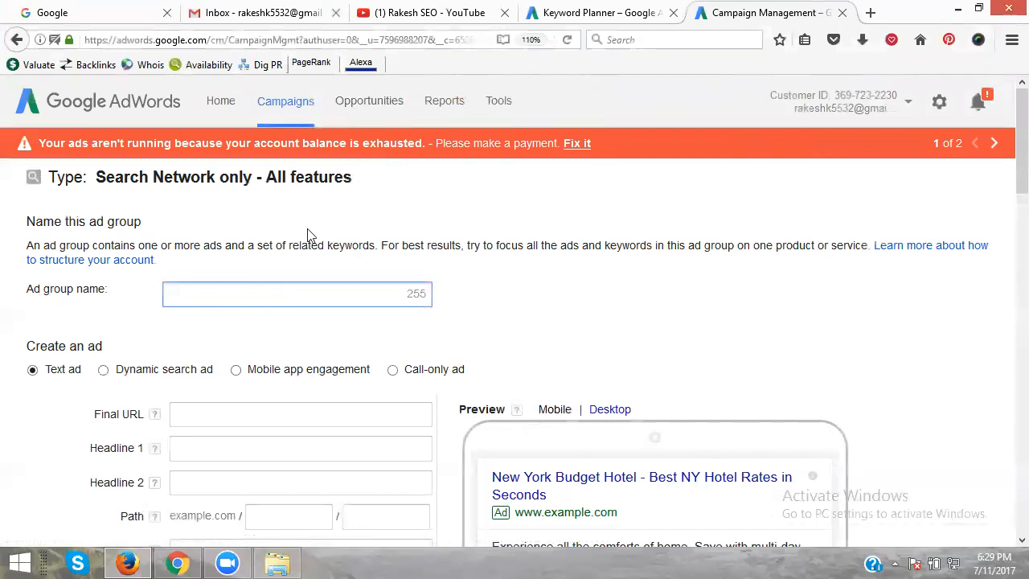
mouse_move(315, 6)
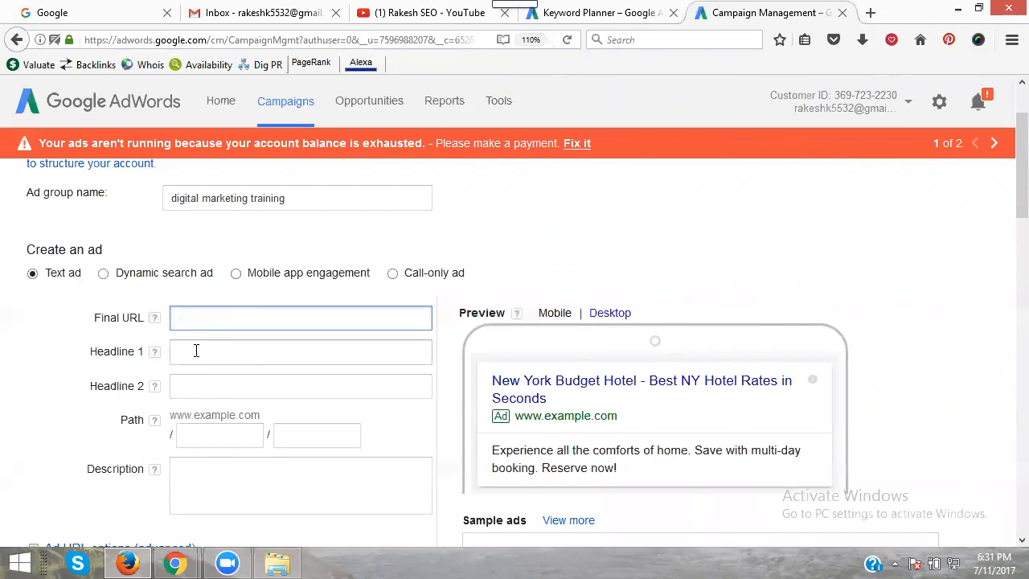
Set Headline 1 to Digital Marketing Training and Headline 2 to Course & Certification.
click(299, 350)
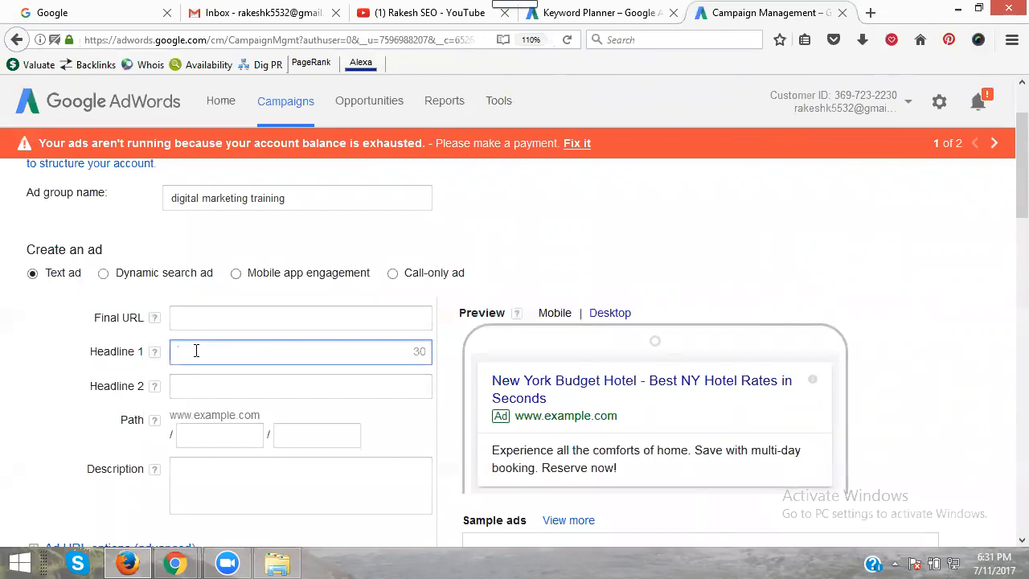
text(Digital Marketing Training Course & Certification)
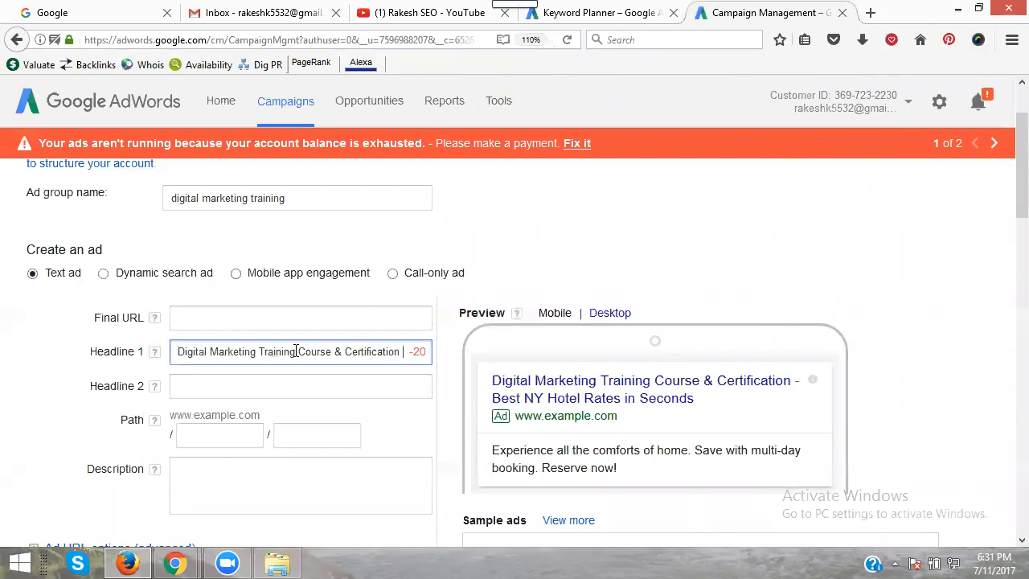
drag(295, 350, 392, 351)
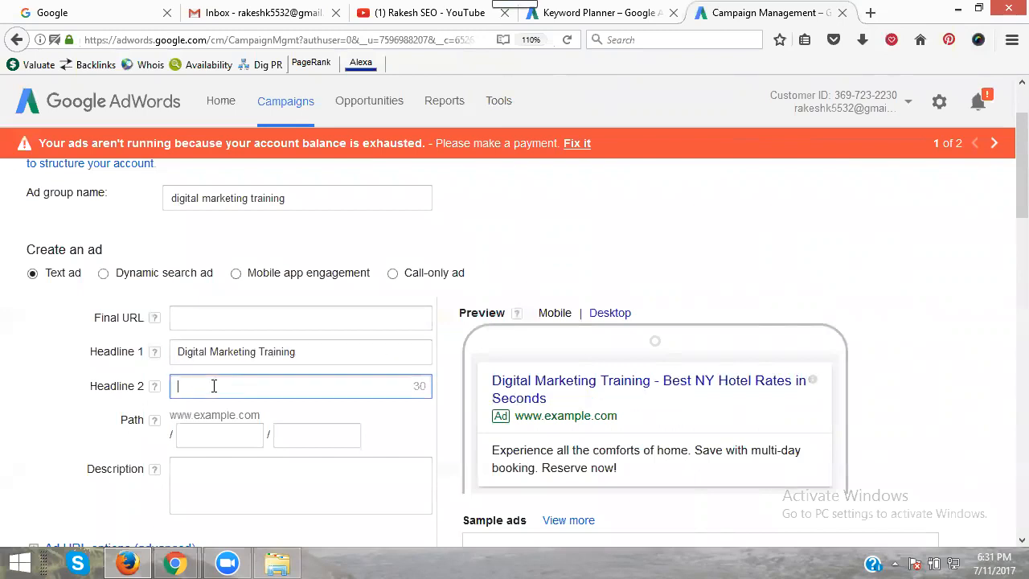
text(Course & Certification)
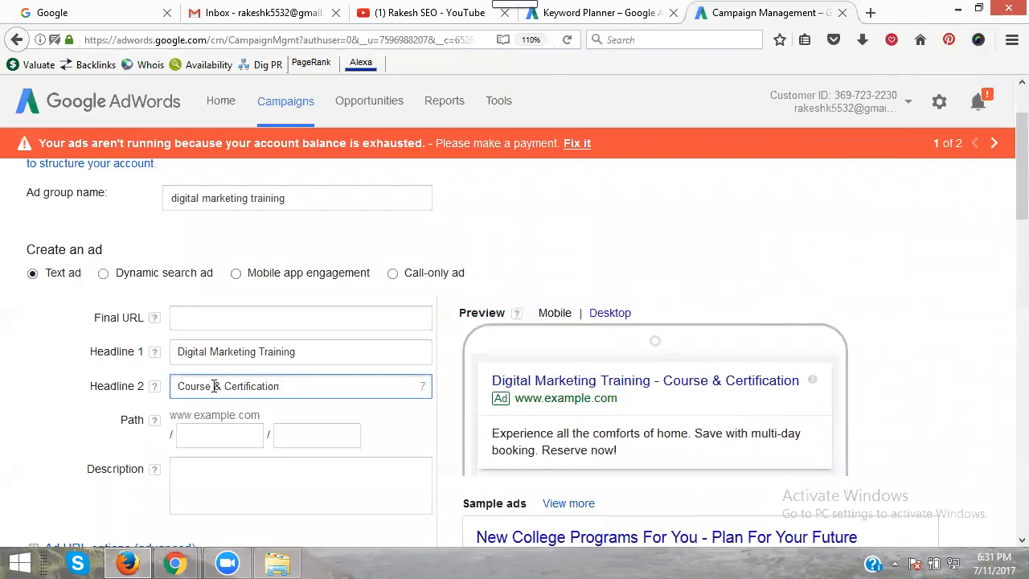
click(299, 350)
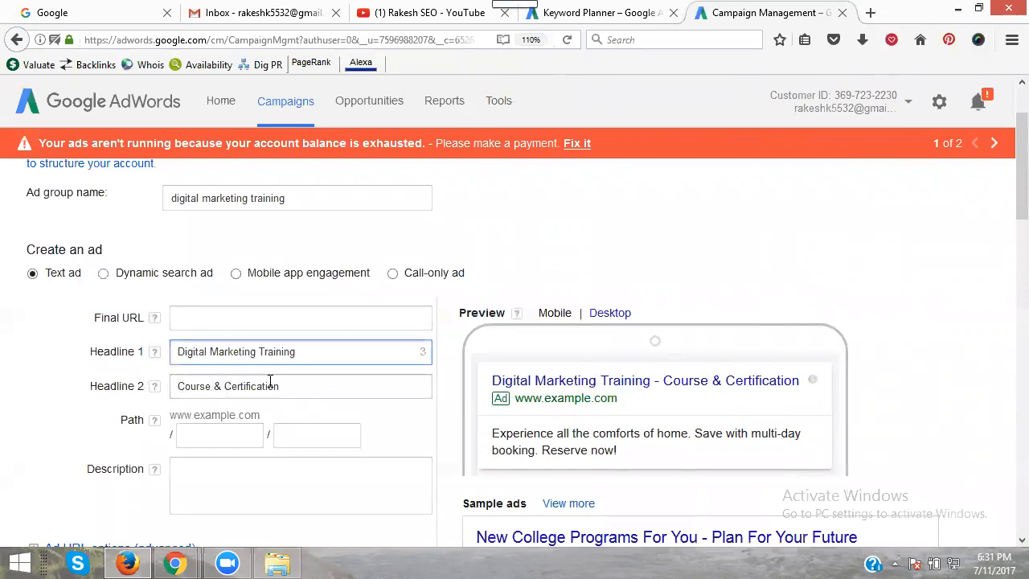
scroll(down, 3)
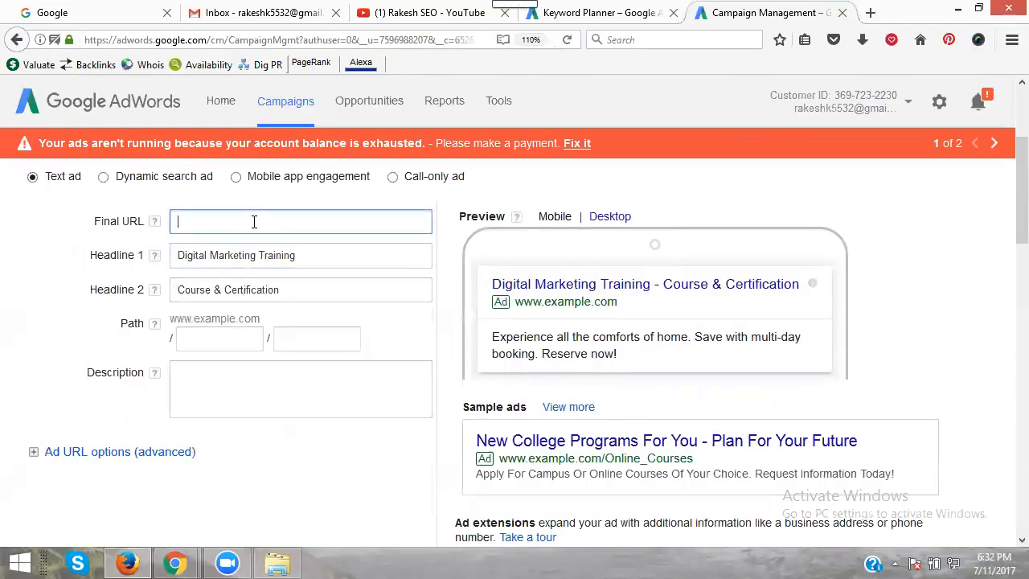
text(http://www.rakeshtechsolutions.com/)
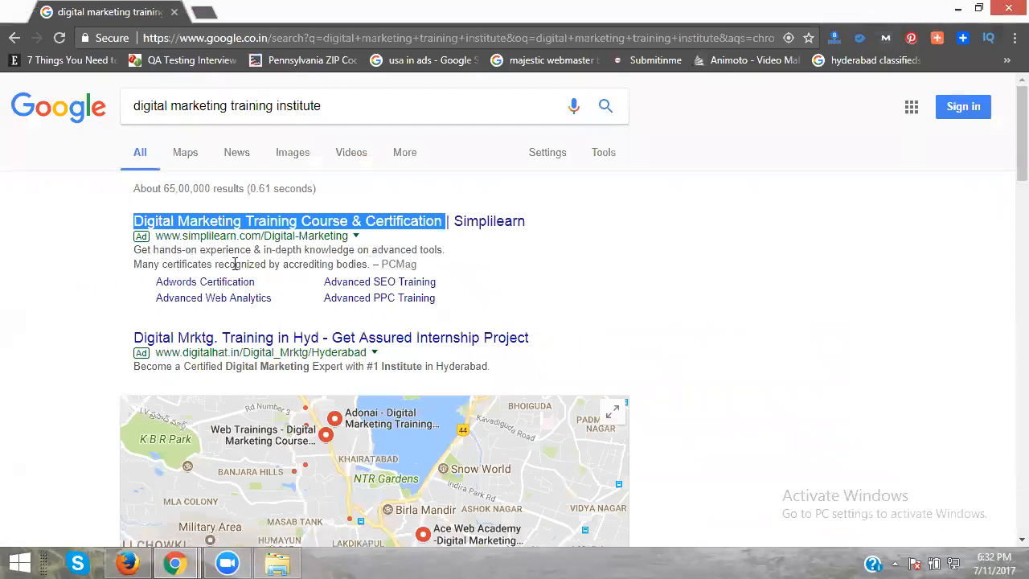
mouse_move(138, 367)
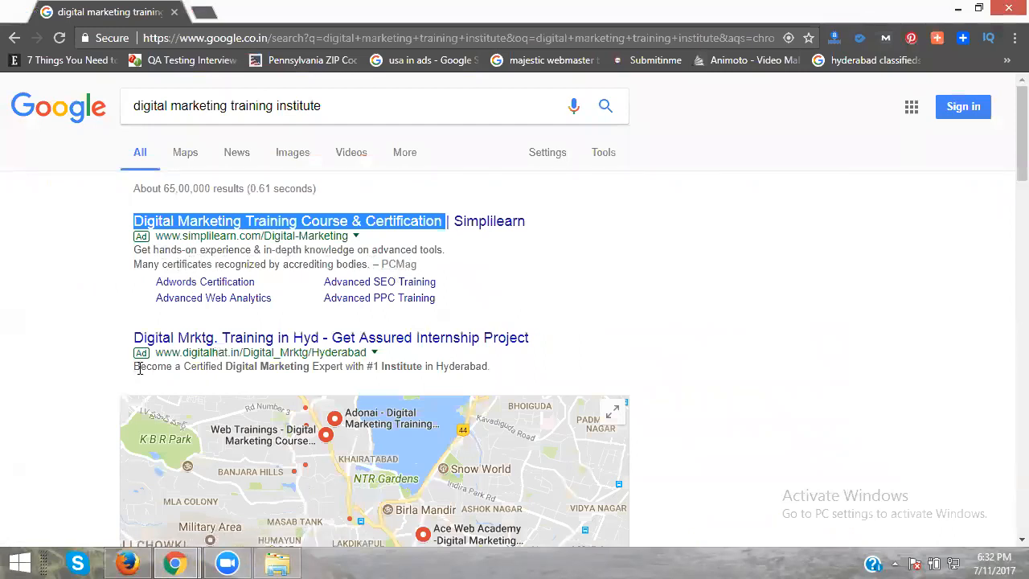
drag(133, 367, 341, 366)
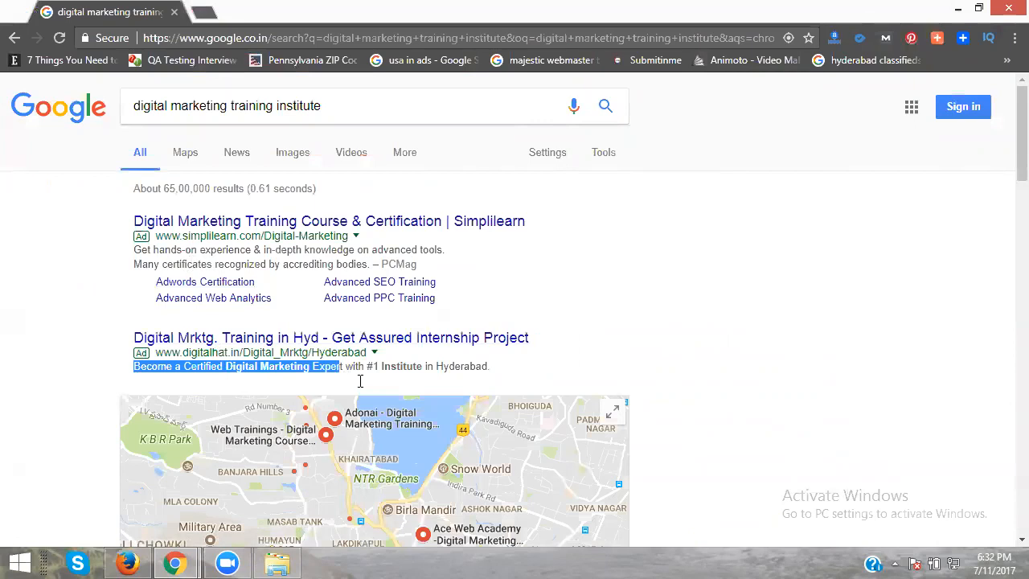
drag(341, 366, 489, 367)
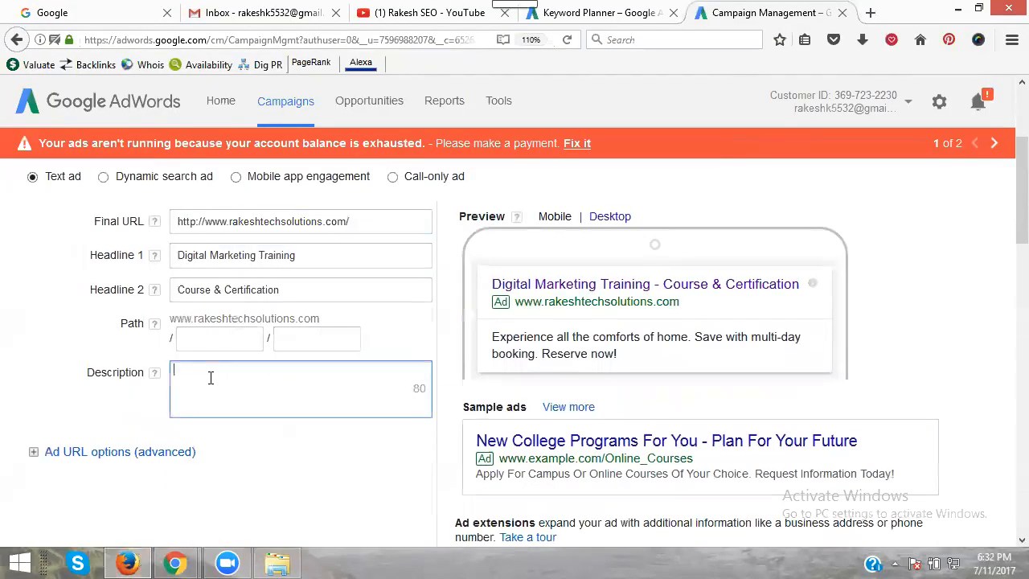
text(Become a Certified Digital Marketing Expert with #1 Institute in Hyderabad)
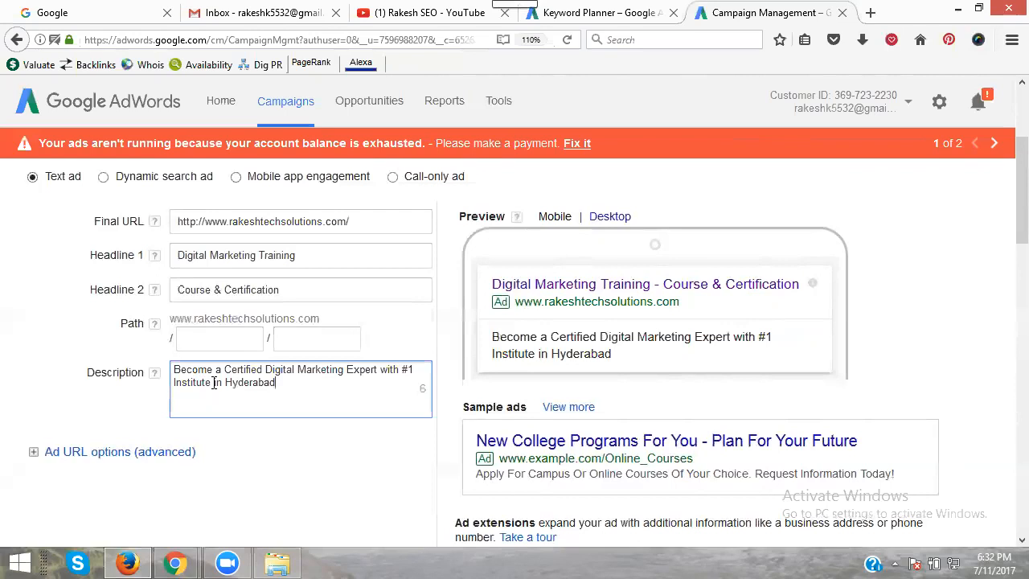
click(301, 389)
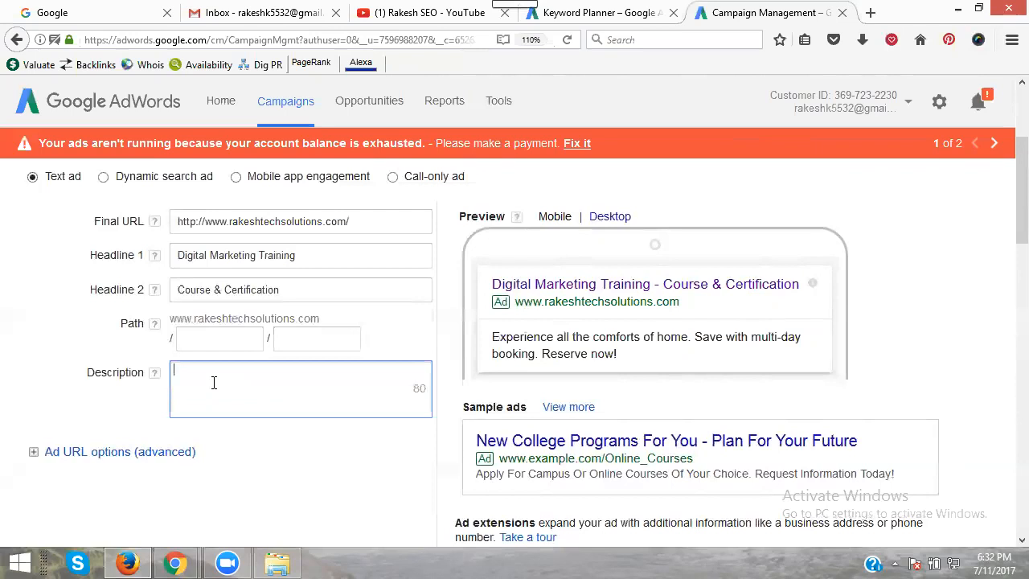
text(Become a Certified Digital Marketing Expert with #1 Institute in Hyderabad)
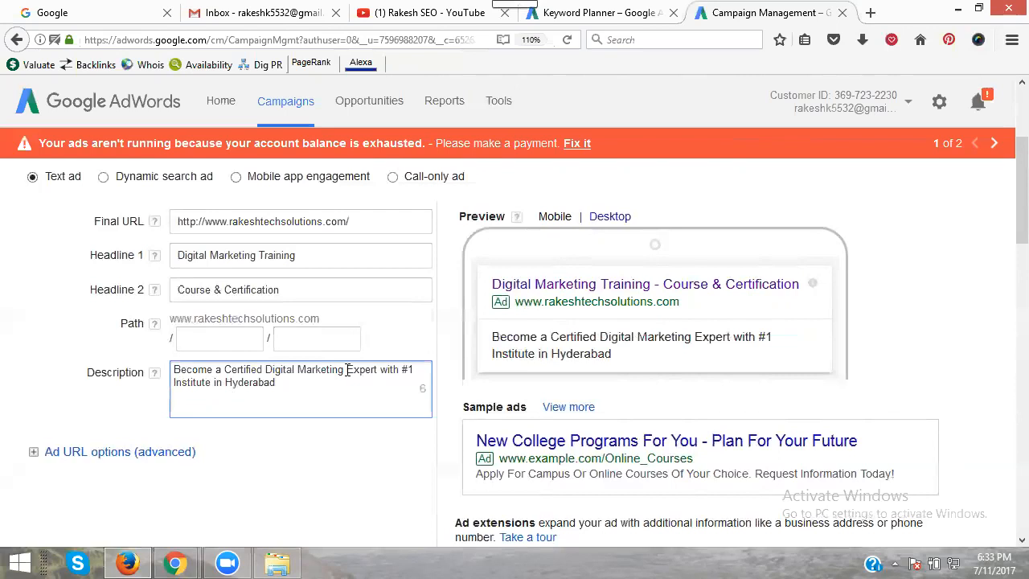
mouse_move(325, 363)
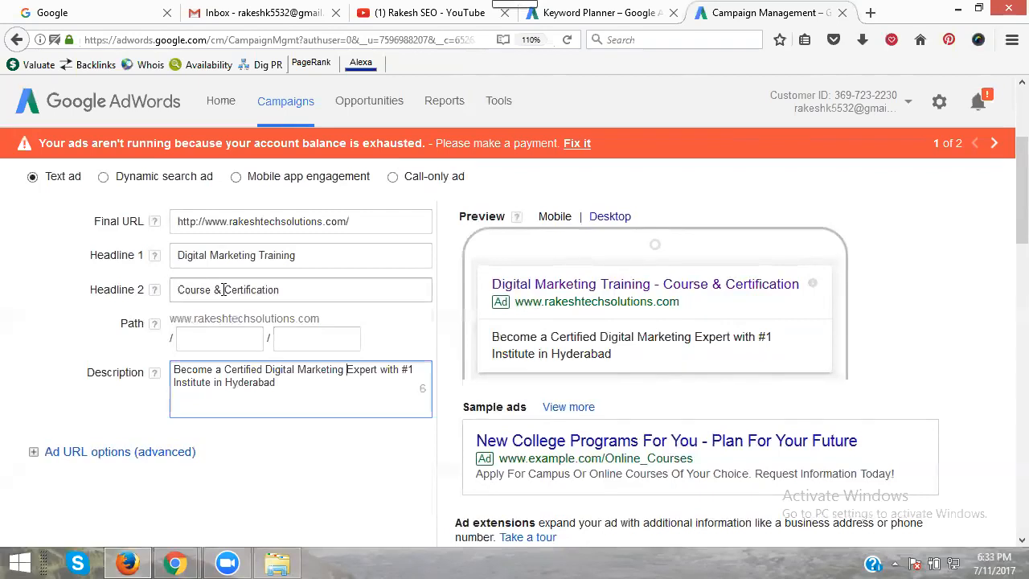
Scroll down from the finished description to the Keywords section.
scroll(down, 3)
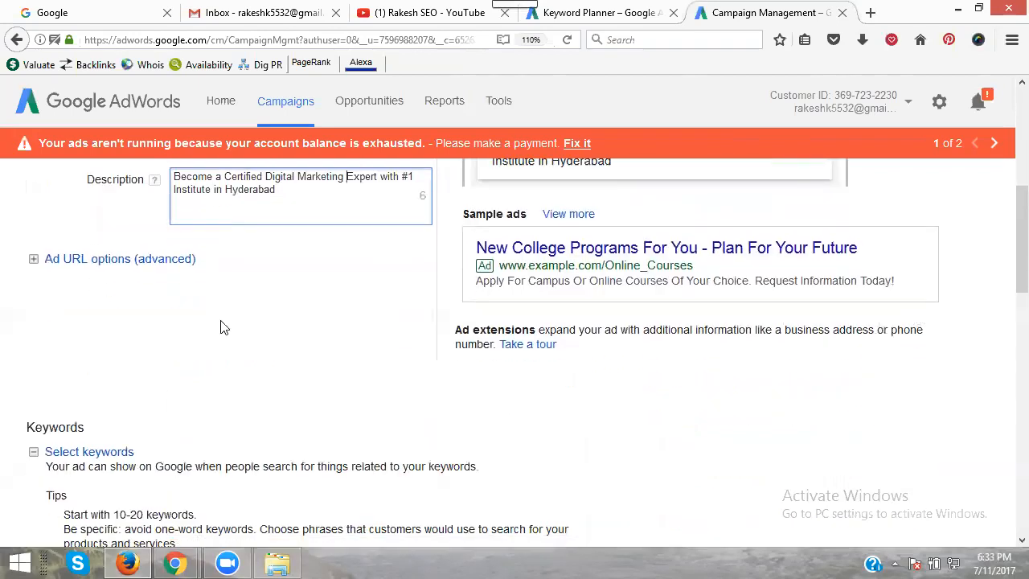
Add the keywords digital marketing course and digital marketing training from the Keyword Planner.
scroll(down, 3)
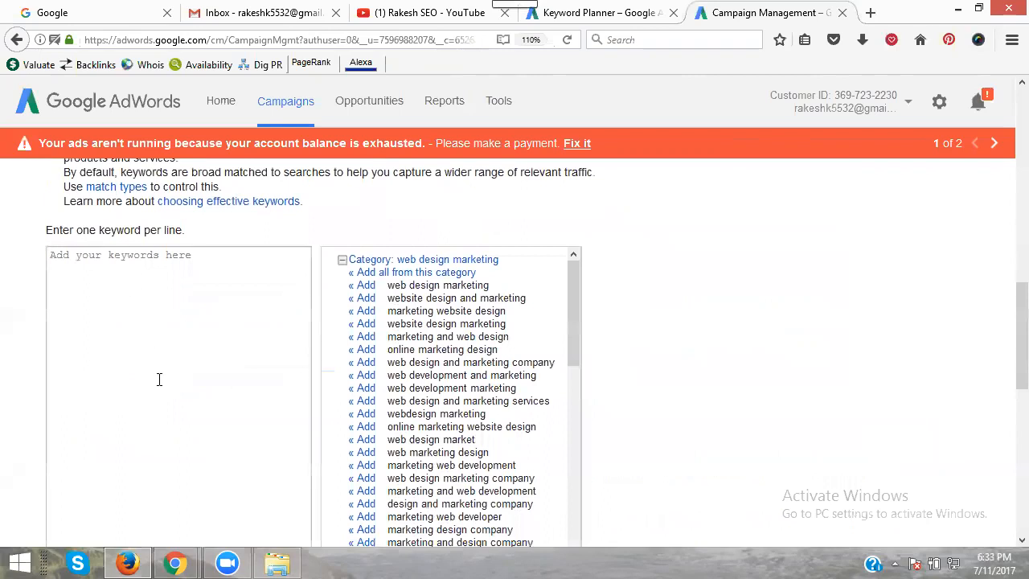
mouse_move(154, 302)
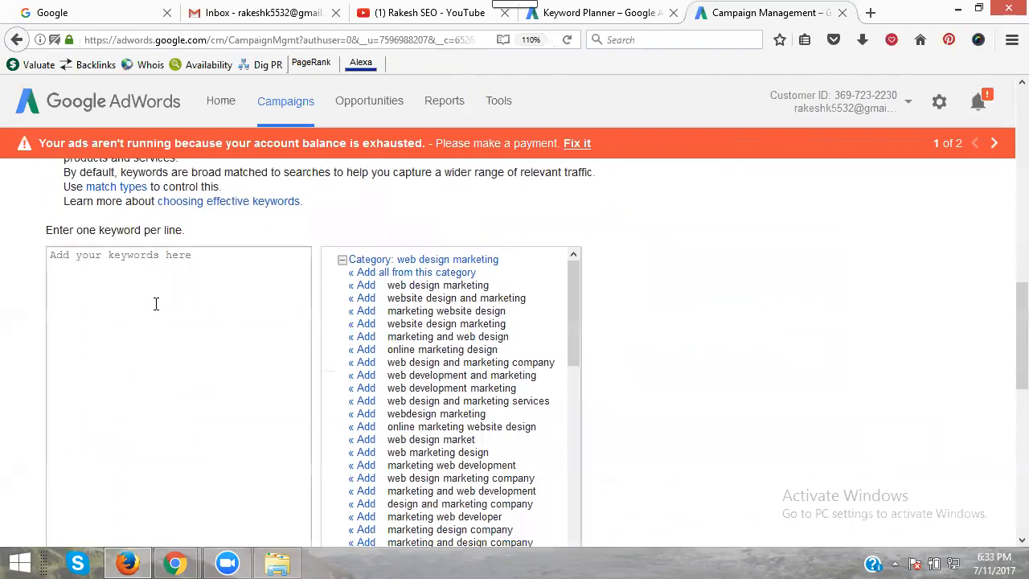
mouse_move(179, 333)
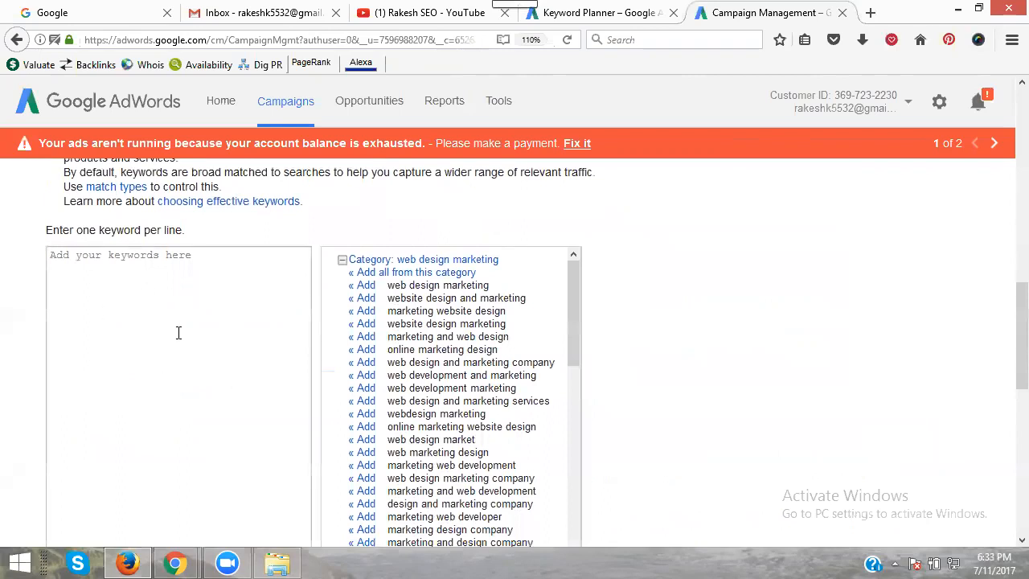
scroll(down, 3)
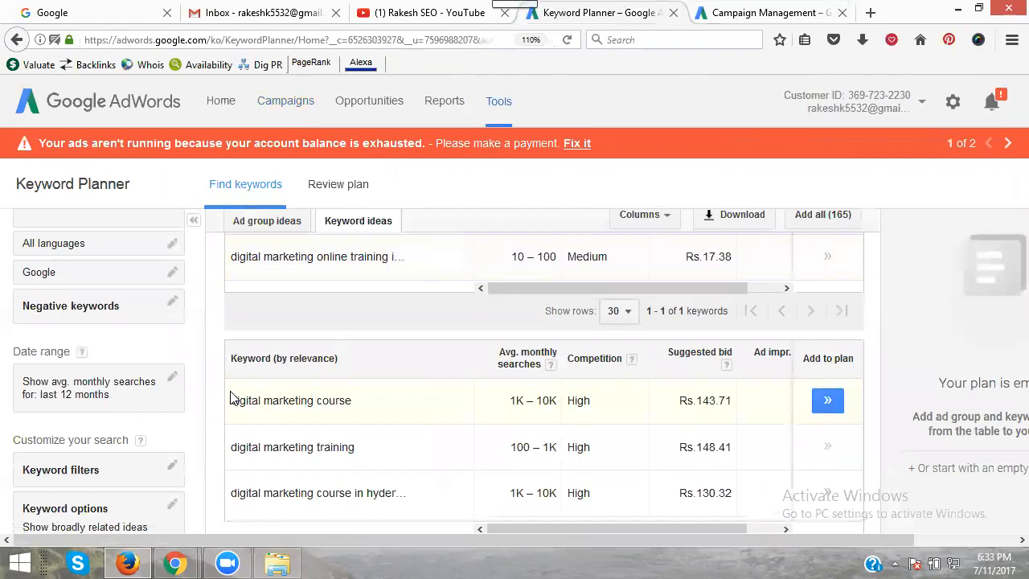
double_click(289, 400)
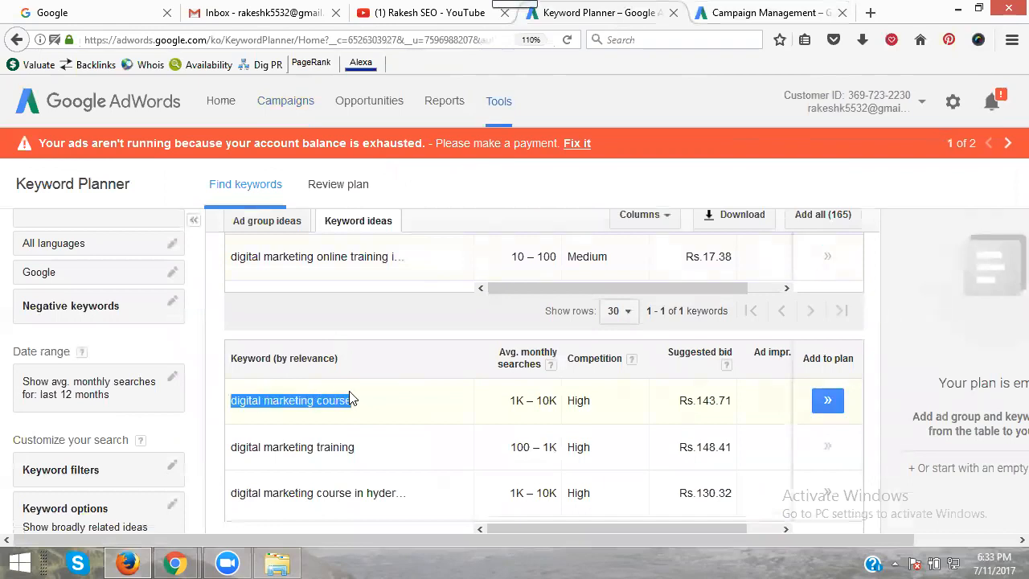
click(764, 13)
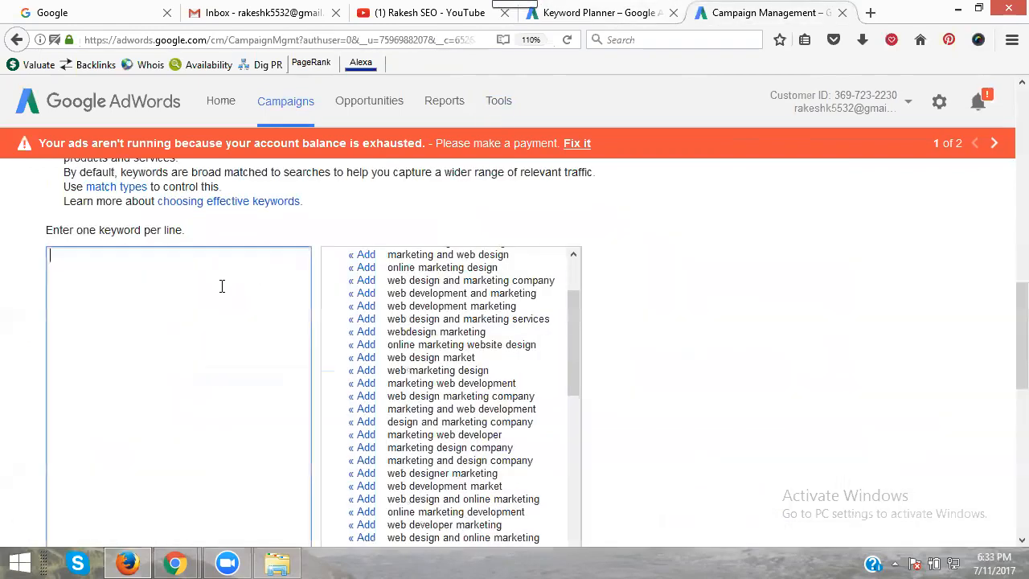
text(digital marketing course)
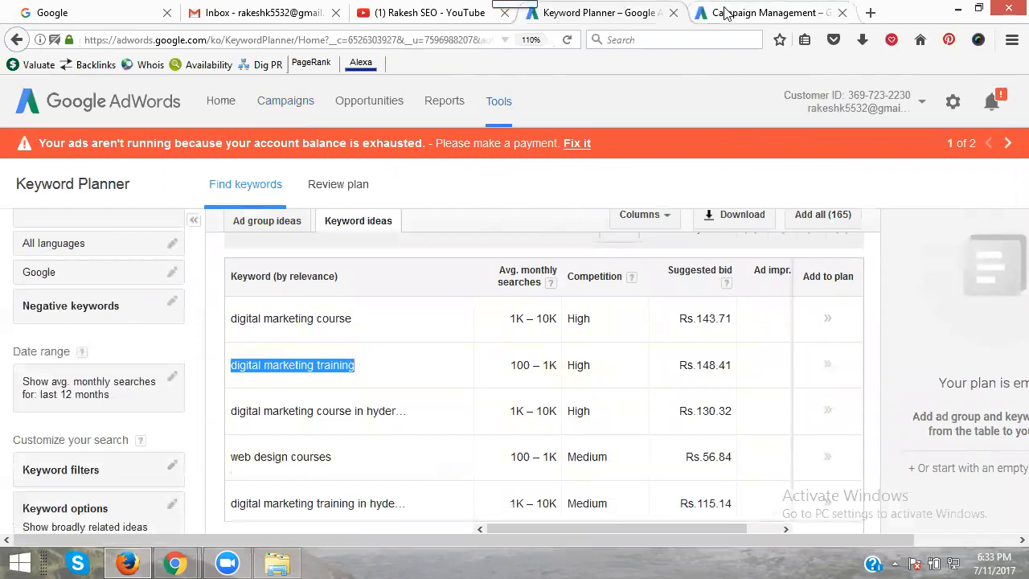
click(764, 13)
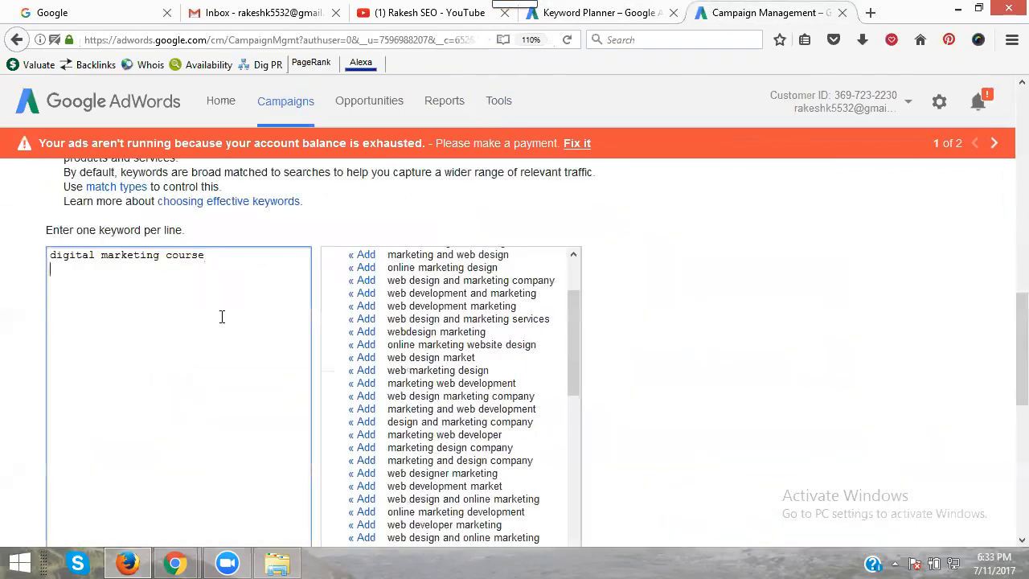
text(digital marketing training)
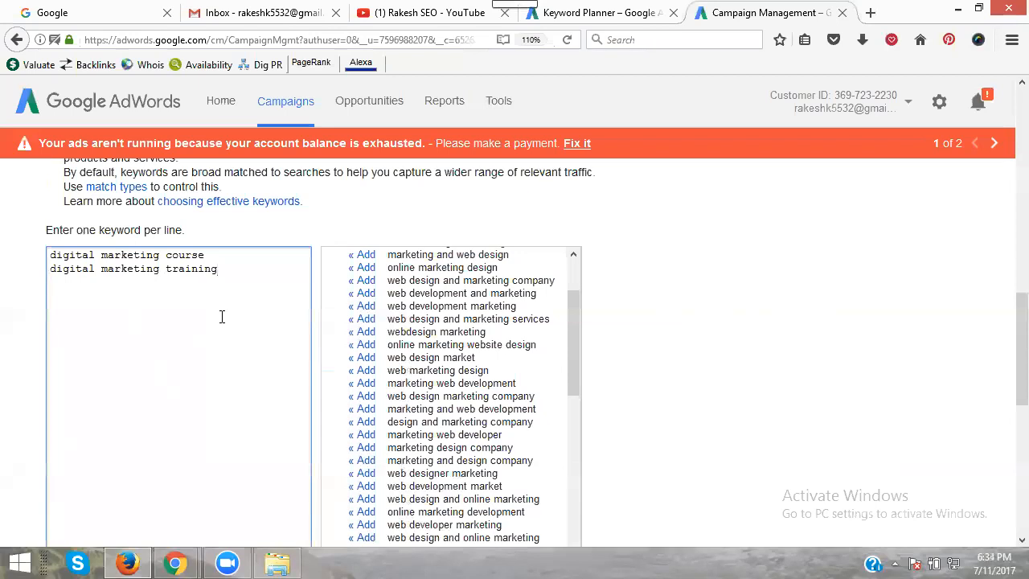
text(digital marketing training)
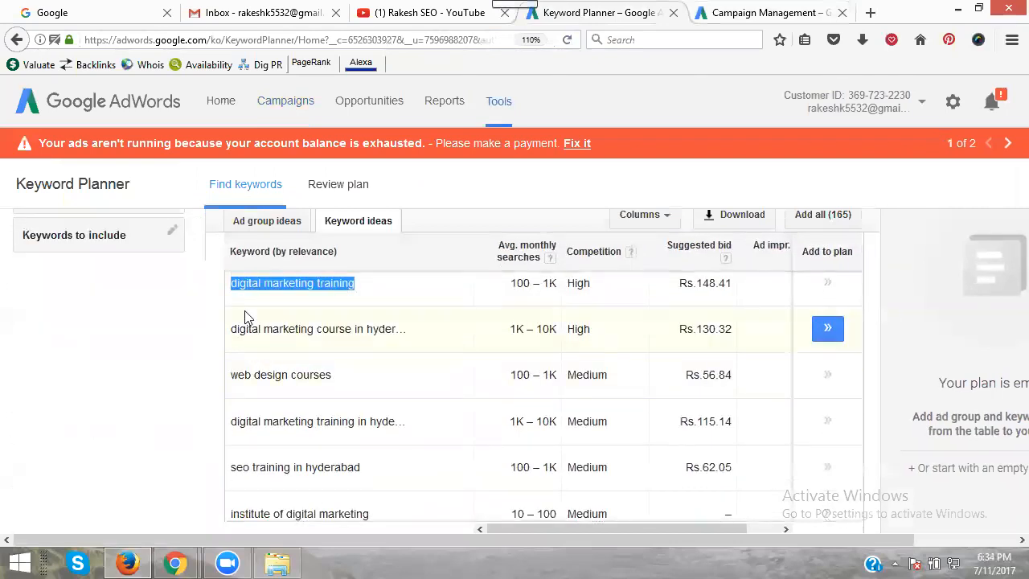
Add digital marketing course in hyderabad and digital marketing training in hyderabad.
click(319, 328)
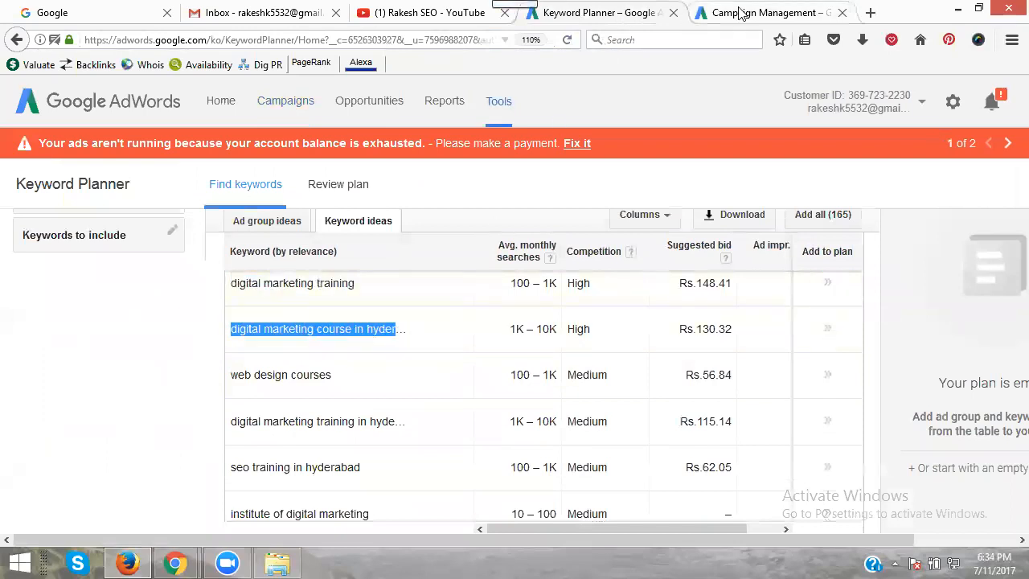
click(763, 12)
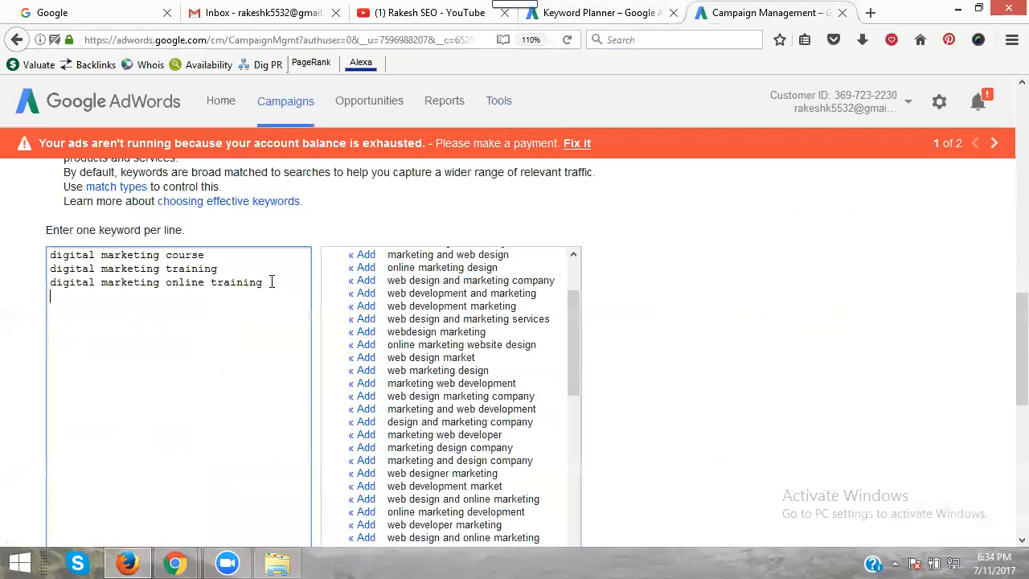
text(digital marketing course in hydera)
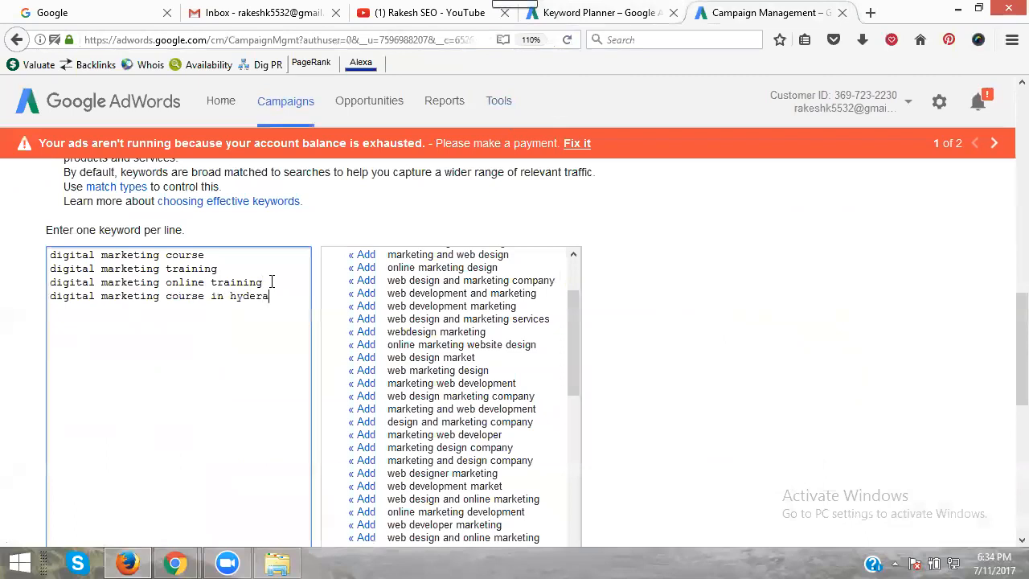
text(bad)
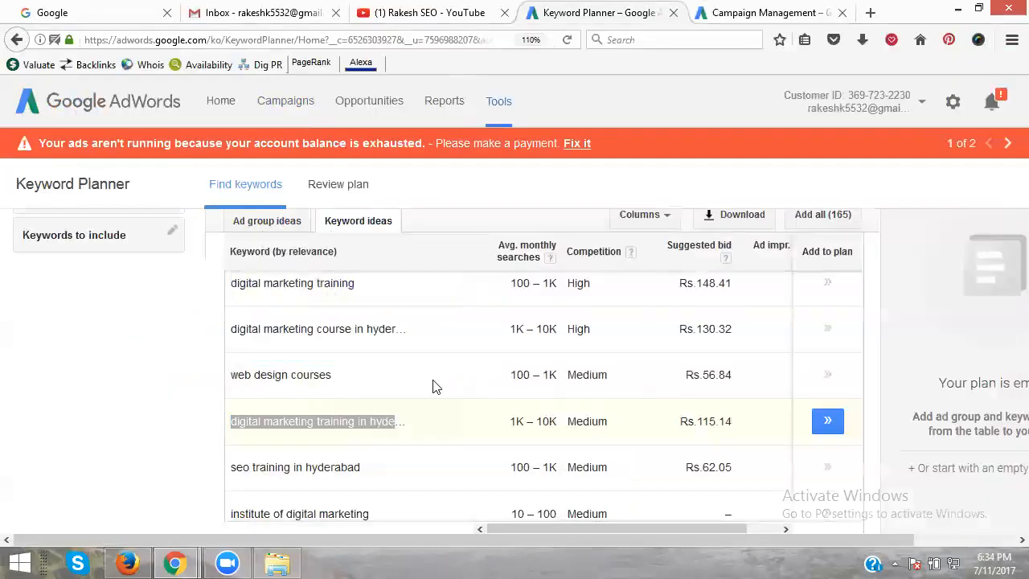
click(764, 13)
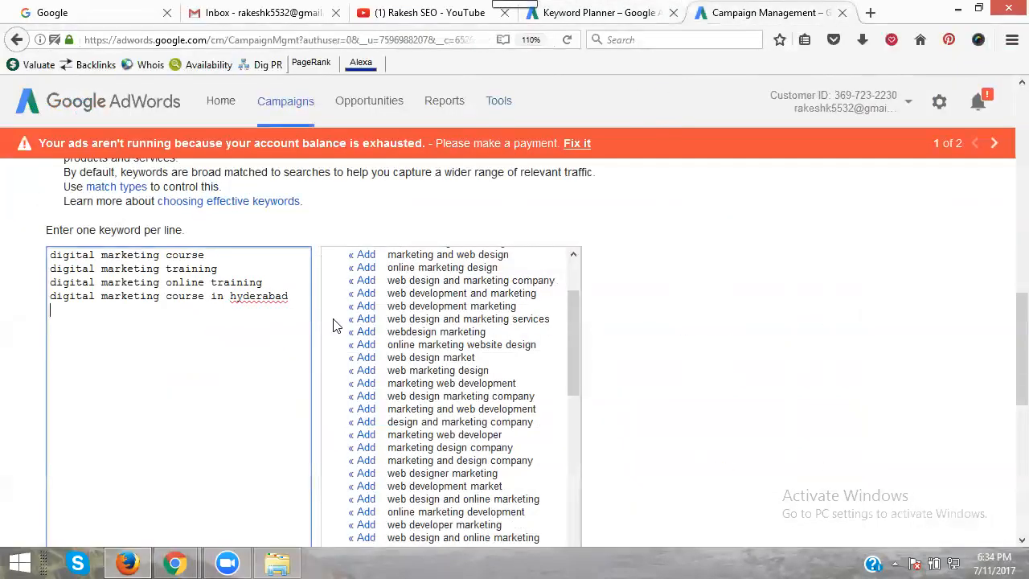
text(digital marketing training in hyder)
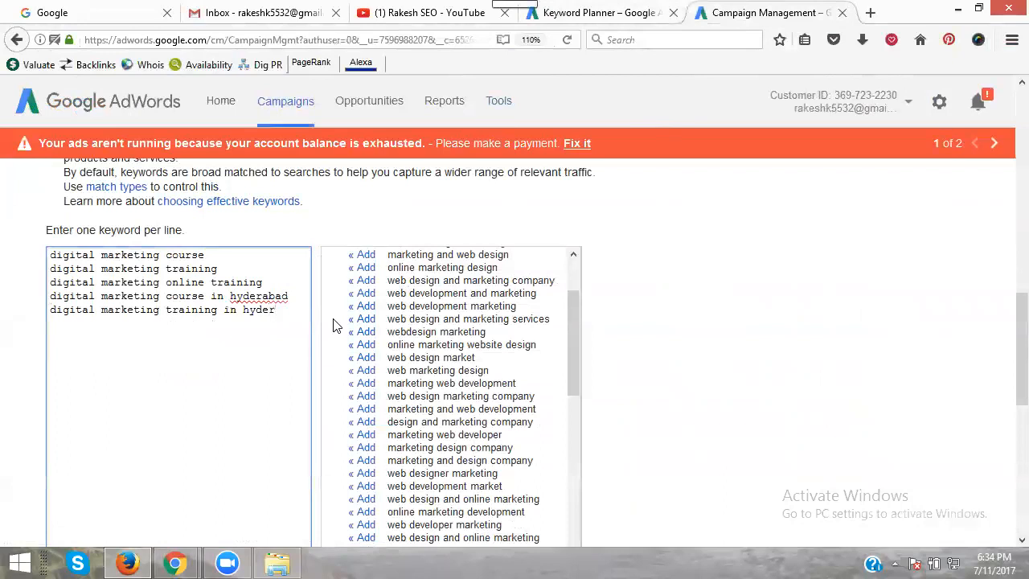
text(abad)
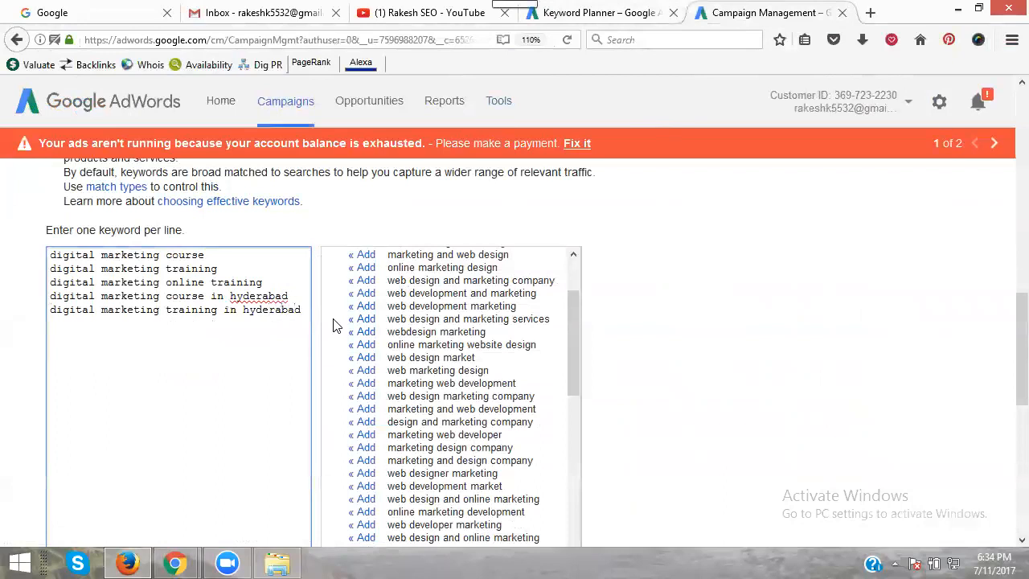
Add SEO training in hyderabad and online training hyderabad keyword variants.
text(seo)
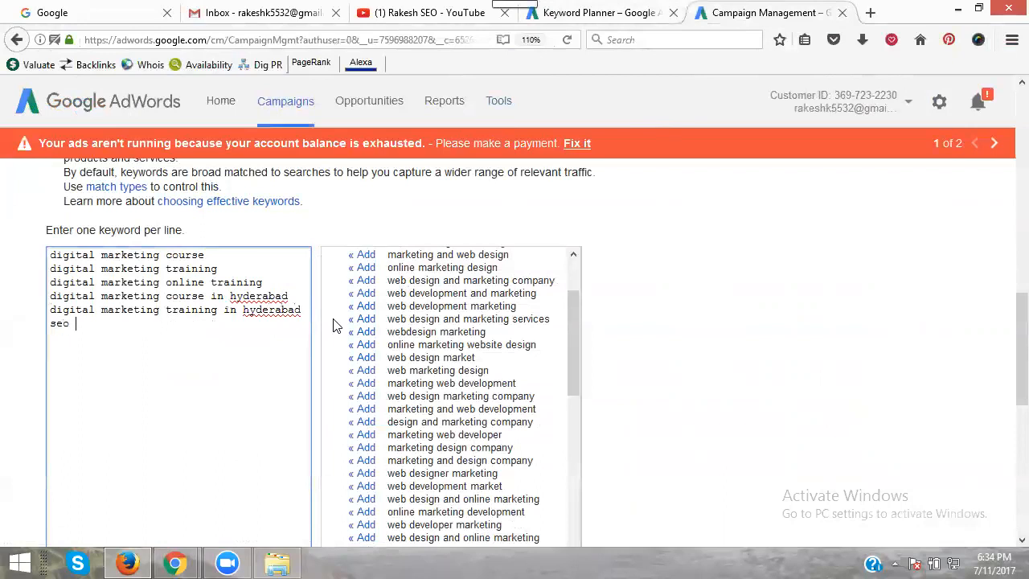
text(training)
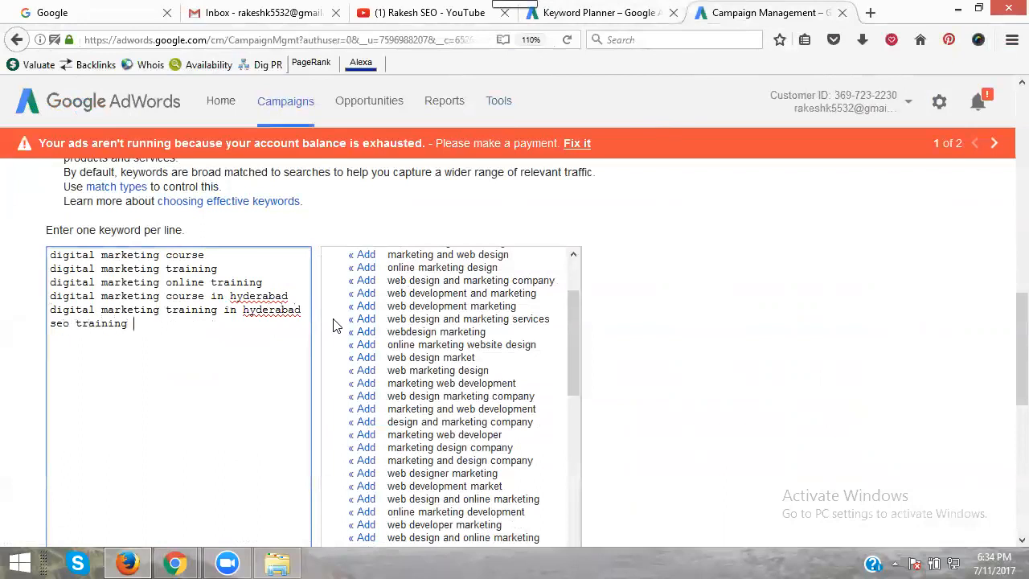
text(in hyderabad)
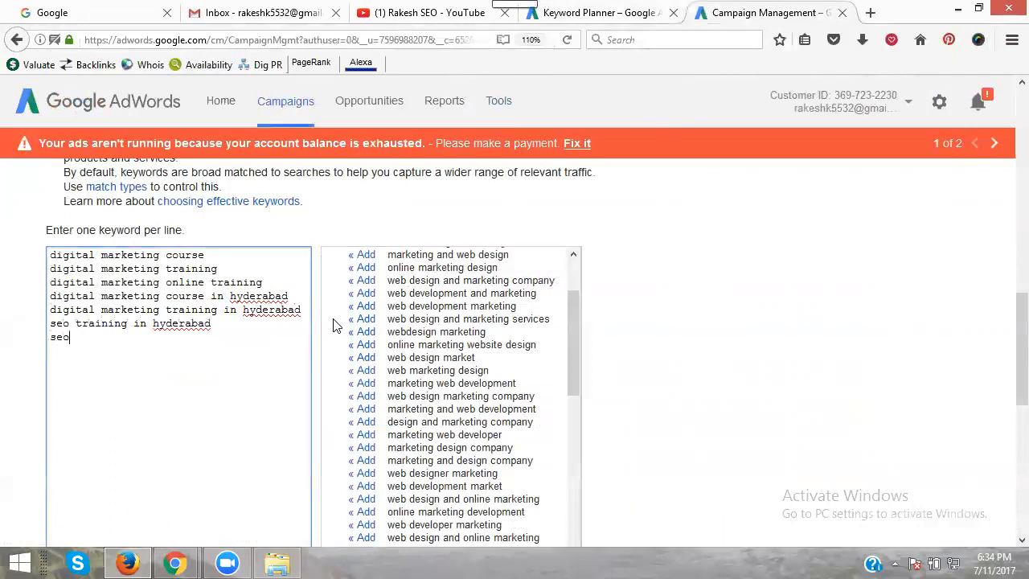
text(onlinetraining in)
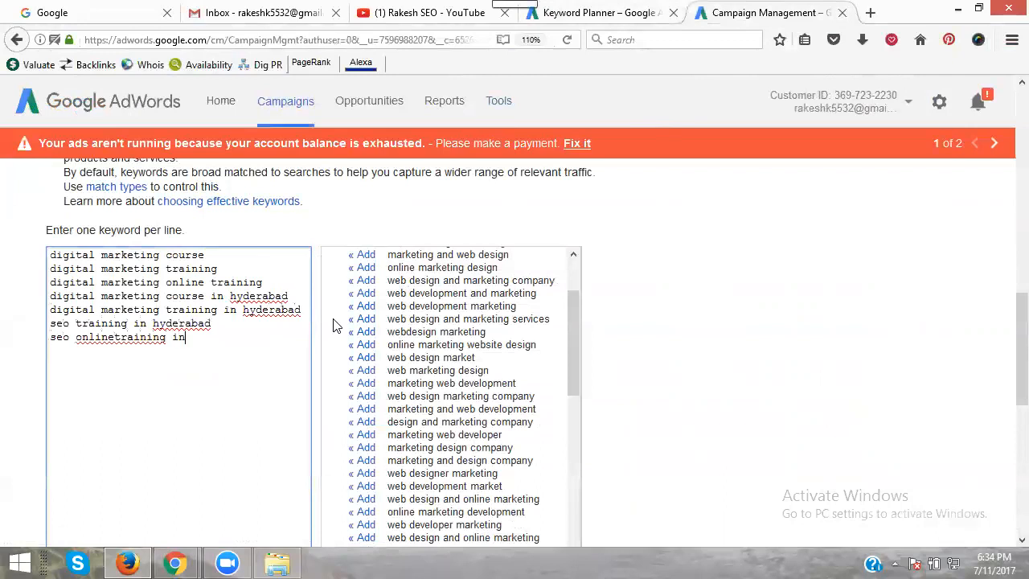
text(hyderabad)
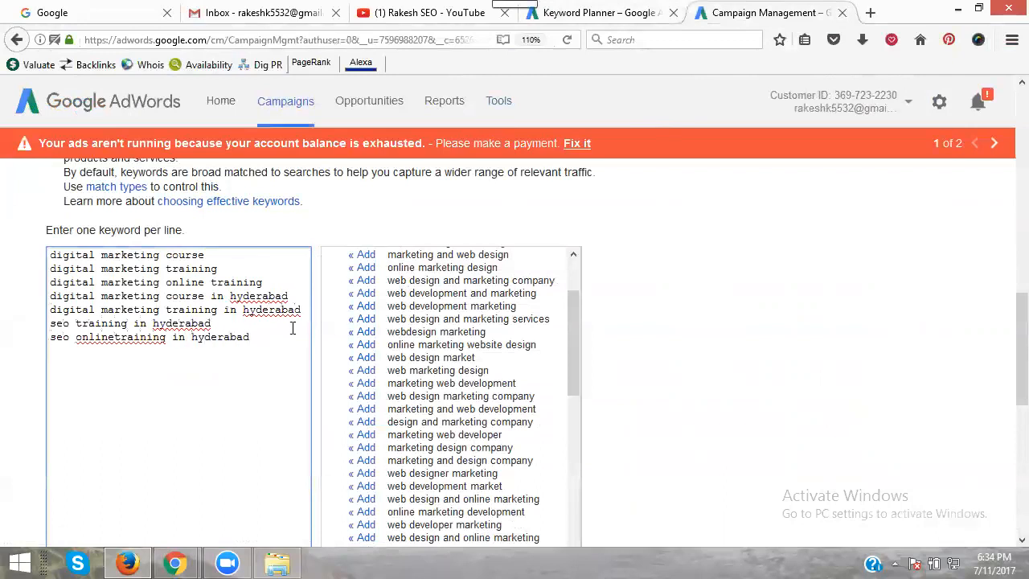
Run Estimate search traffic to get the traffic summary for the seven keywords.
scroll(down, 3)
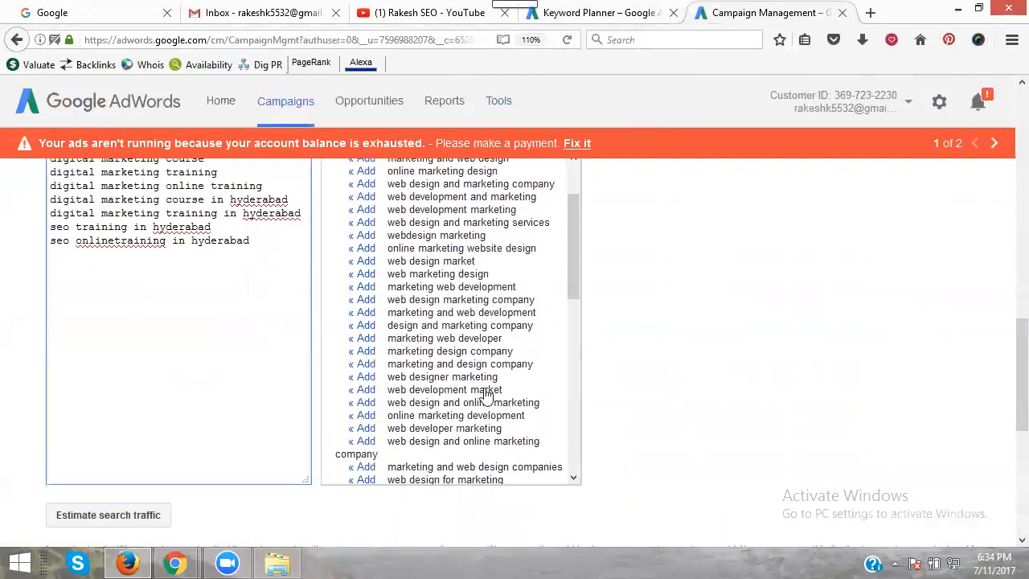
scroll(down, 3)
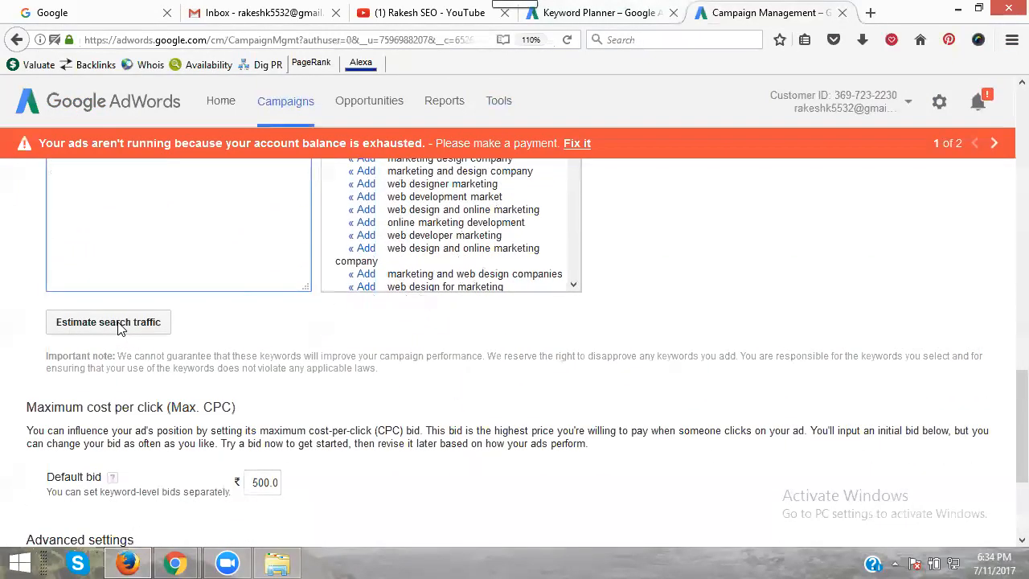
click(108, 322)
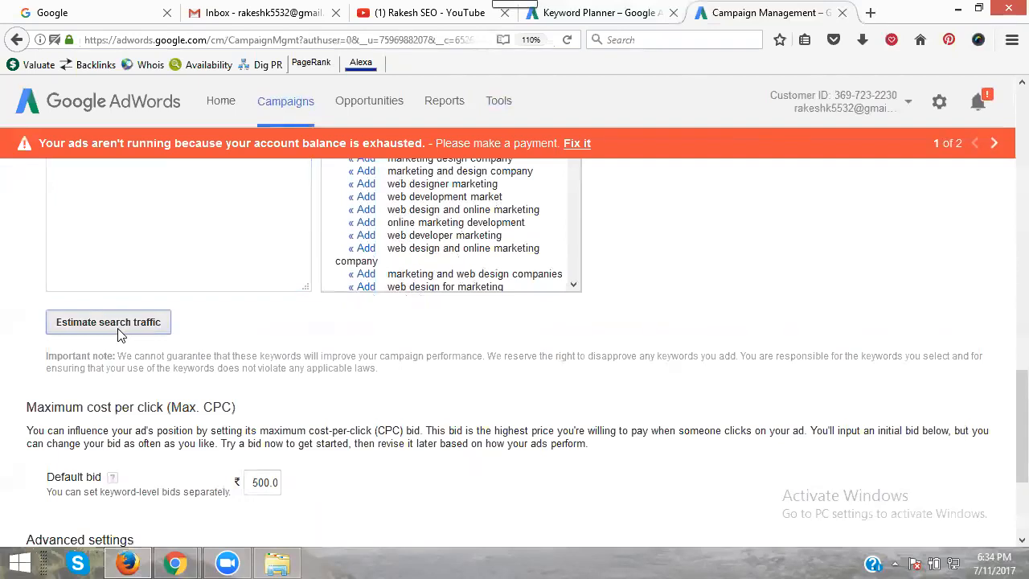
click(108, 321)
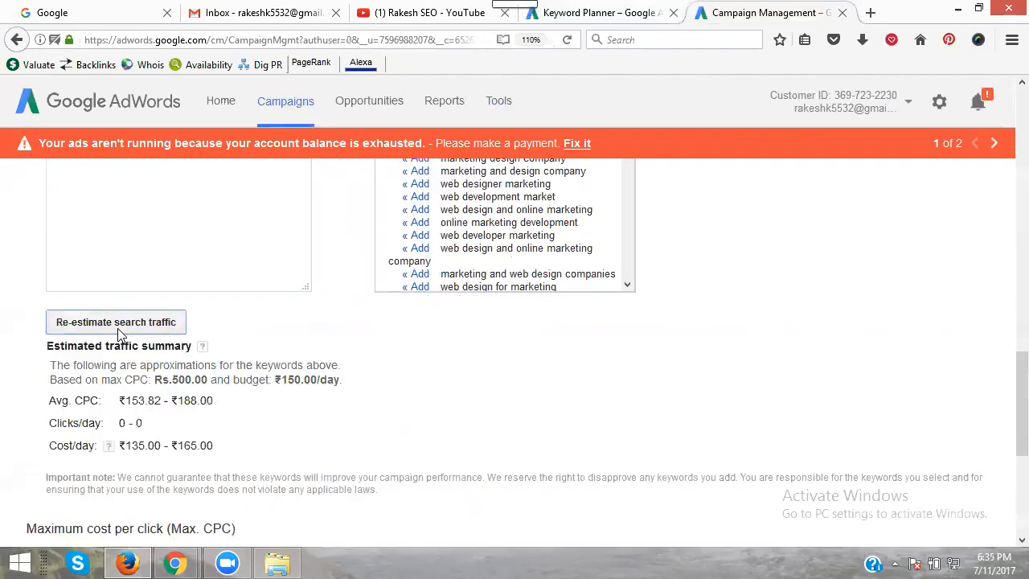
mouse_move(125, 402)
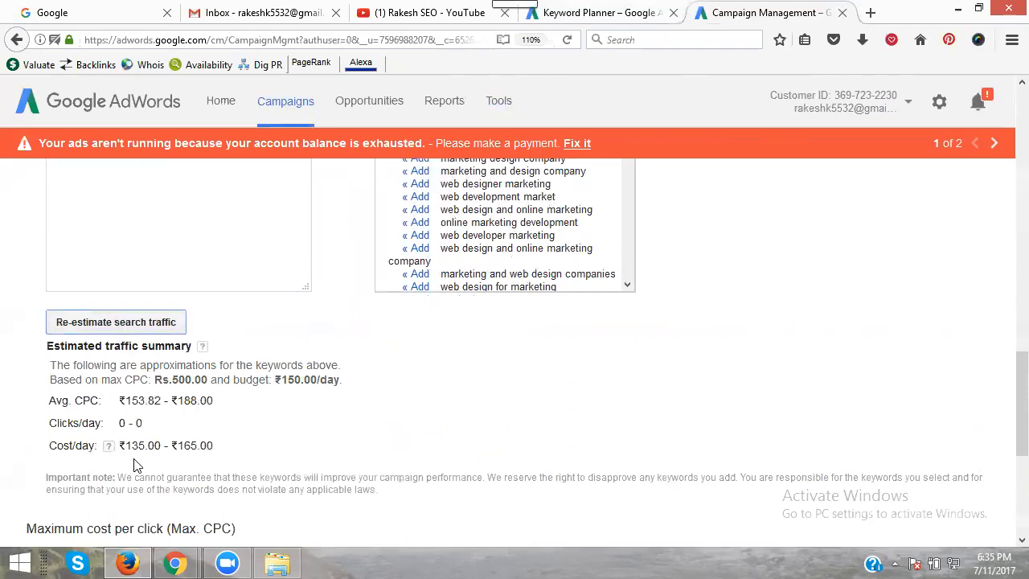
mouse_move(185, 460)
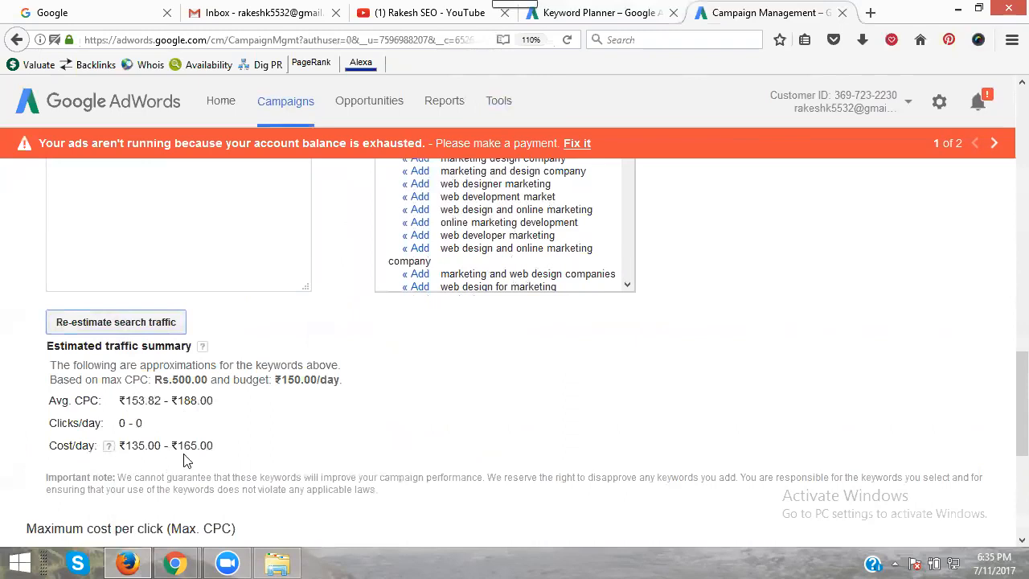
Review the ad group URL options and save the ad group with a ₹5.00 default bid.
scroll(down, 3)
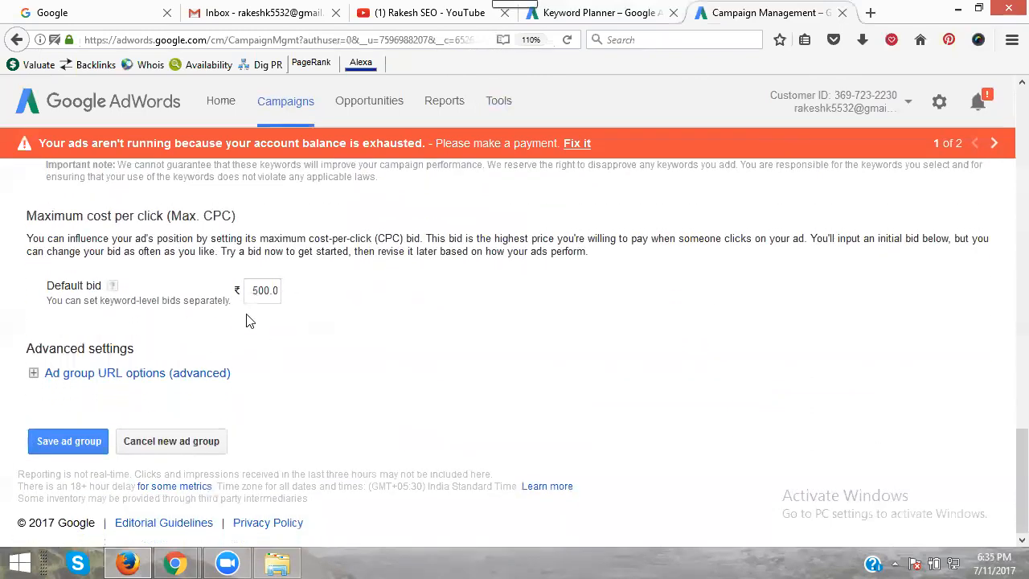
click(264, 289)
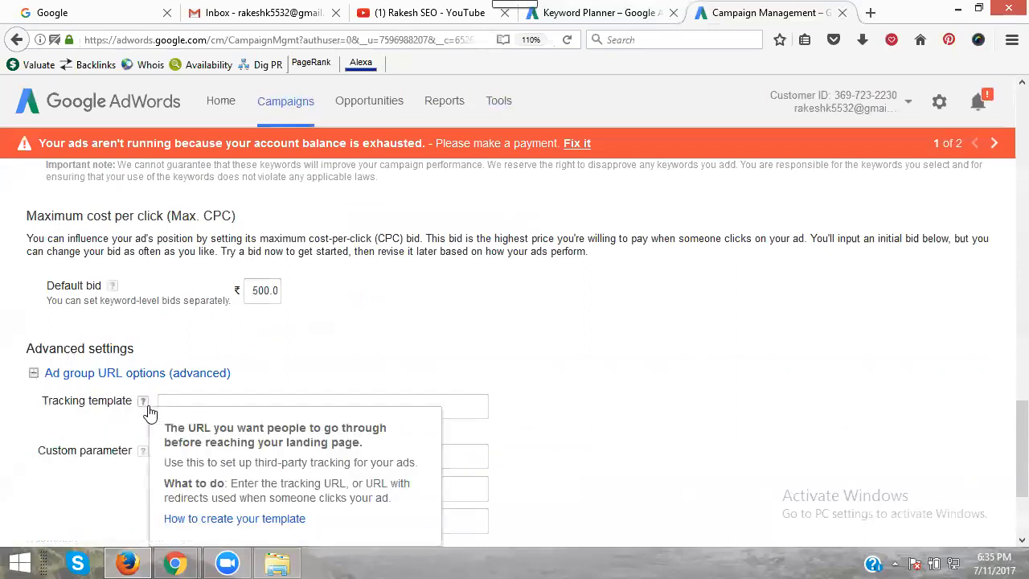
mouse_move(215, 470)
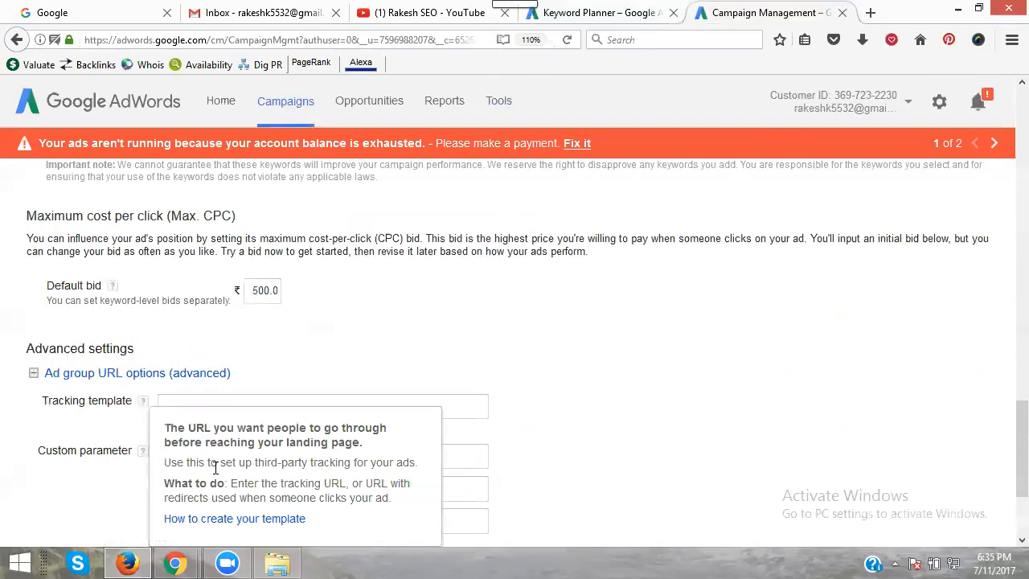
click(34, 373)
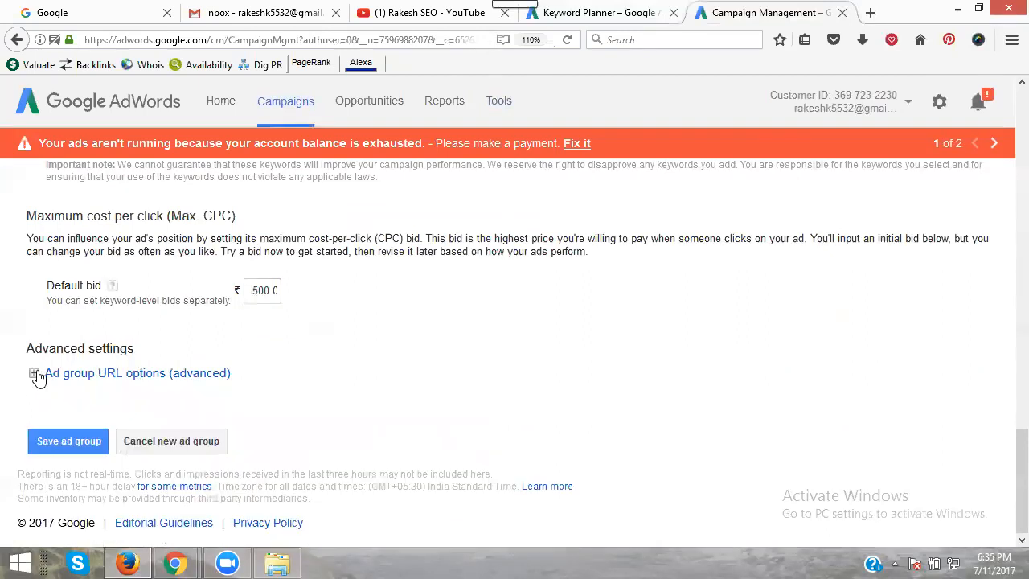
click(263, 289)
text(5)
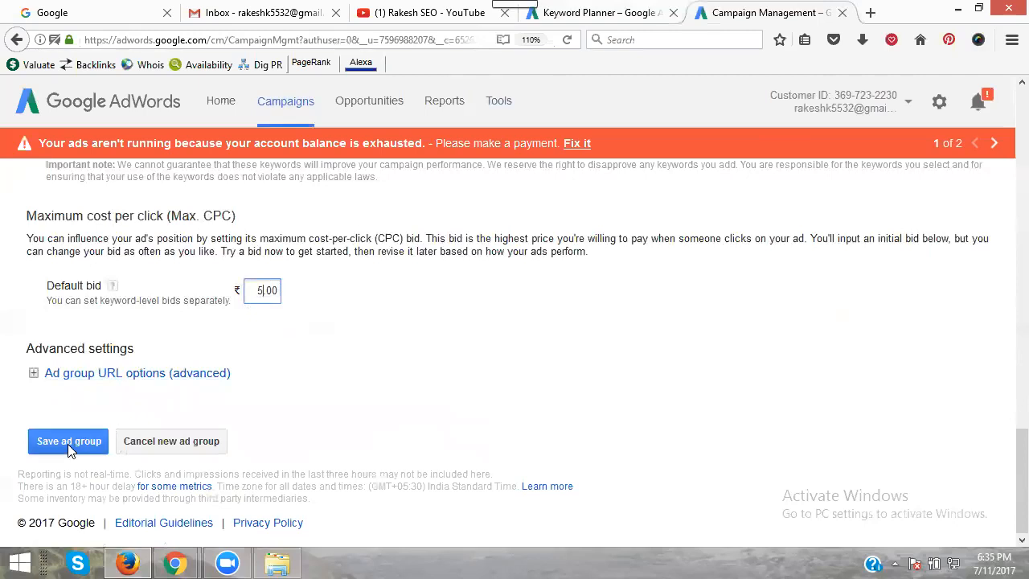
click(68, 440)
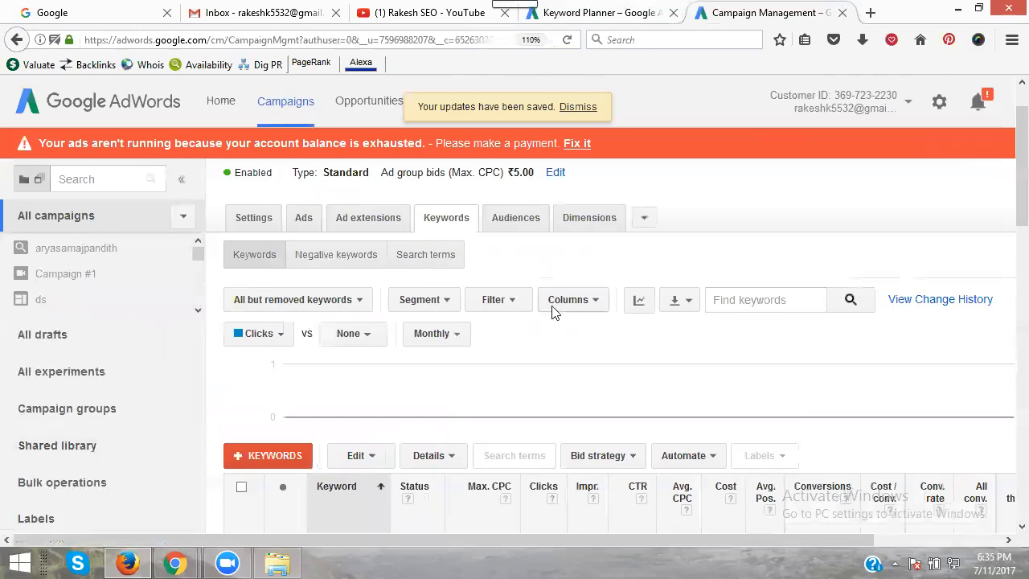
Set first-page bids for the course, Hyderabad course, online training and training keywords (₹59.56, ₹37.16, ₹43.67, ₹51.11).
scroll(down, 3)
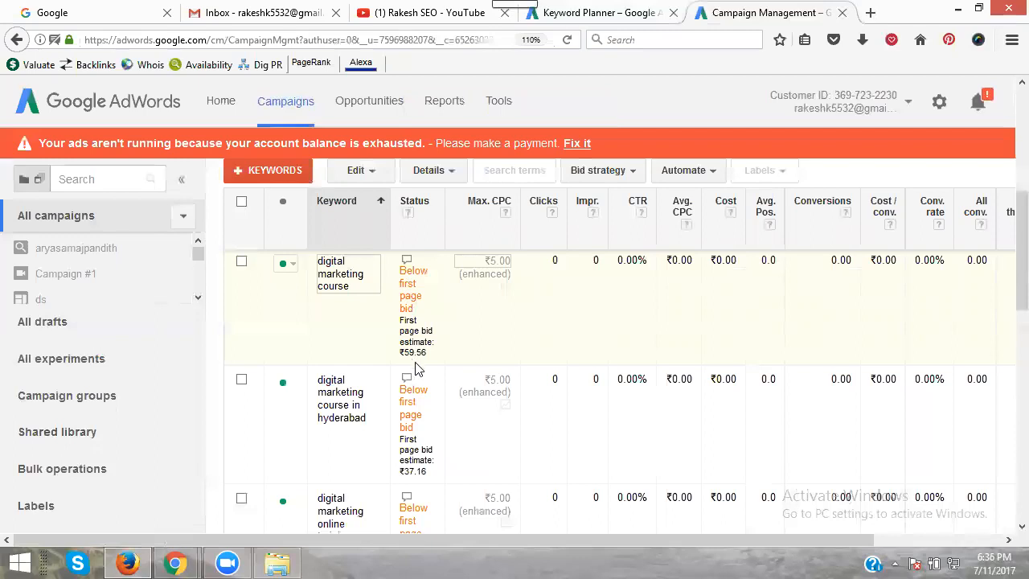
mouse_move(490, 274)
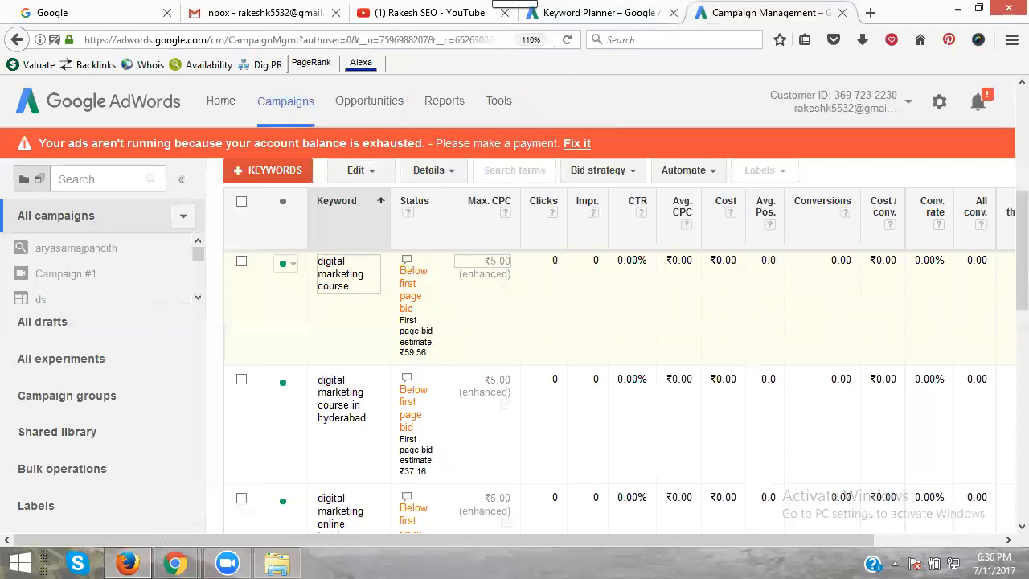
mouse_move(501, 276)
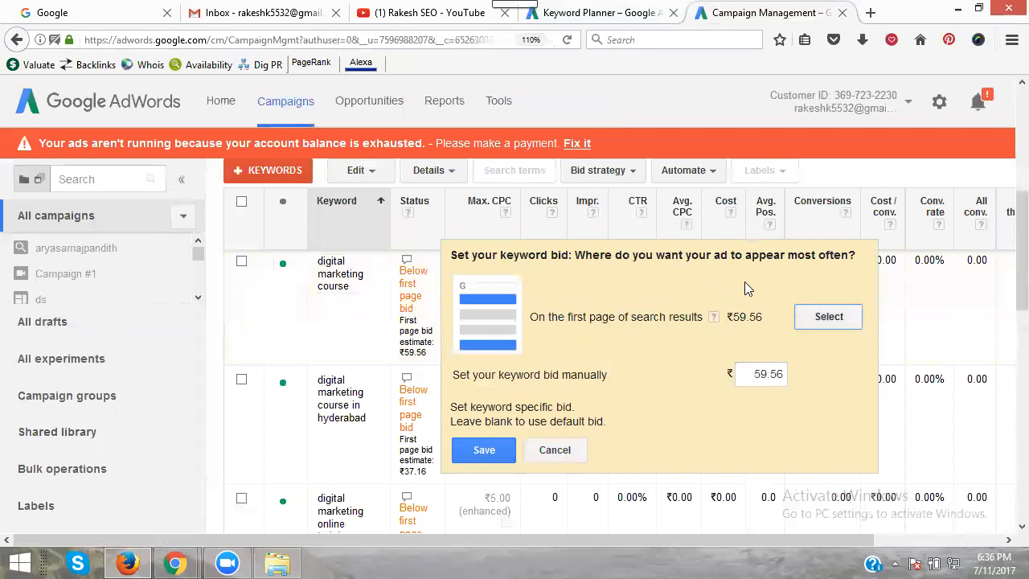
click(482, 450)
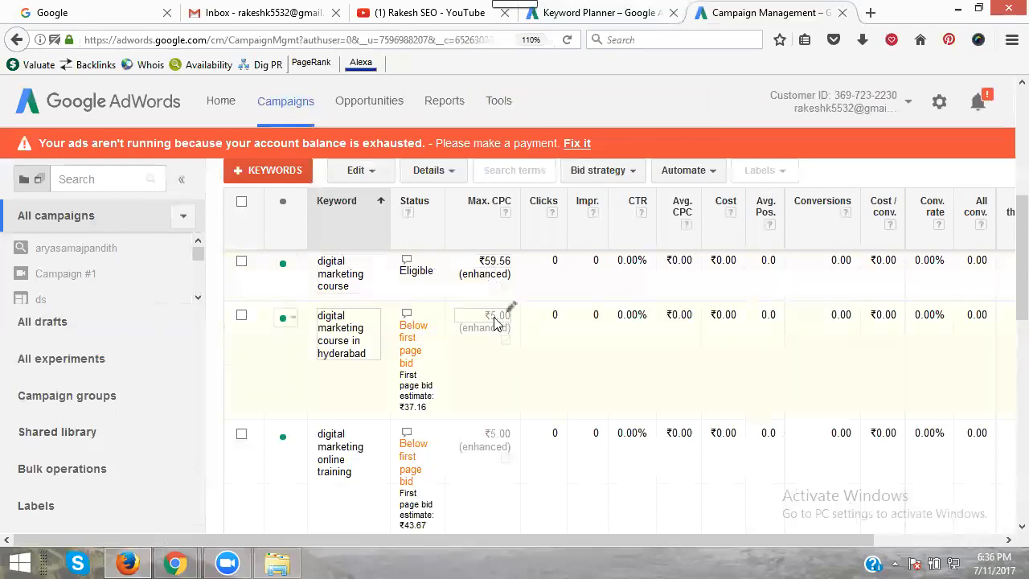
click(486, 325)
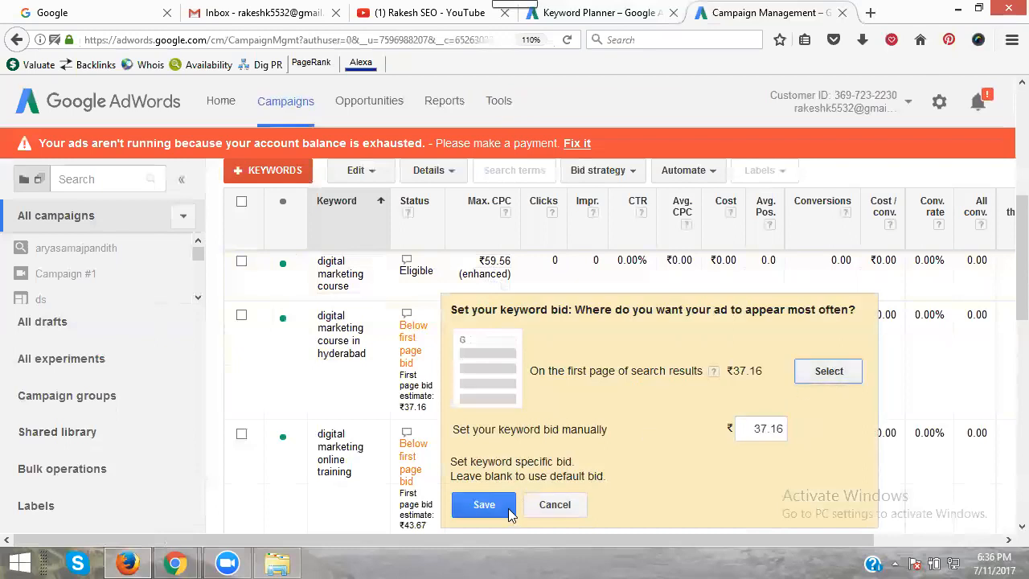
click(482, 505)
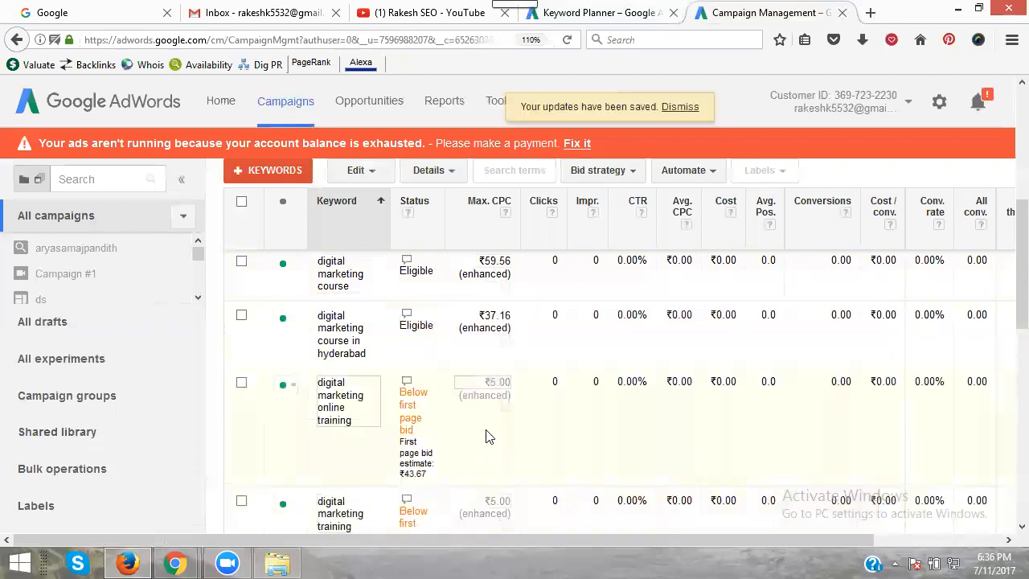
click(483, 381)
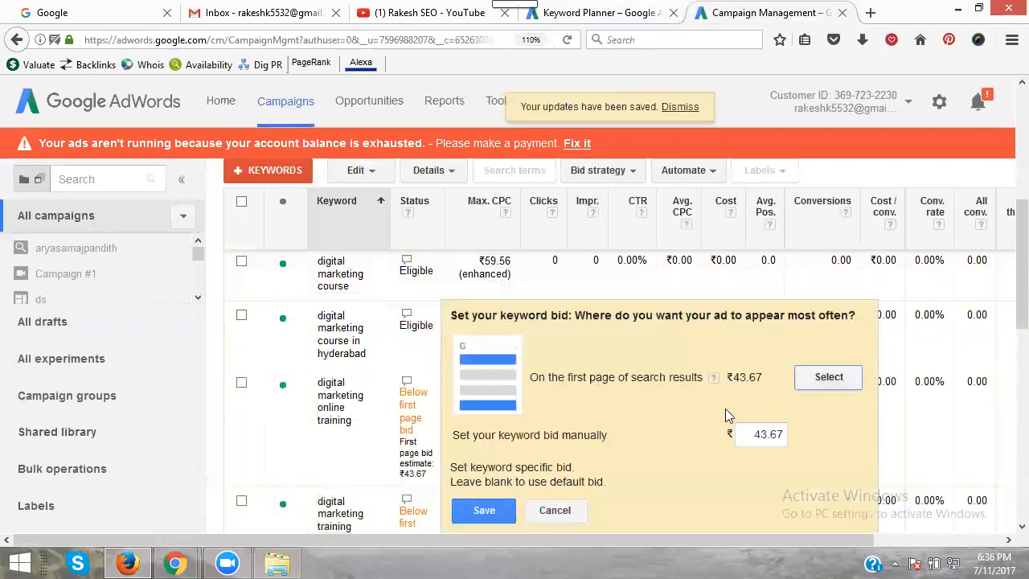
click(483, 511)
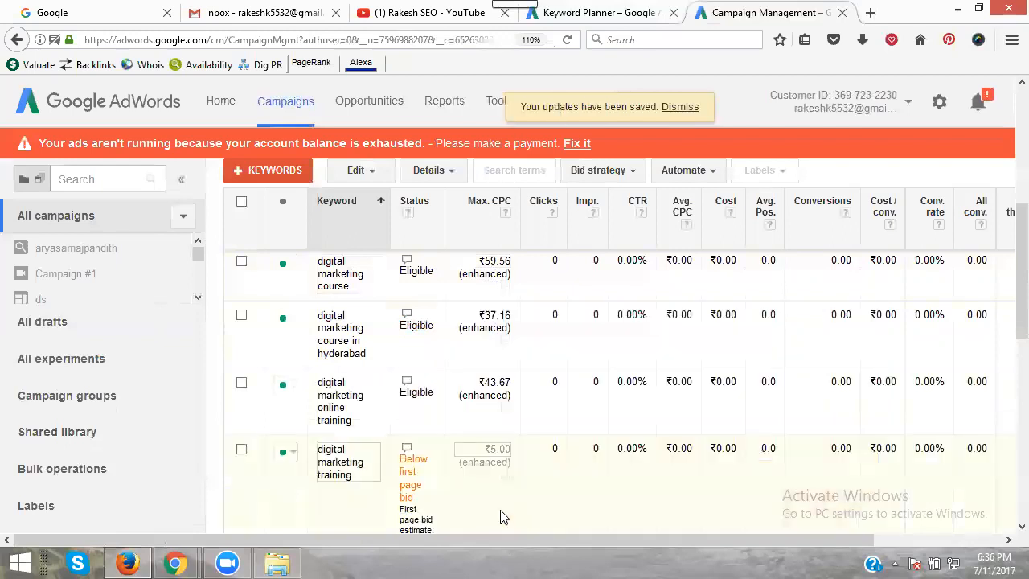
mouse_move(470, 492)
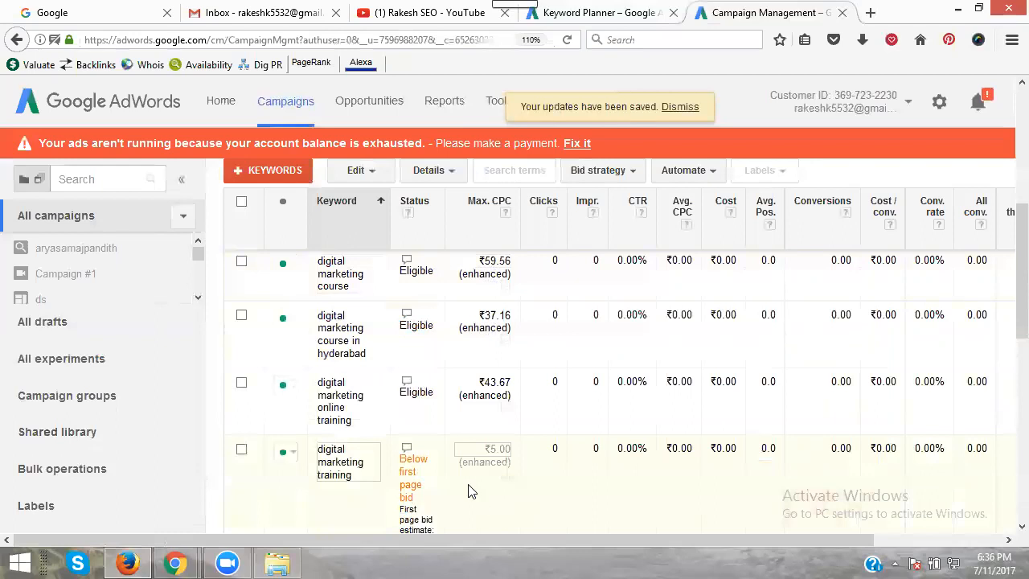
click(482, 449)
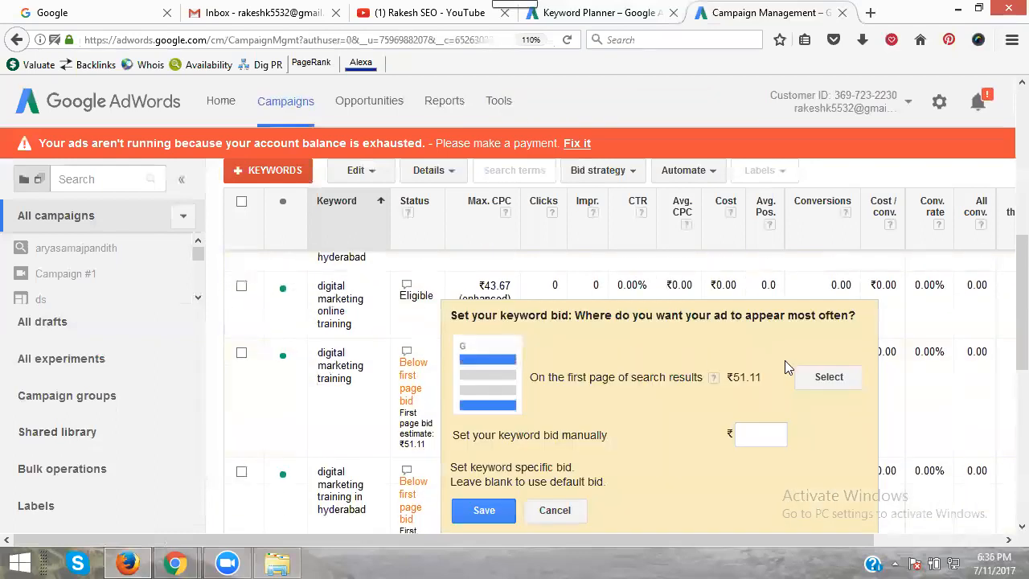
click(482, 511)
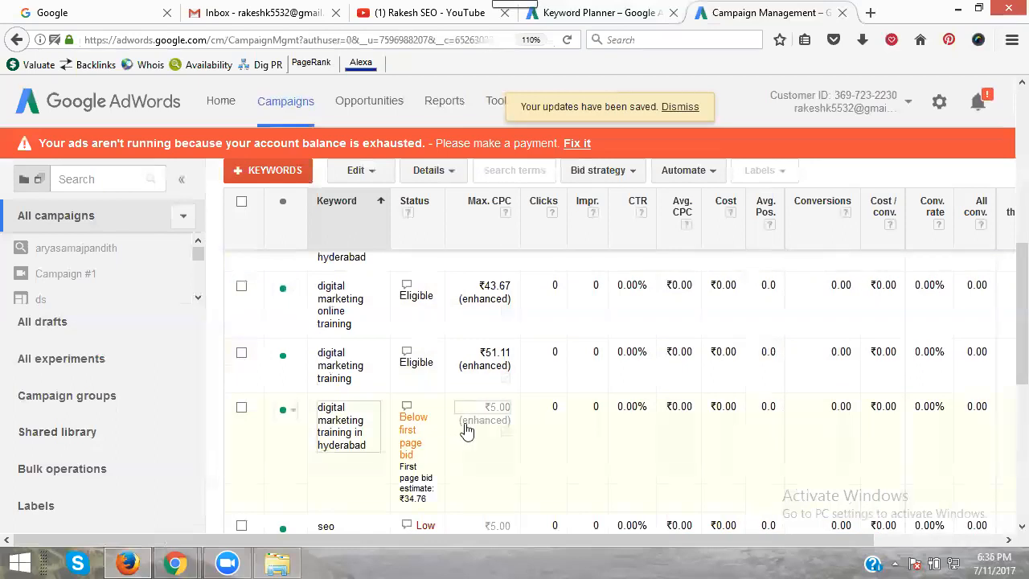
Set first-page bids for Hyderabad training, seo training and seo onlinetraining keywords (₹34.76, ₹21.22, ₹15.07).
click(482, 418)
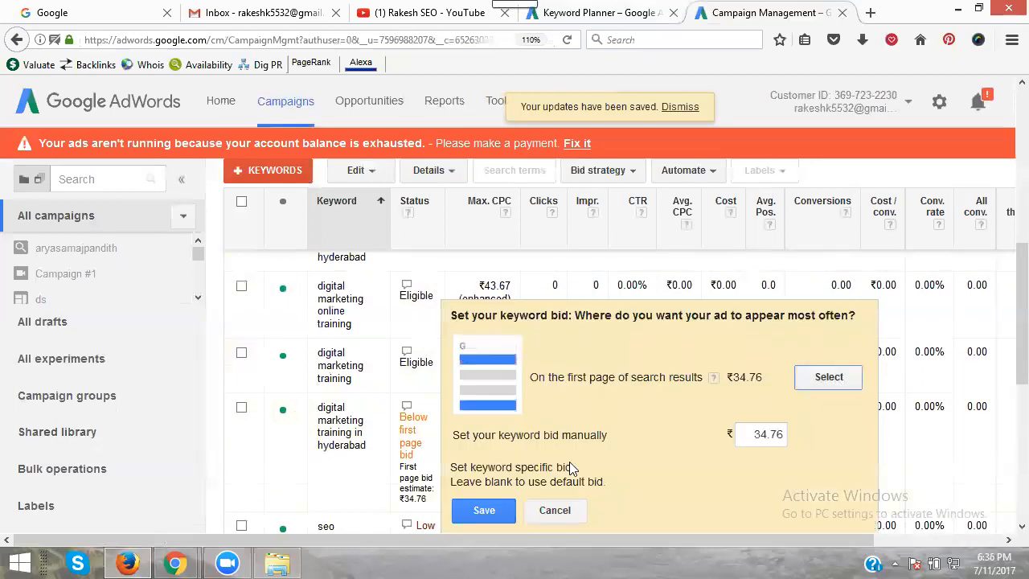
click(482, 509)
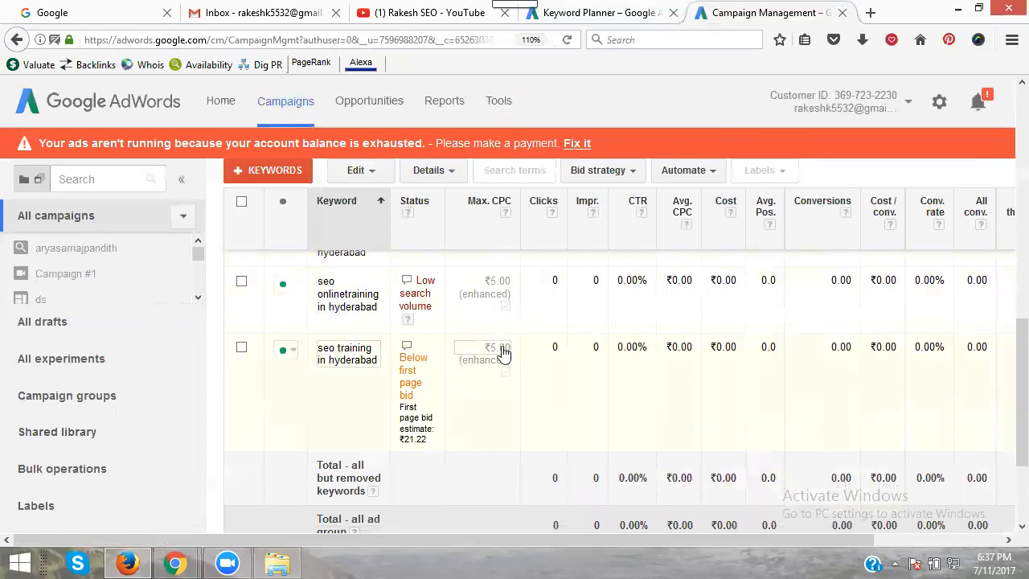
click(502, 354)
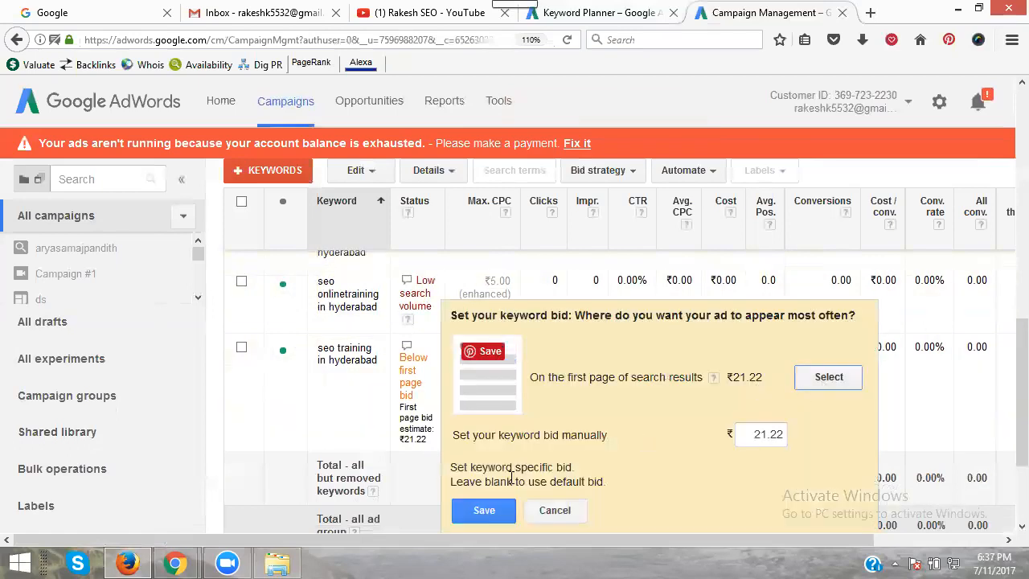
click(482, 509)
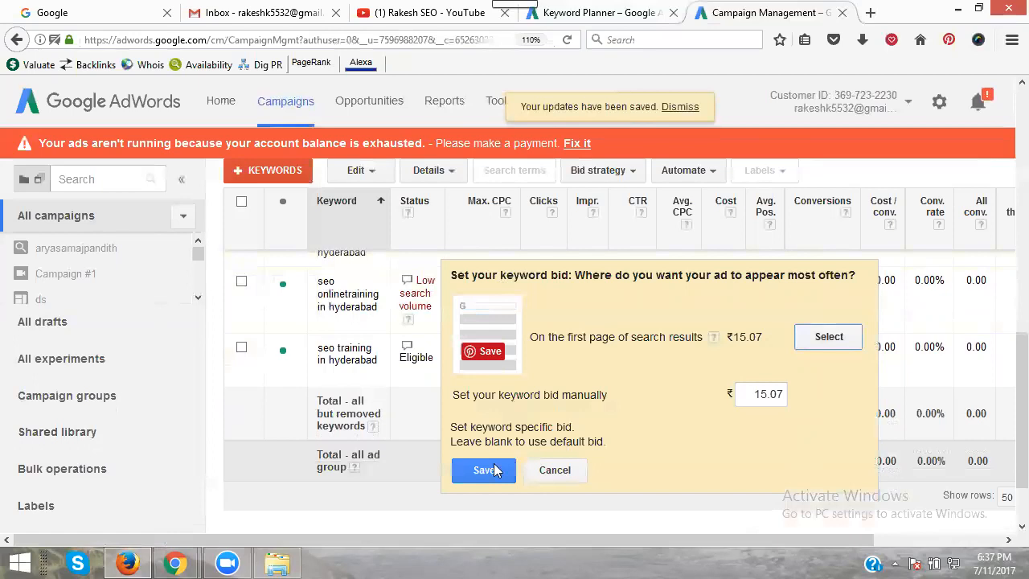
click(482, 470)
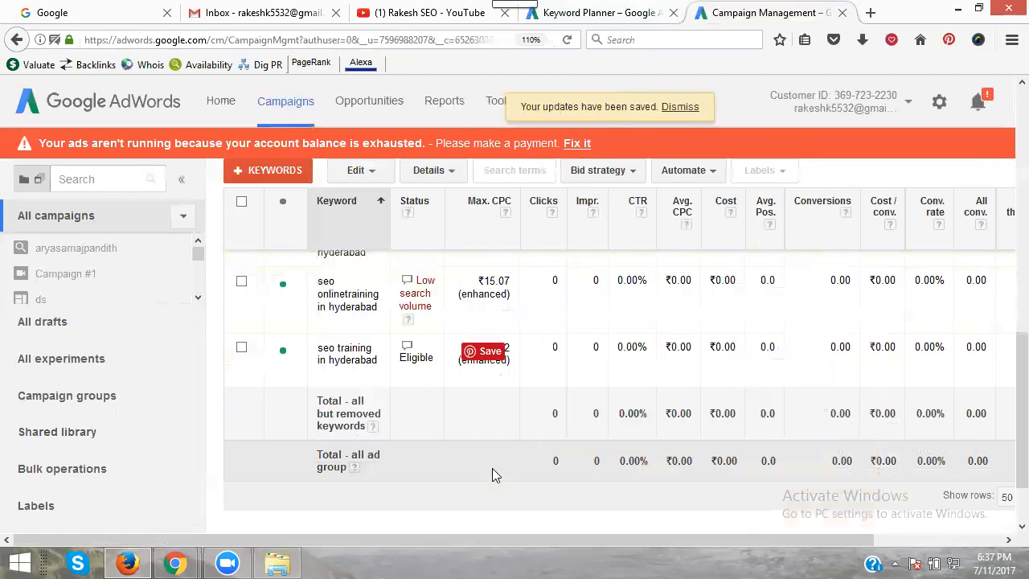
mouse_move(409, 415)
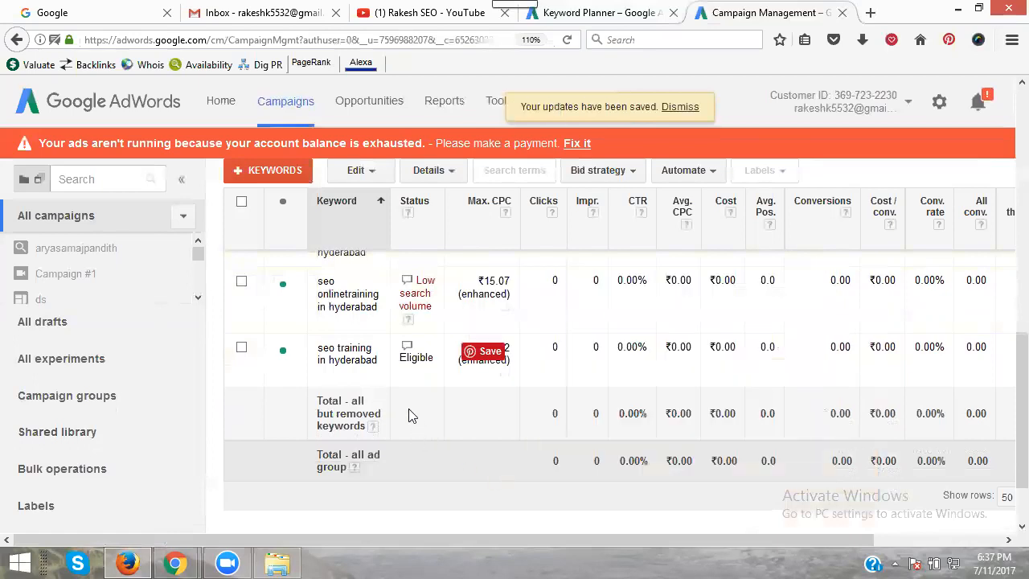
scroll(down, 3)
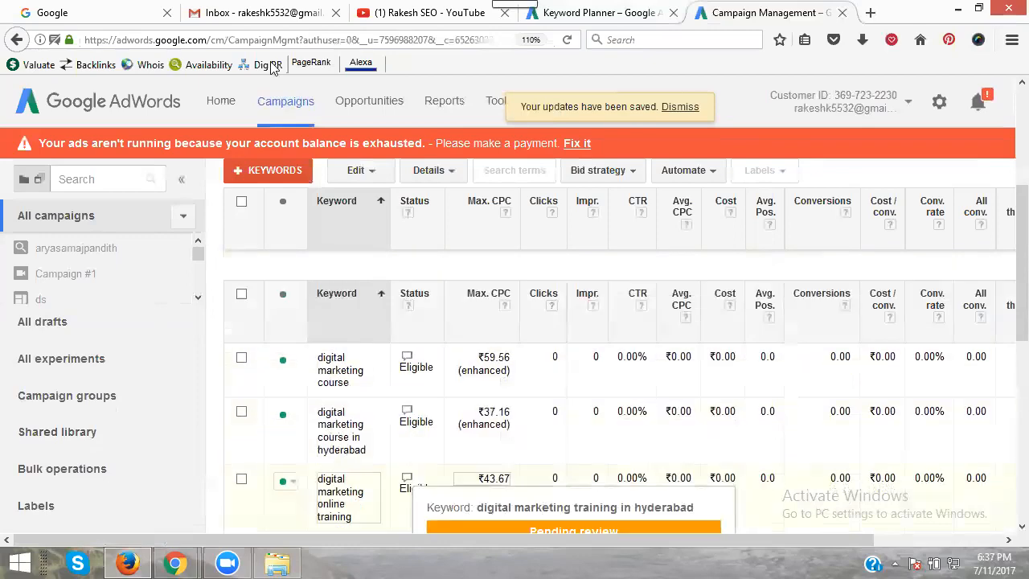
Make digital marketing course and its Hyderabad variant exact-match keywords, accepting the edit warnings.
click(680, 106)
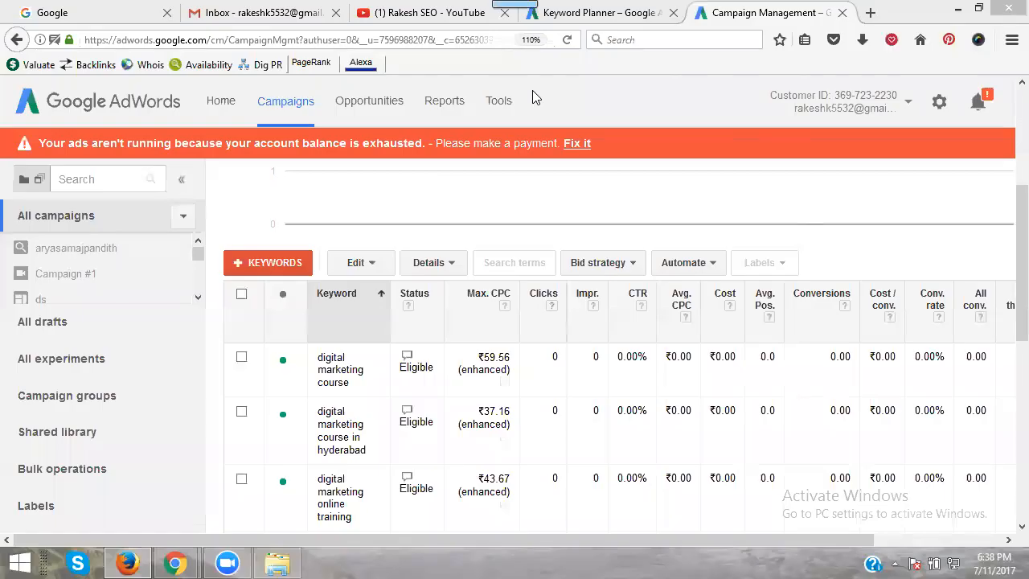
mouse_move(531, 102)
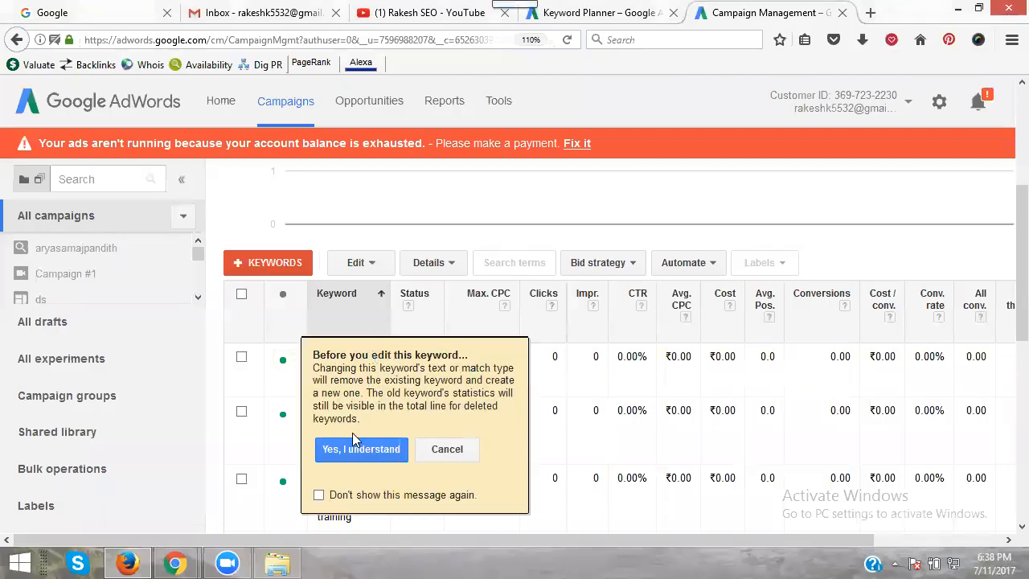
click(360, 450)
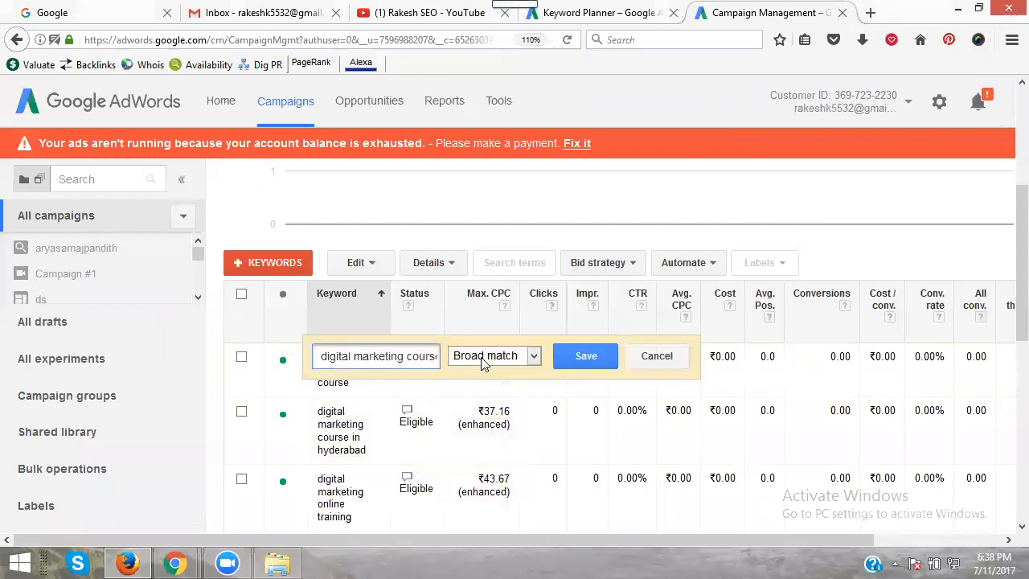
click(492, 356)
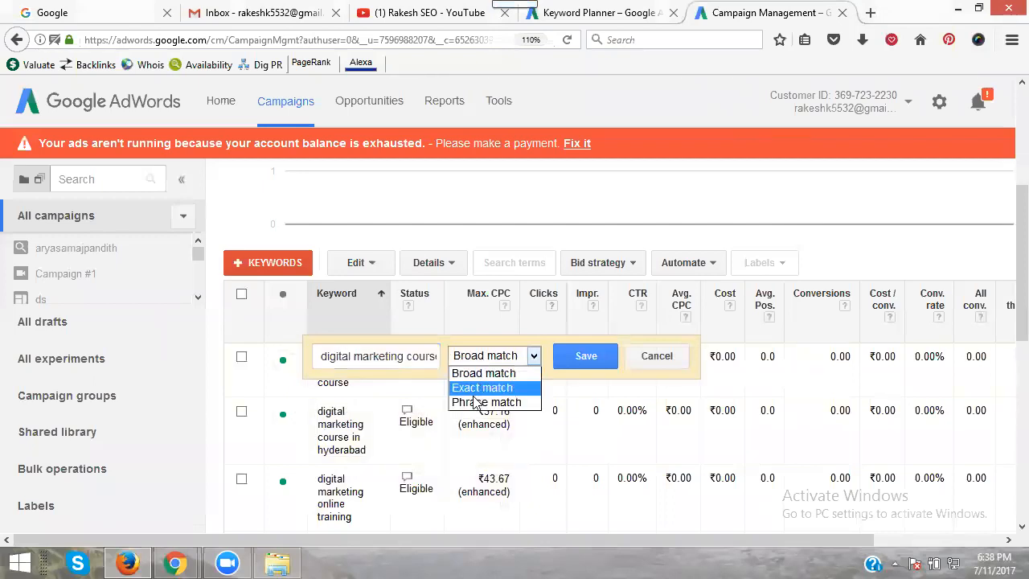
mouse_move(485, 402)
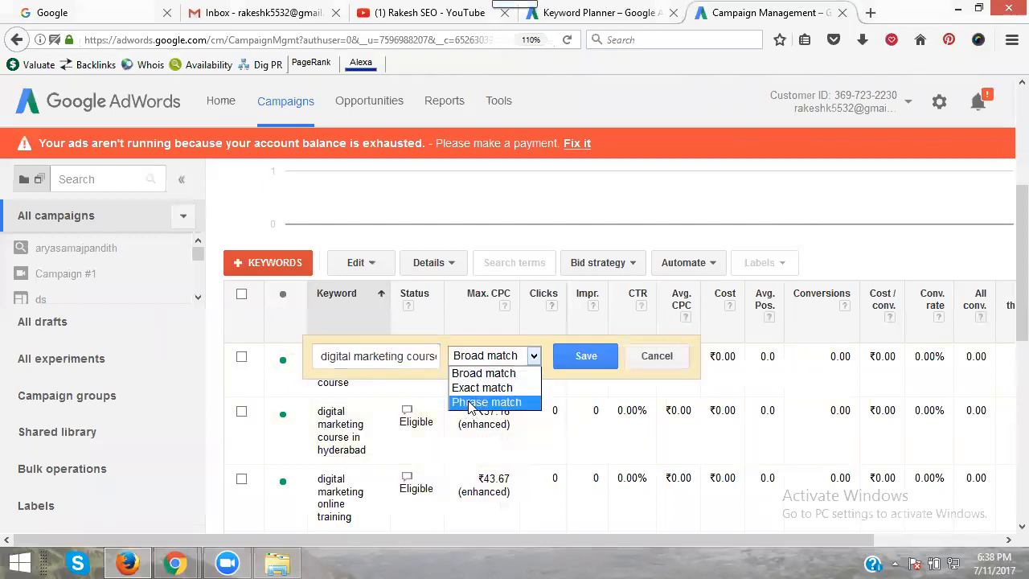
click(482, 387)
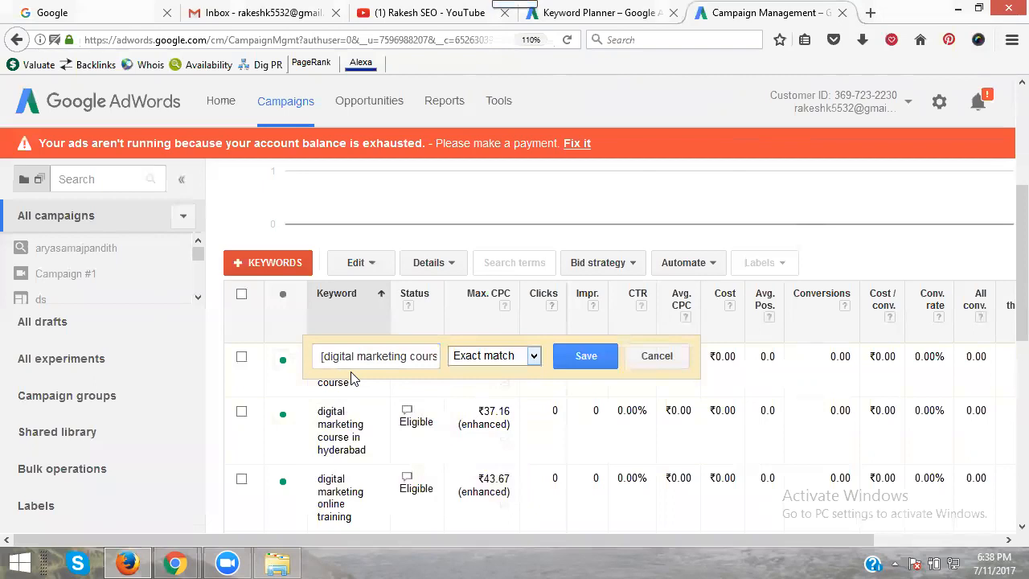
click(585, 355)
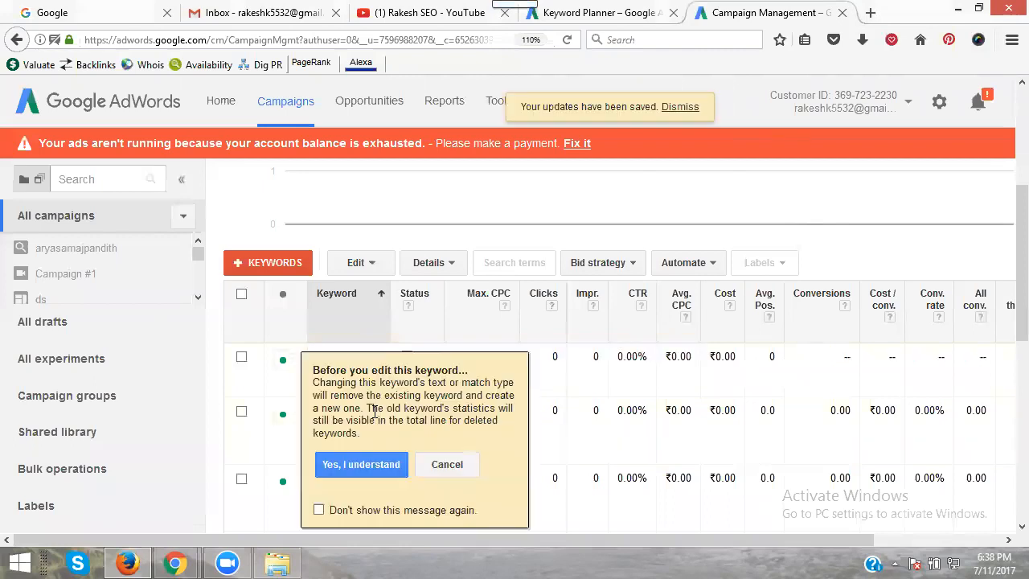
click(360, 463)
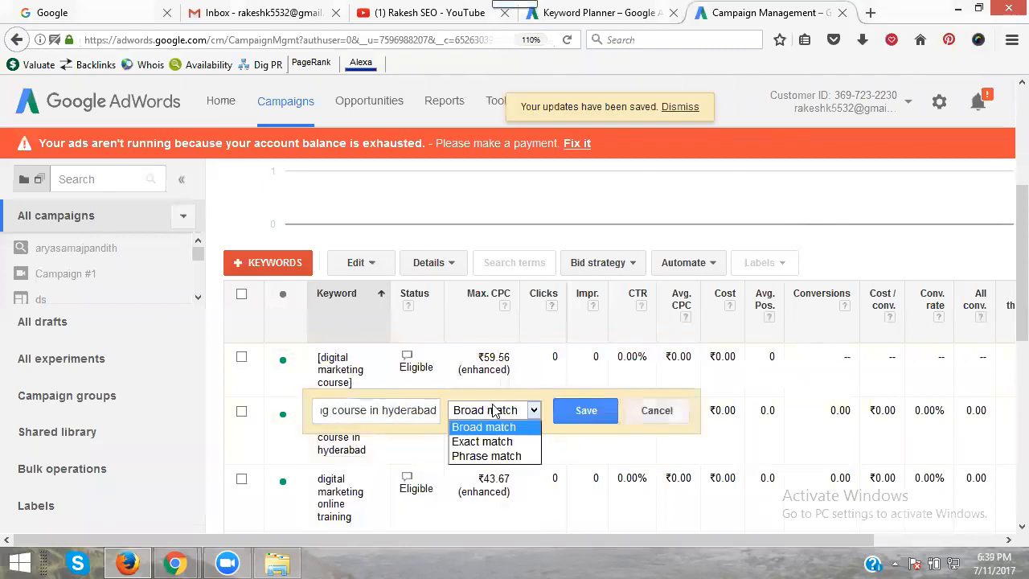
click(482, 440)
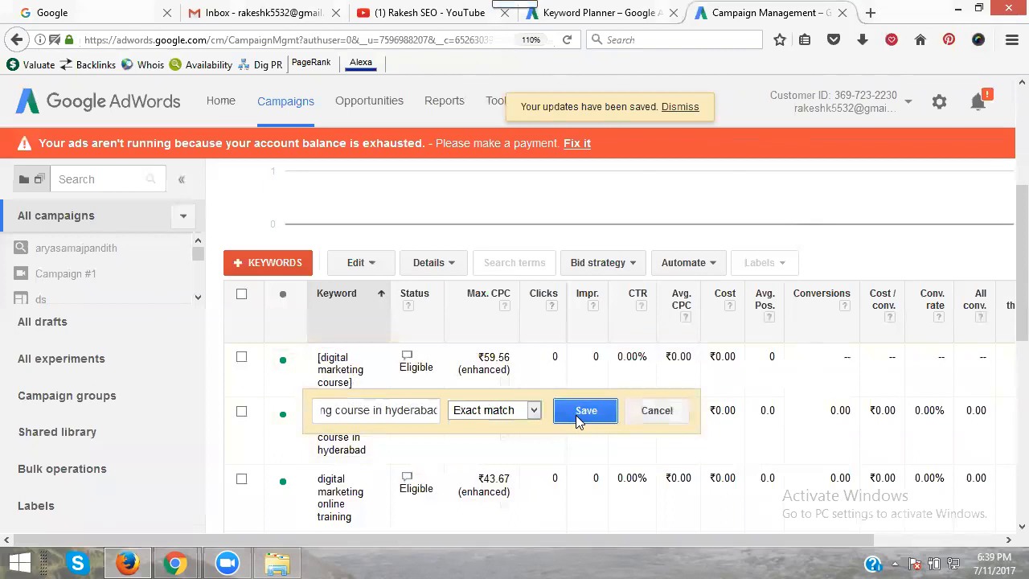
mouse_move(560, 411)
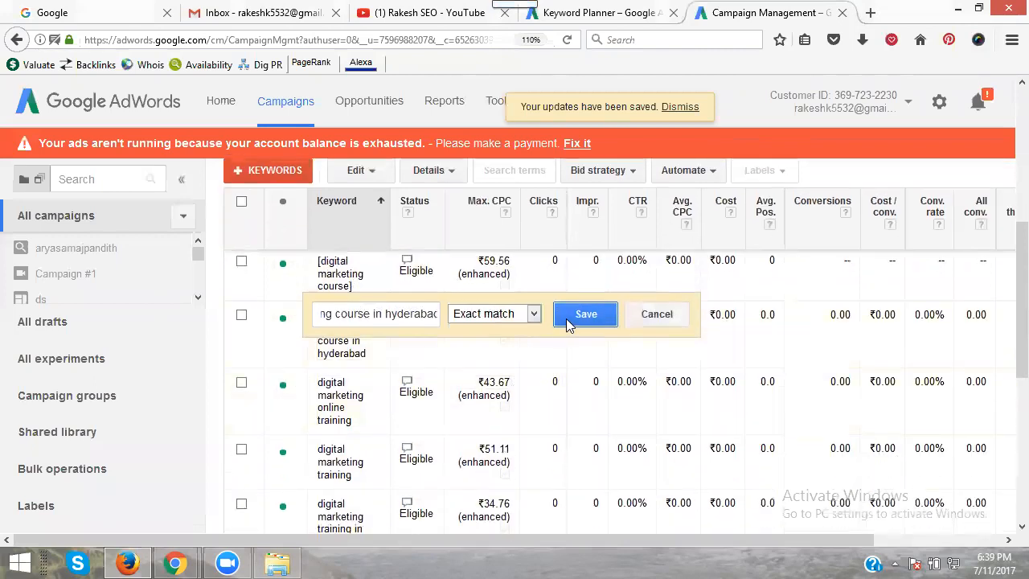
click(585, 314)
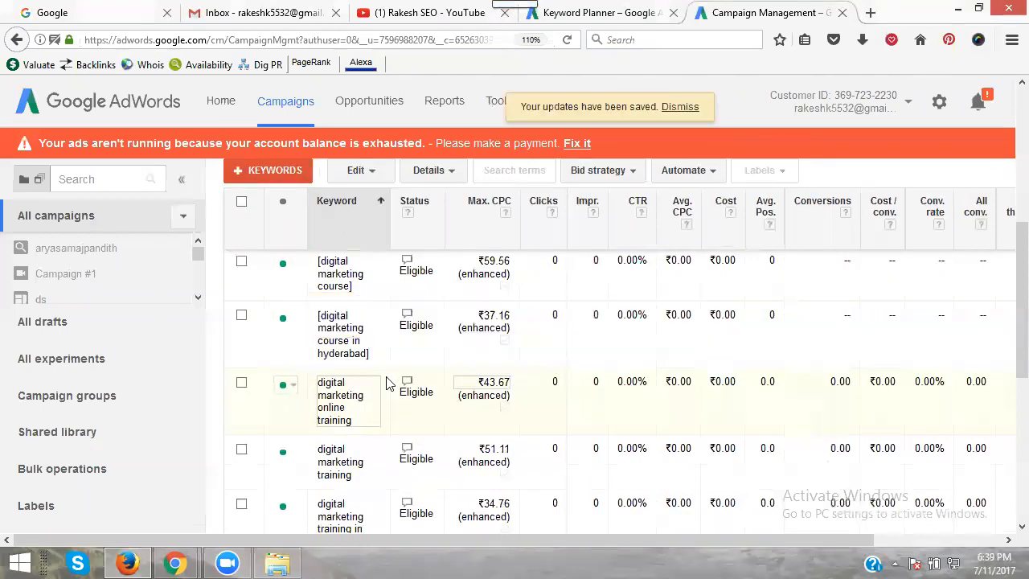
Make online training phrase match, and training plus Hyderabad training exact match.
double_click(347, 401)
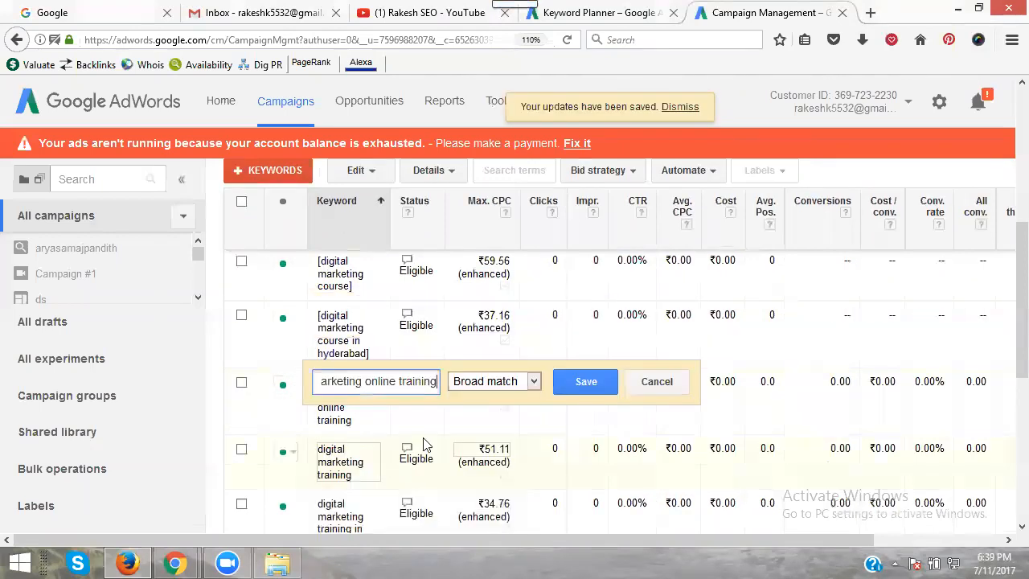
click(494, 381)
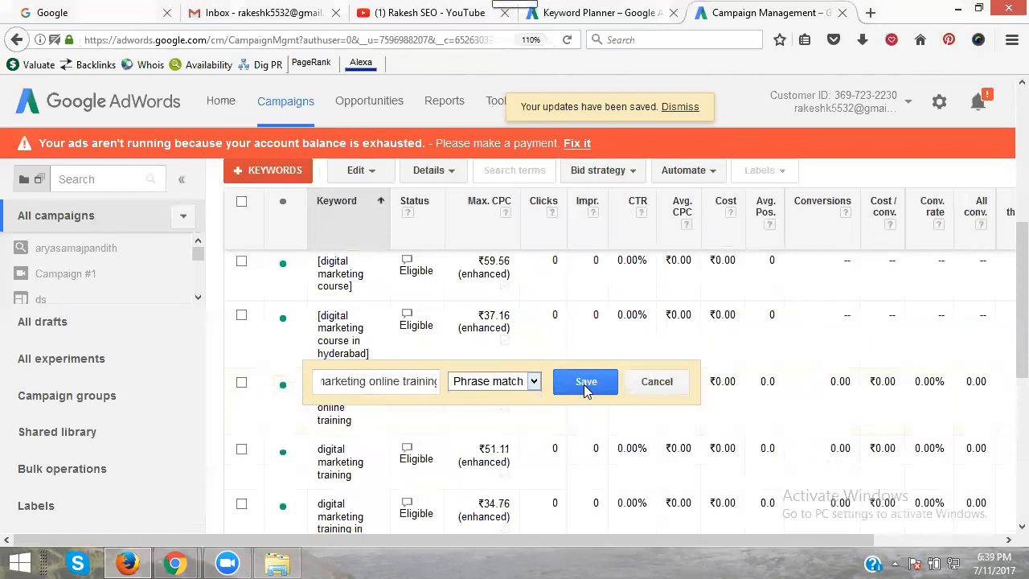
click(585, 381)
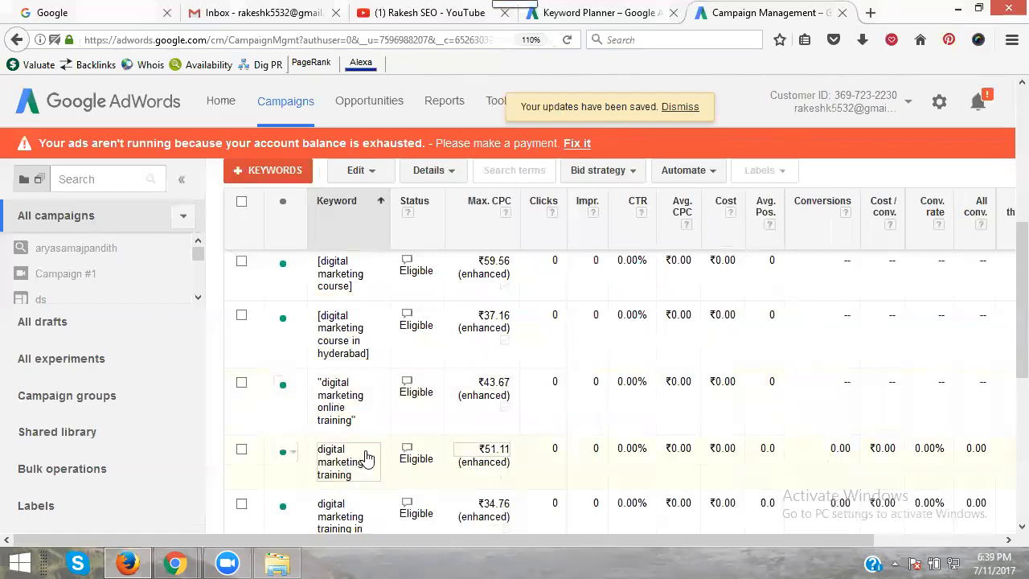
double_click(341, 462)
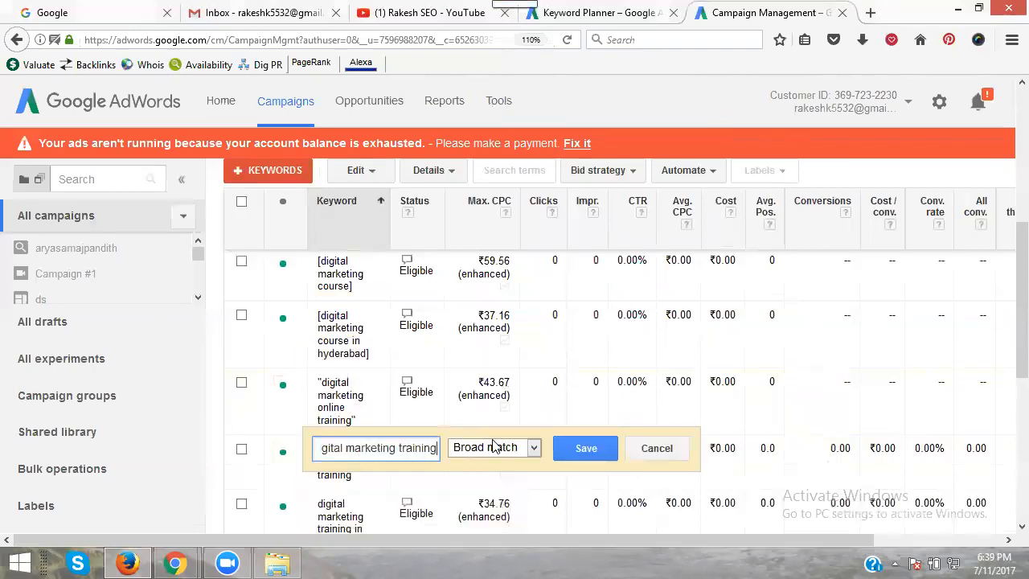
click(585, 447)
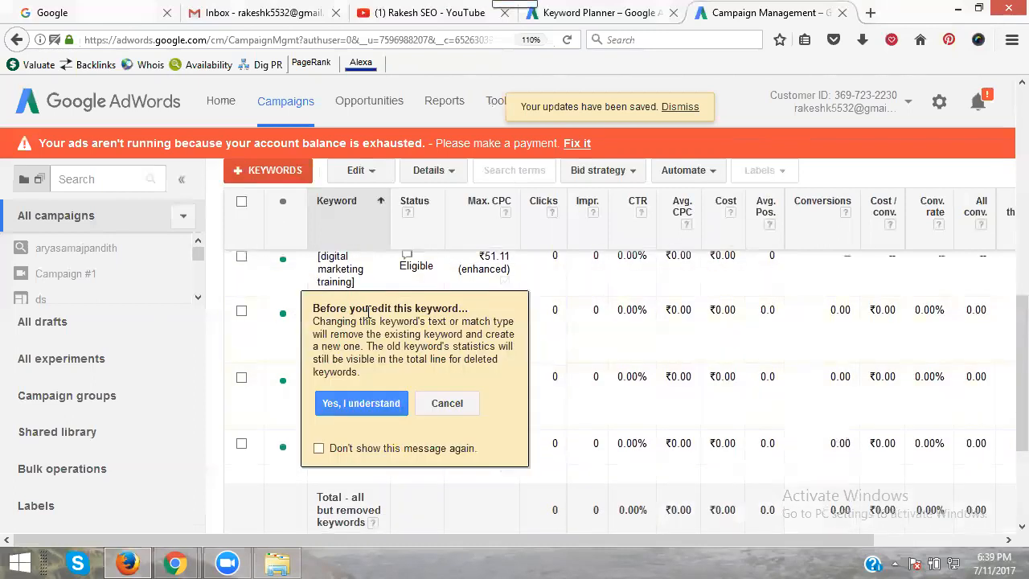
click(360, 402)
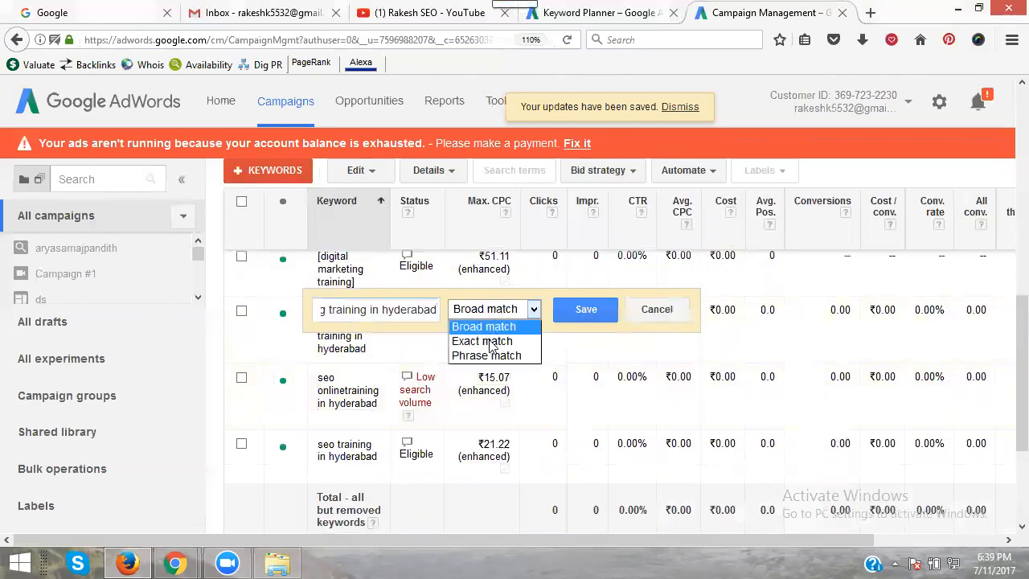
click(482, 341)
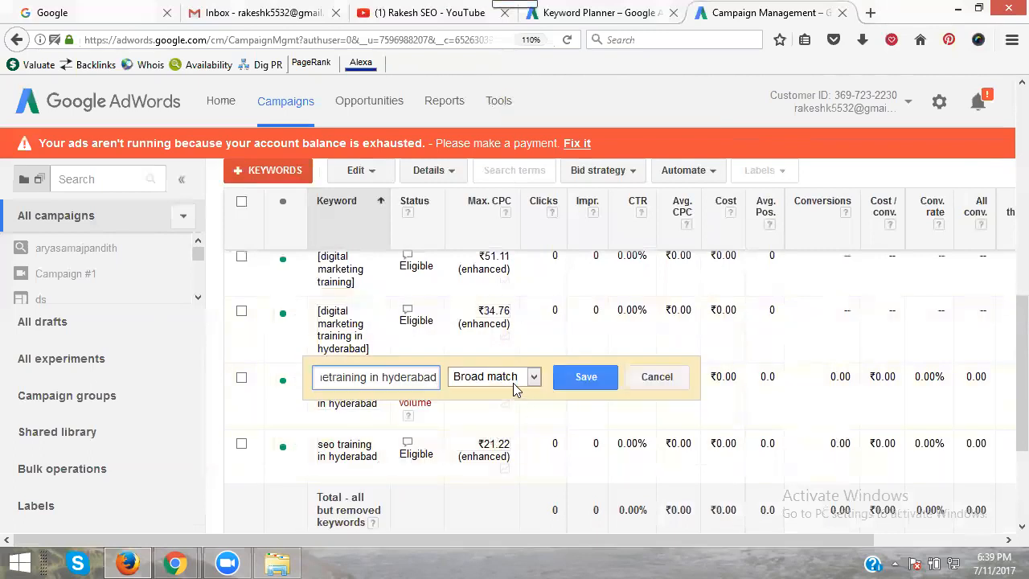
click(585, 376)
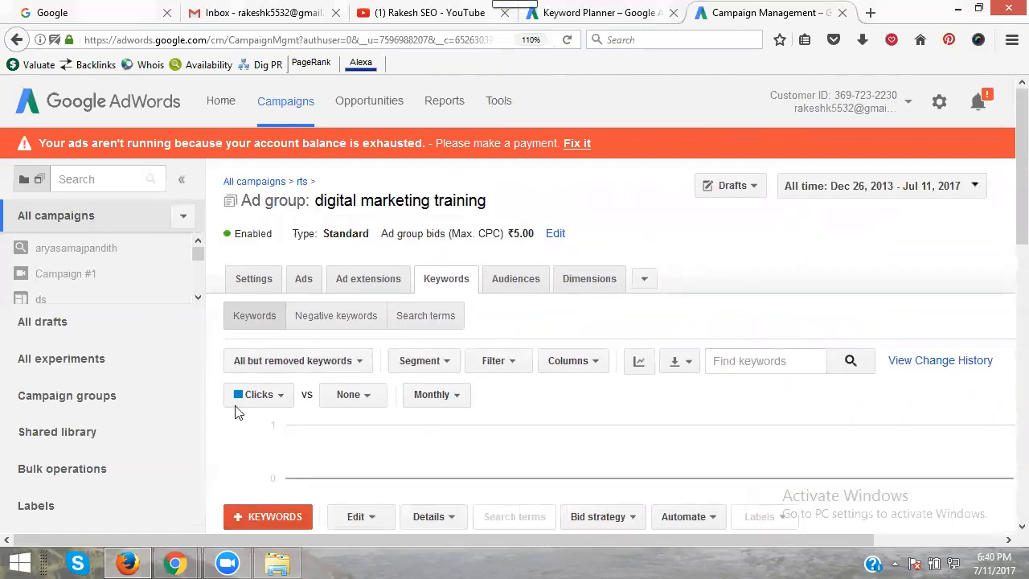
Set the seo onlinetraining in hyderabad keyword's status to Paused.
scroll(down, 3)
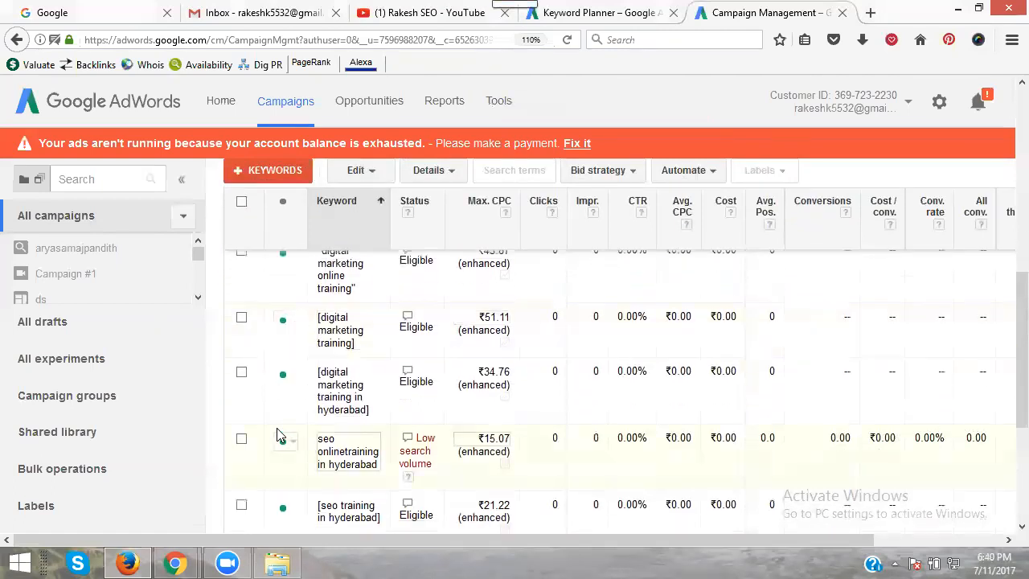
click(283, 437)
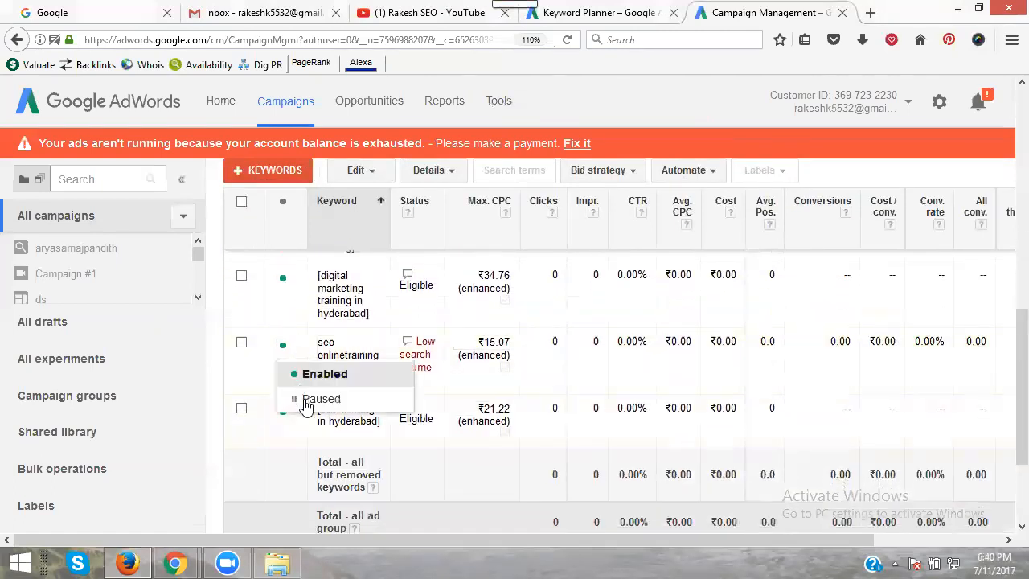
click(321, 399)
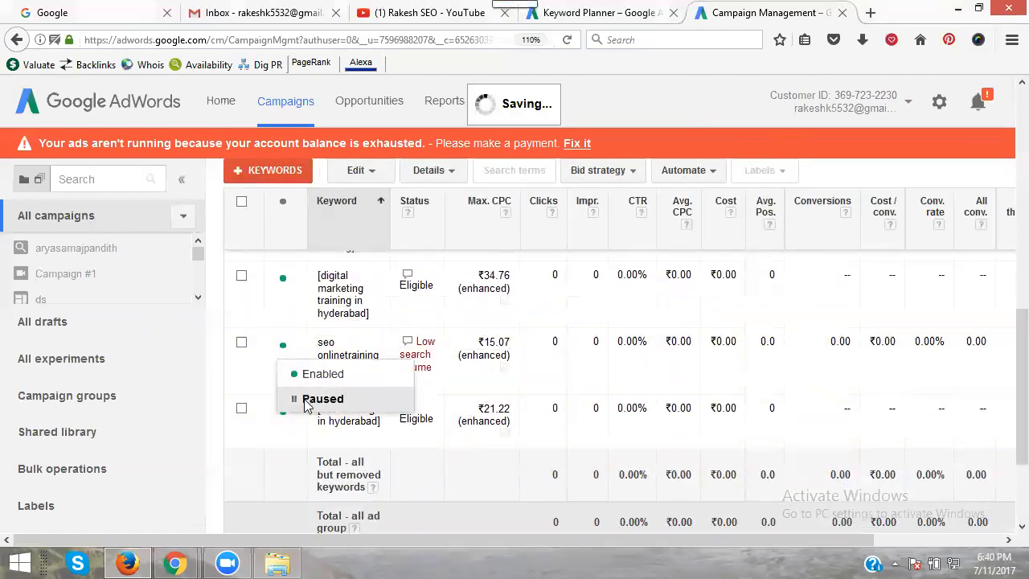
click(322, 398)
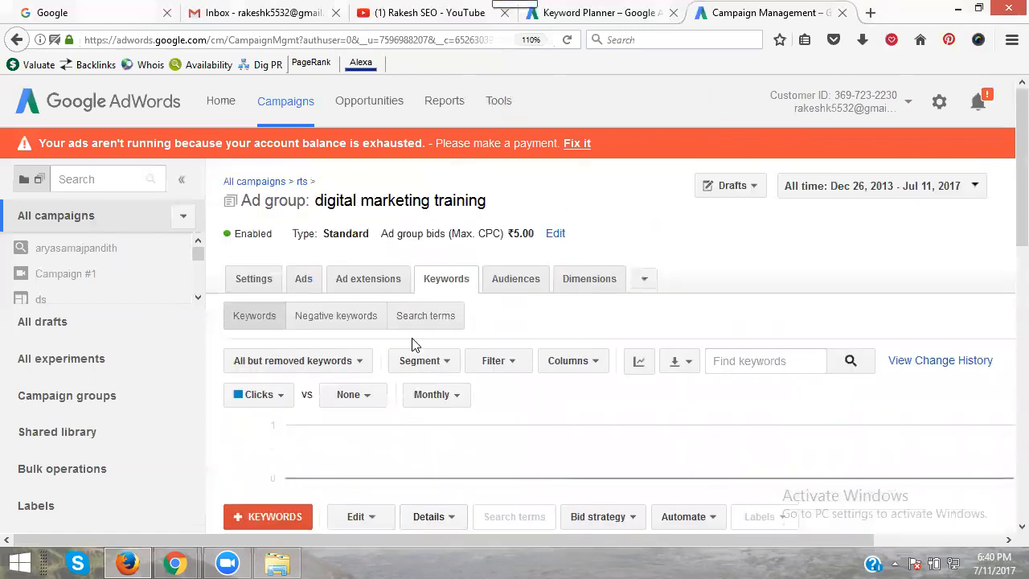
Add the keyword digital marketing training in madhapur to the ad group.
scroll(down, 3)
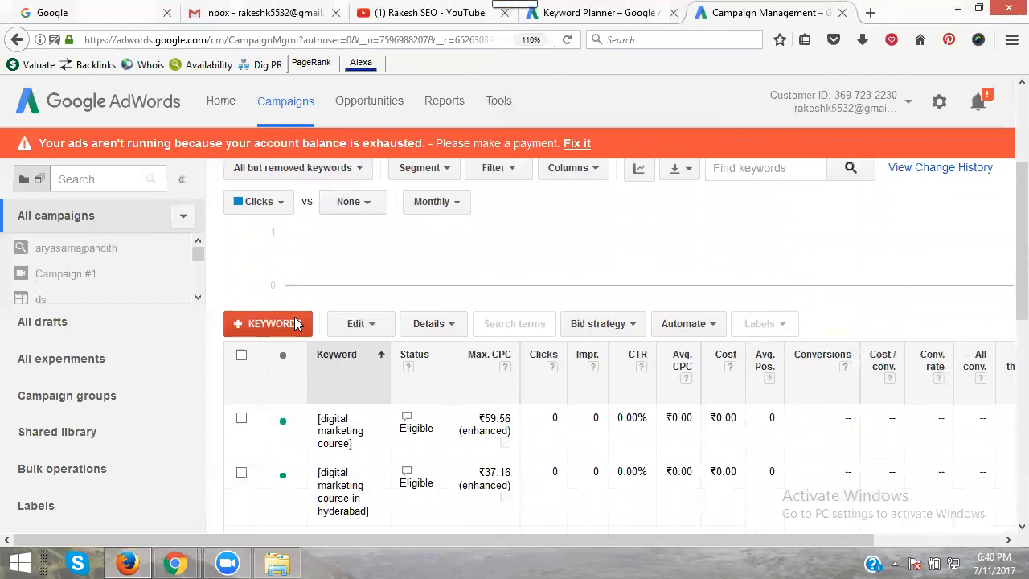
click(269, 324)
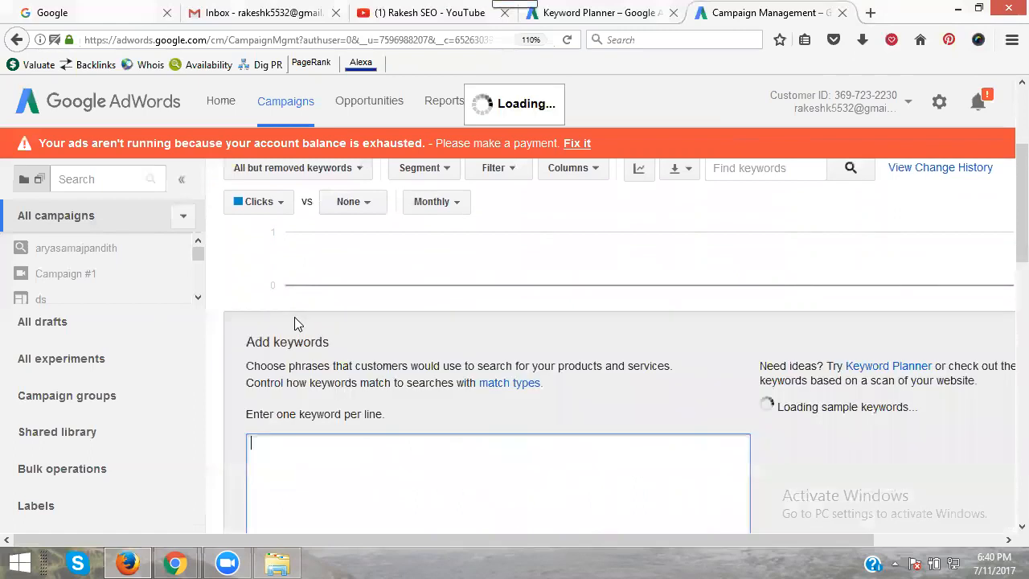
text(digital marketing tra)
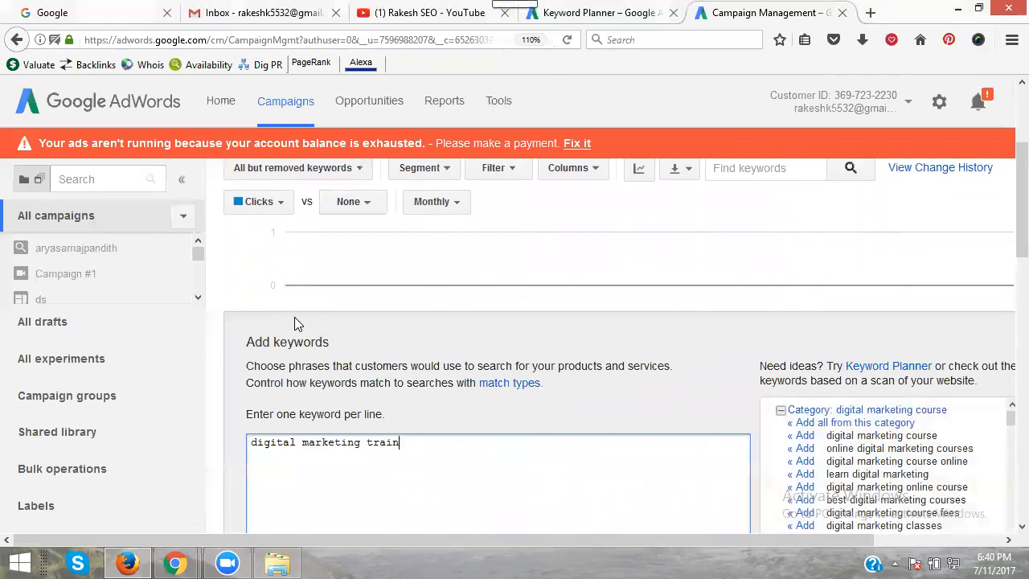
text(ing in mad)
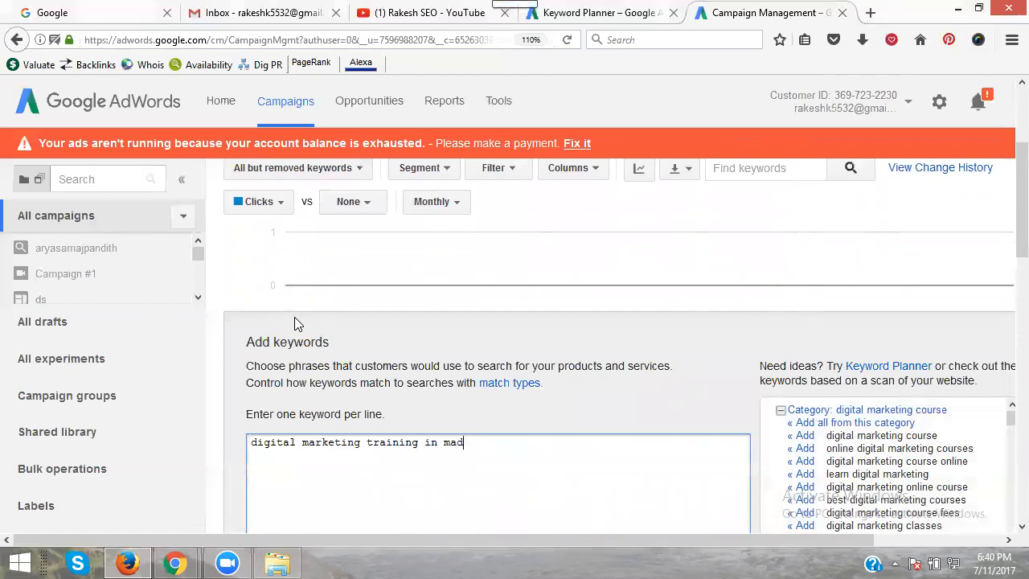
text(hapur)
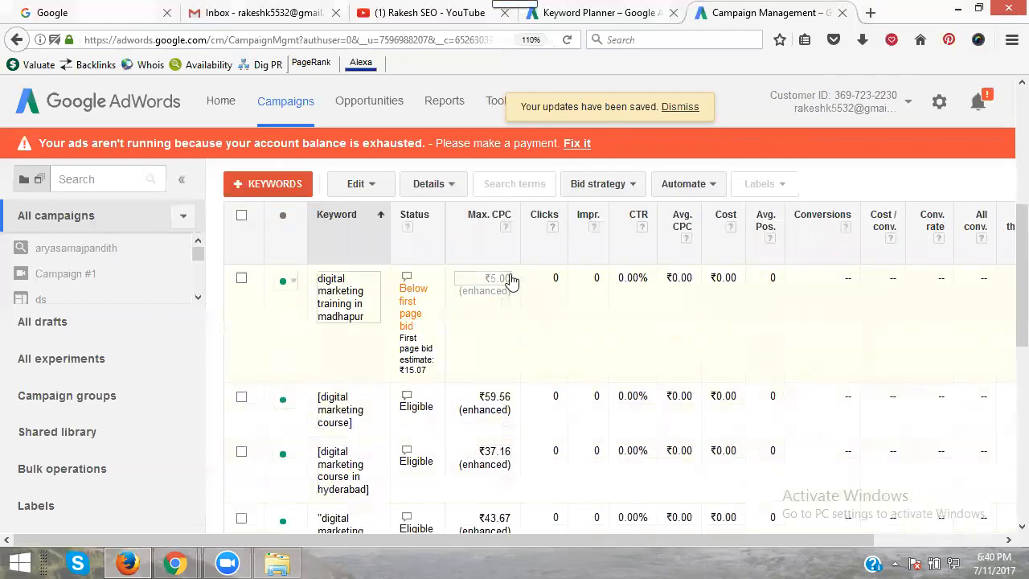
Give the madhapur keyword the ₹15.07 first-page bid estimate.
click(484, 280)
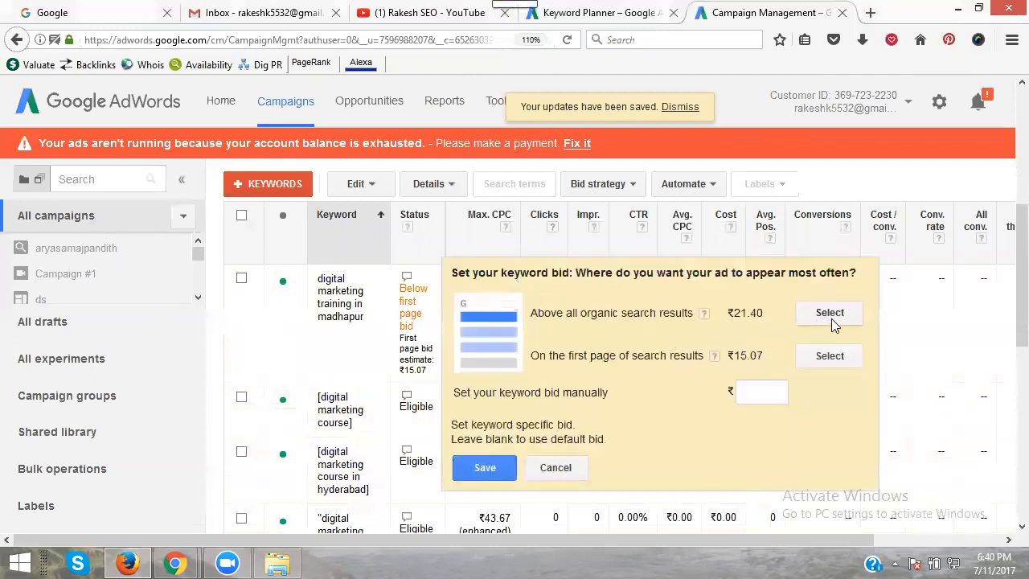
click(830, 312)
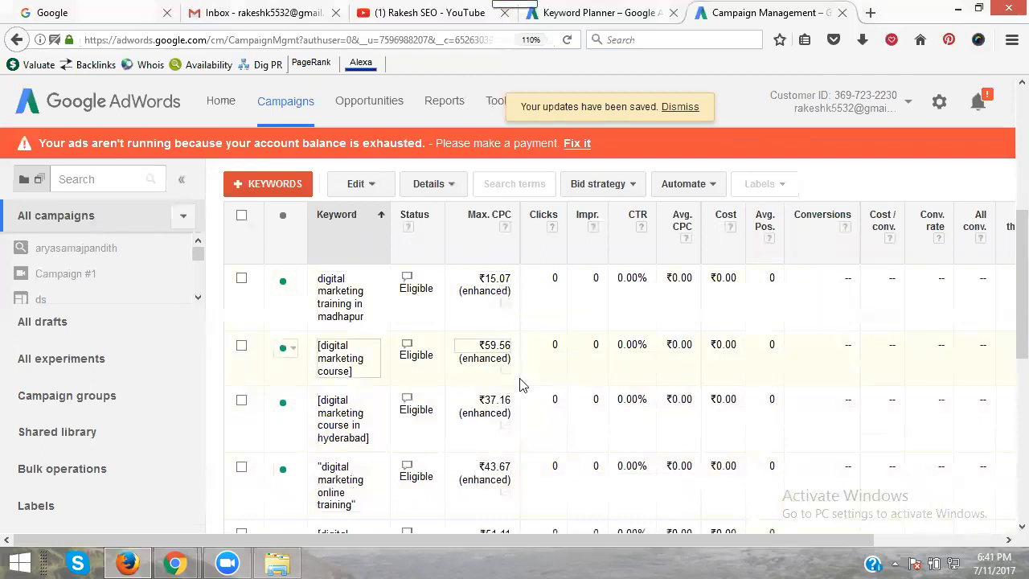
Navigate via the All campaigns breadcrumb back to the campaigns overview.
scroll(down, 3)
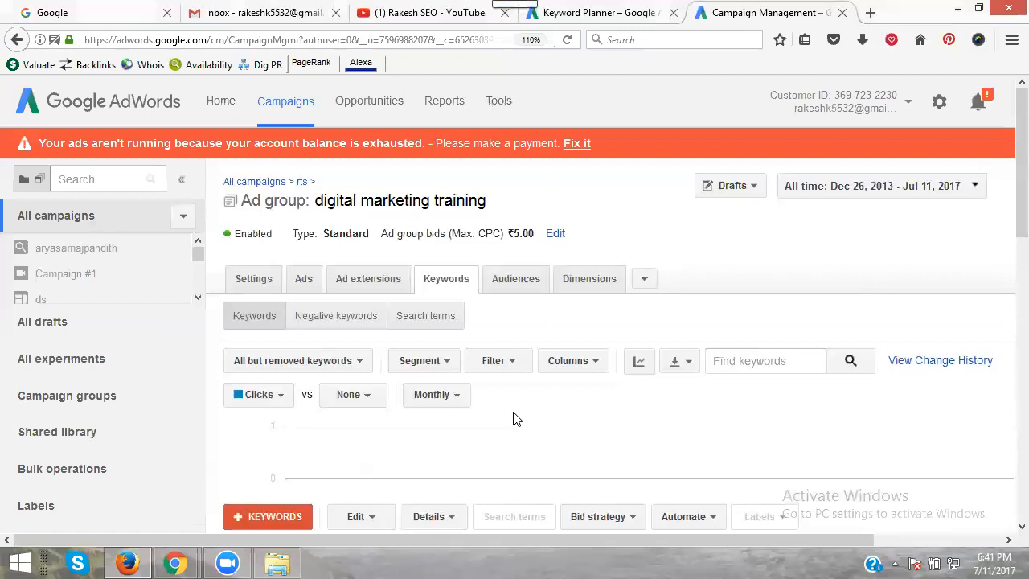
mouse_move(511, 413)
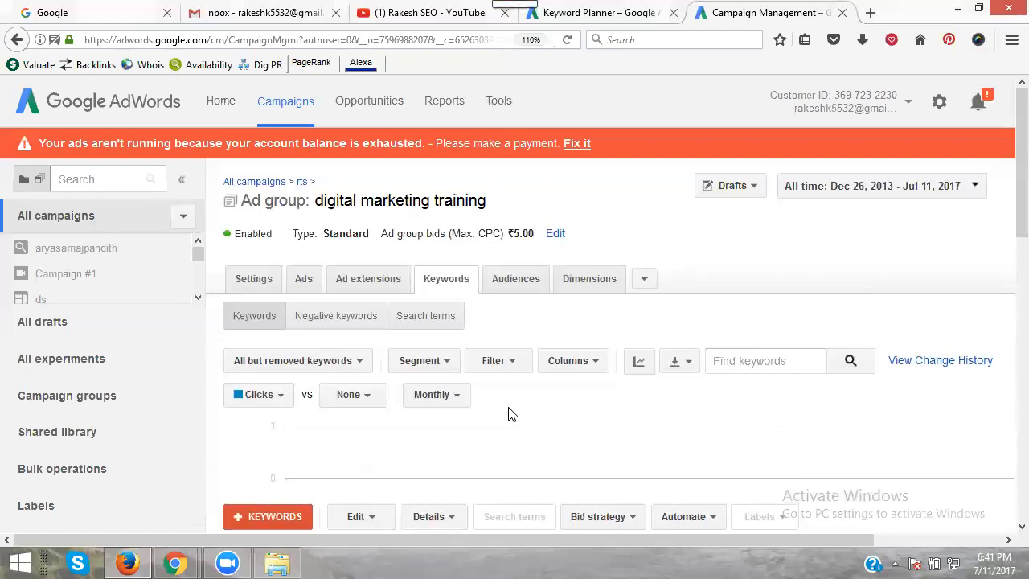
mouse_move(405, 405)
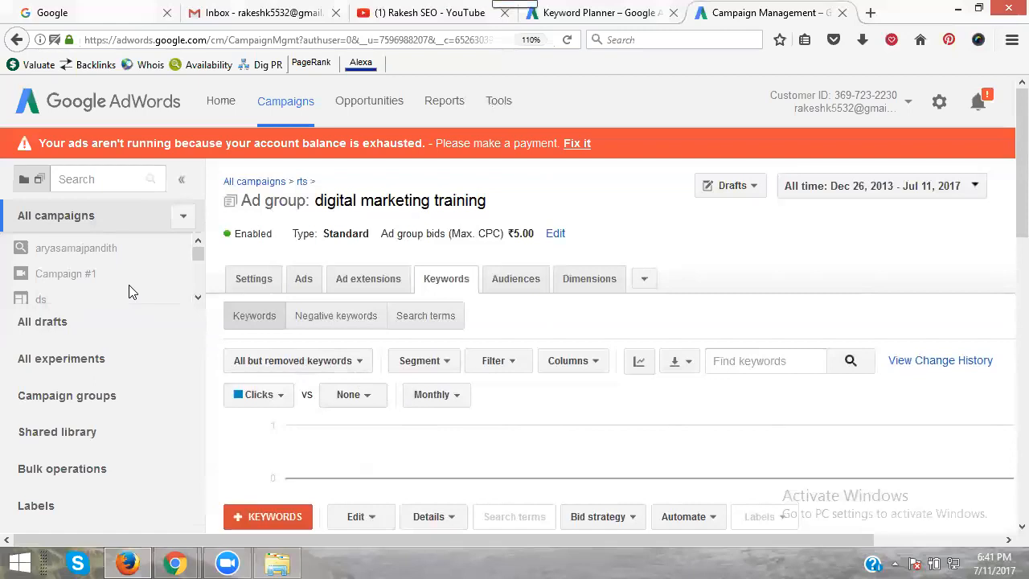
mouse_move(955, 196)
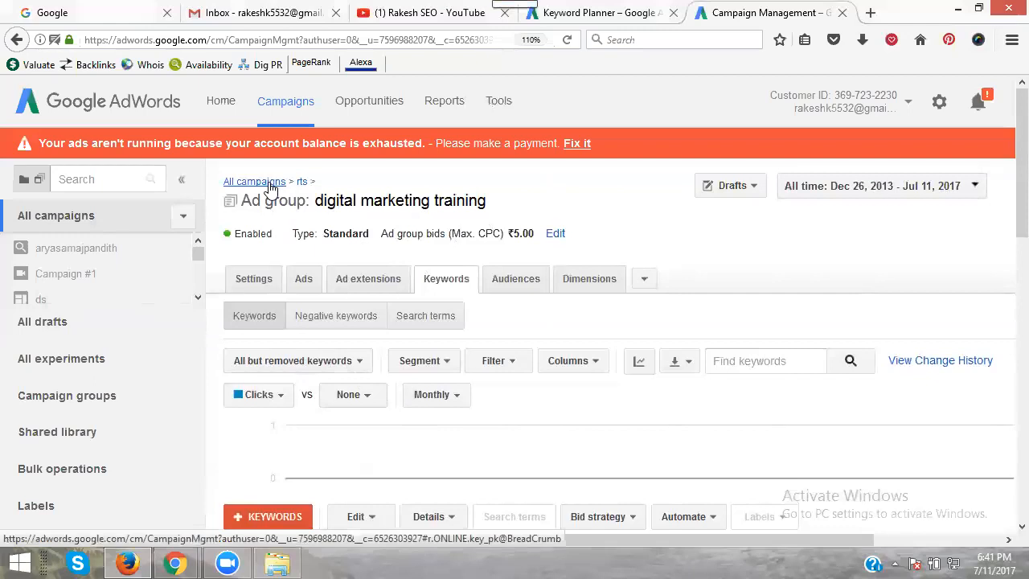
click(254, 180)
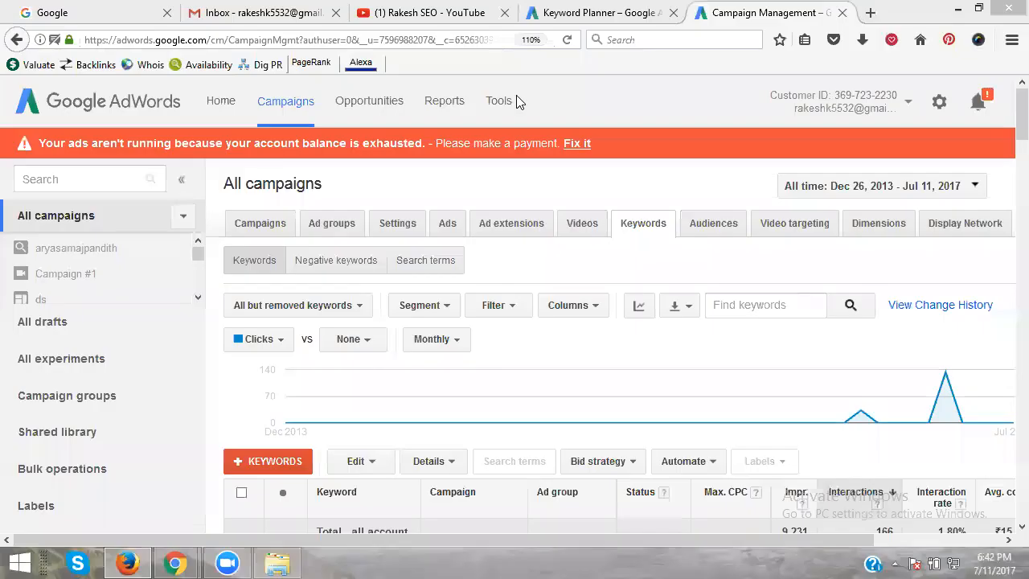
mouse_move(370, 358)
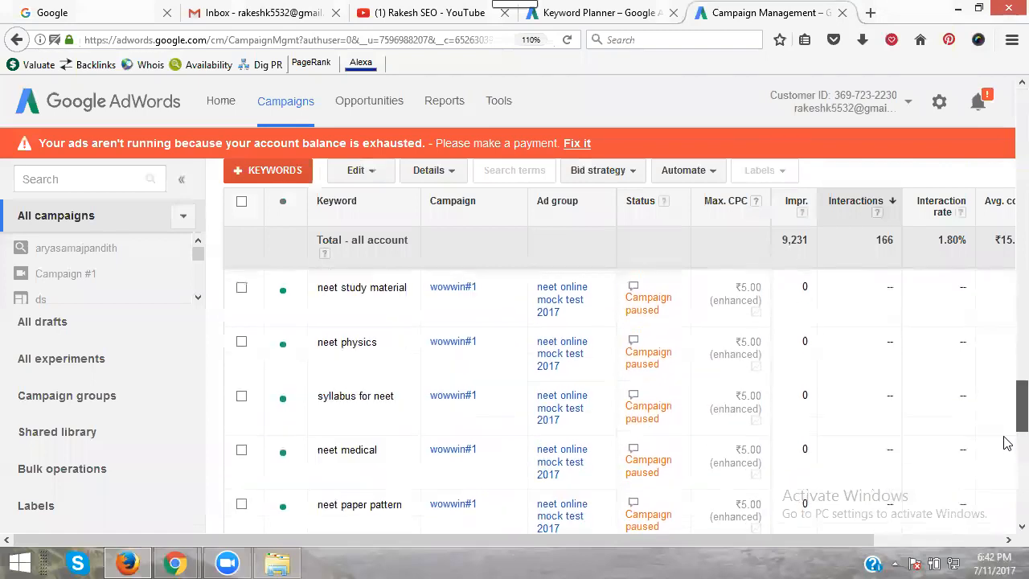
scroll(down, 3)
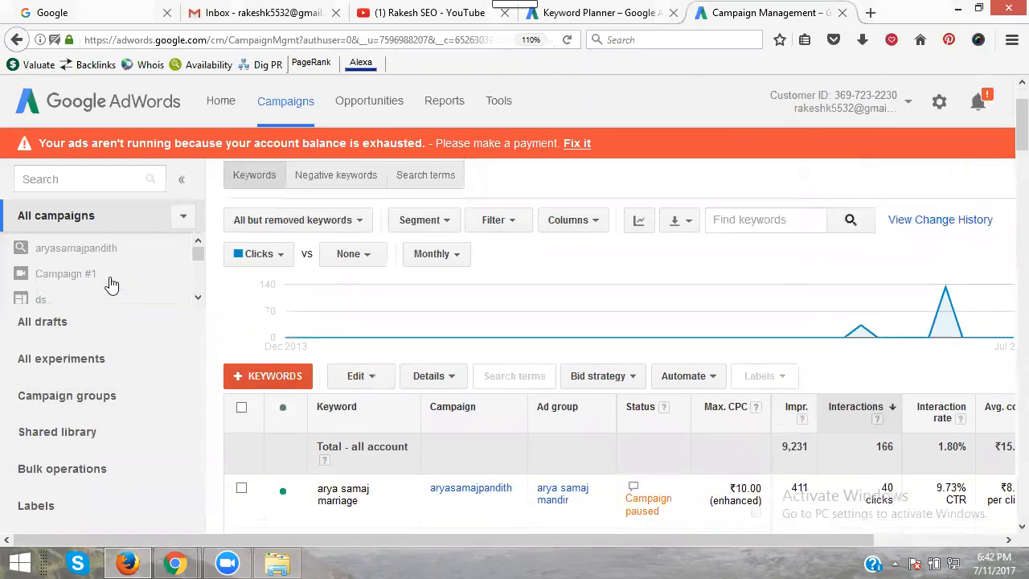
scroll(down, 3)
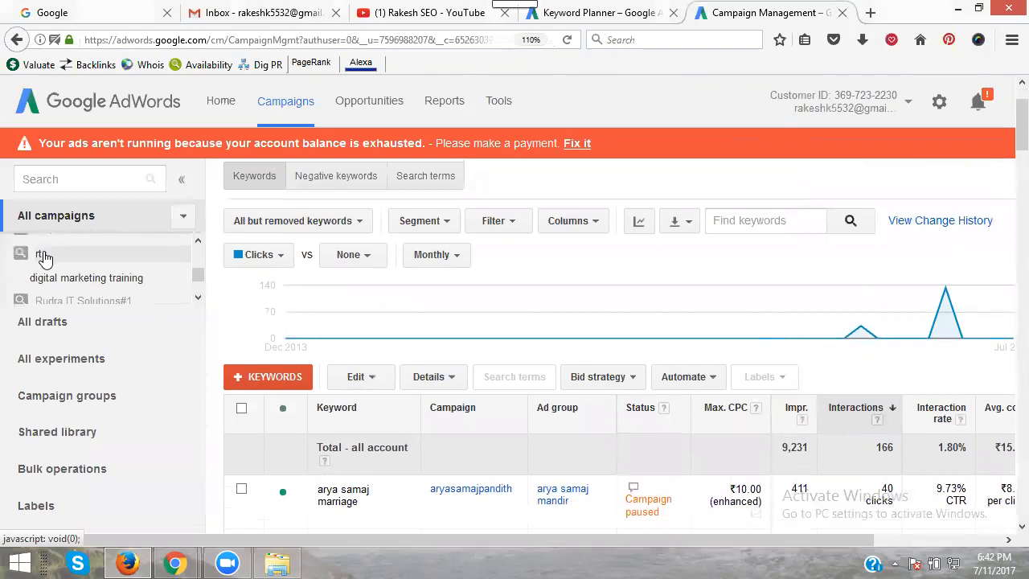
Set the rts campaign to Paused and show its ad groups list.
click(40, 254)
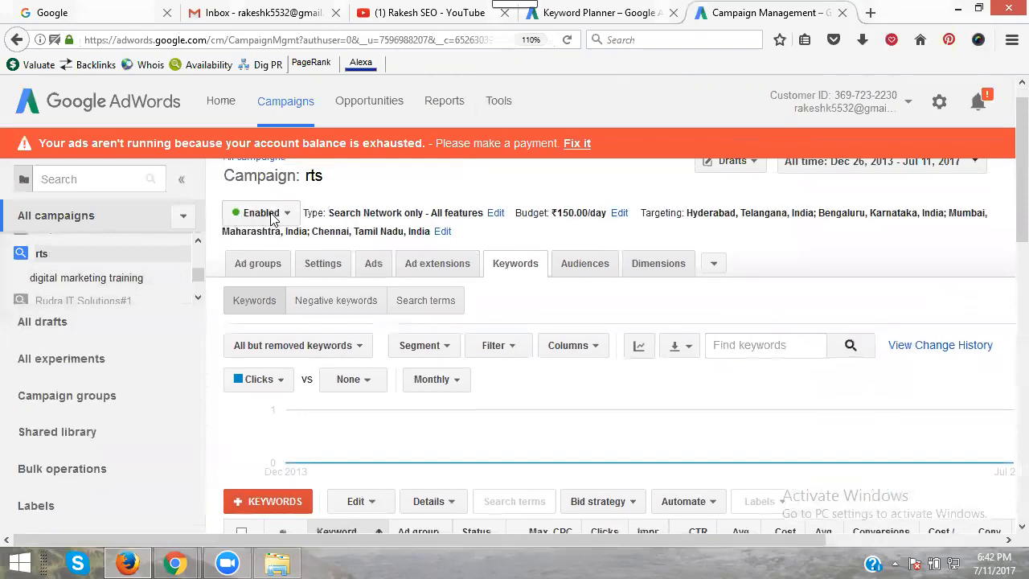
click(258, 263)
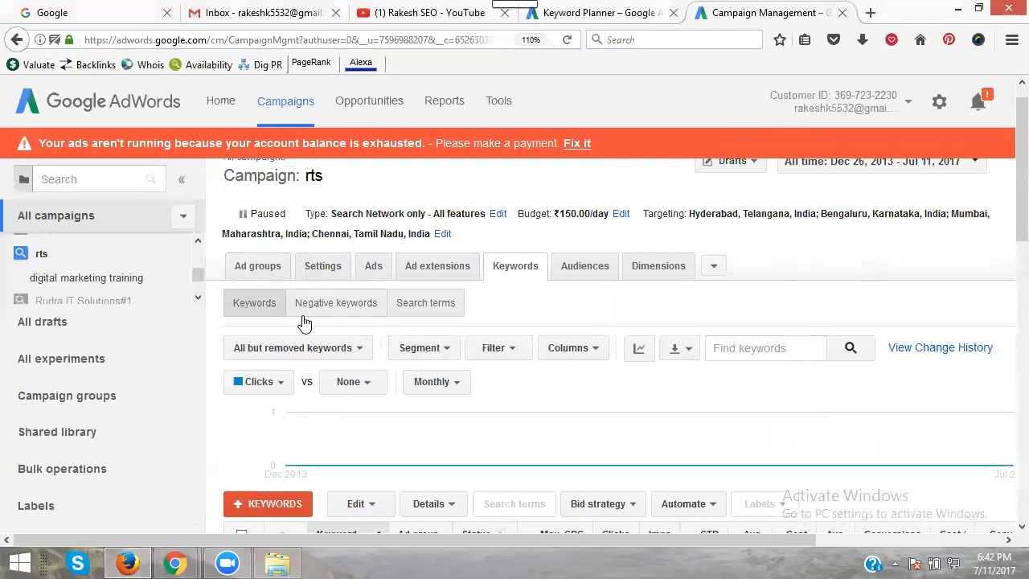
scroll(down, 3)
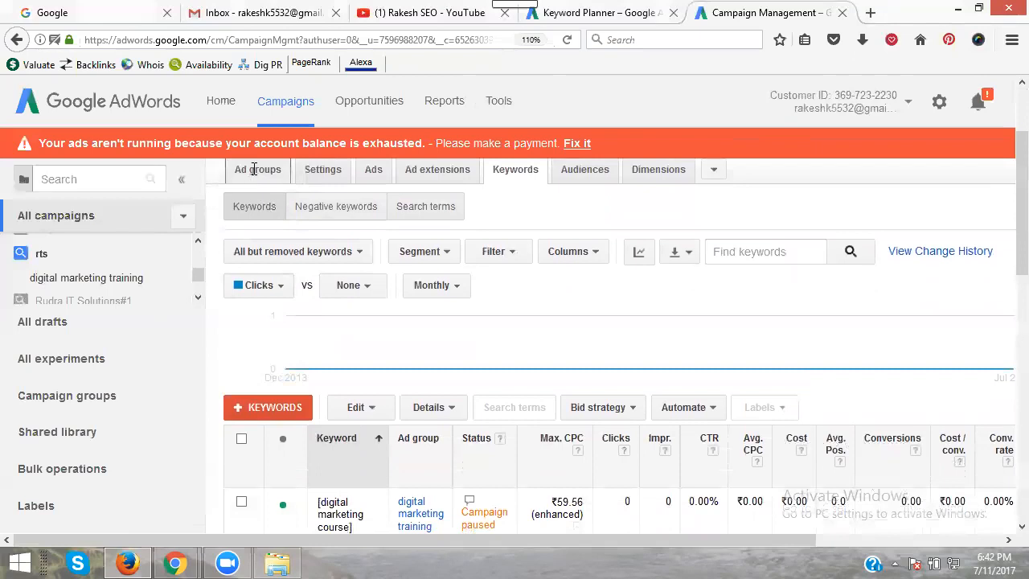
click(41, 254)
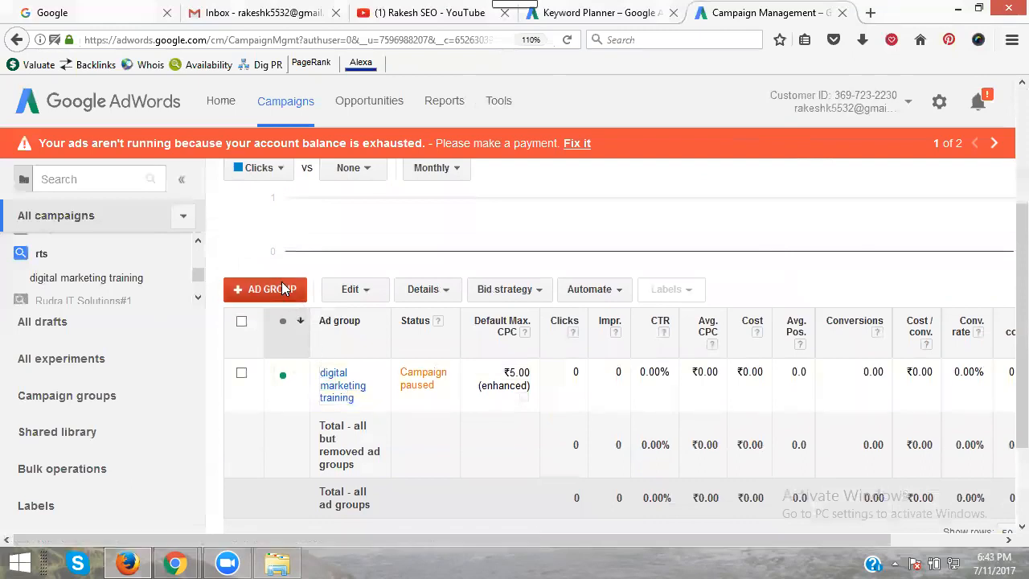
Start a new ad group whose ad headline reads SEO Online Training and description Certified SEO Expert.
click(265, 289)
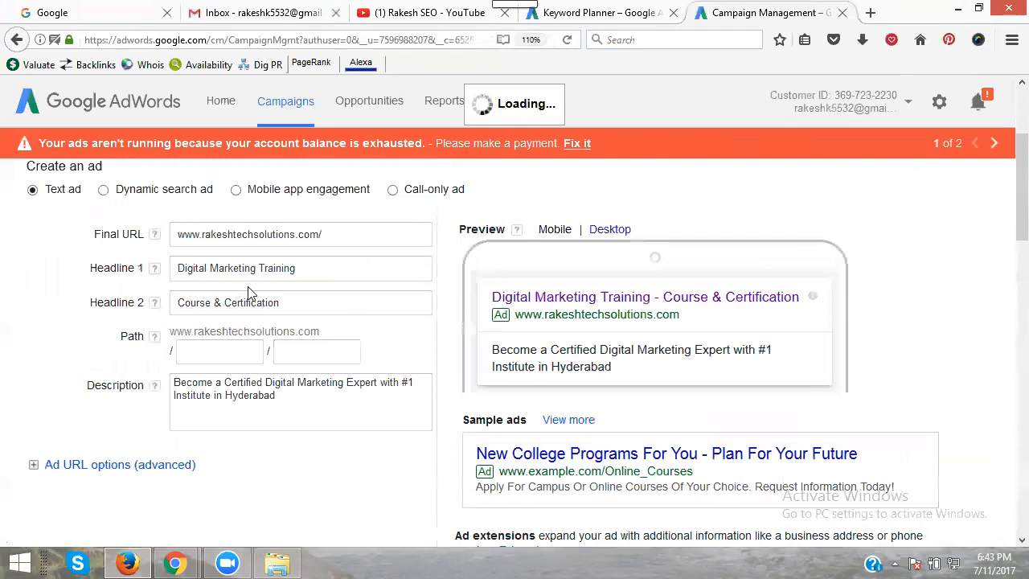
double_click(215, 267)
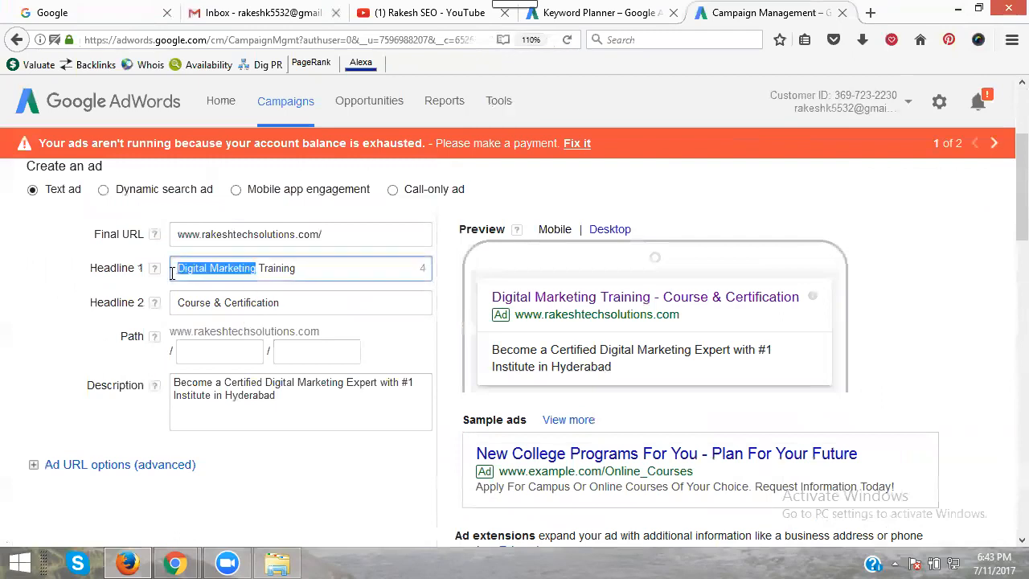
text(seo Training)
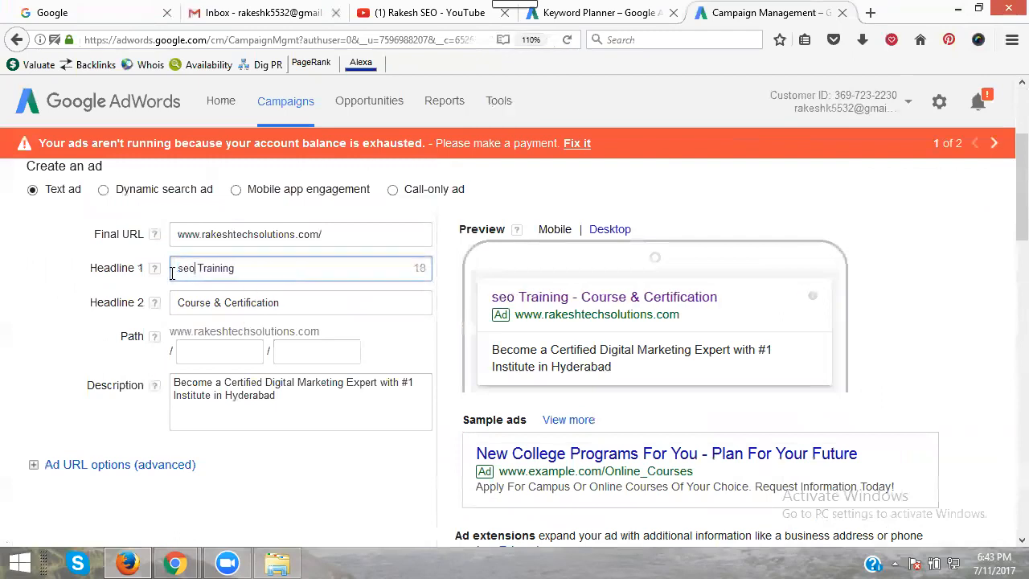
text(SEo)
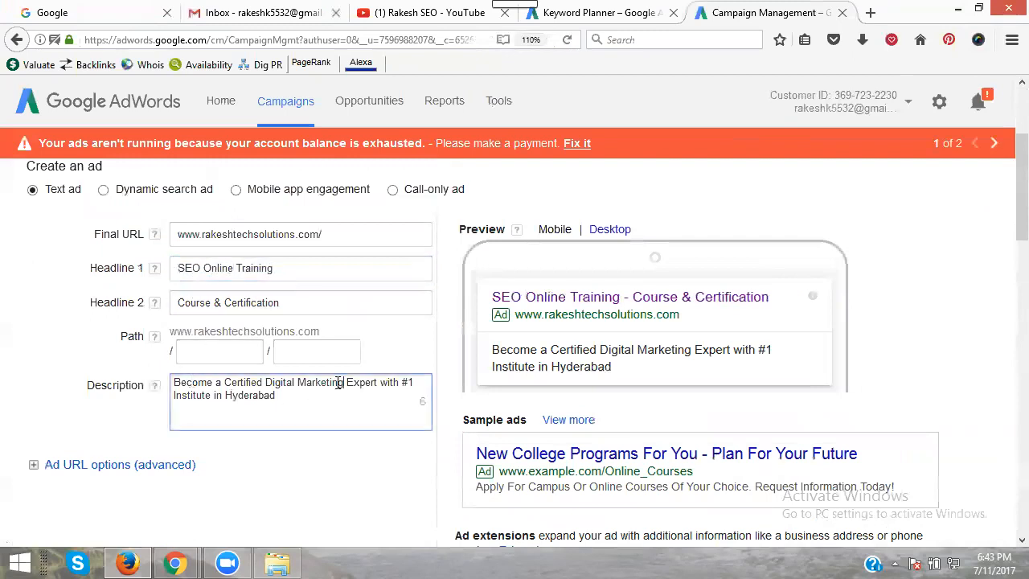
double_click(304, 383)
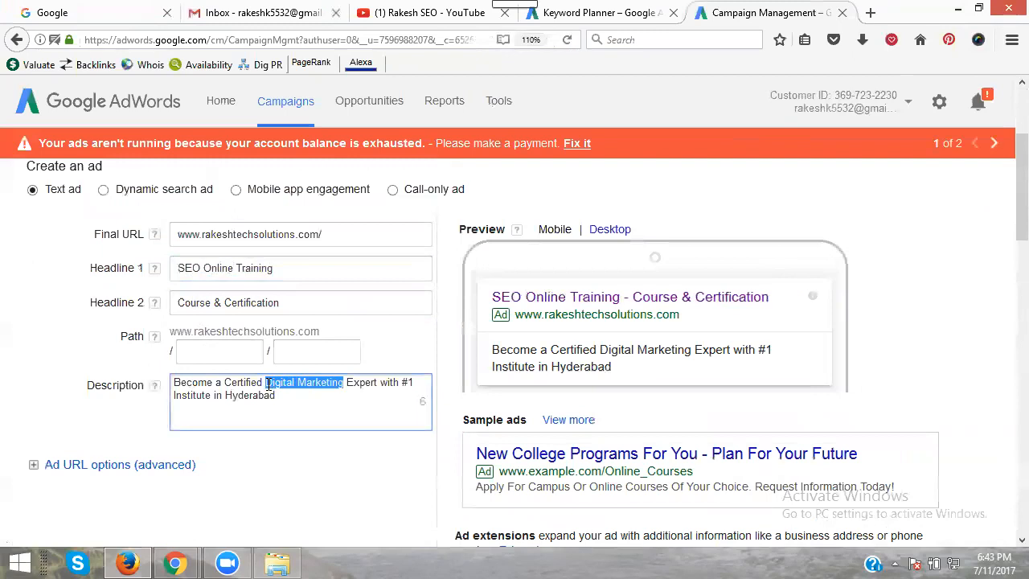
text(SEO)
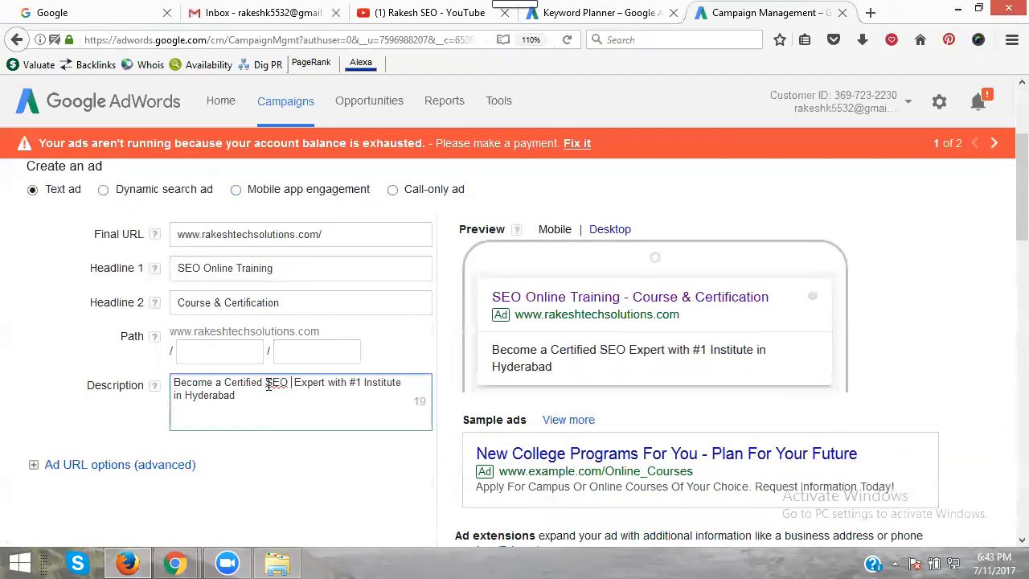
scroll(down, 3)
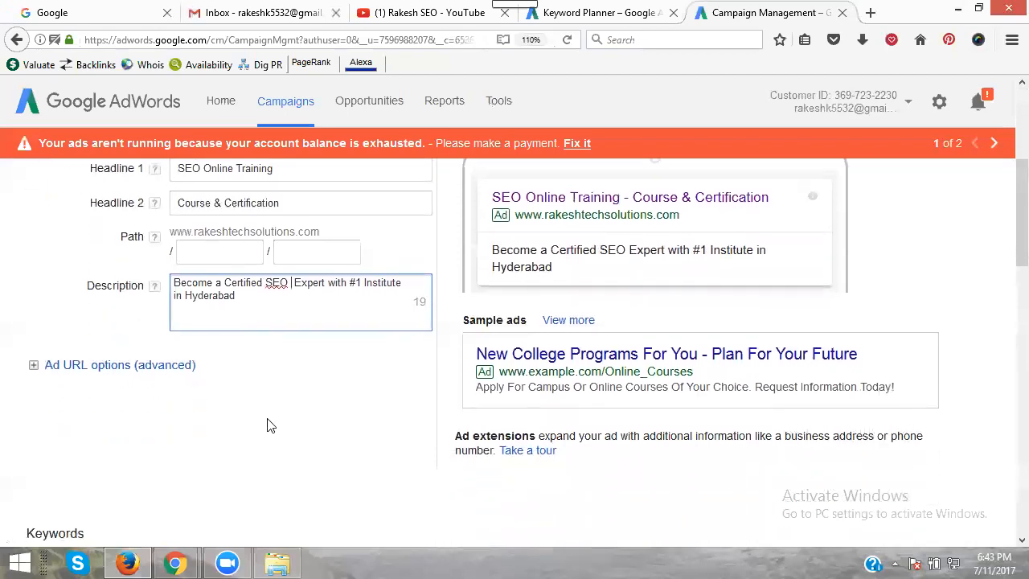
Enter keywords seo online training in hyderabad and seo online training in madhapur.
scroll(down, 3)
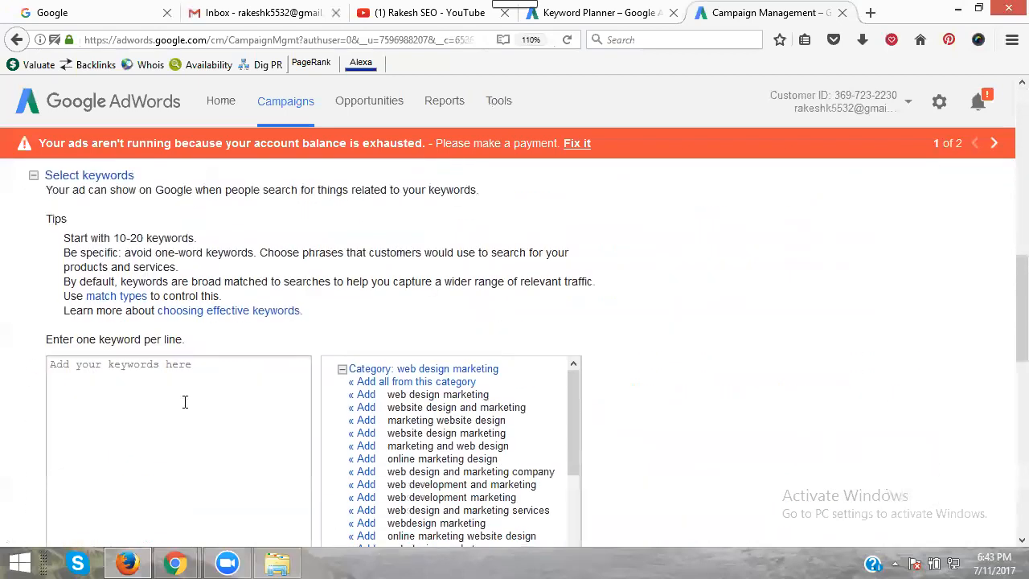
text(seo)
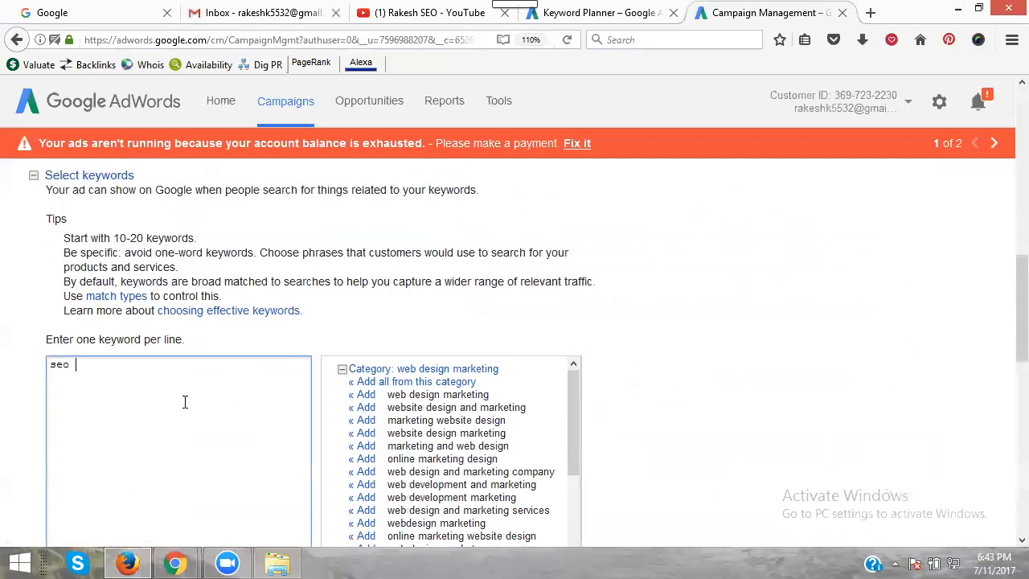
text(online)
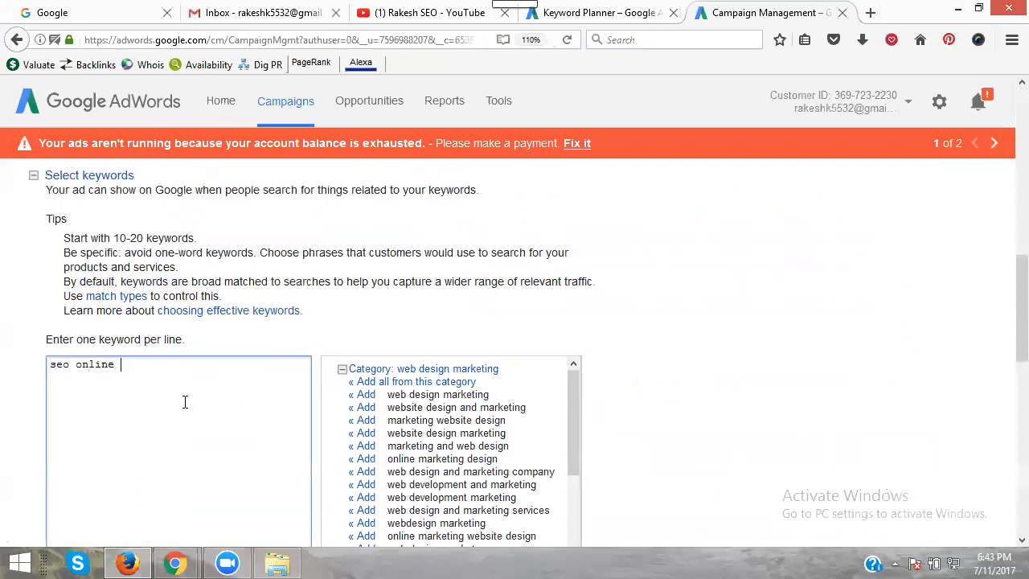
text(training)
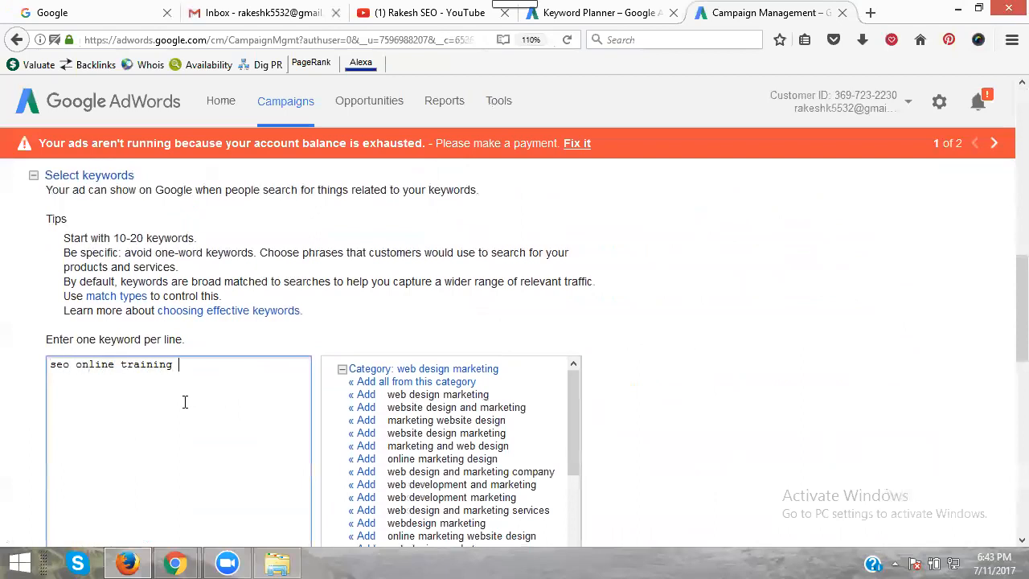
text(in hyderabad)
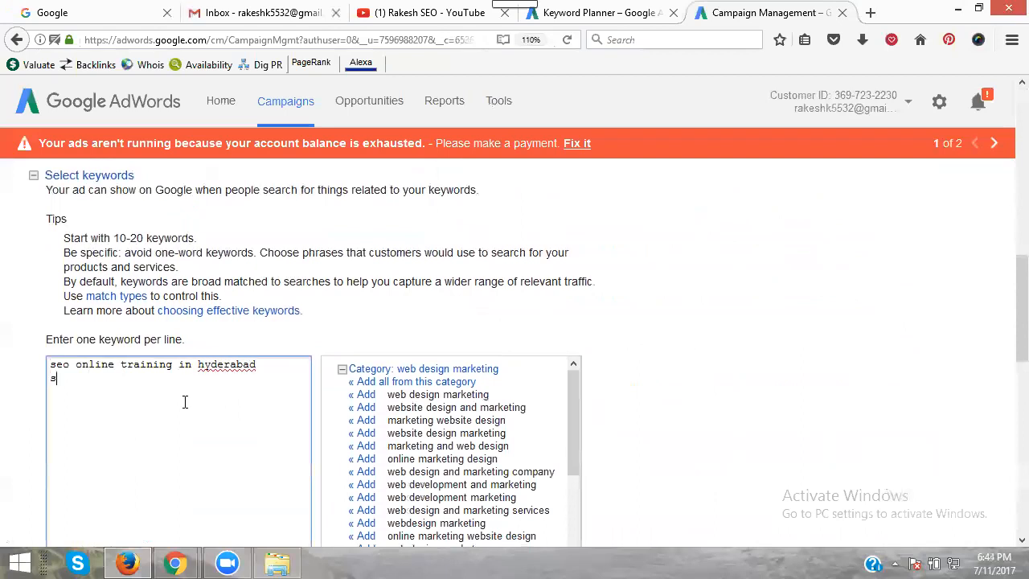
text(seo online)
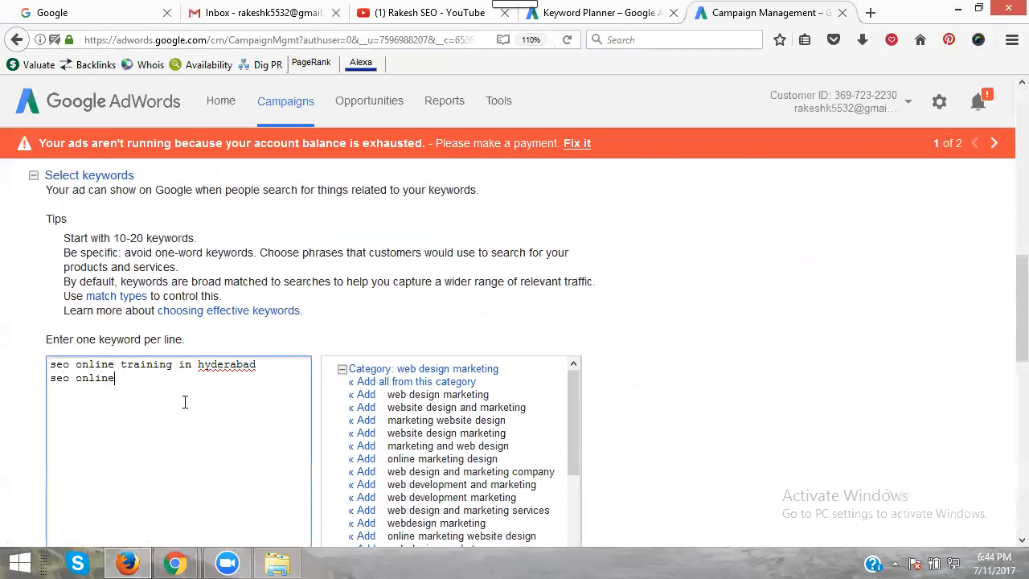
text(trai)
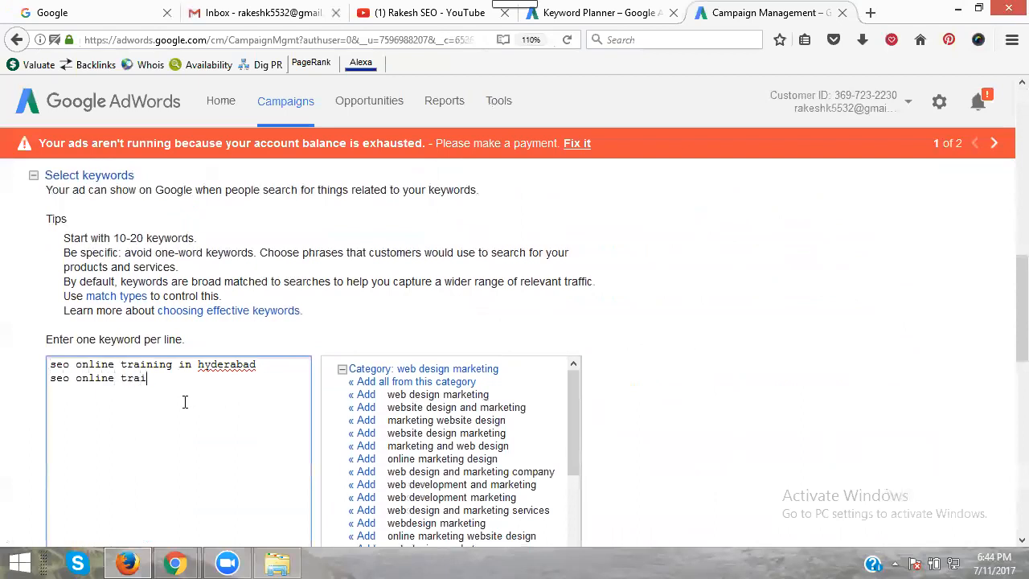
text(ning)
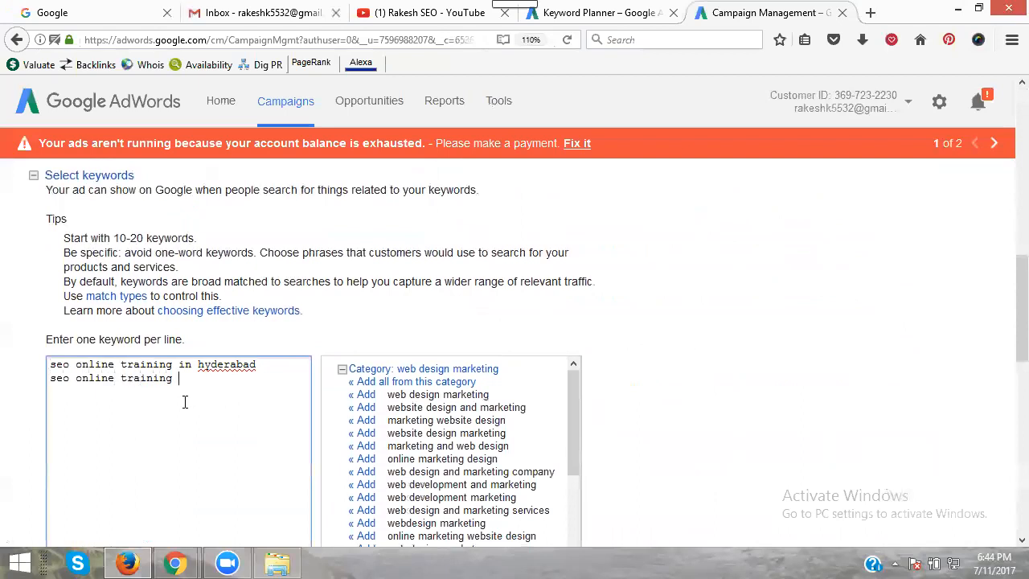
text(in madhapu)
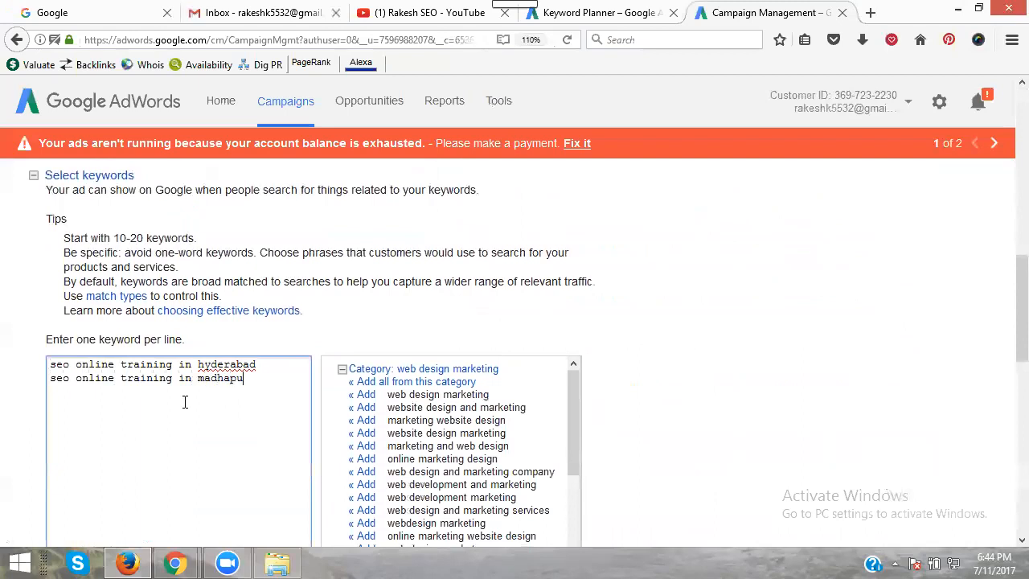
Enter keywords seo online training in somajigudda and seo training in somajigudda.
text(seo)
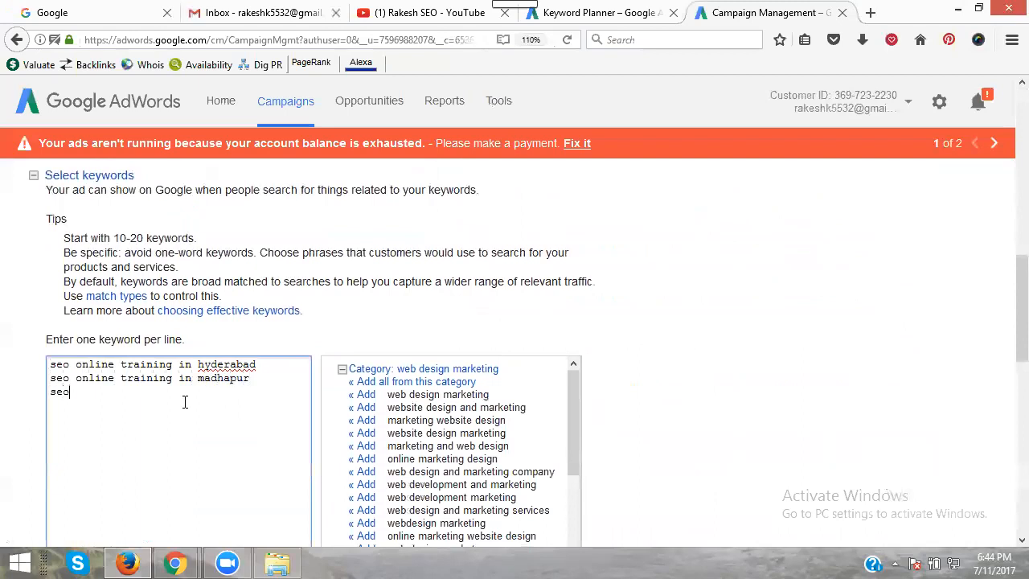
text(online t)
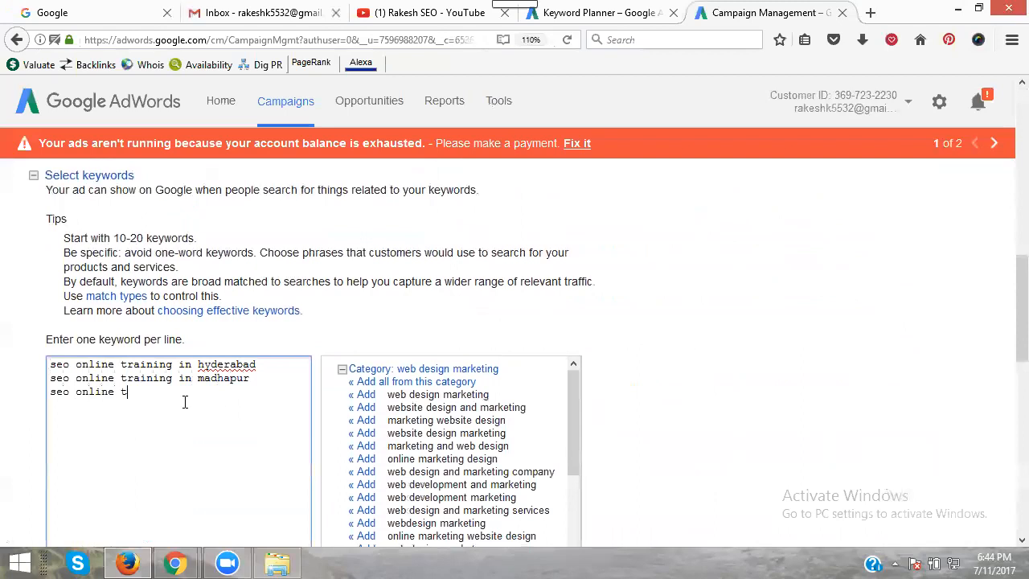
text(raining in)
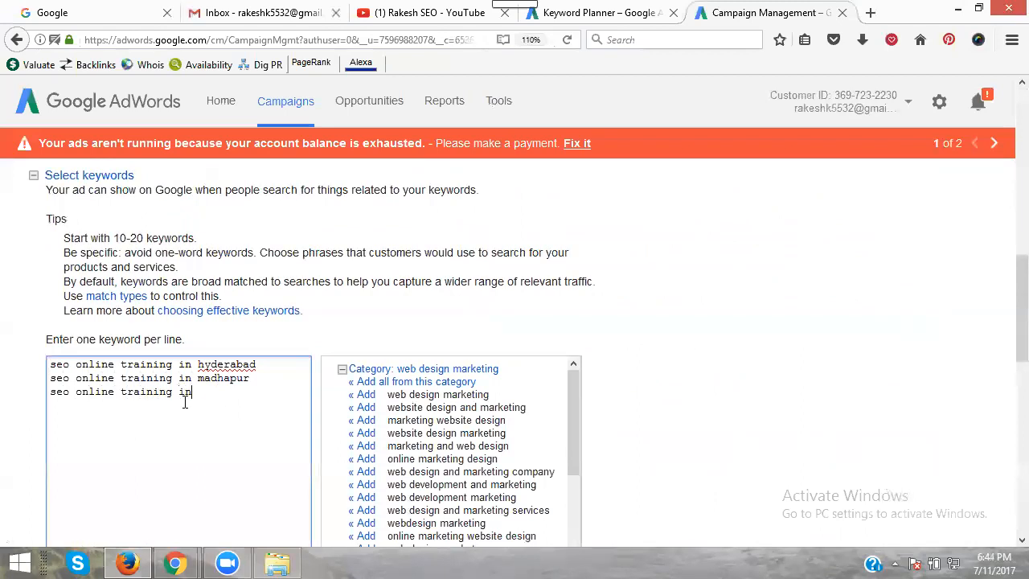
text(somaji)
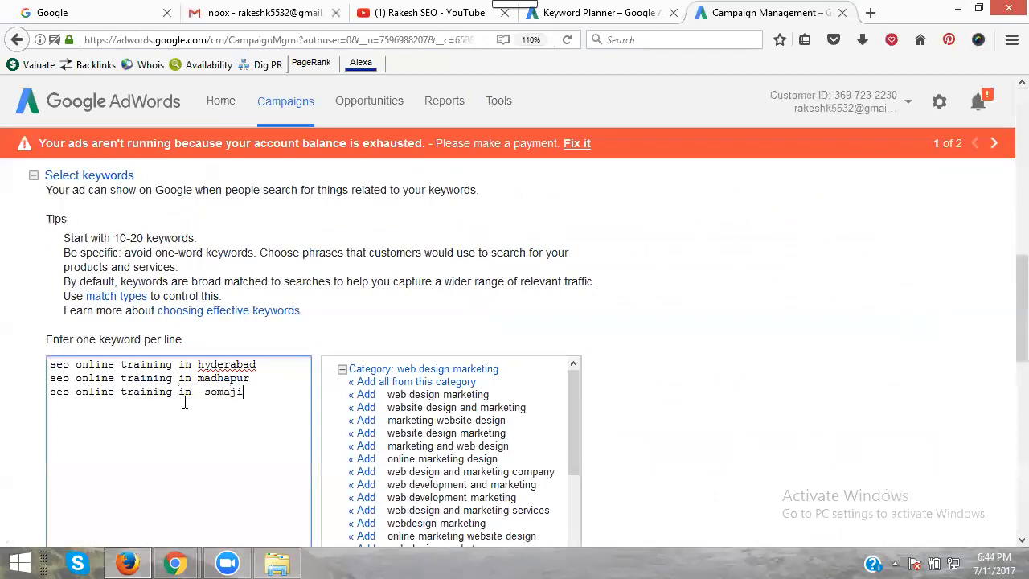
text(gudda)
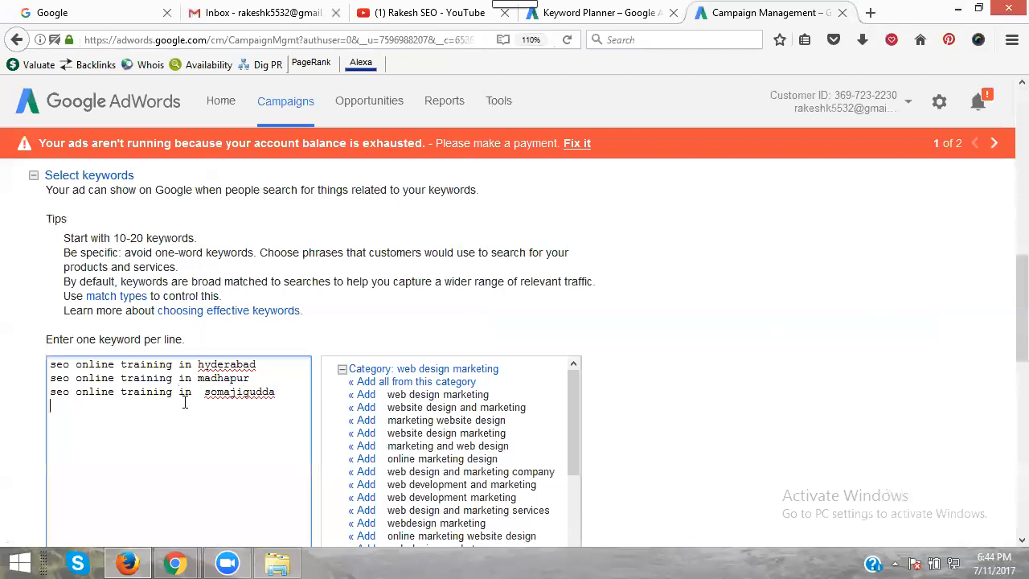
text(seo training in)
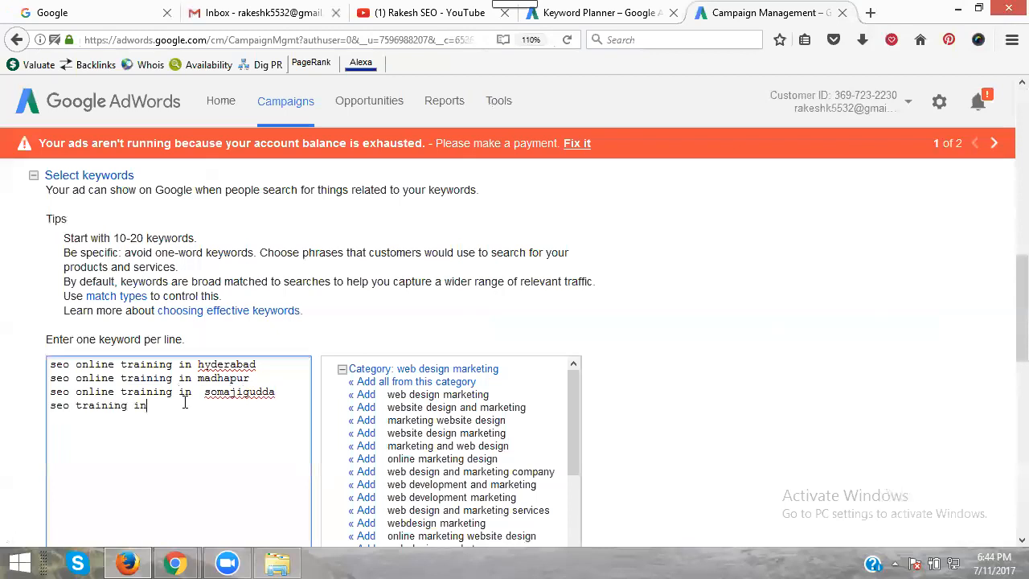
text(somaj)
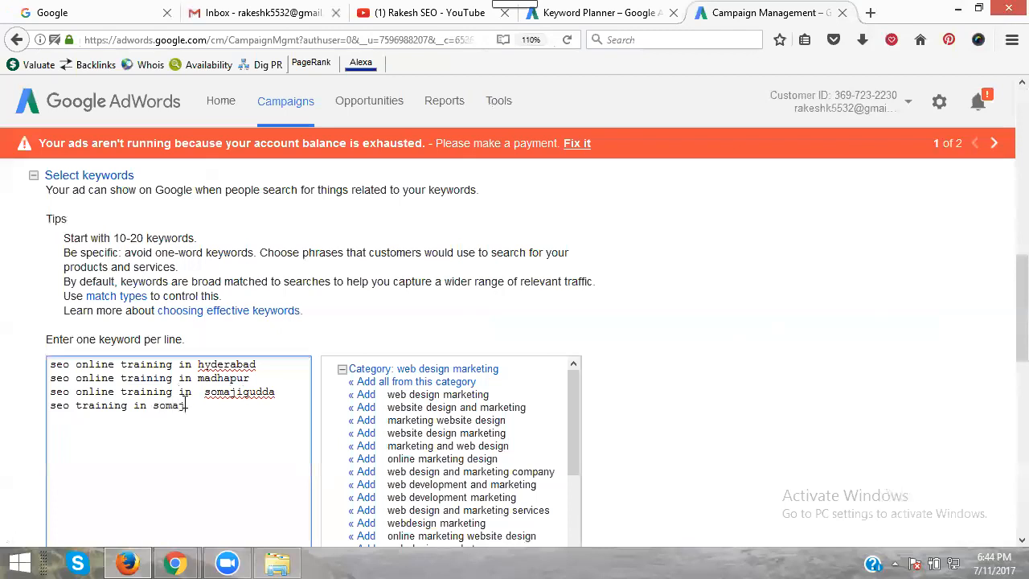
text(igudda)
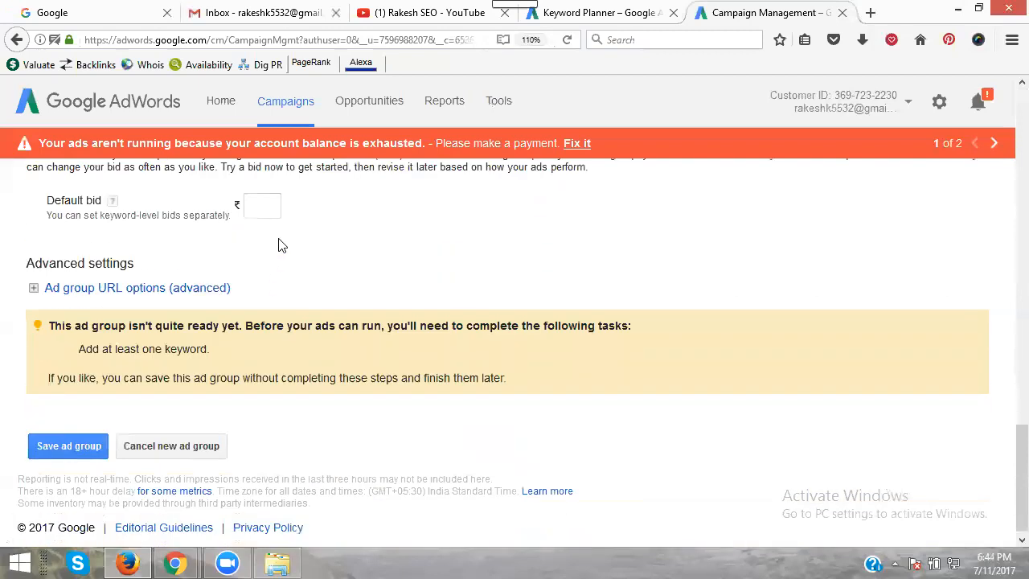
Save the ad group with a ₹15 default bid.
text(15)
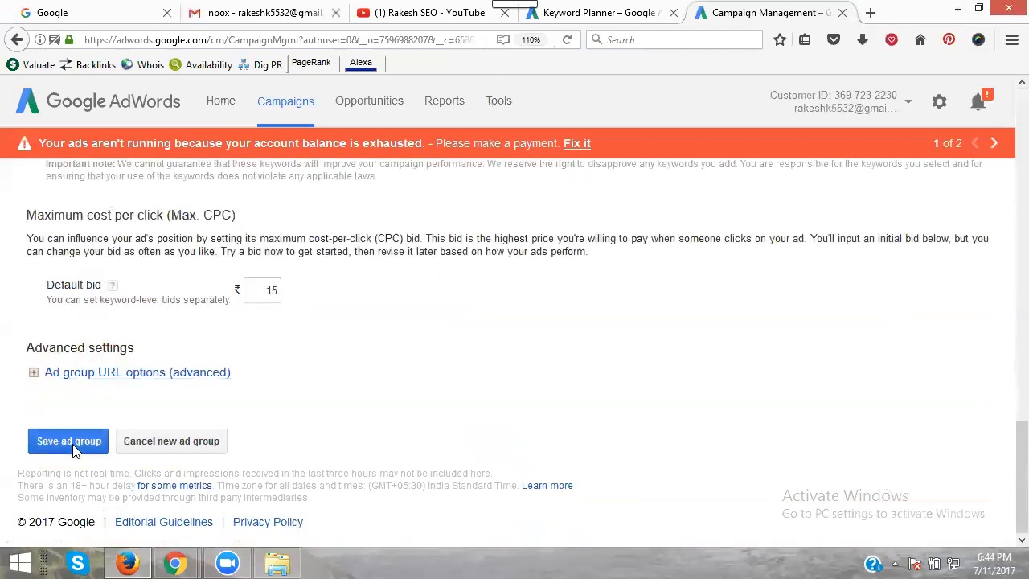
click(68, 440)
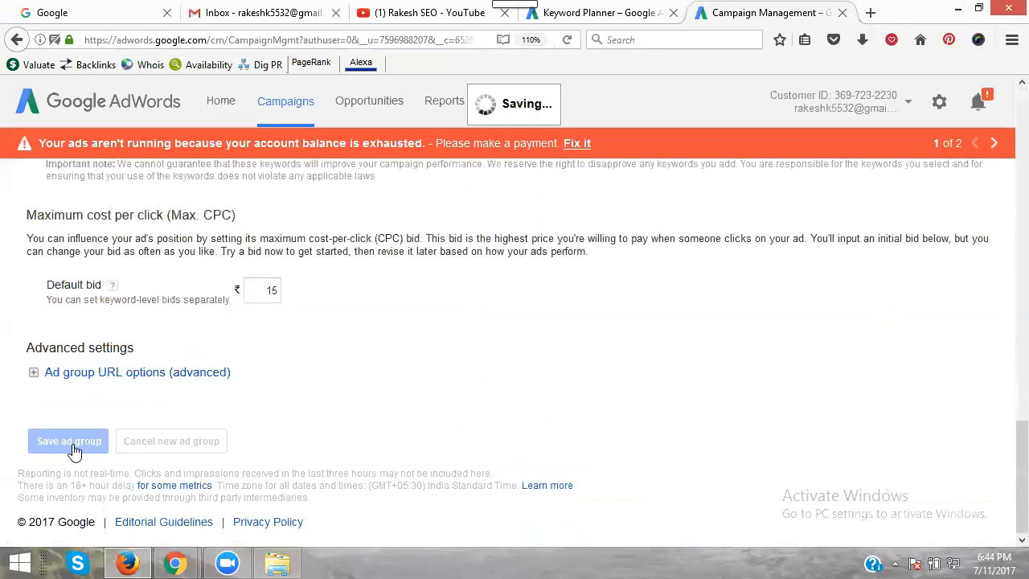
click(67, 440)
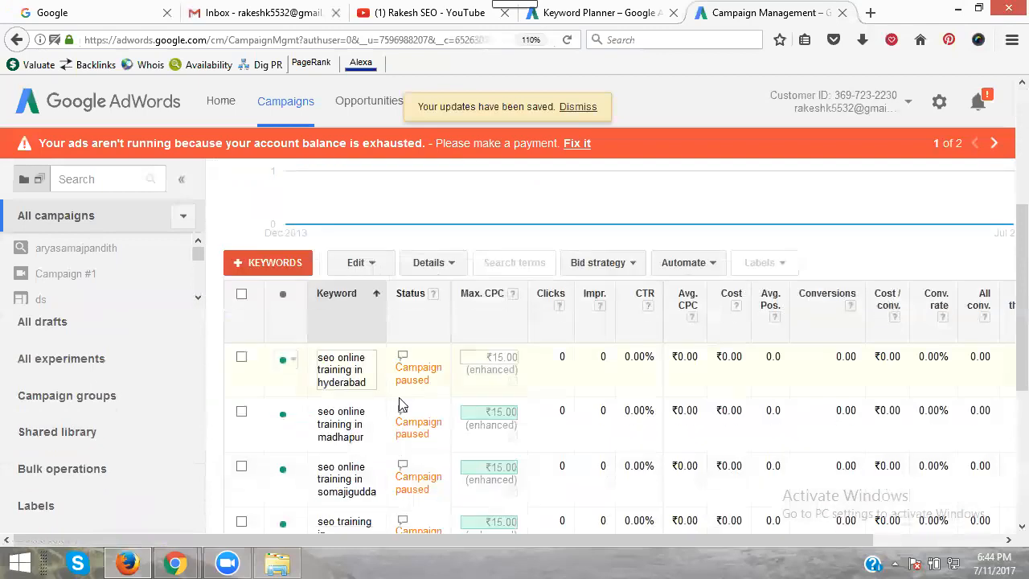
Apply the ₹13.64 first-page bid estimate to the first SEO online training keyword.
scroll(down, 3)
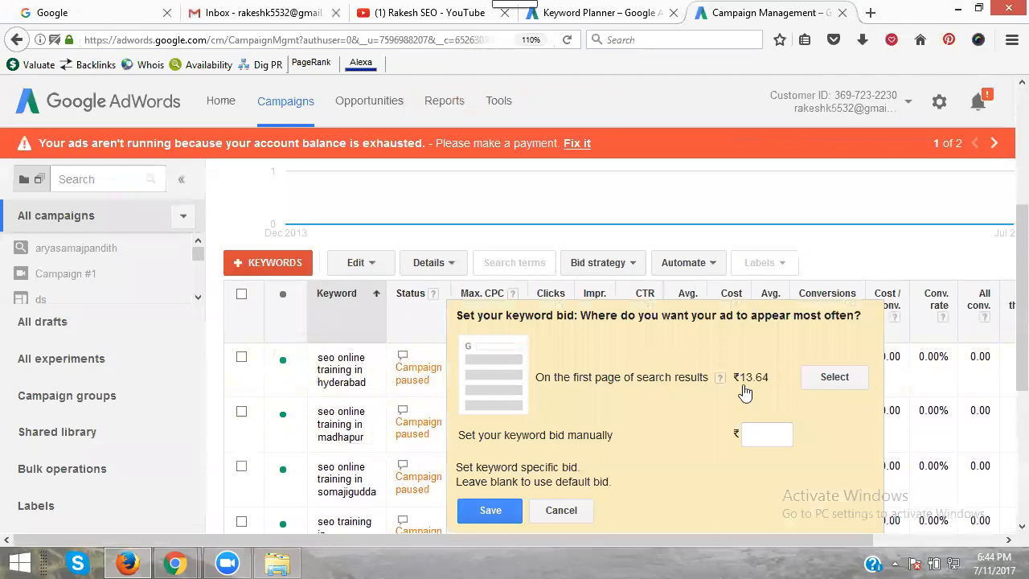
click(488, 509)
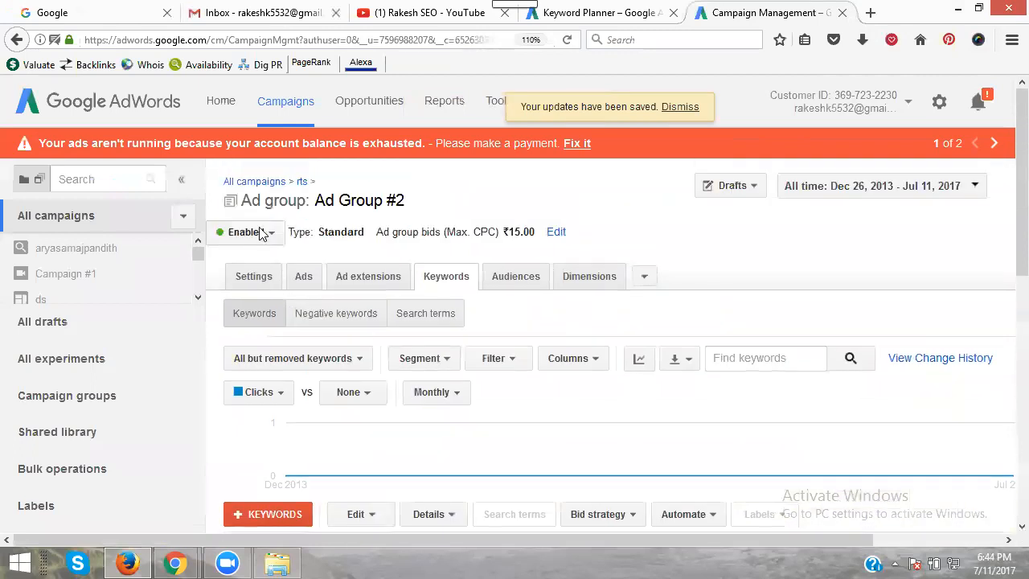
scroll(down, 3)
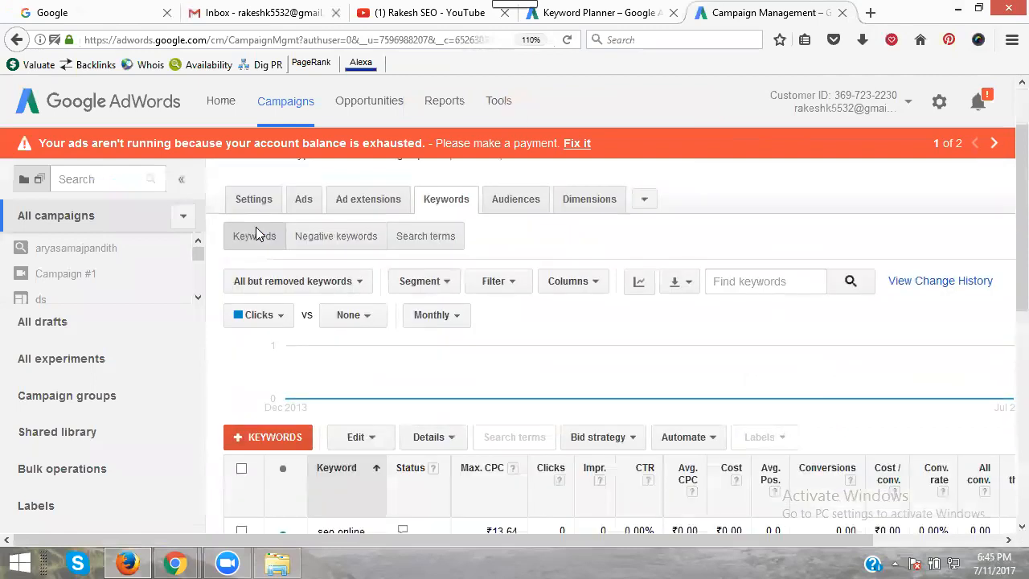
scroll(down, 3)
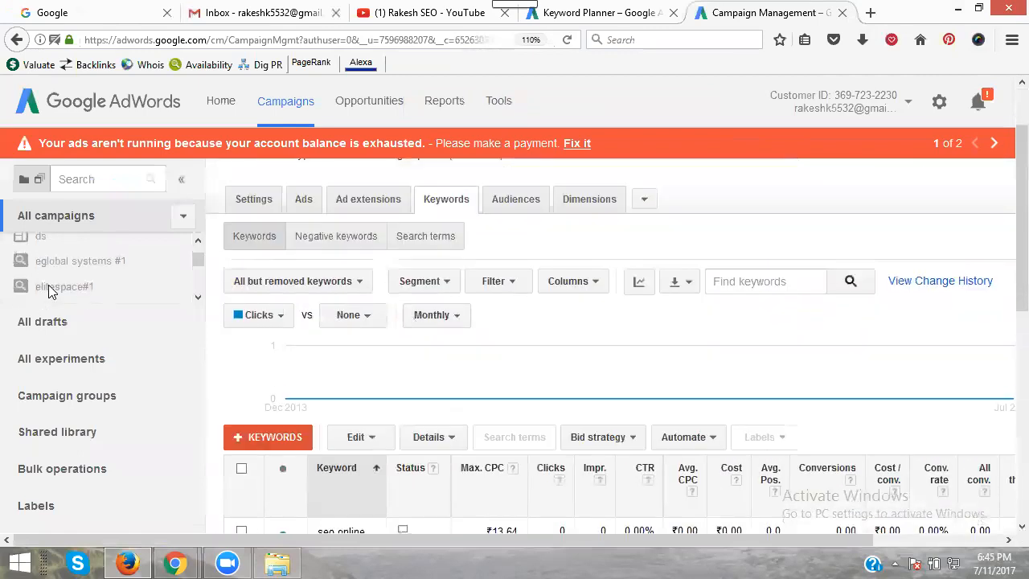
Navigate into the rts campaign and show Ad Group #2's keywords with their statuses.
scroll(down, 3)
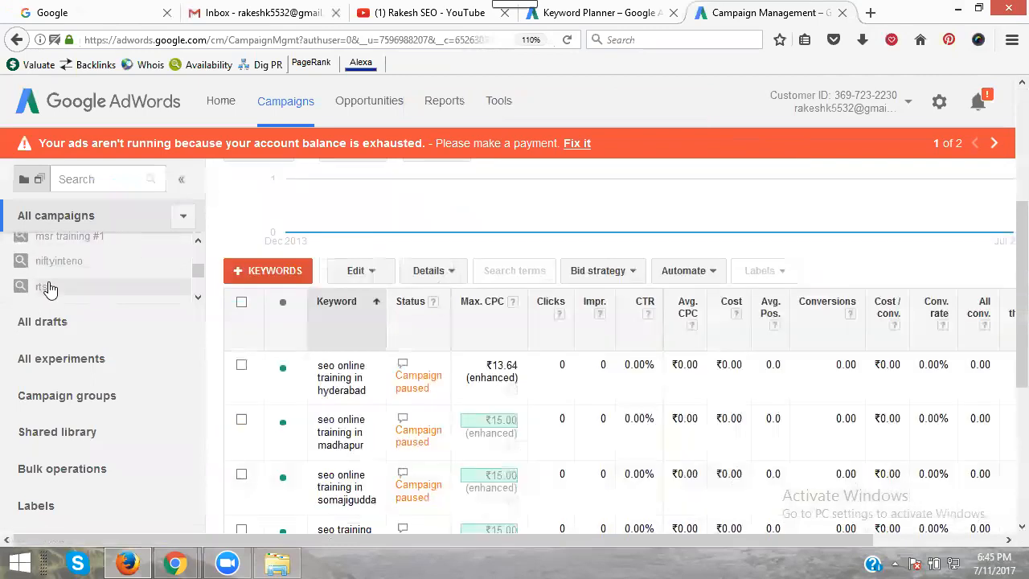
click(40, 286)
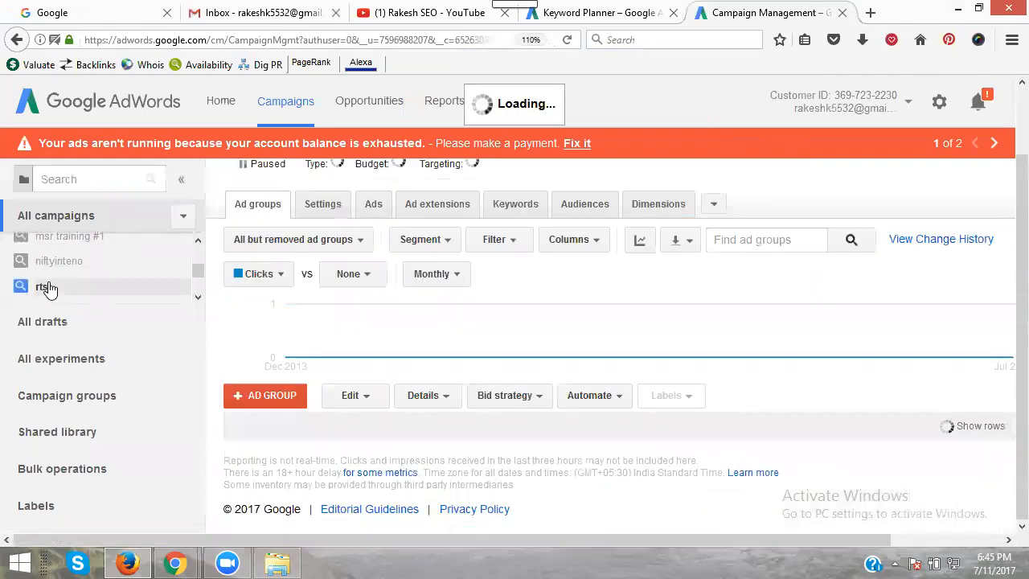
click(42, 286)
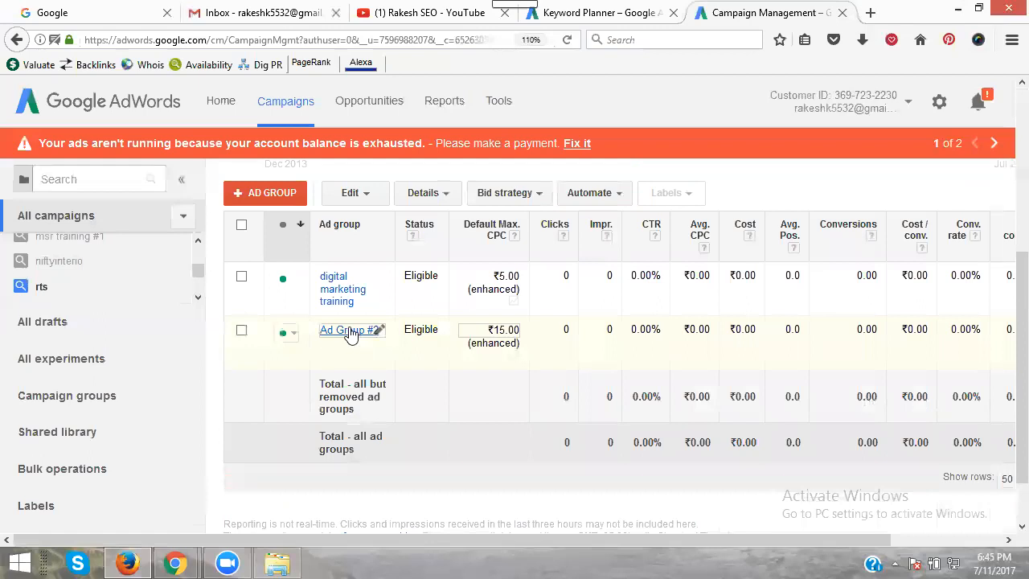
click(345, 330)
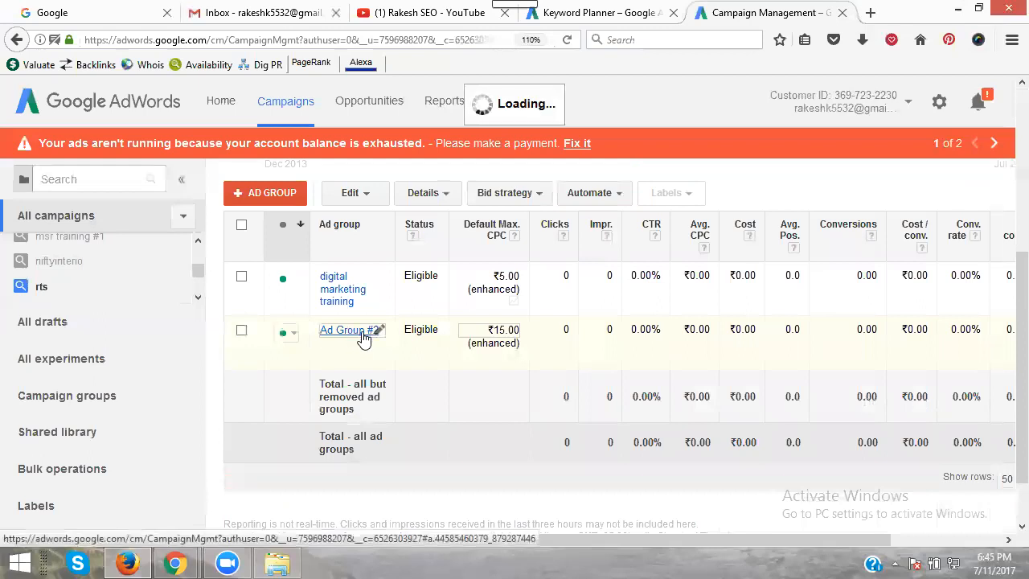
scroll(down, 3)
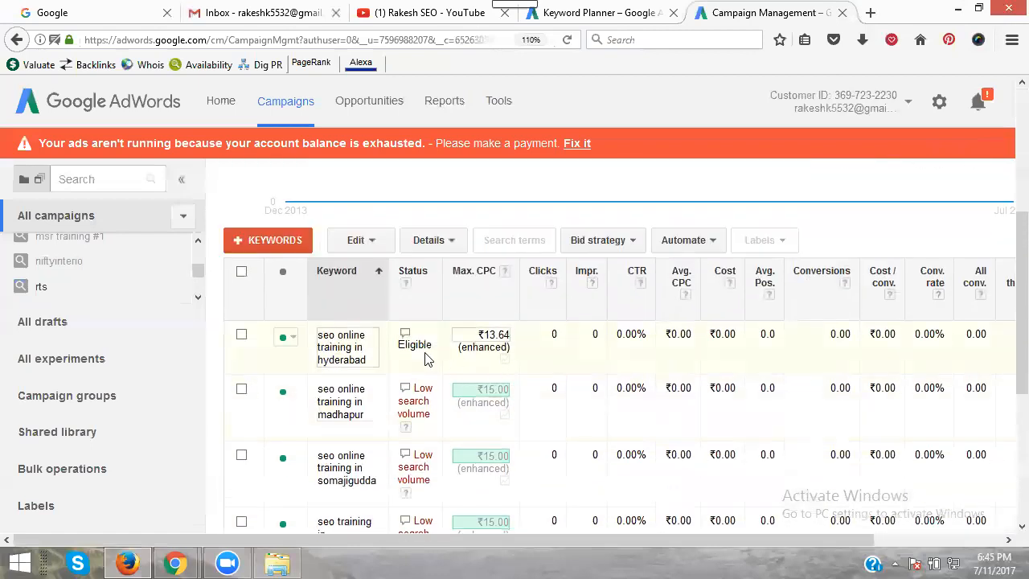
Save ₹15.07 bids on the madhapur, somajiguda and seo-training-in-somajiguda keywords.
click(482, 341)
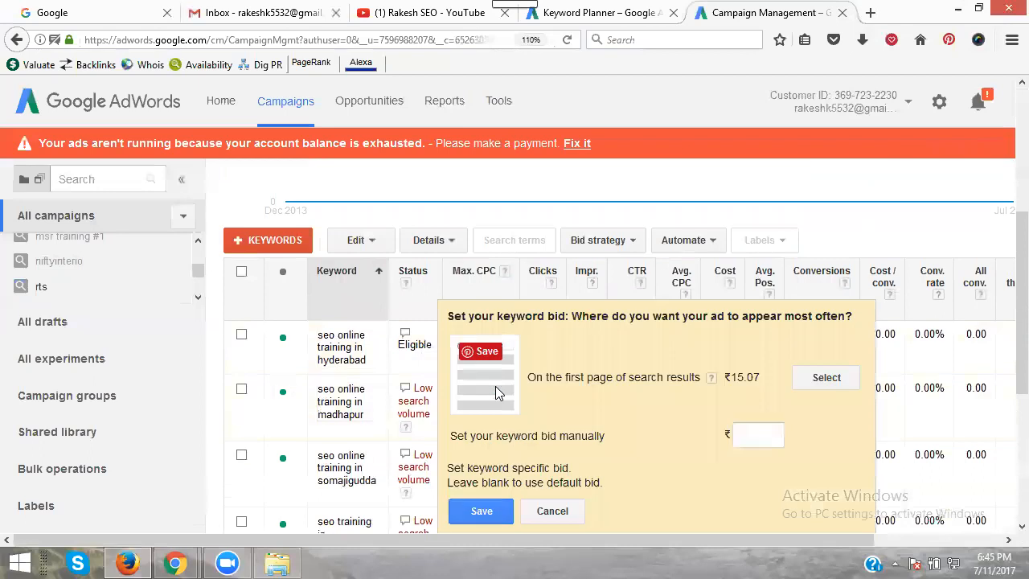
click(826, 376)
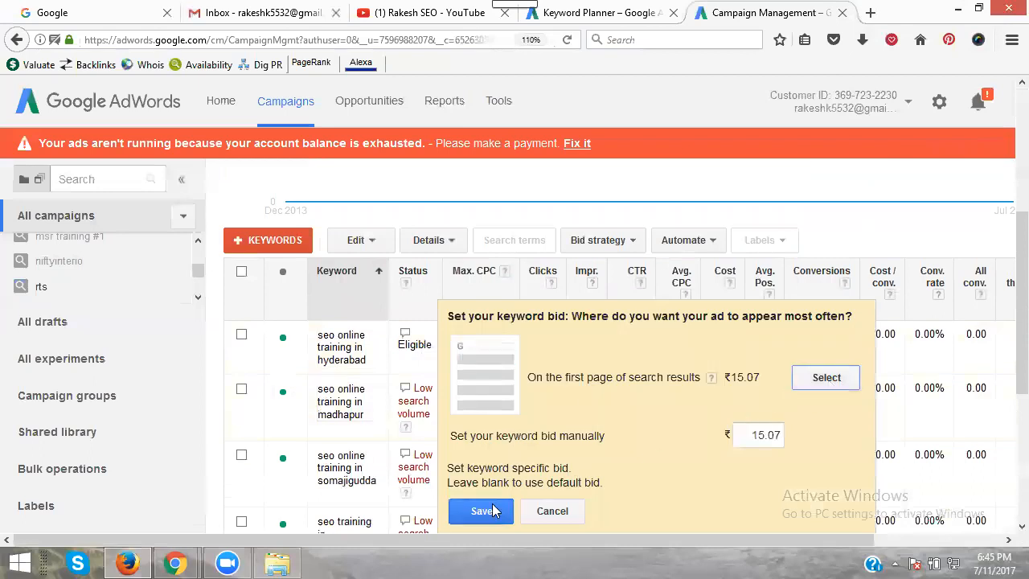
click(479, 511)
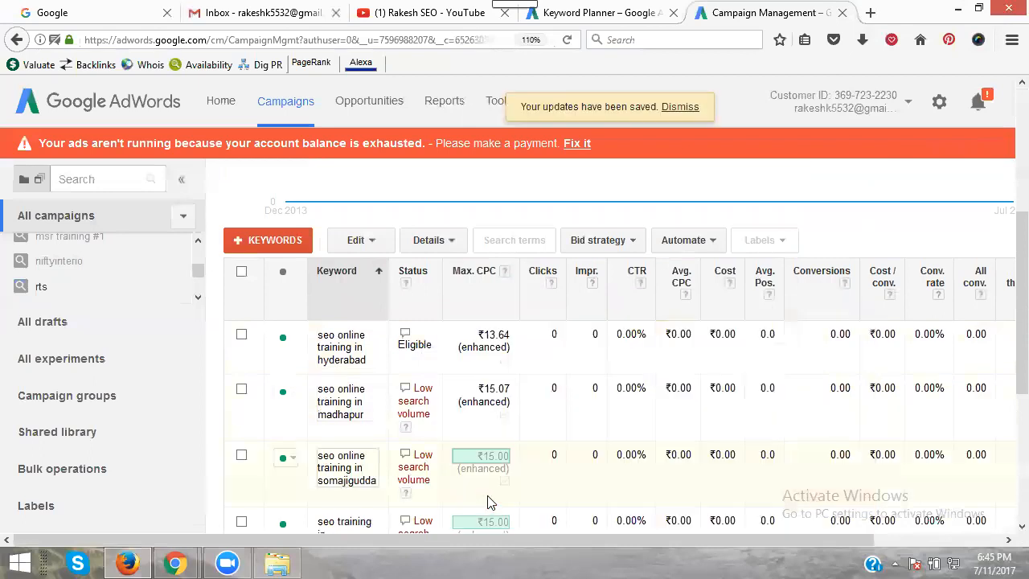
click(482, 456)
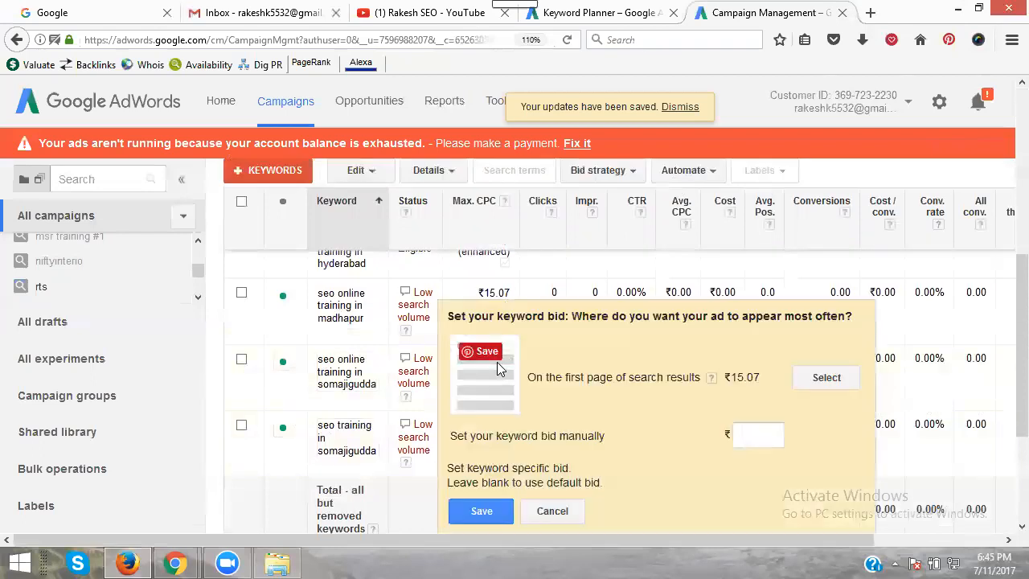
text(15.07)
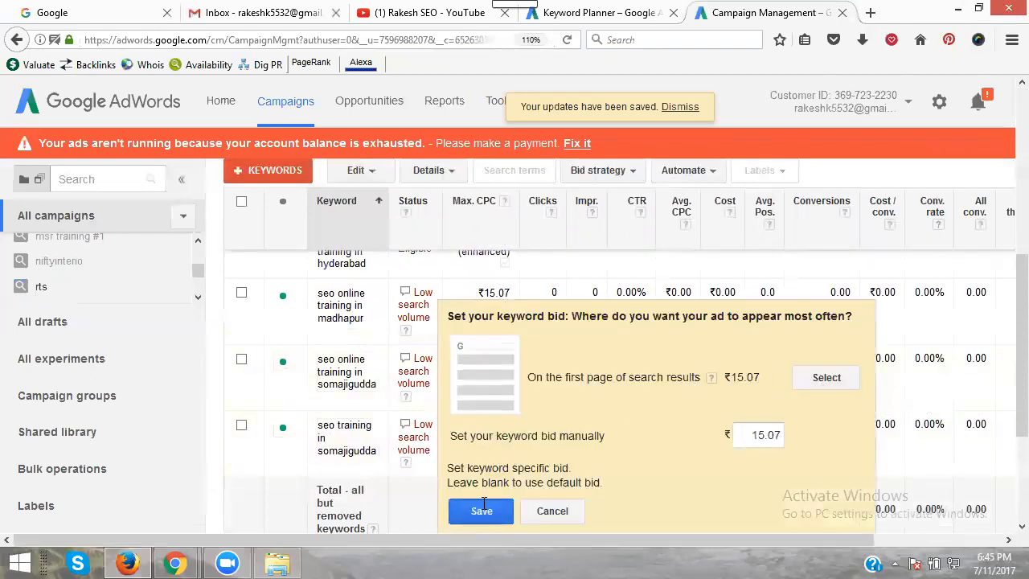
click(480, 511)
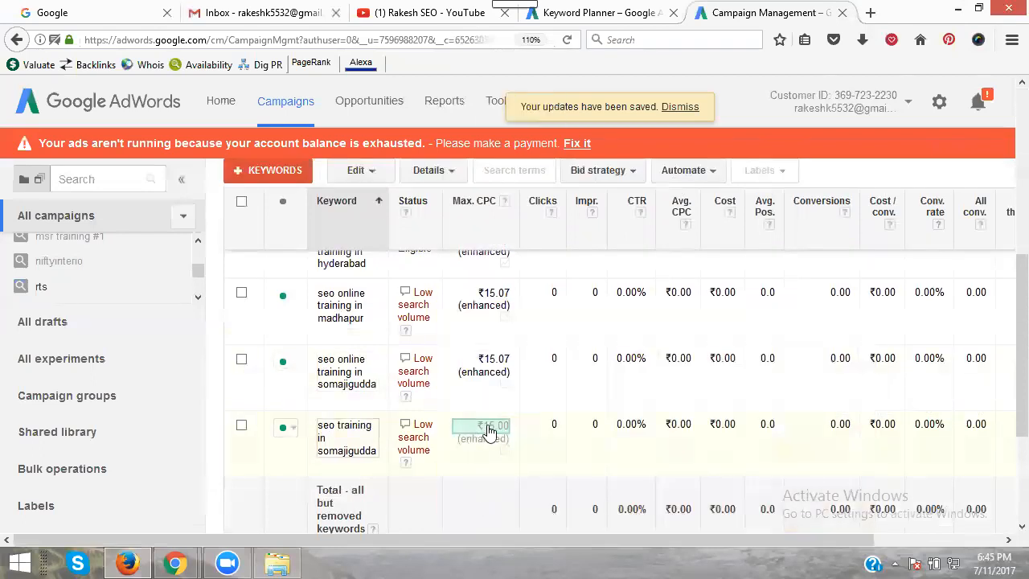
click(483, 426)
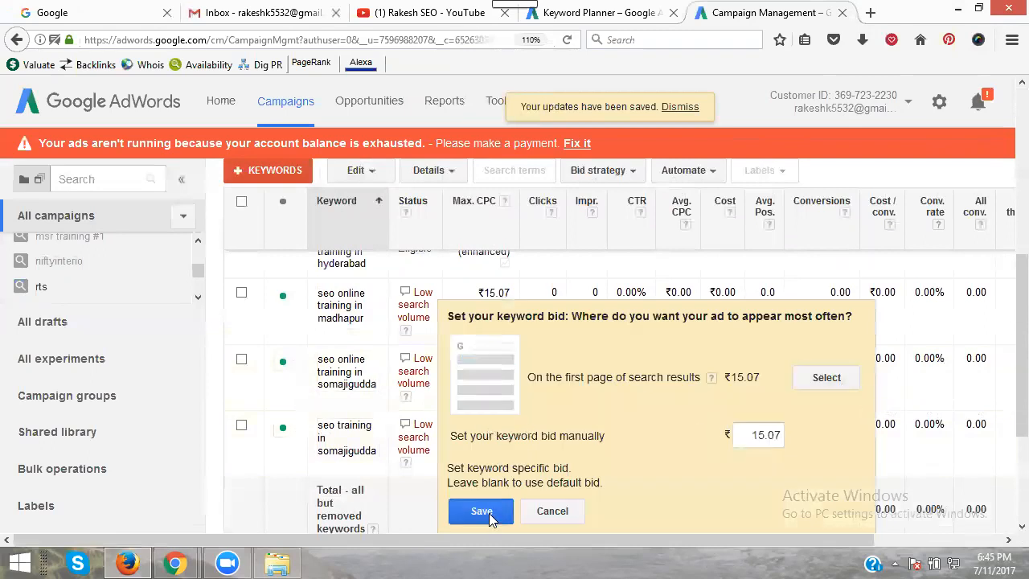
click(479, 511)
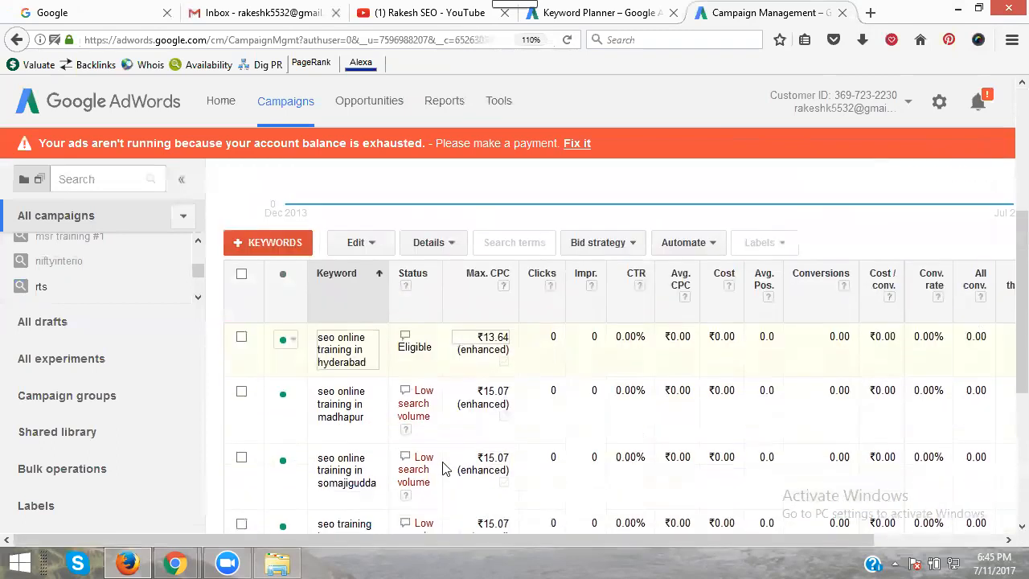
scroll(down, 3)
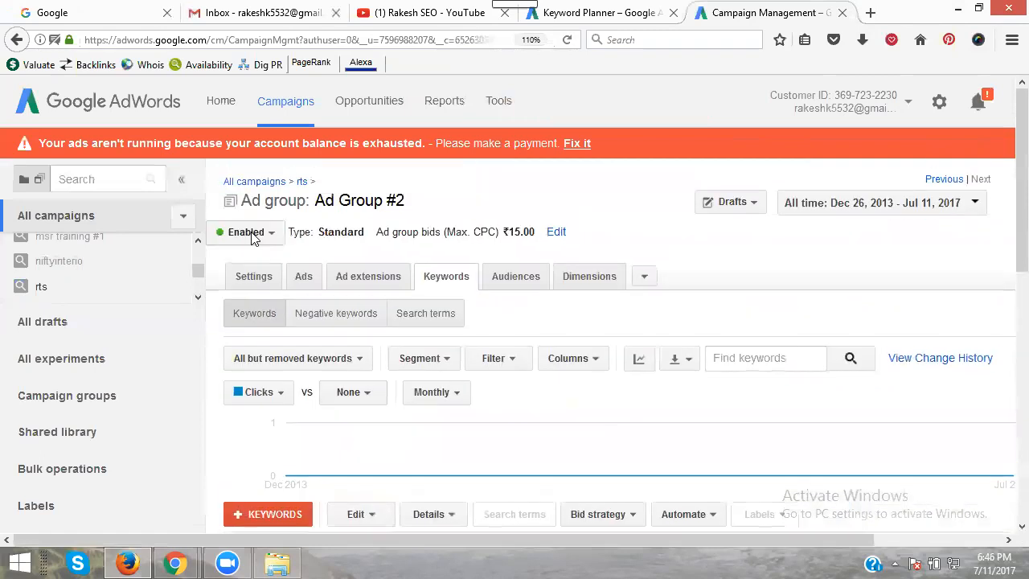
Pause the rts campaign from its status options.
click(41, 286)
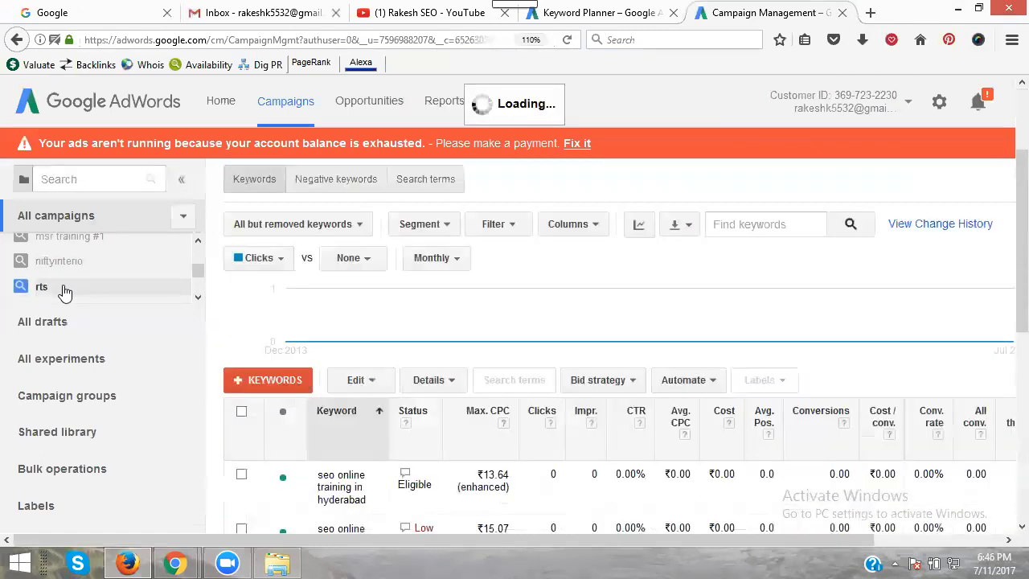
click(42, 286)
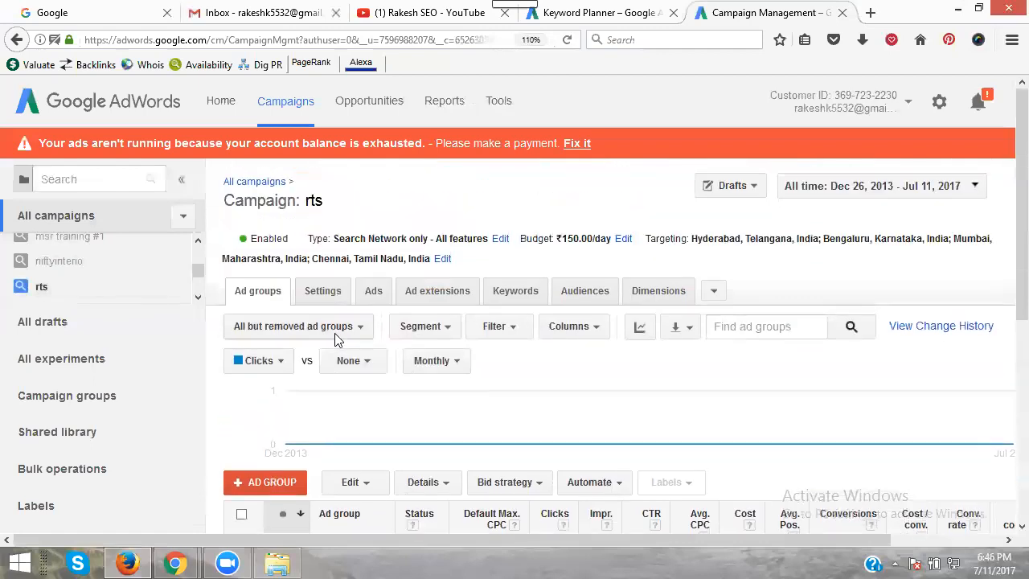
click(260, 238)
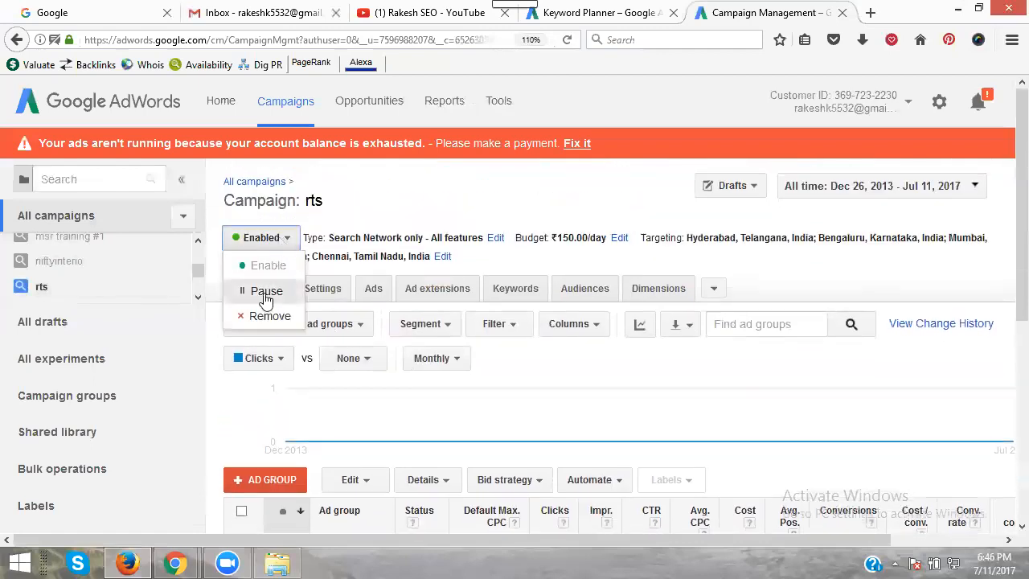
click(267, 289)
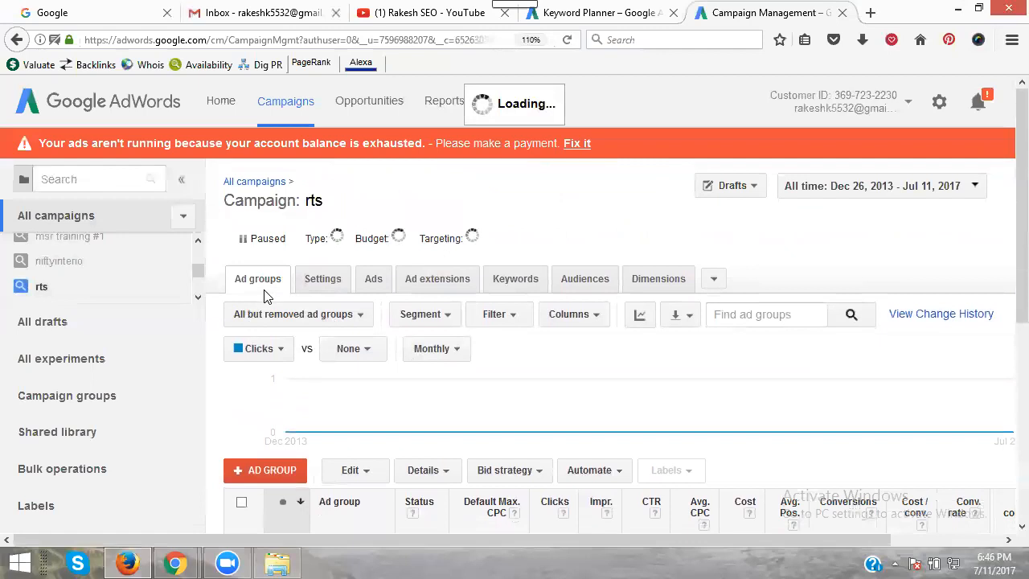
click(261, 238)
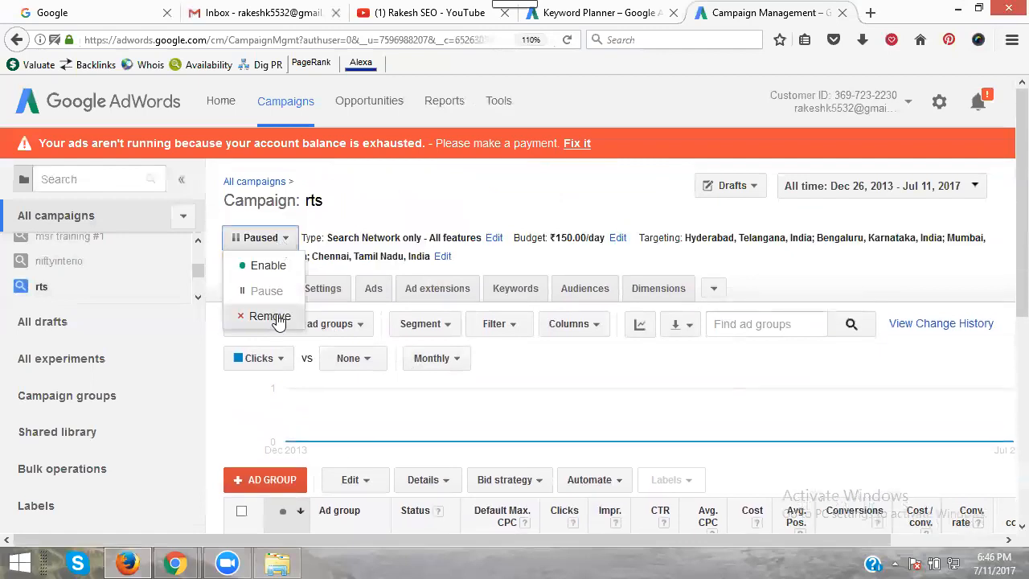
mouse_move(83, 291)
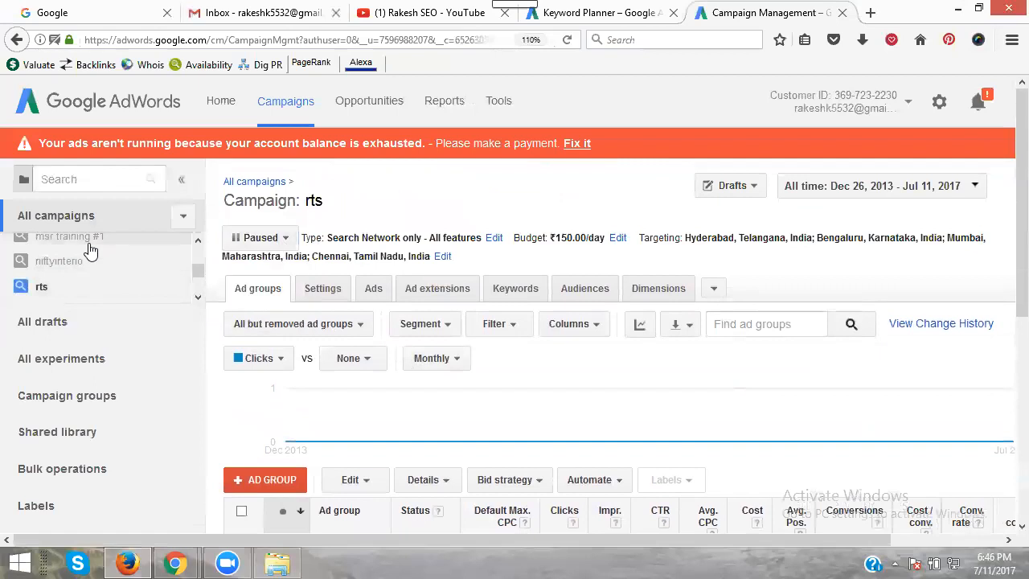
Permanently remove the niftyinterio campaign, confirming the removal.
click(72, 241)
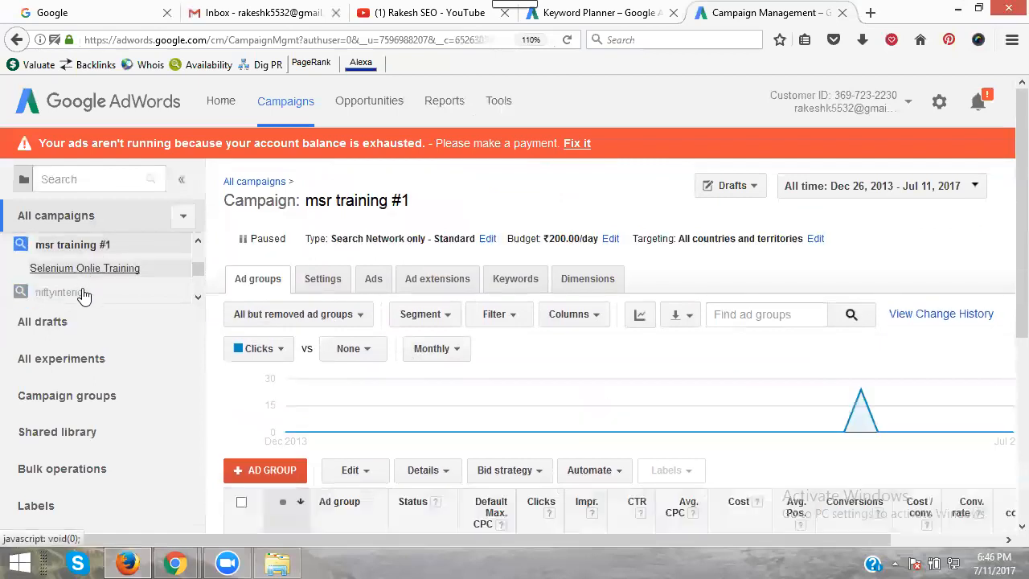
click(63, 293)
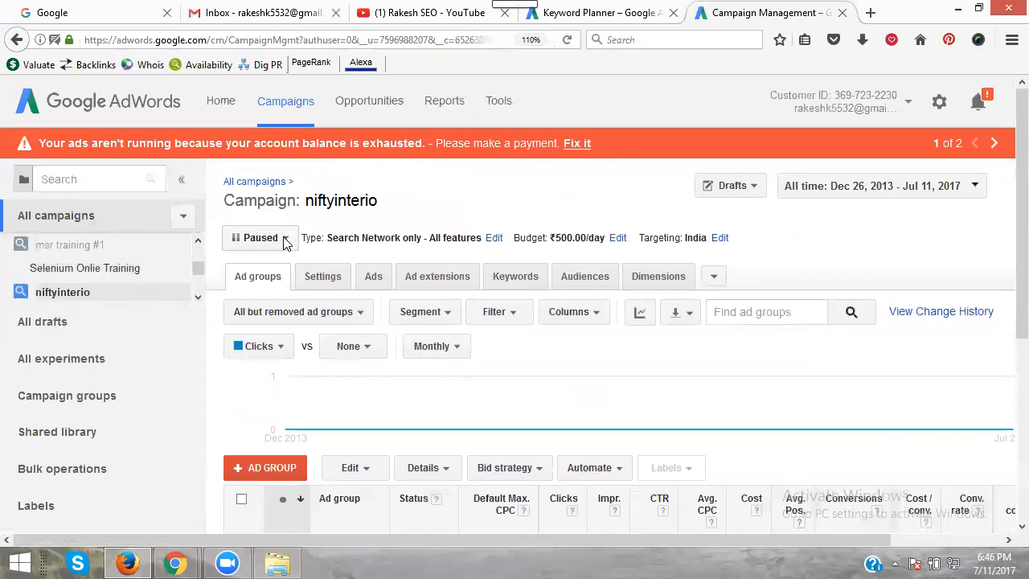
click(270, 315)
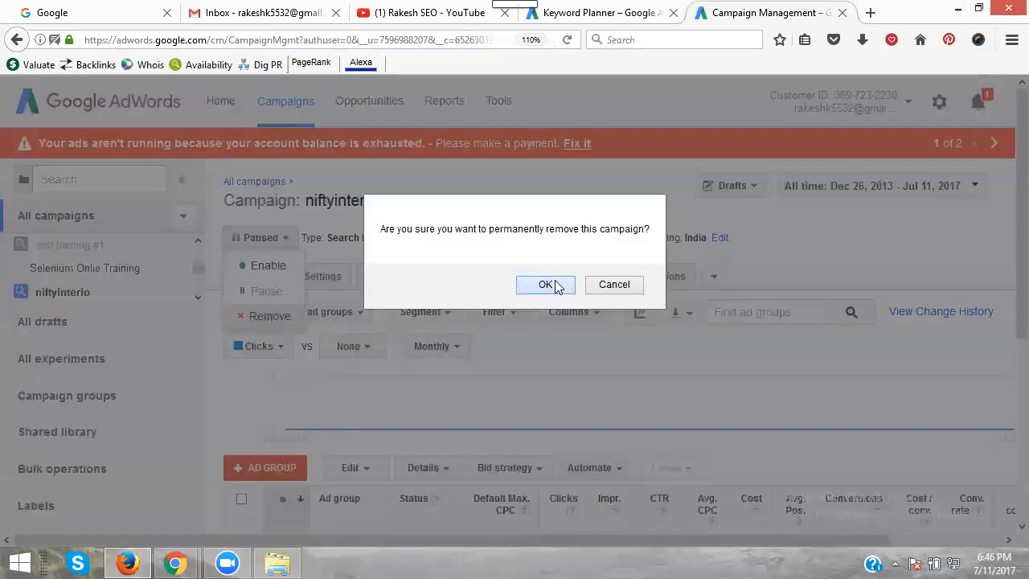
click(546, 285)
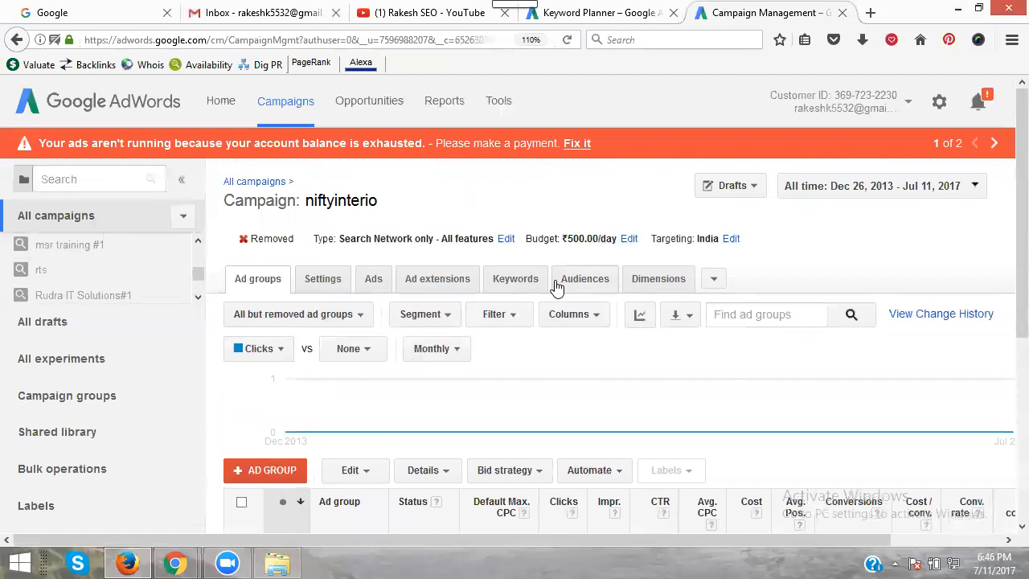
scroll(down, 3)
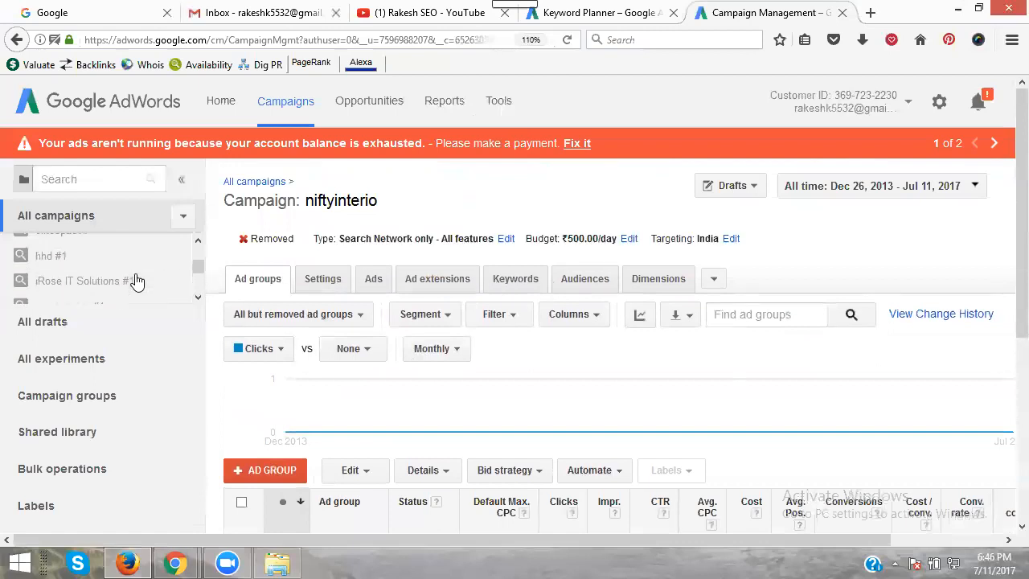
scroll(down, 3)
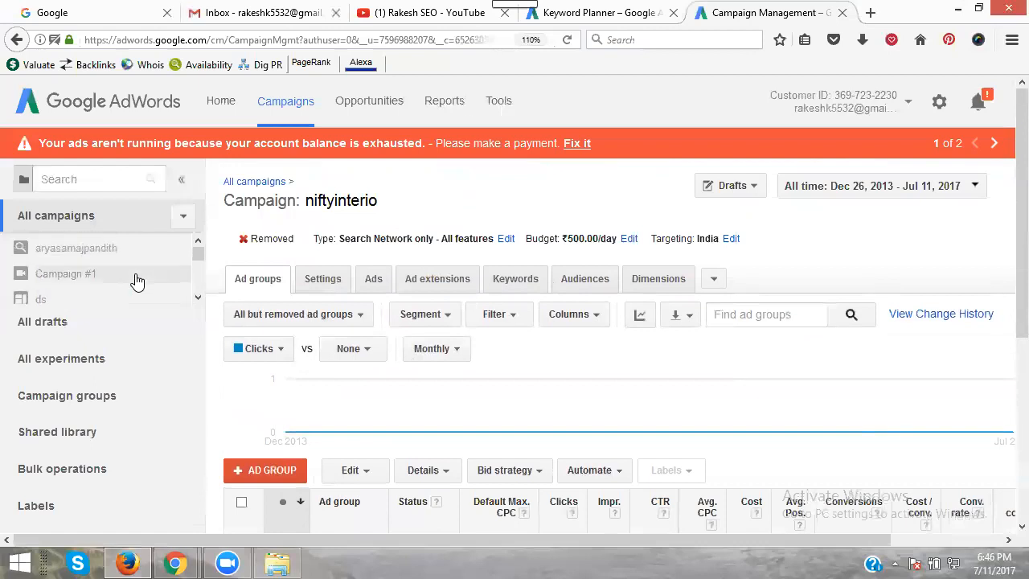
mouse_move(118, 276)
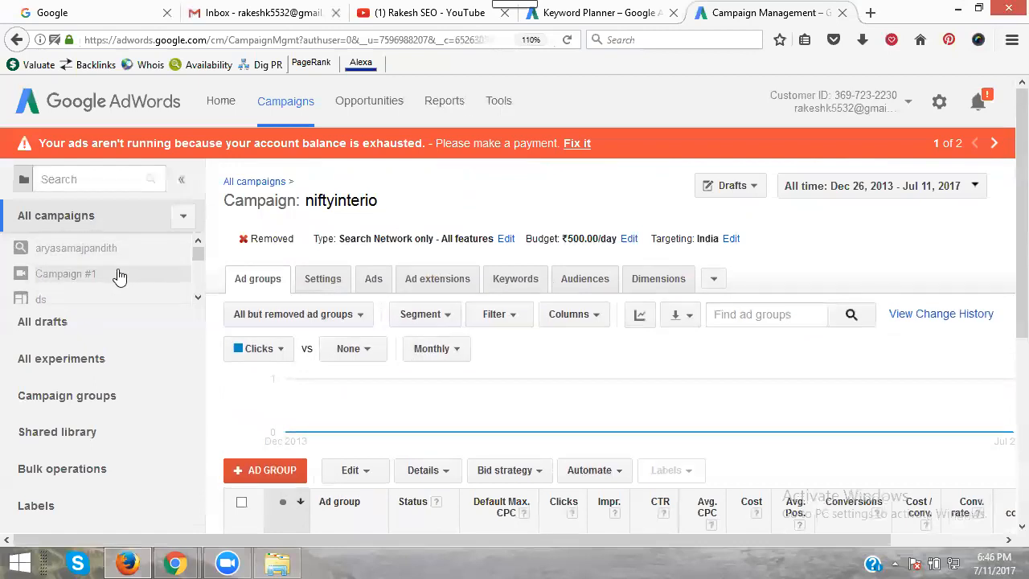
Remove Campaign #1, then bring up the paused rudra trainings campaign.
click(64, 274)
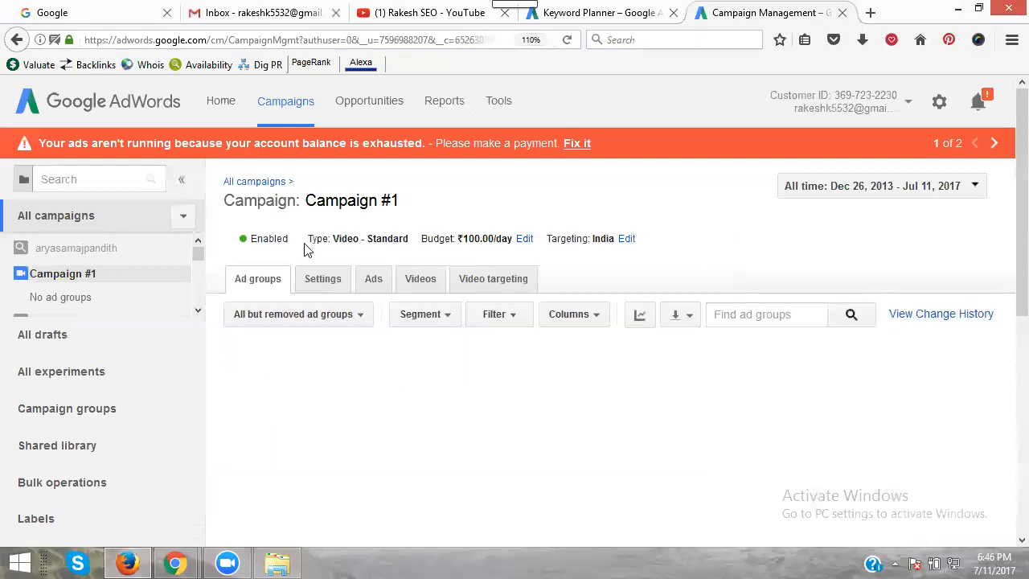
click(264, 238)
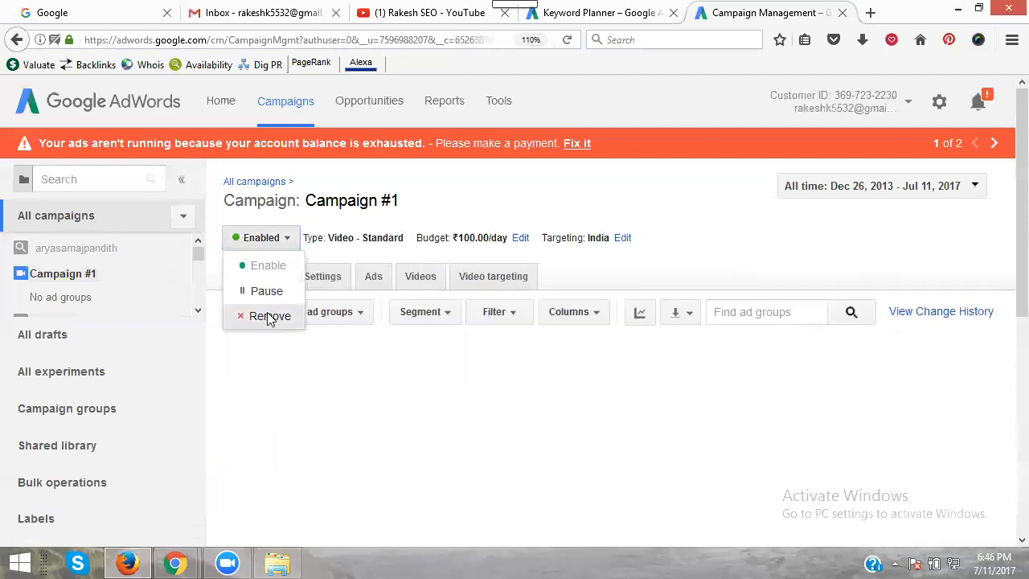
click(270, 315)
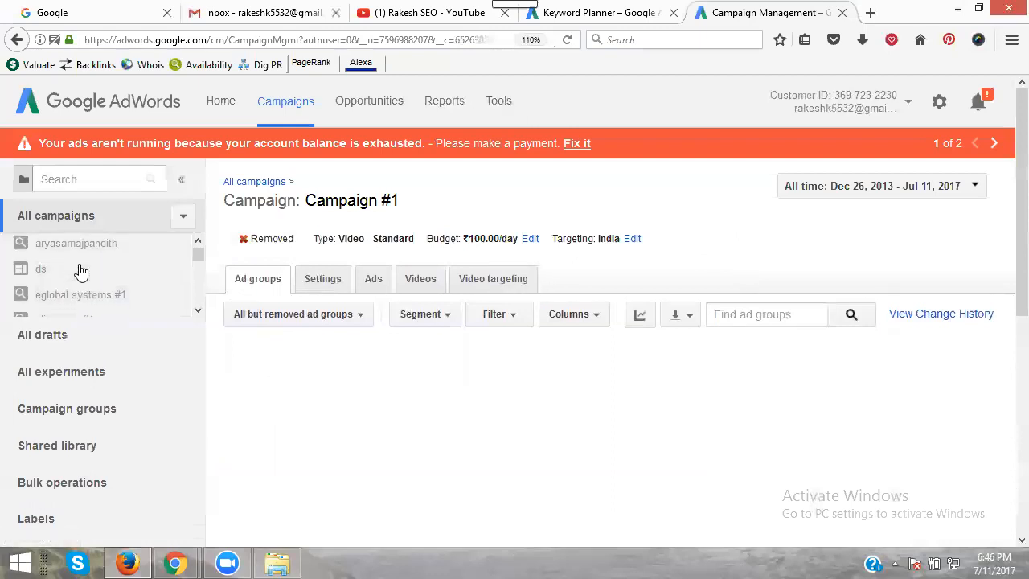
scroll(down, 3)
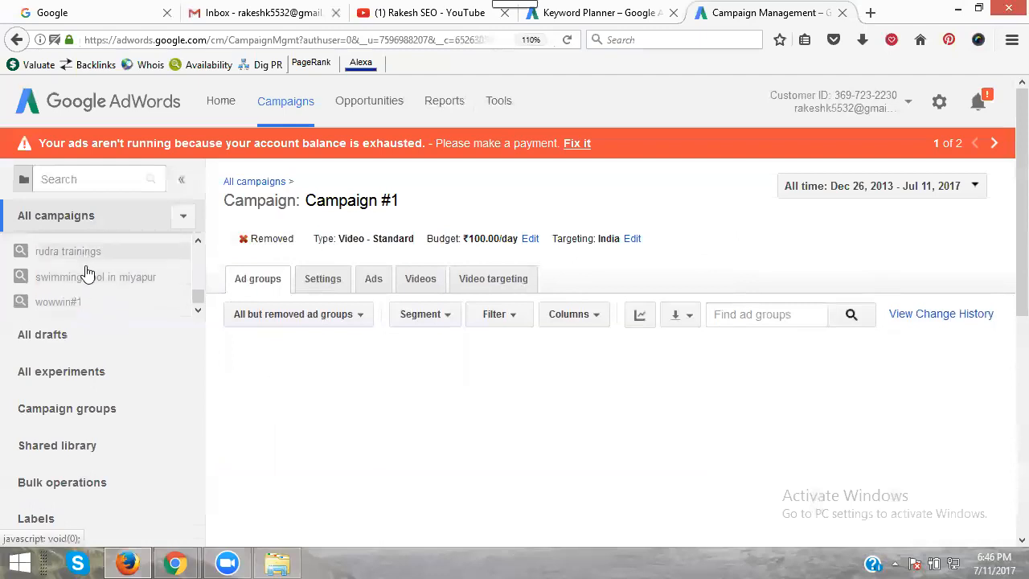
mouse_move(96, 277)
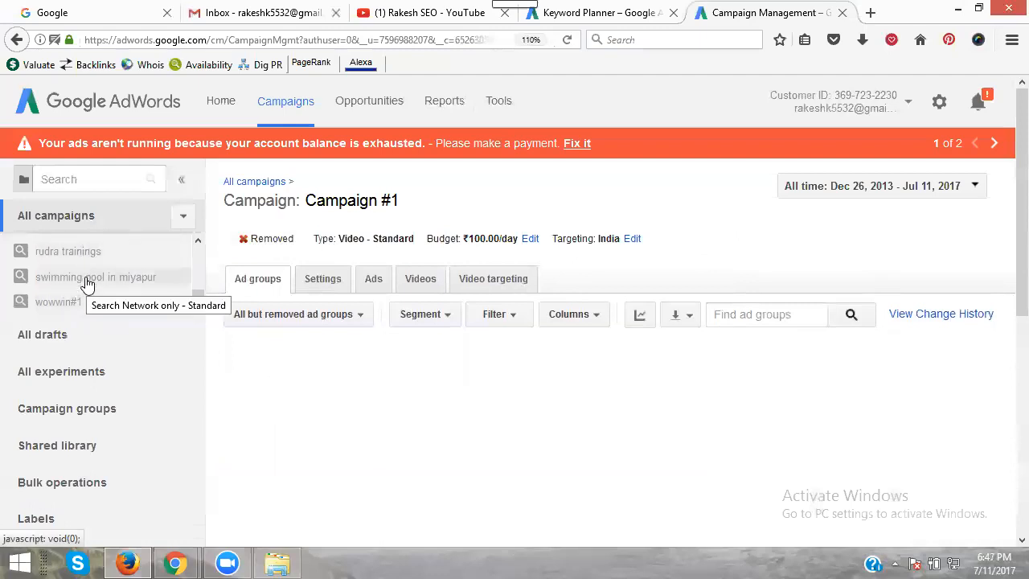
mouse_move(84, 261)
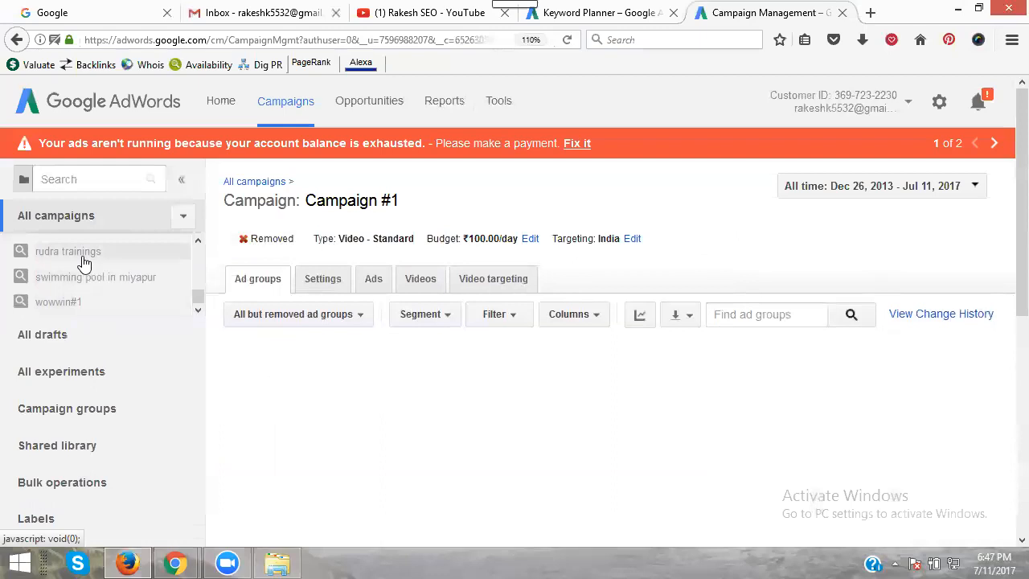
click(68, 250)
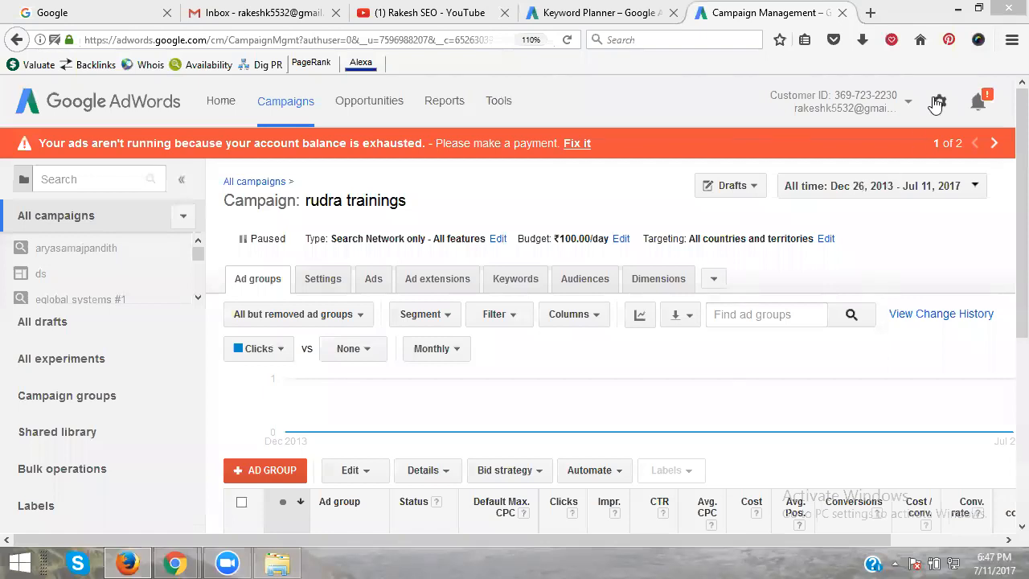
Go to Billing & payments from the gear menu to see the billing Summary.
click(939, 102)
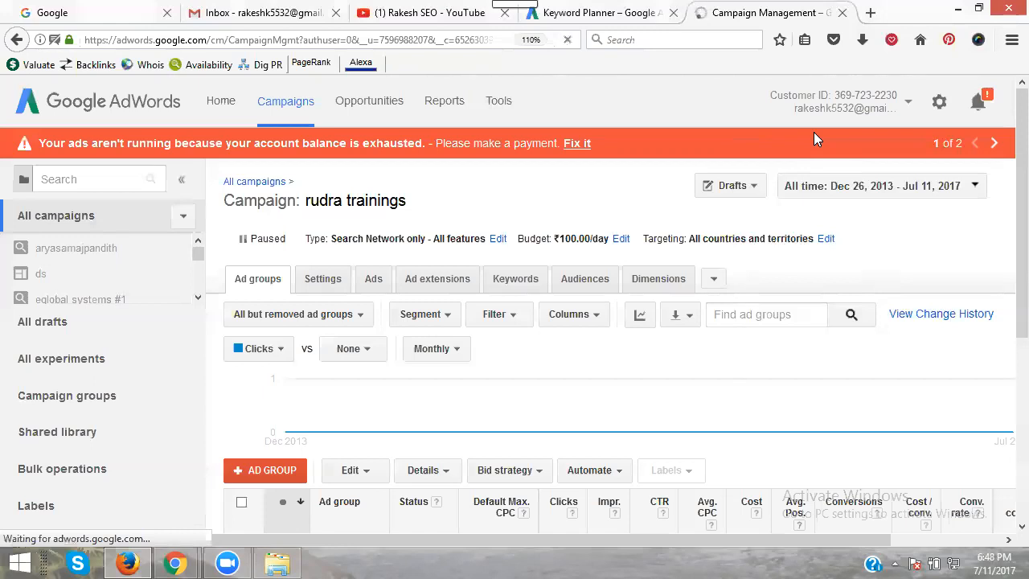
click(576, 143)
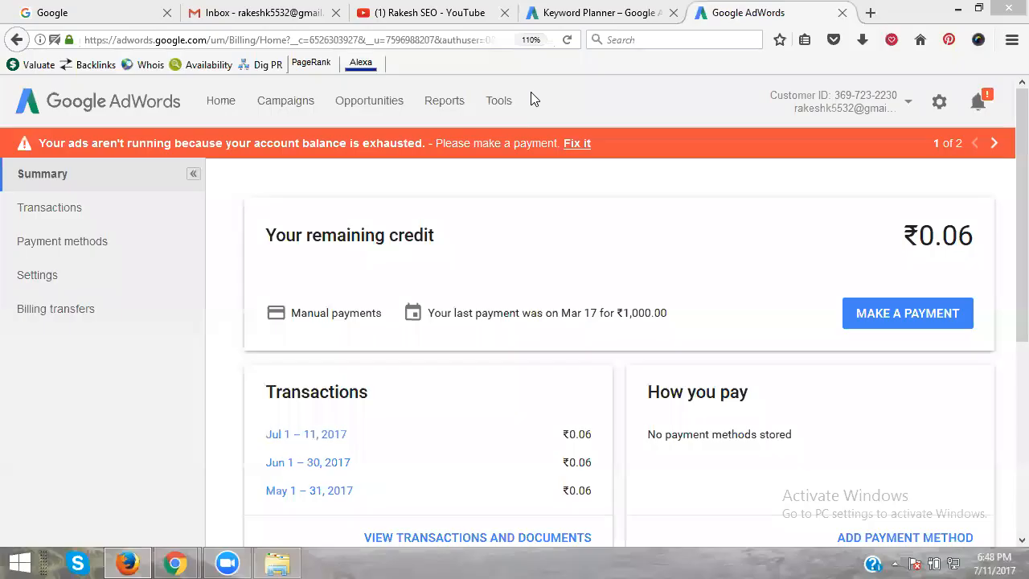
mouse_move(341, 285)
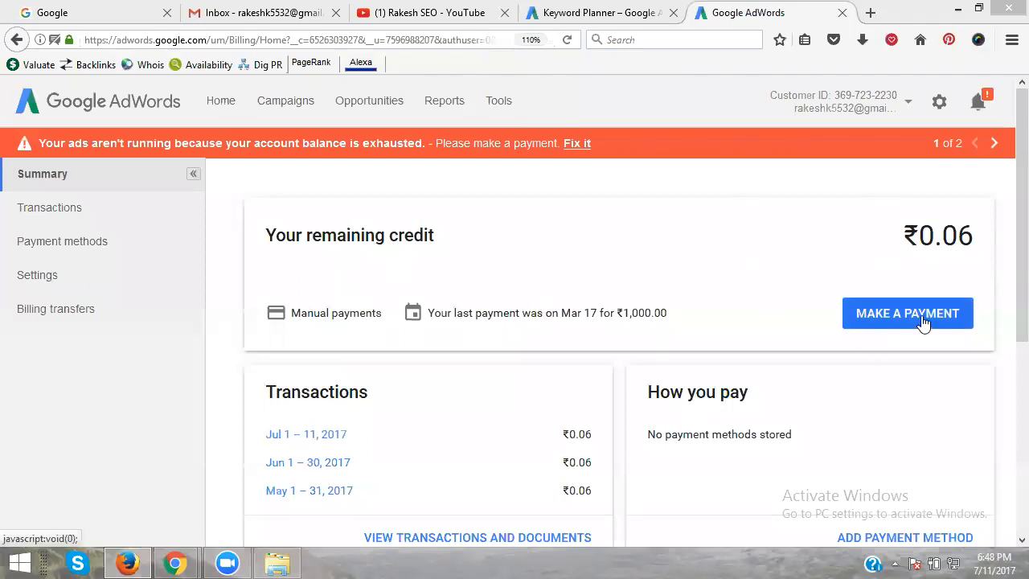
Launch MAKE A PAYMENT, bringing up the NetBanking via DirecPay dialog.
click(907, 311)
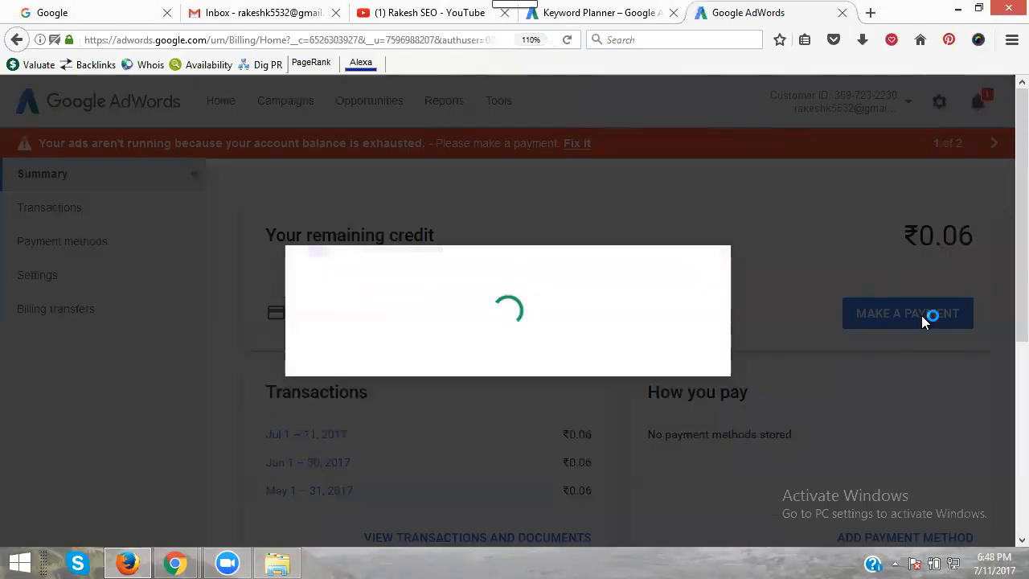
click(907, 312)
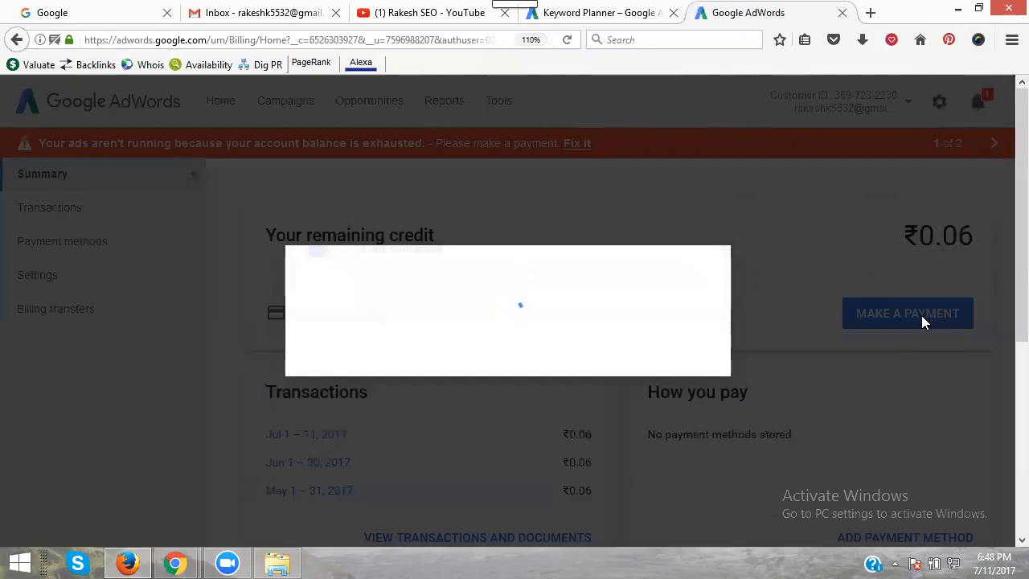
click(906, 312)
text(500)
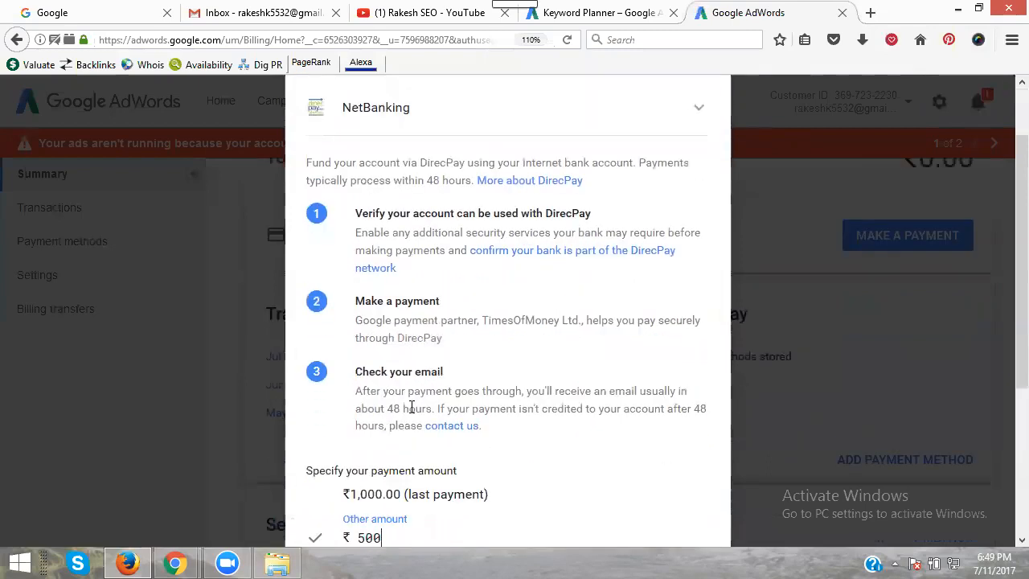
Scroll the NetBanking form to view it in full with ₹500 entered.
scroll(down, 3)
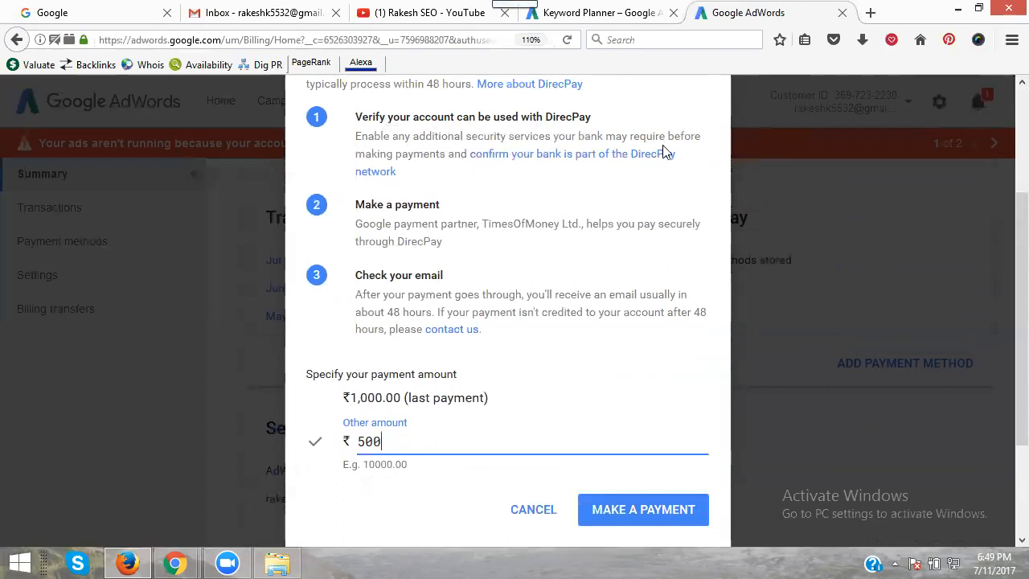
mouse_move(469, 171)
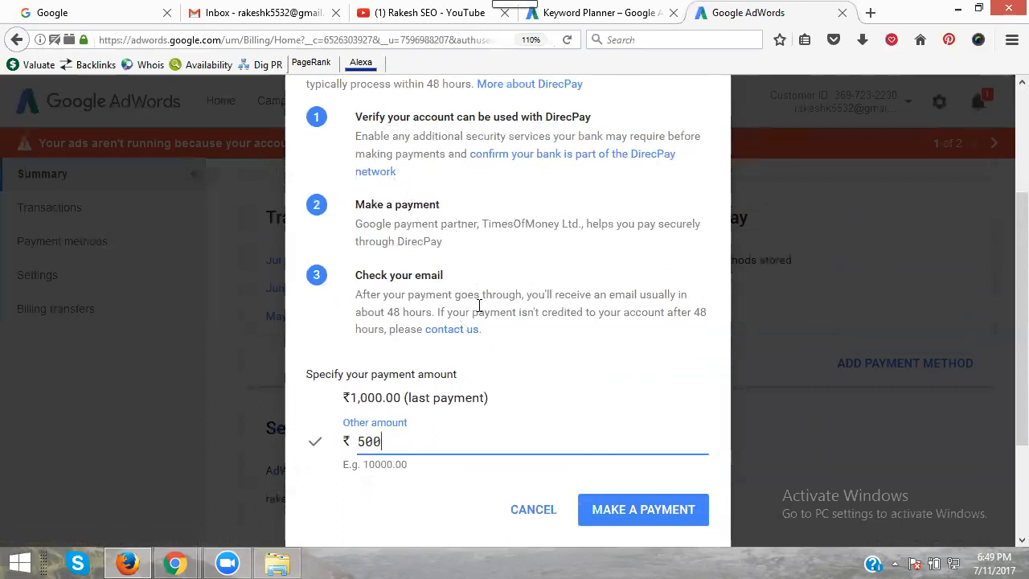
mouse_move(466, 373)
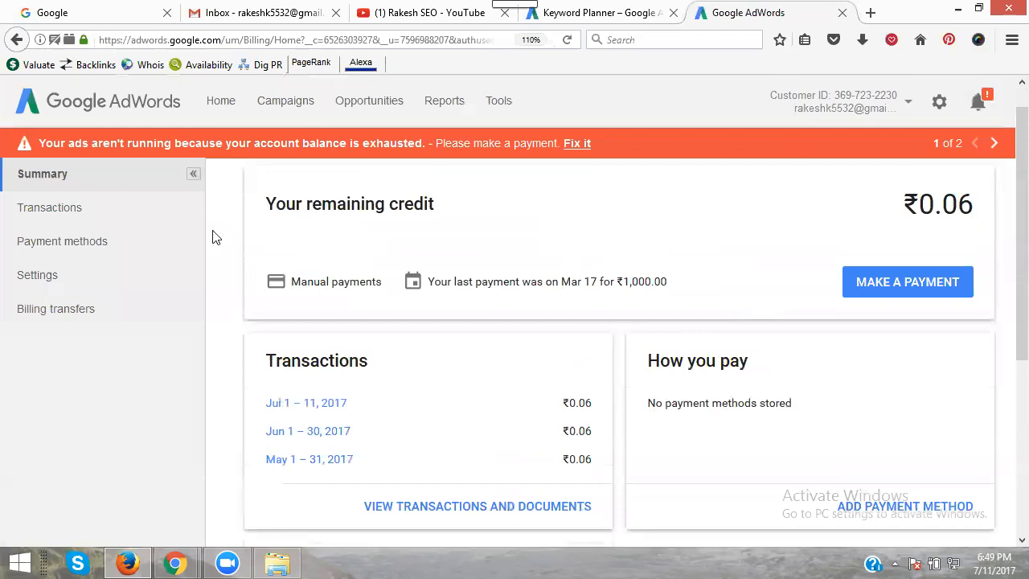
Show the Home dashboard with 166 interactions, 9,231 impressions and ₹2,608.63 cost.
click(220, 100)
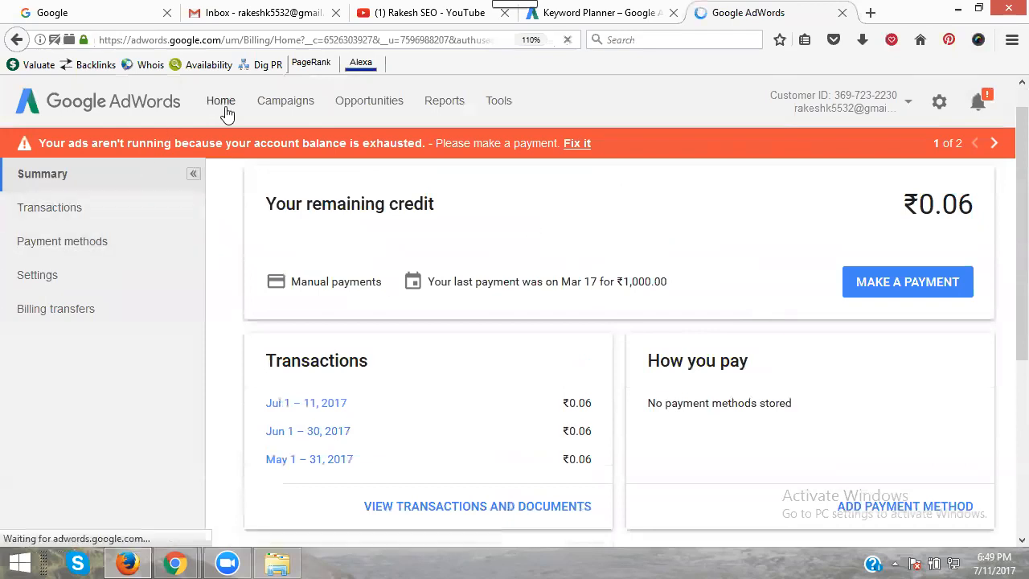
click(221, 100)
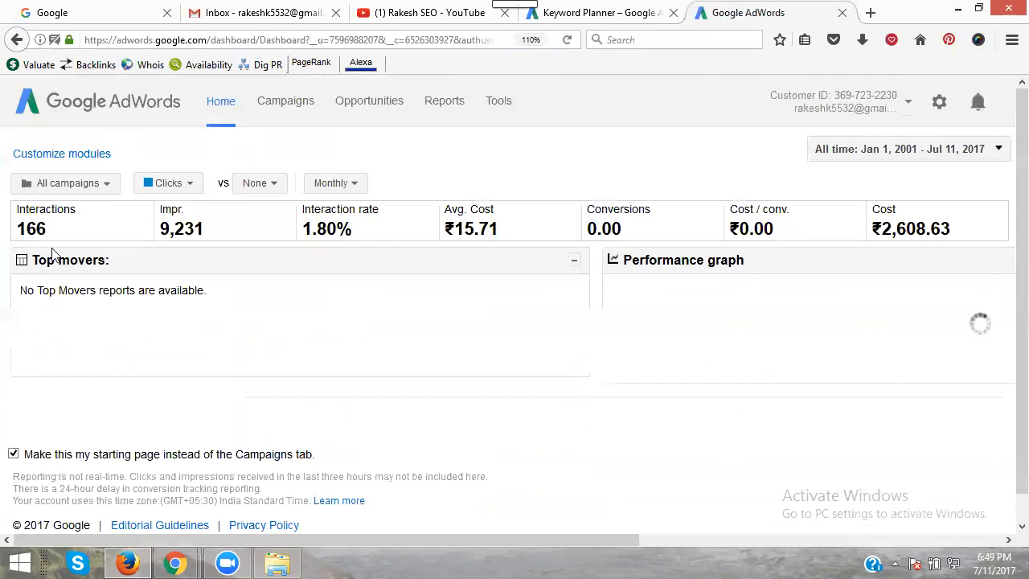
mouse_move(45, 228)
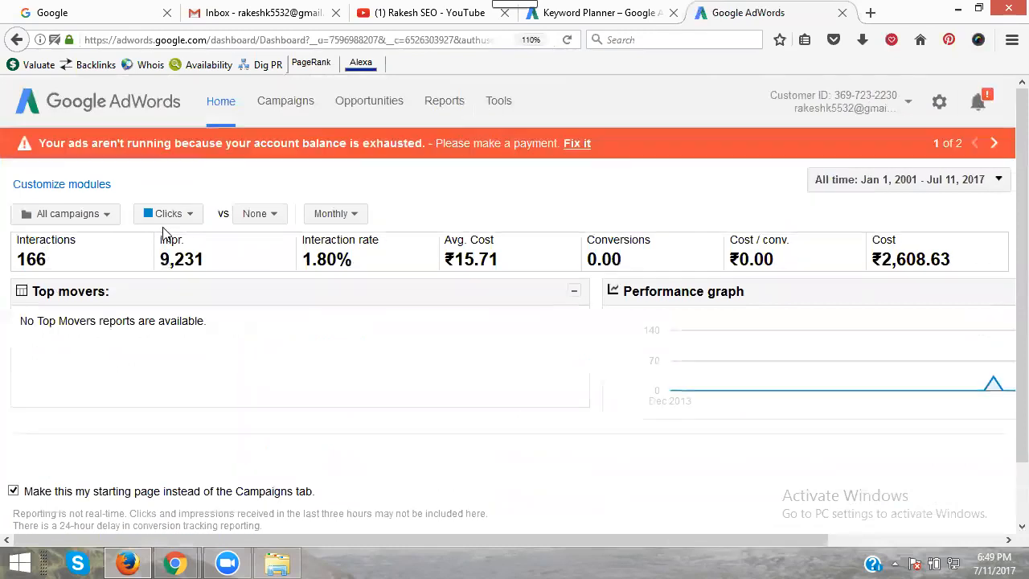
mouse_move(183, 270)
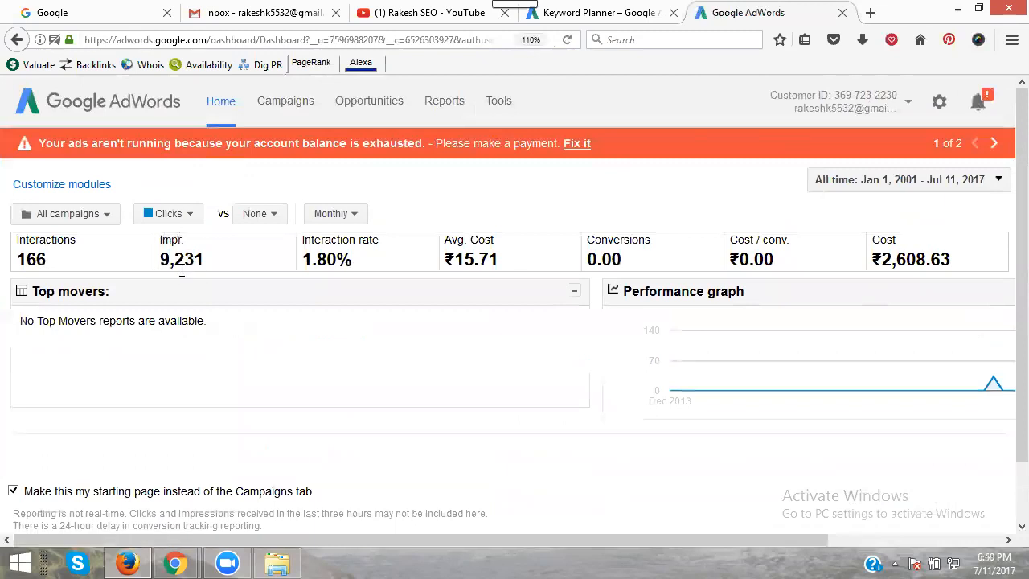
mouse_move(313, 261)
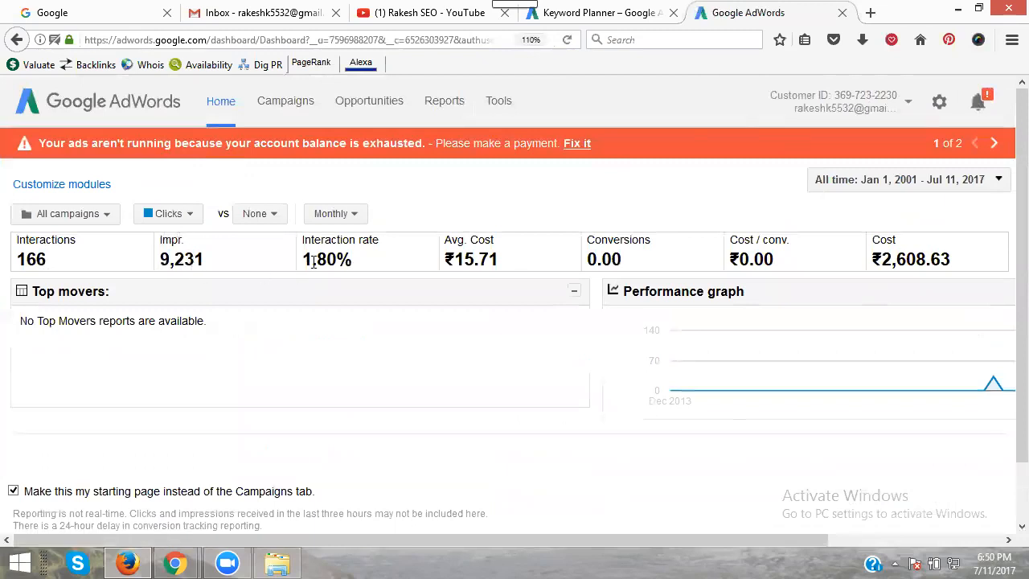
mouse_move(497, 259)
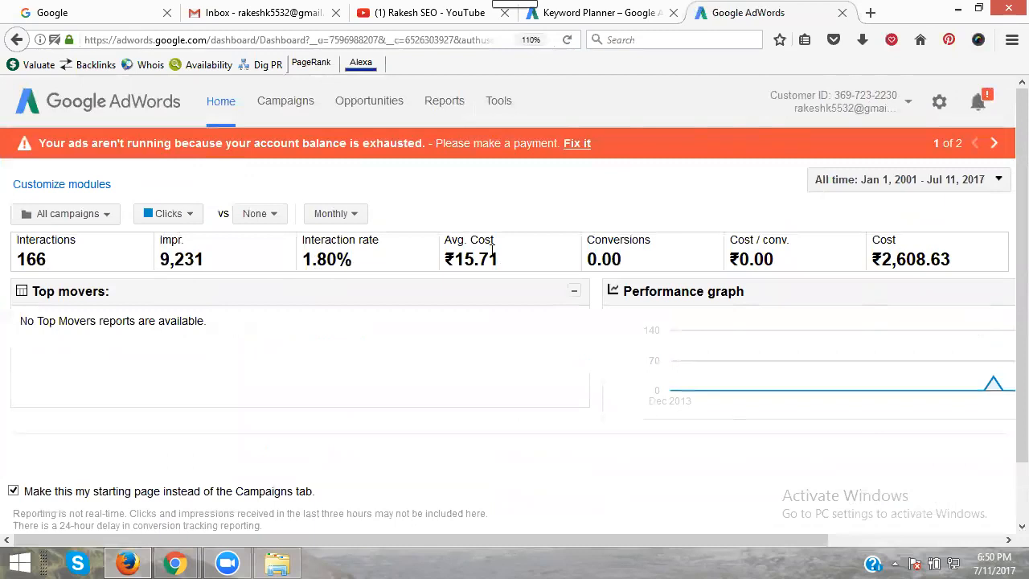
mouse_move(639, 258)
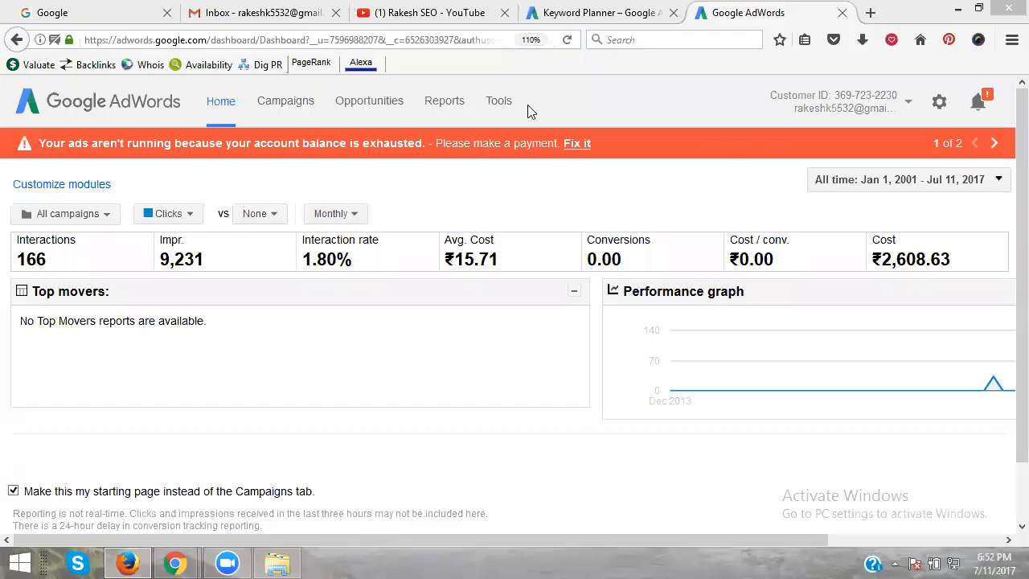
click(167, 212)
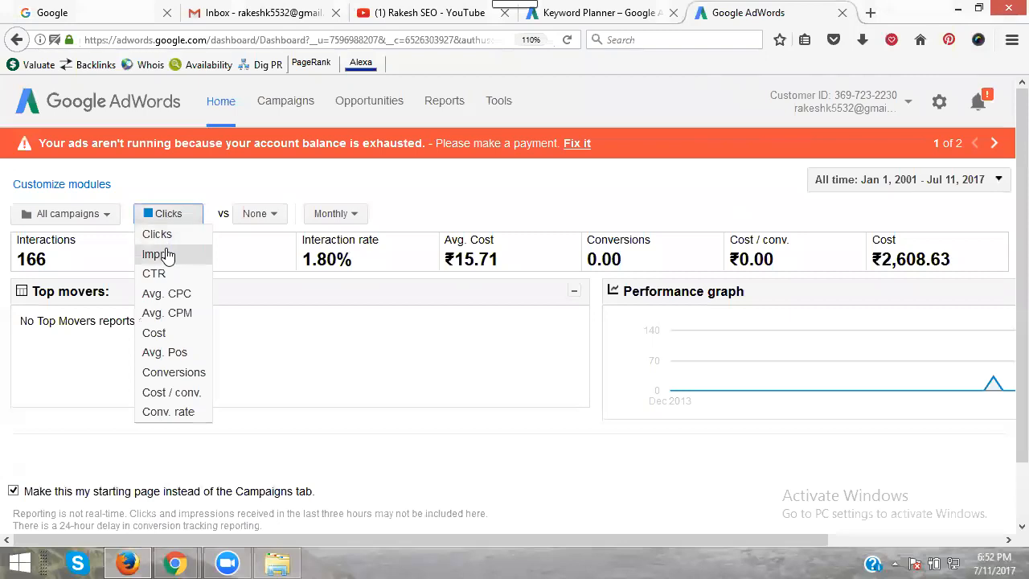
click(155, 274)
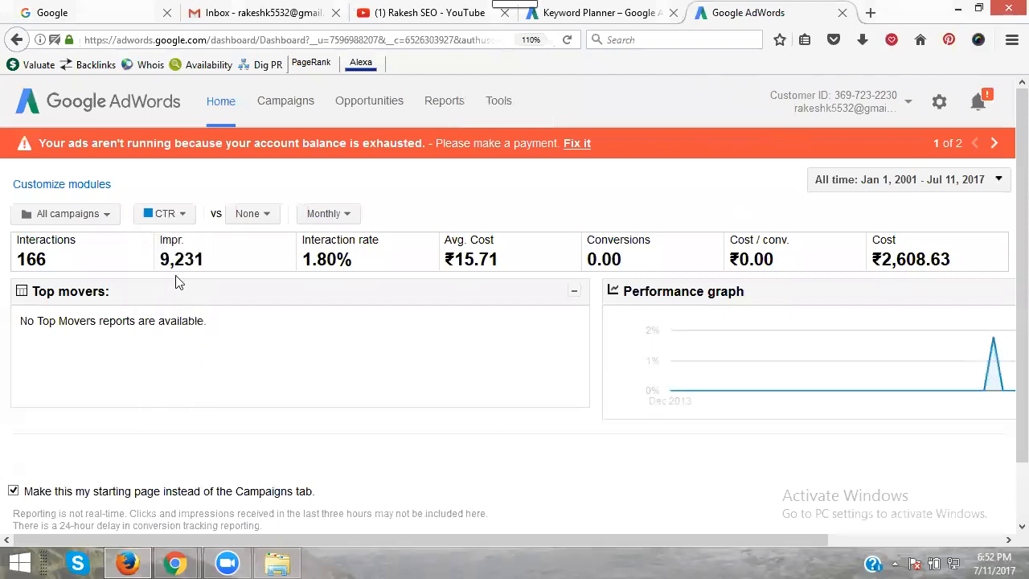
scroll(down, 3)
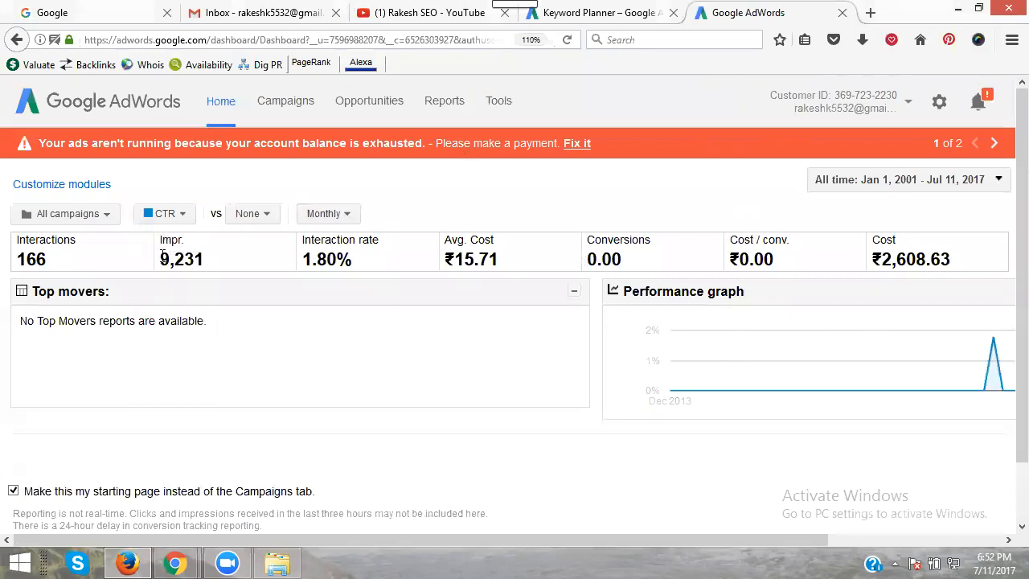
click(164, 212)
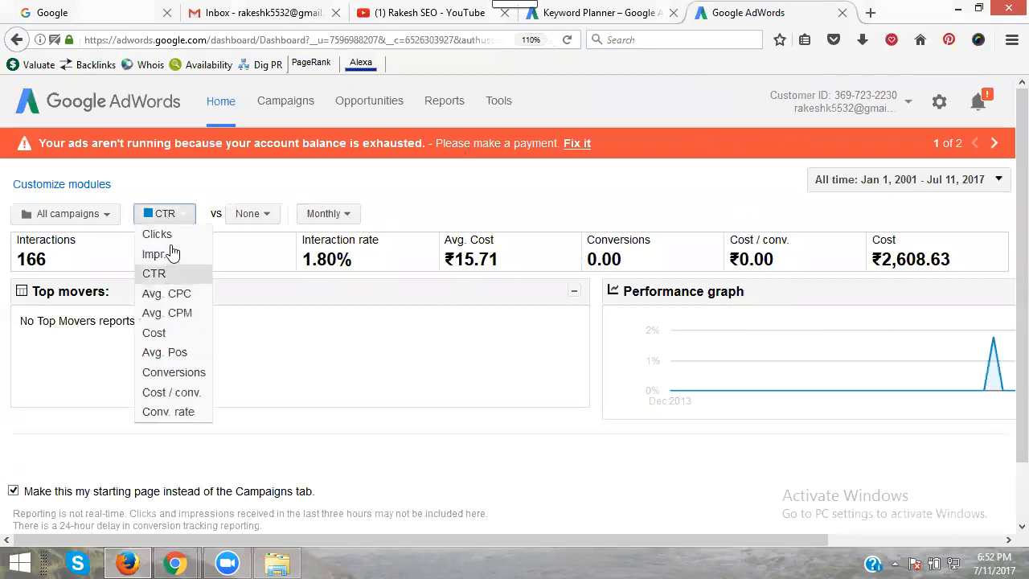
click(158, 235)
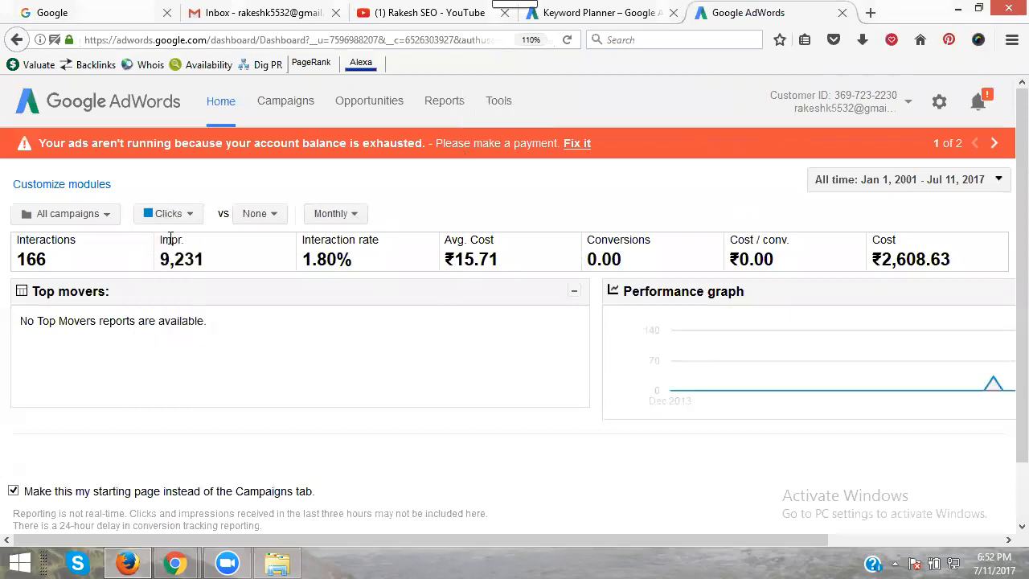